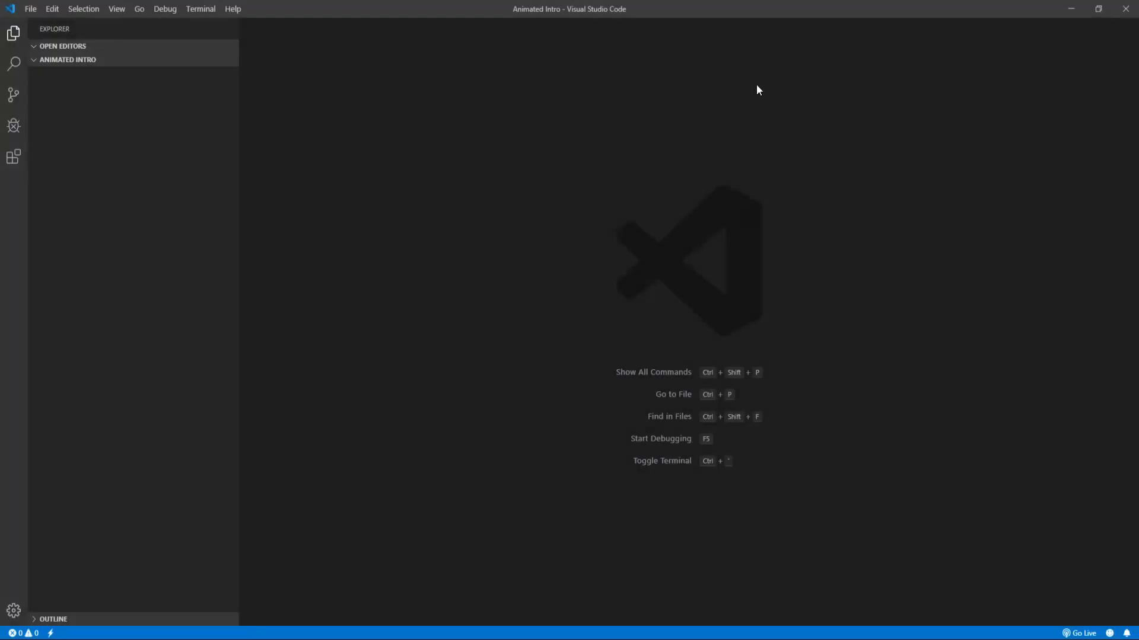
{"action": "mouse_move", "coordinate": [181, 67]}
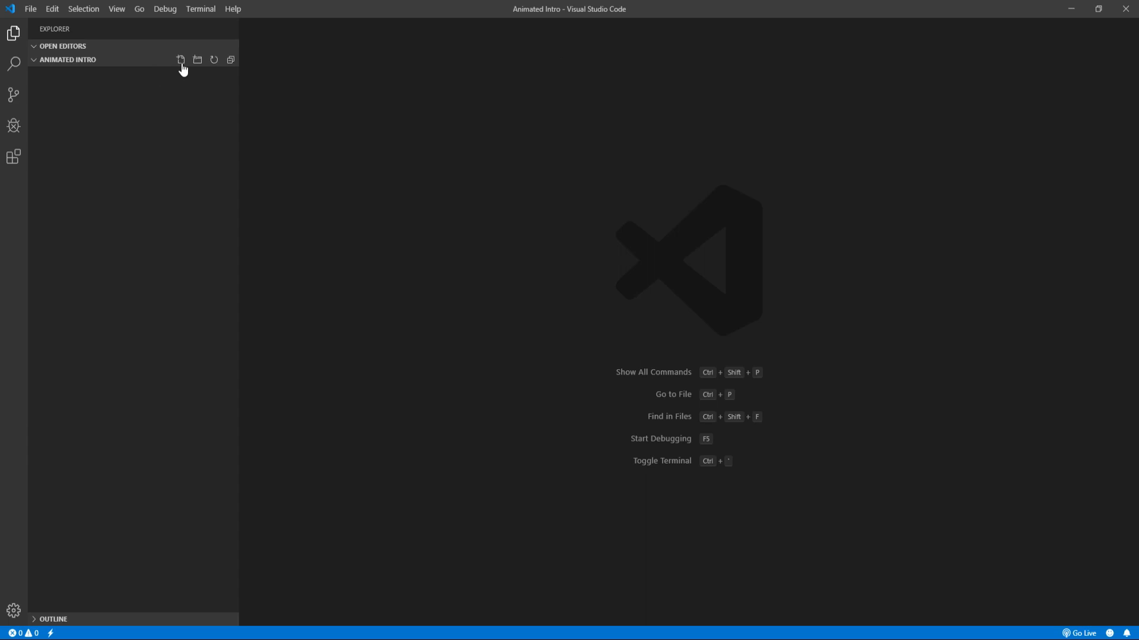
Create index.html and style.css in the project, then type the ! Emmet shortcut
{"action": "left_click", "coordinate": [180, 59]}
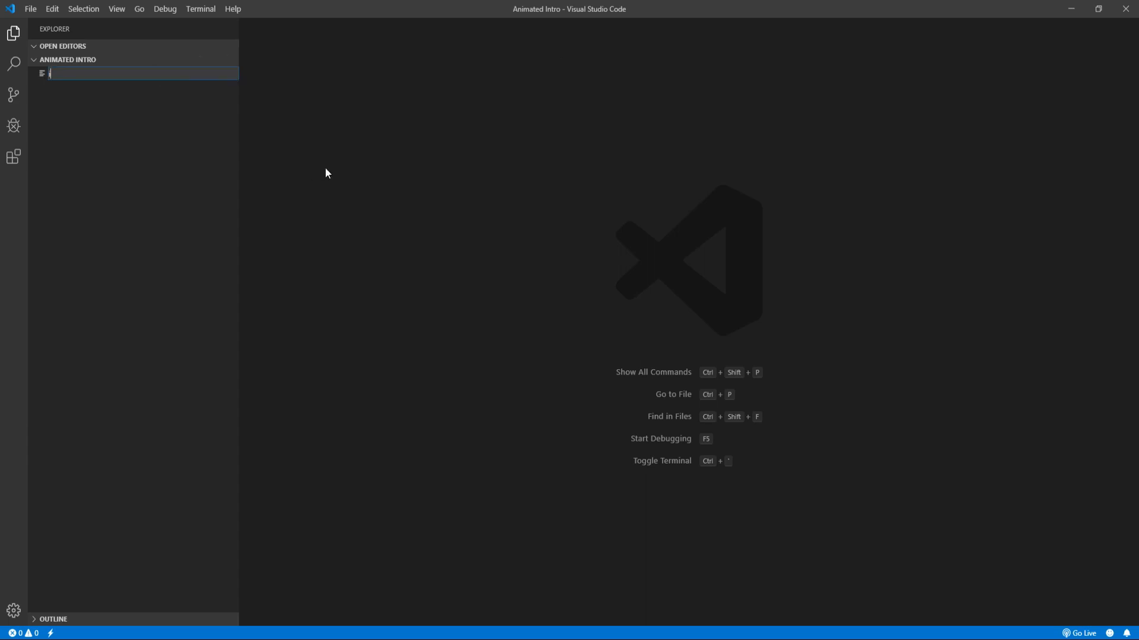
{"action": "type", "text": "index.html"}
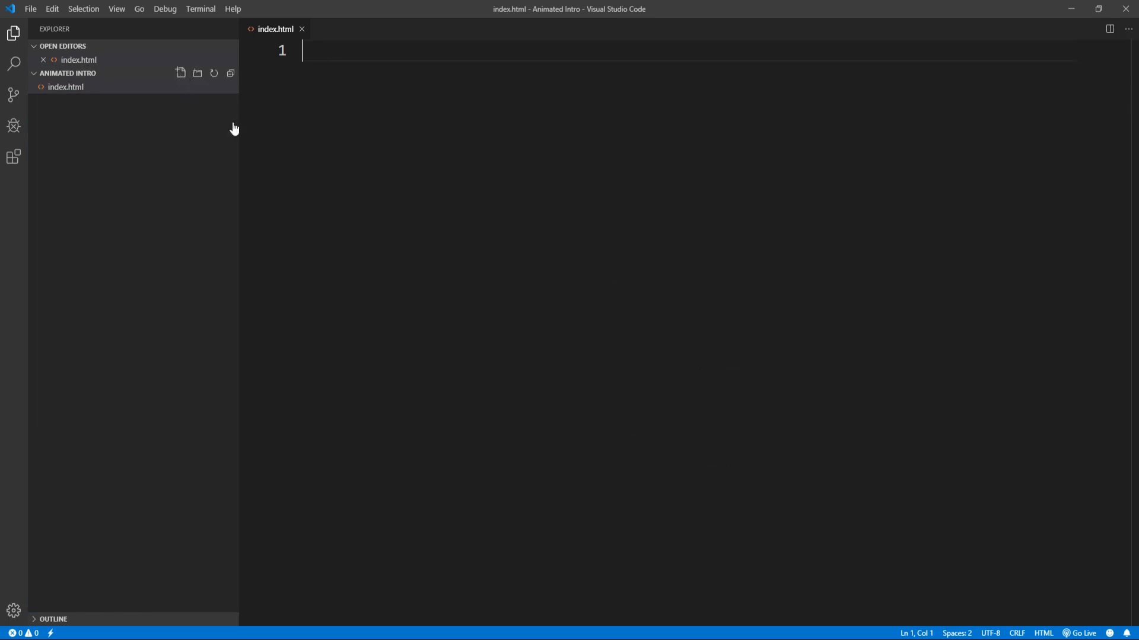
{"action": "type", "text": "style."}
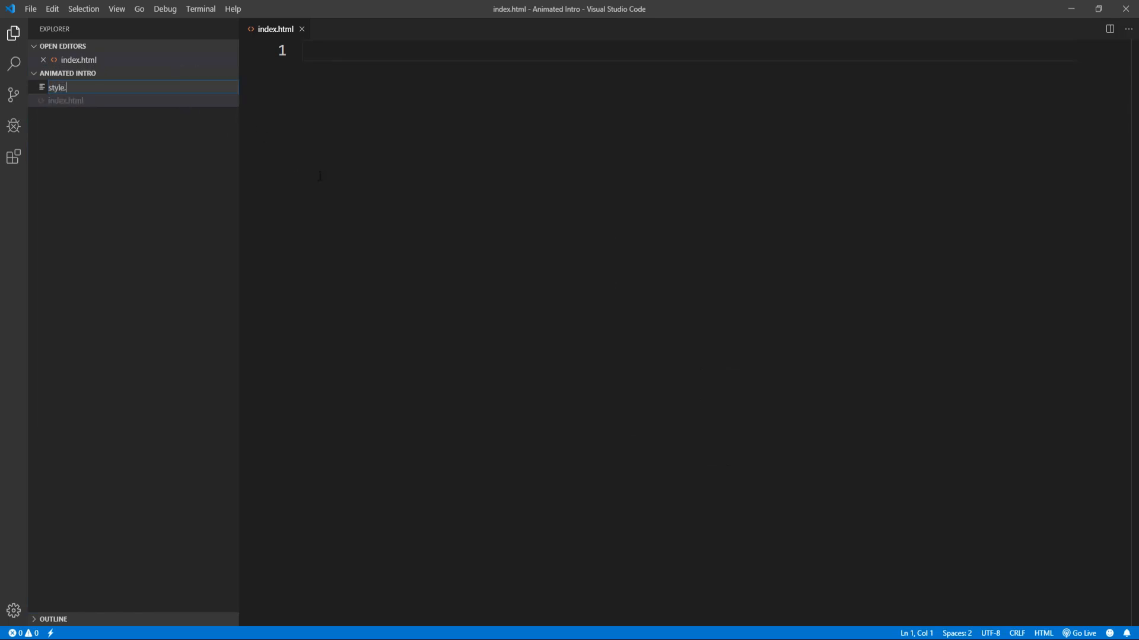
{"action": "key", "text": "Enter"}
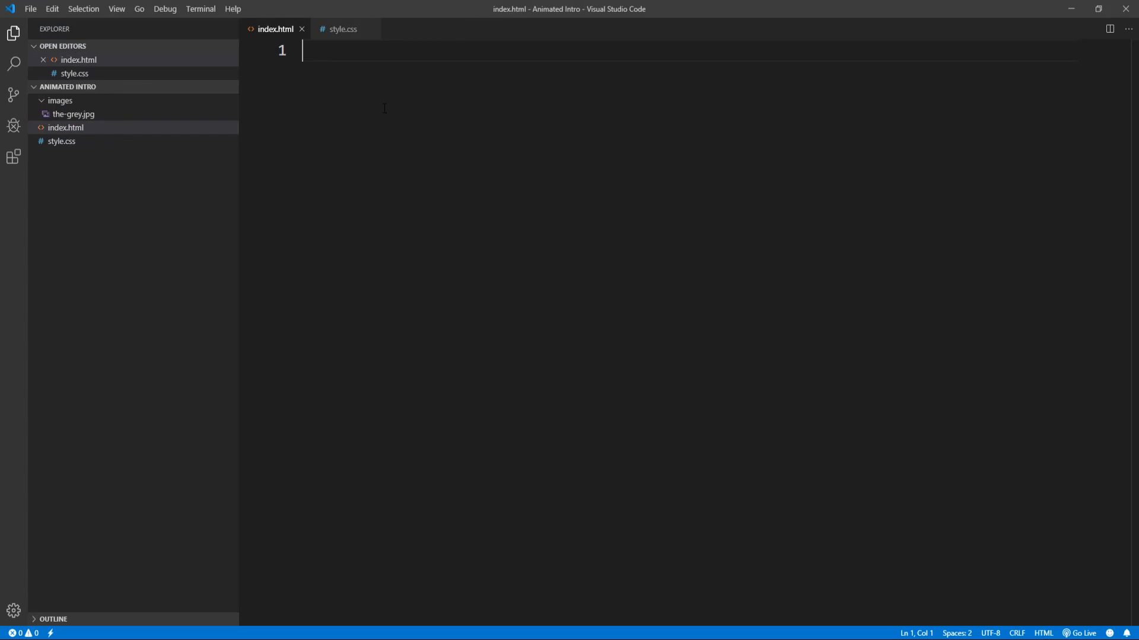
{"action": "type", "text": "!"}
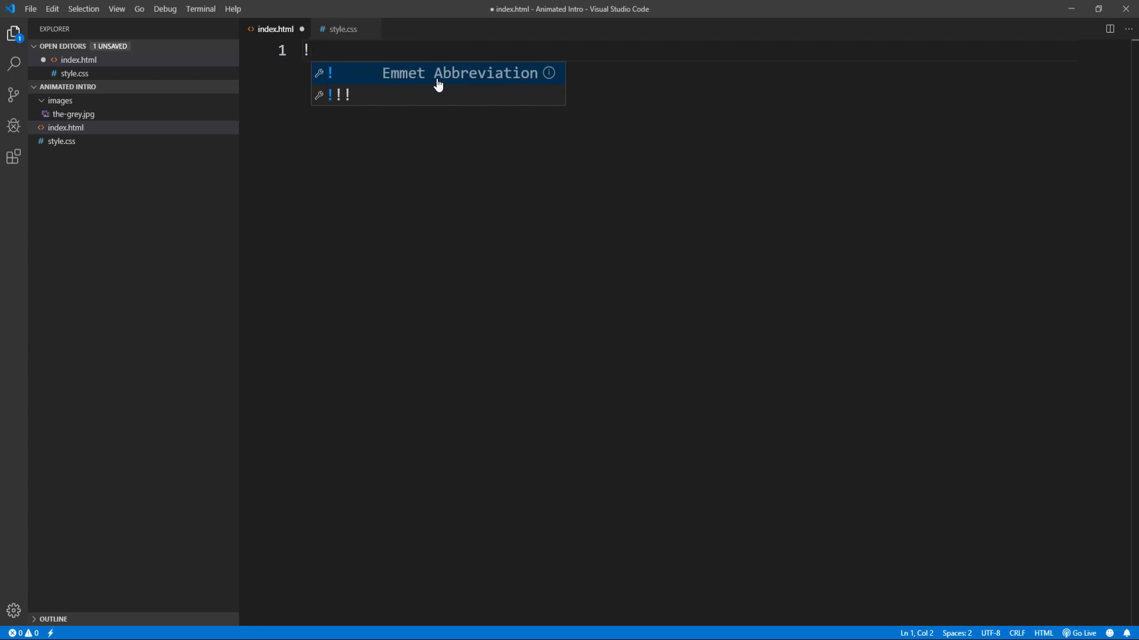
Expand the HTML boilerplate, retitle it 'Animated Intro', and add a style.css link tag
{"action": "key", "text": "Tab"}
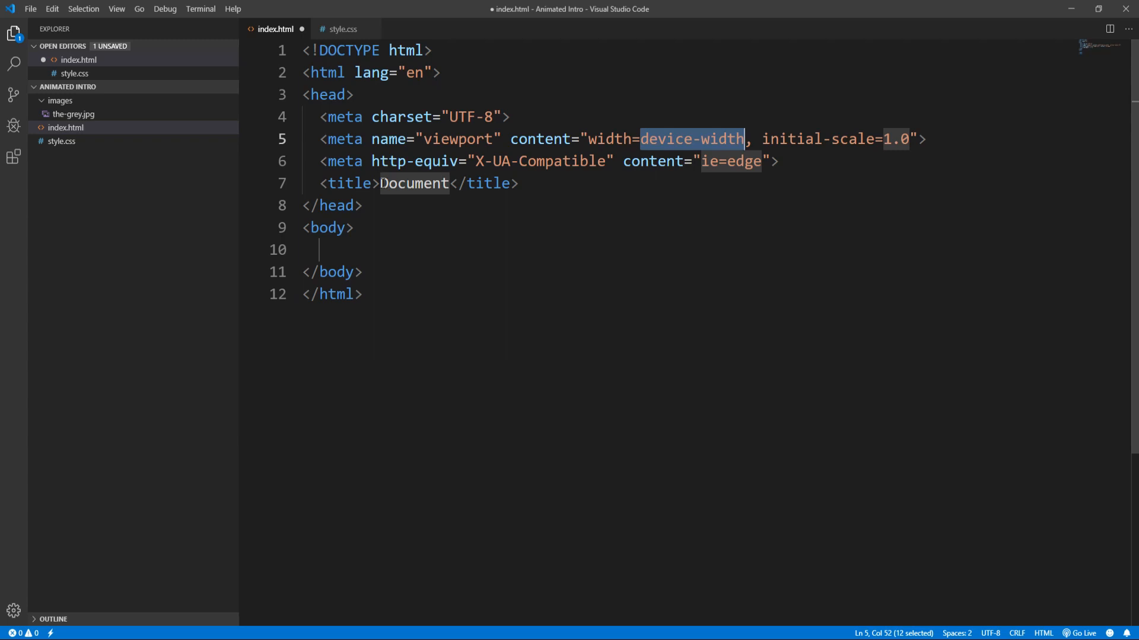
{"action": "double_click", "coordinate": [414, 184]}
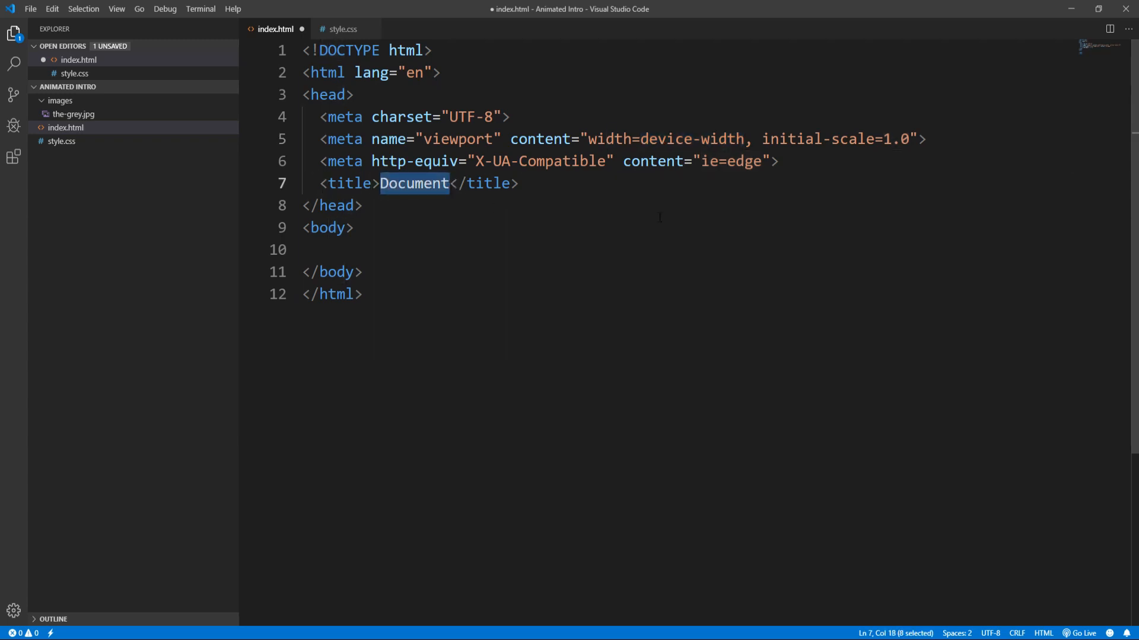
{"action": "type", "text": "Animated Intro"}
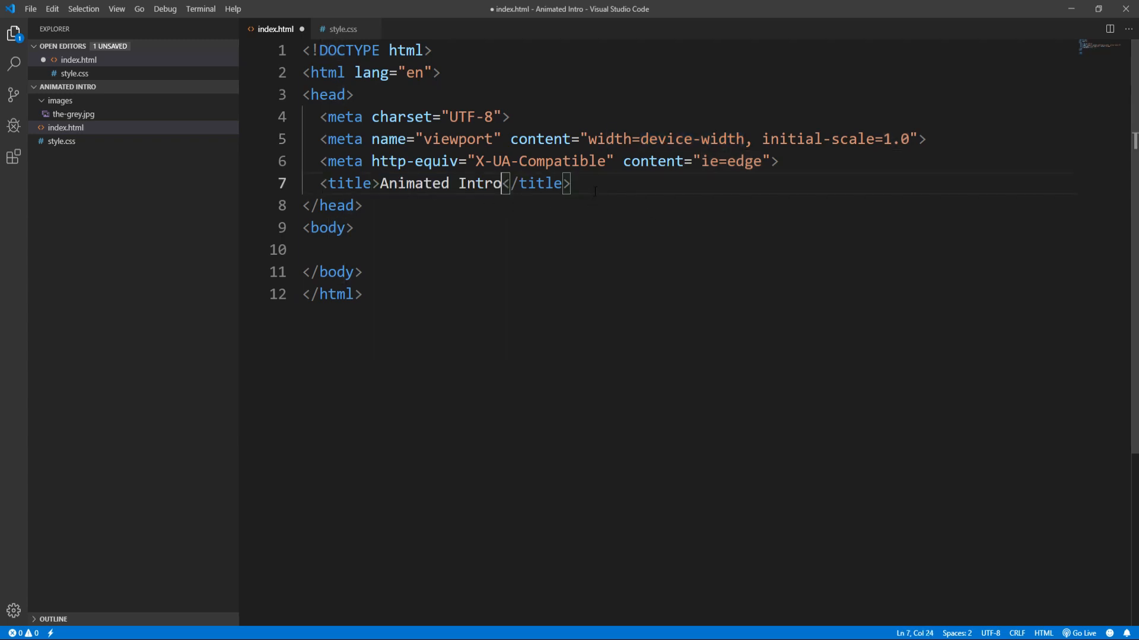
{"action": "key", "text": "Enter"}
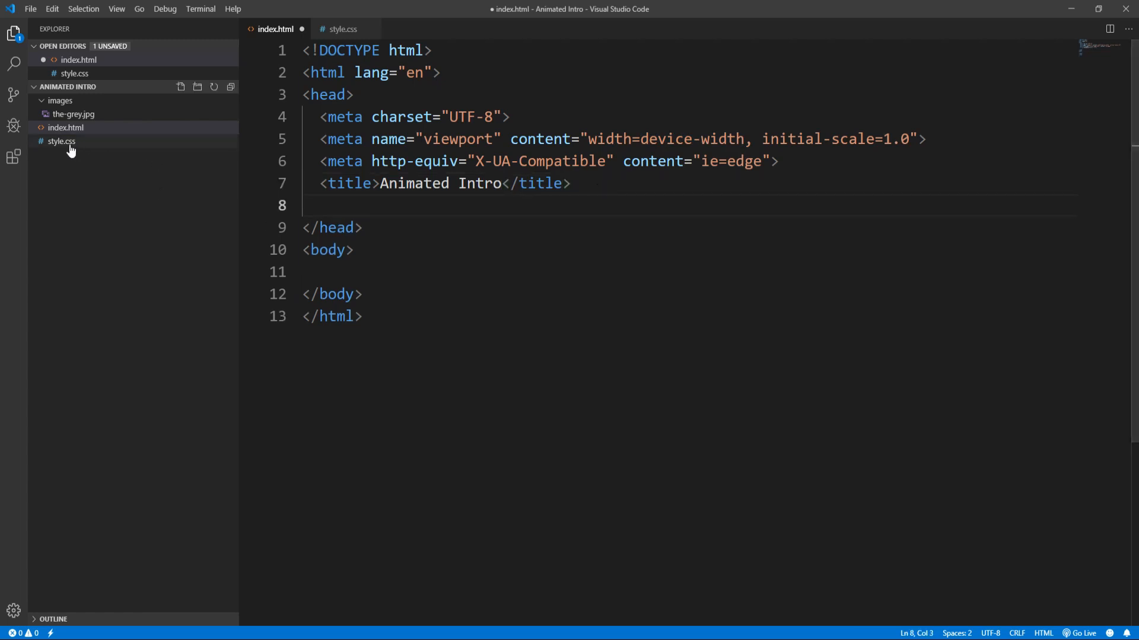
{"action": "type", "text": "link"}
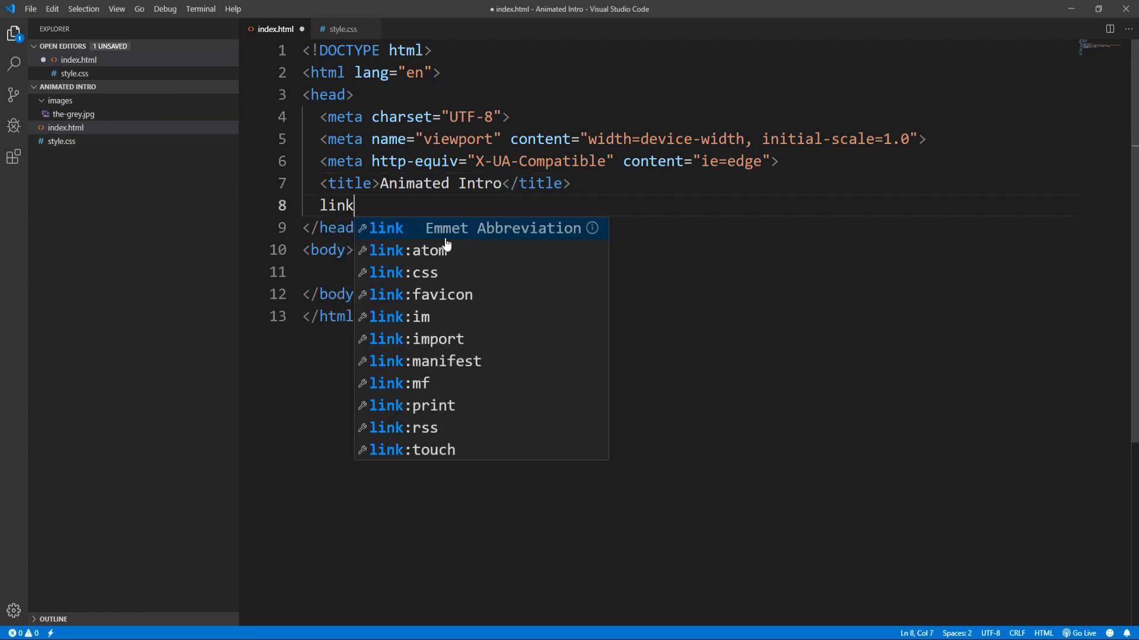
{"action": "key", "text": "Tab"}
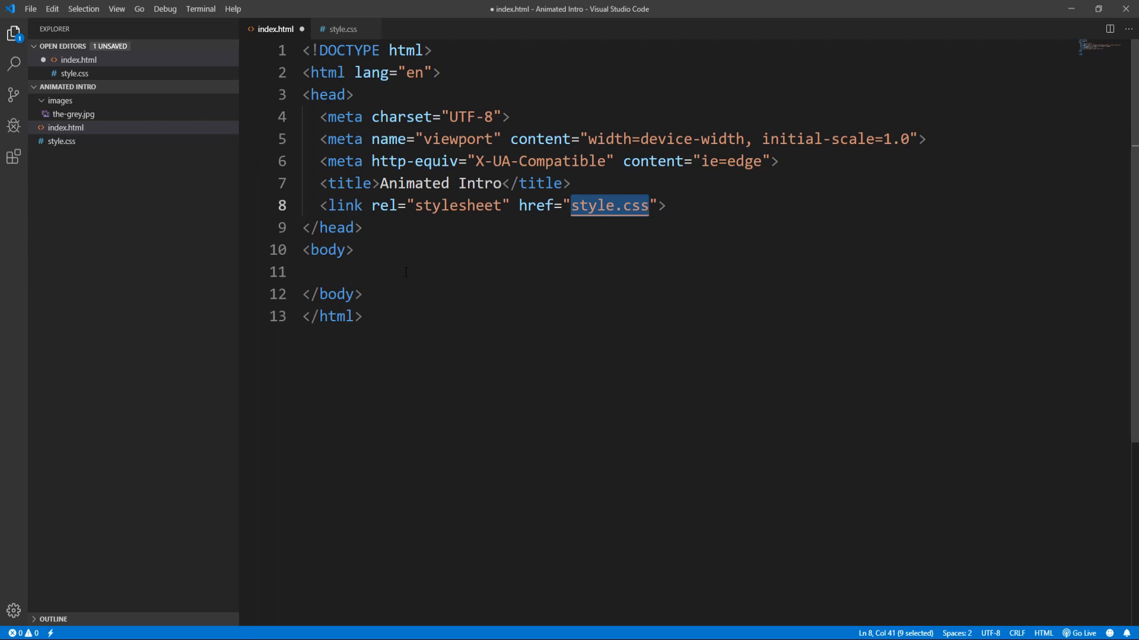
{"action": "left_click", "coordinate": [399, 272]}
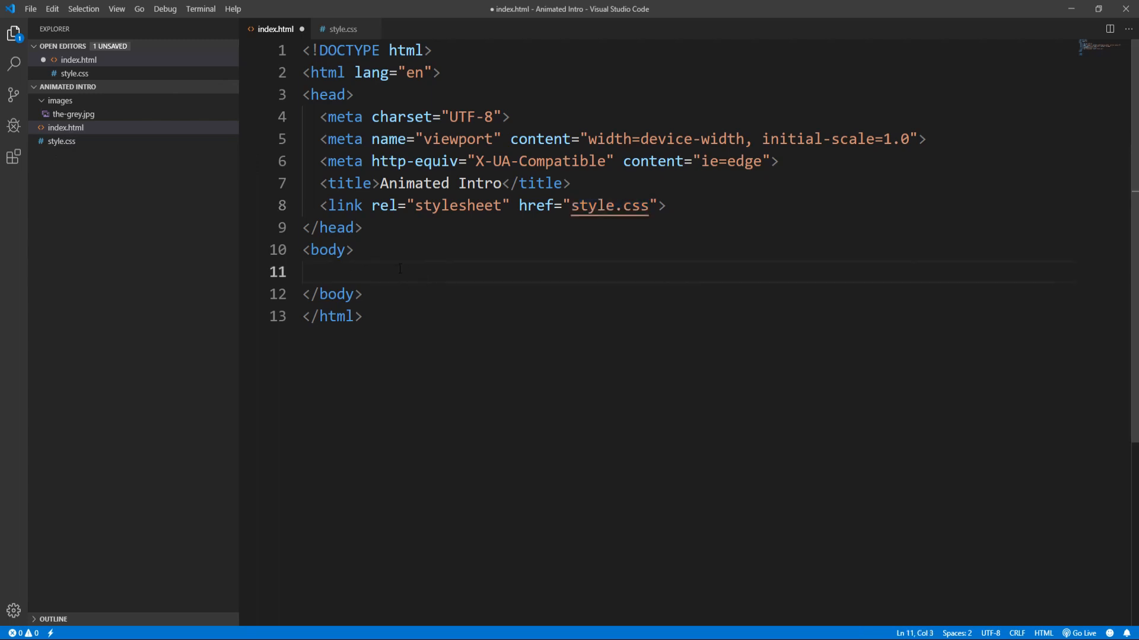
{"action": "mouse_move", "coordinate": [389, 249]}
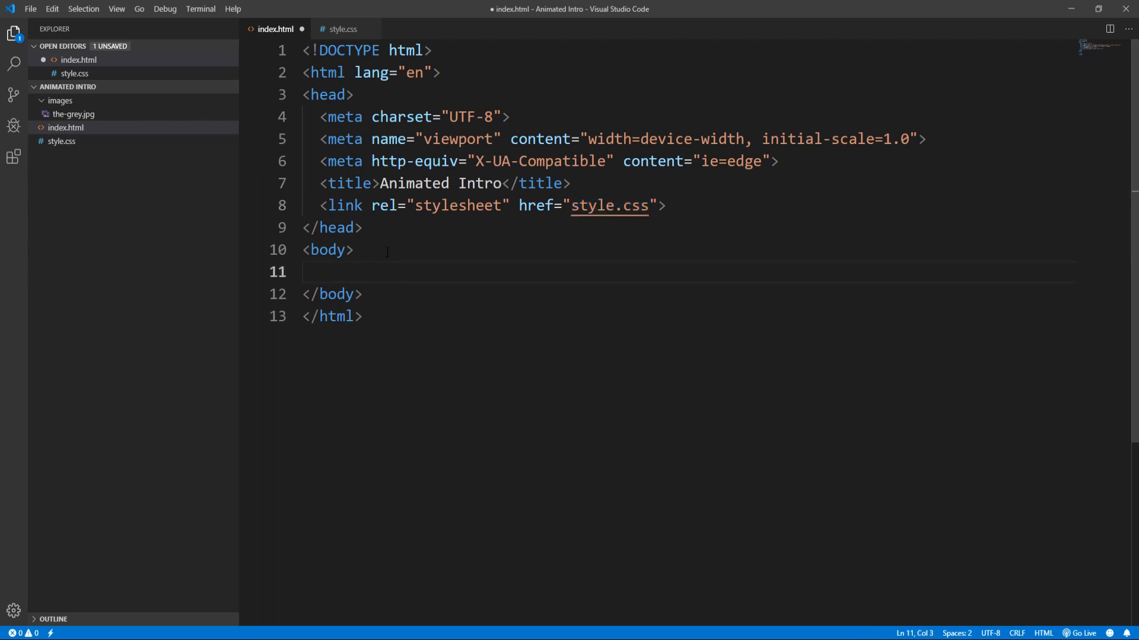
Build a div.intro holding an img.intro-image and an empty div.intro-text with Emmet
{"action": "type", "text": "div.int"}
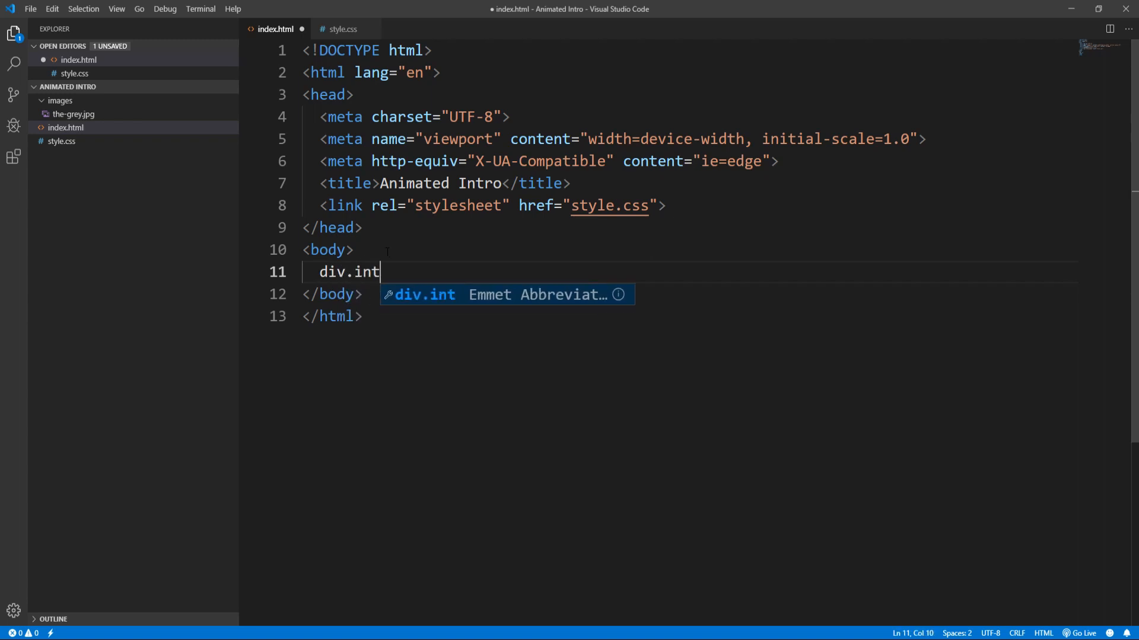
{"action": "key", "text": "Tab"}
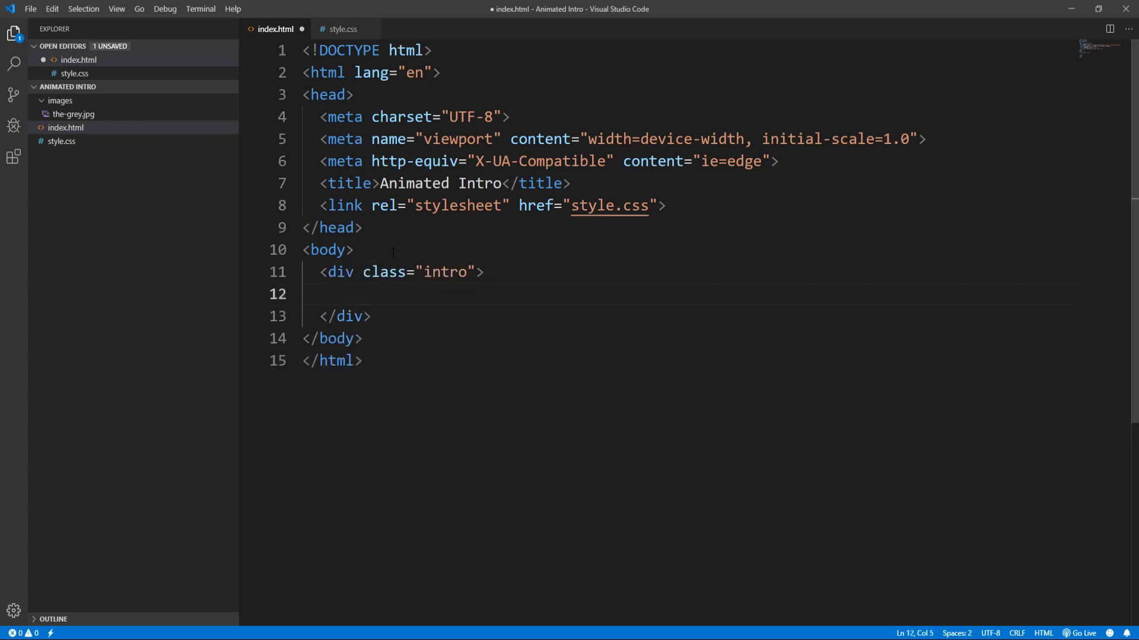
{"action": "double_click", "coordinate": [446, 272]}
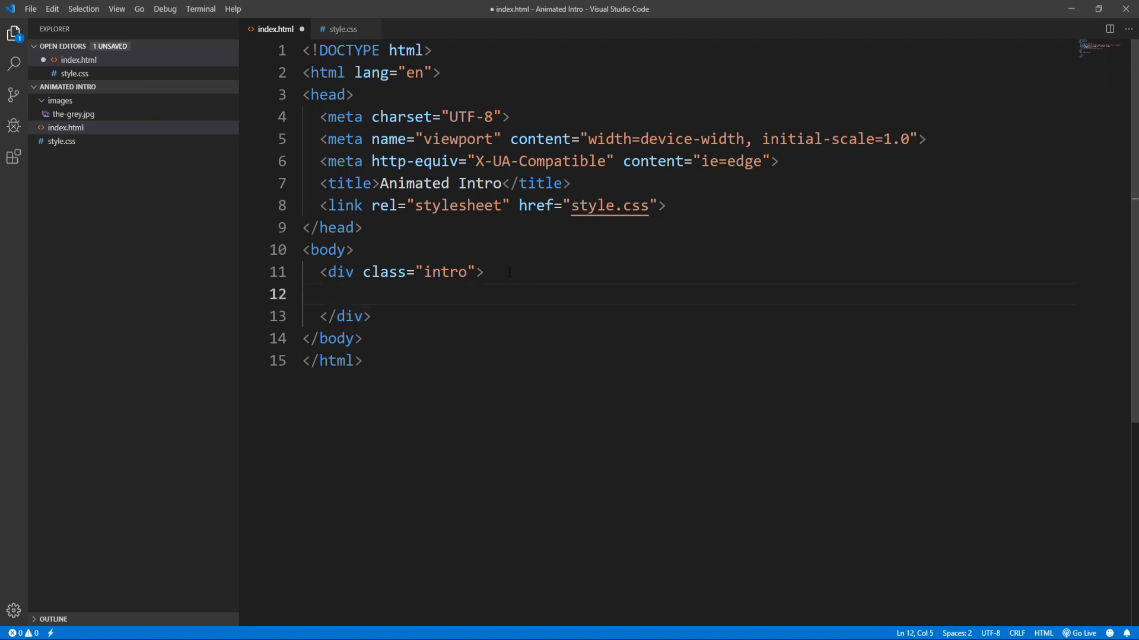
{"action": "type", "text": "img."}
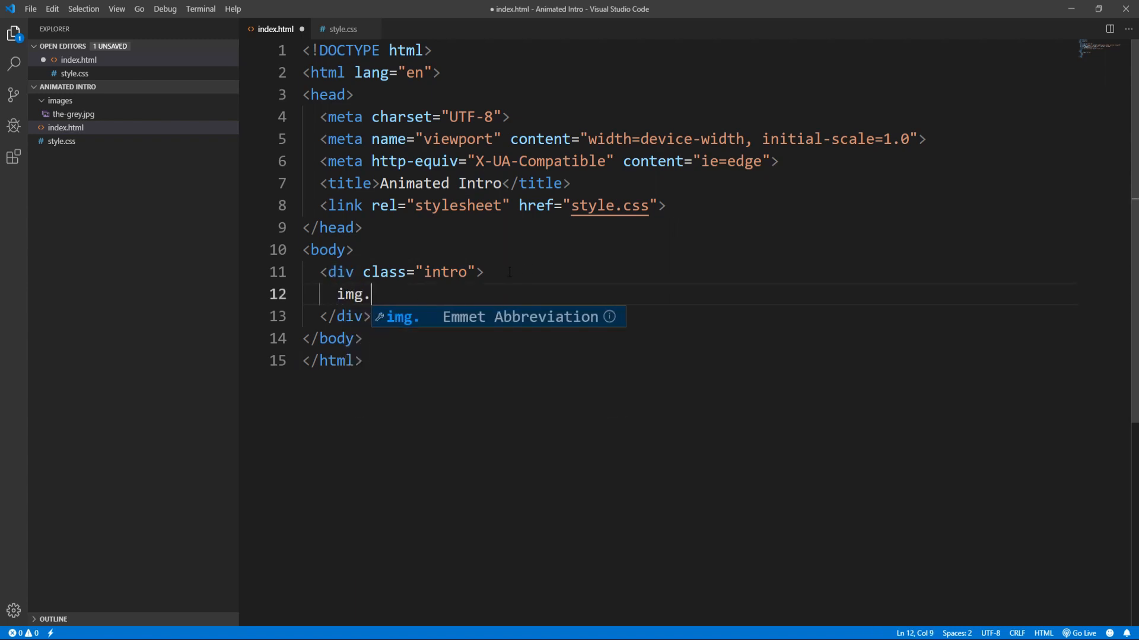
{"action": "type", "text": "intro"}
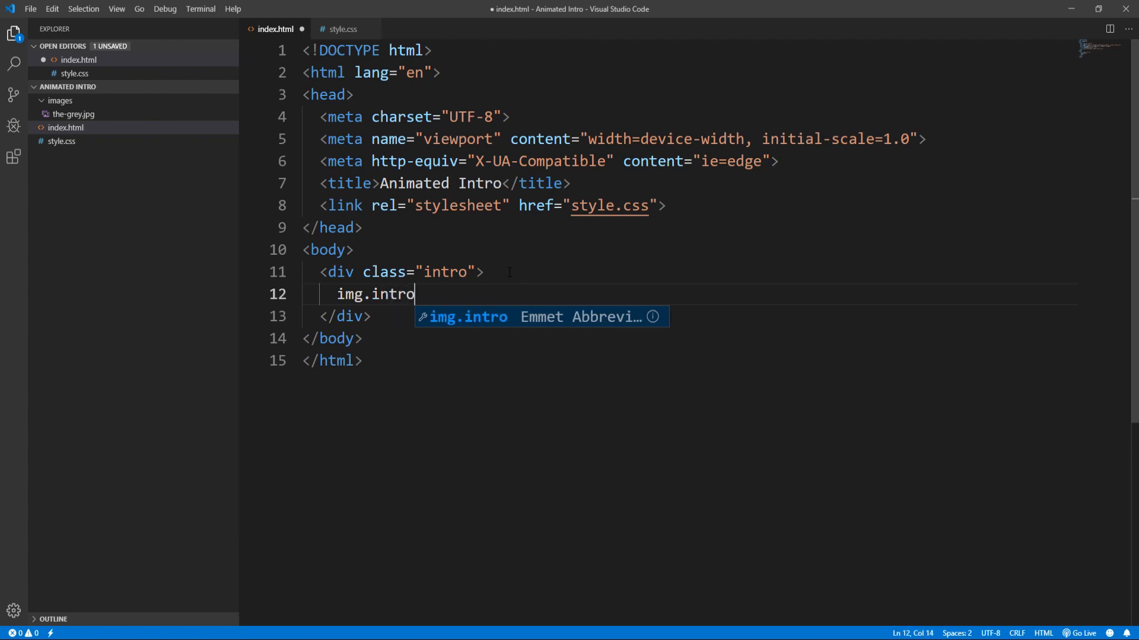
{"action": "key", "text": "Tab"}
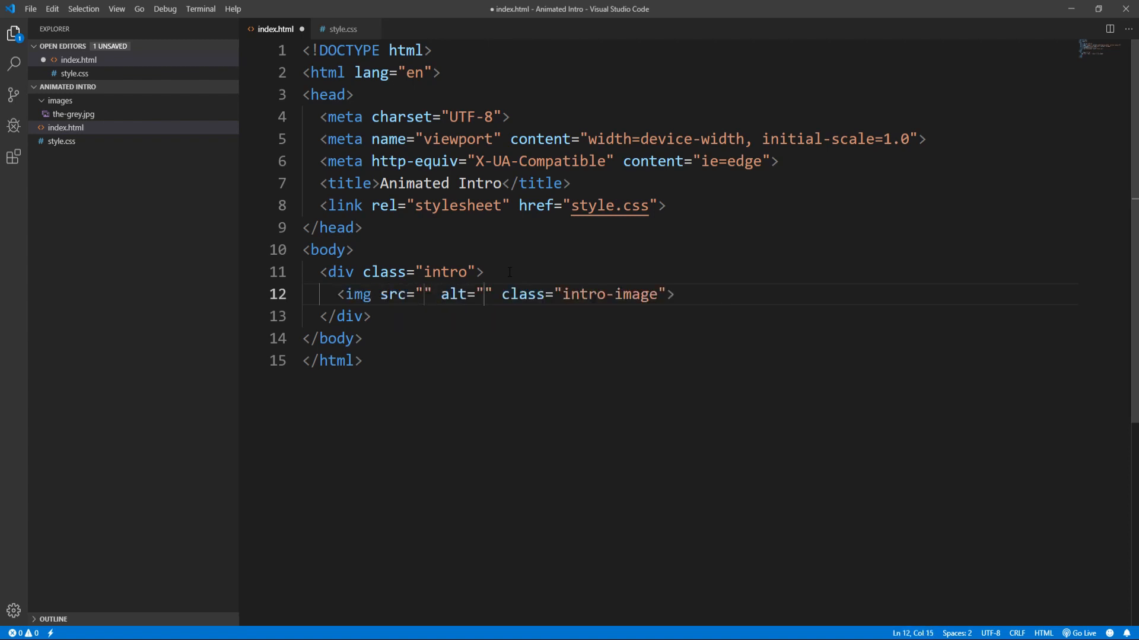
{"action": "key", "text": "Enter"}
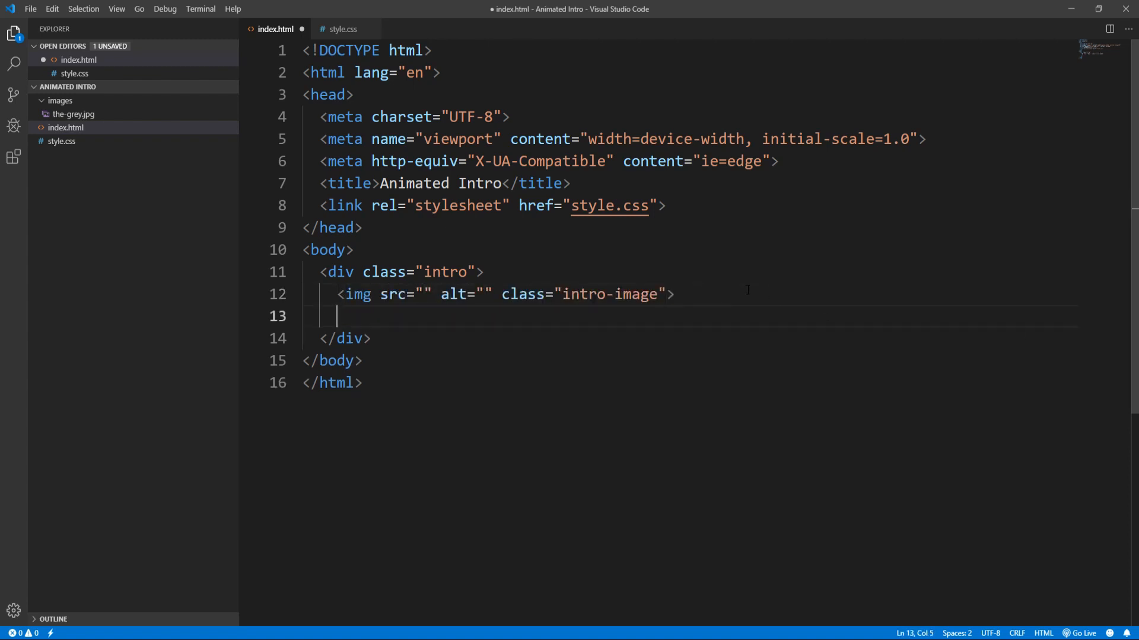
{"action": "type", "text": "div.int"}
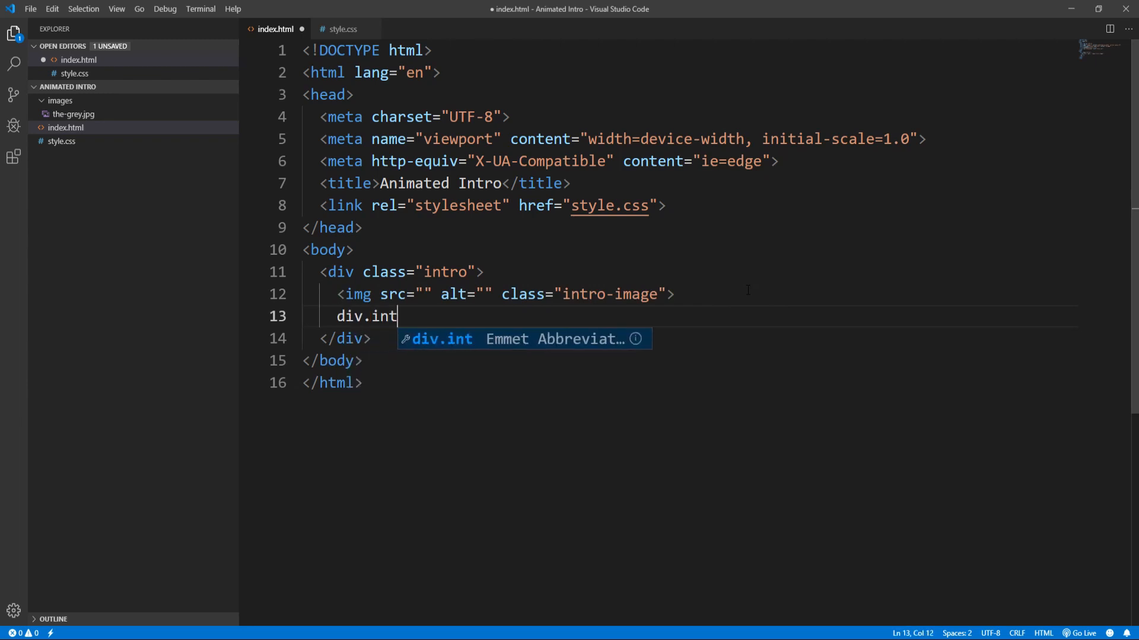
{"action": "type", "text": "ro-text"}
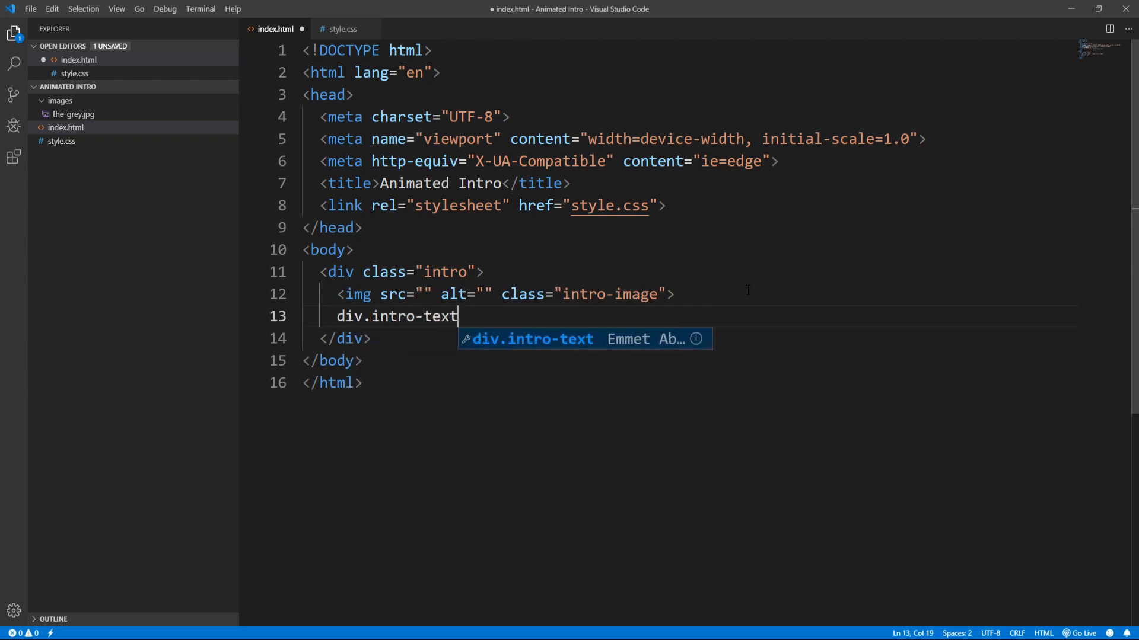
{"action": "key", "text": "Tab"}
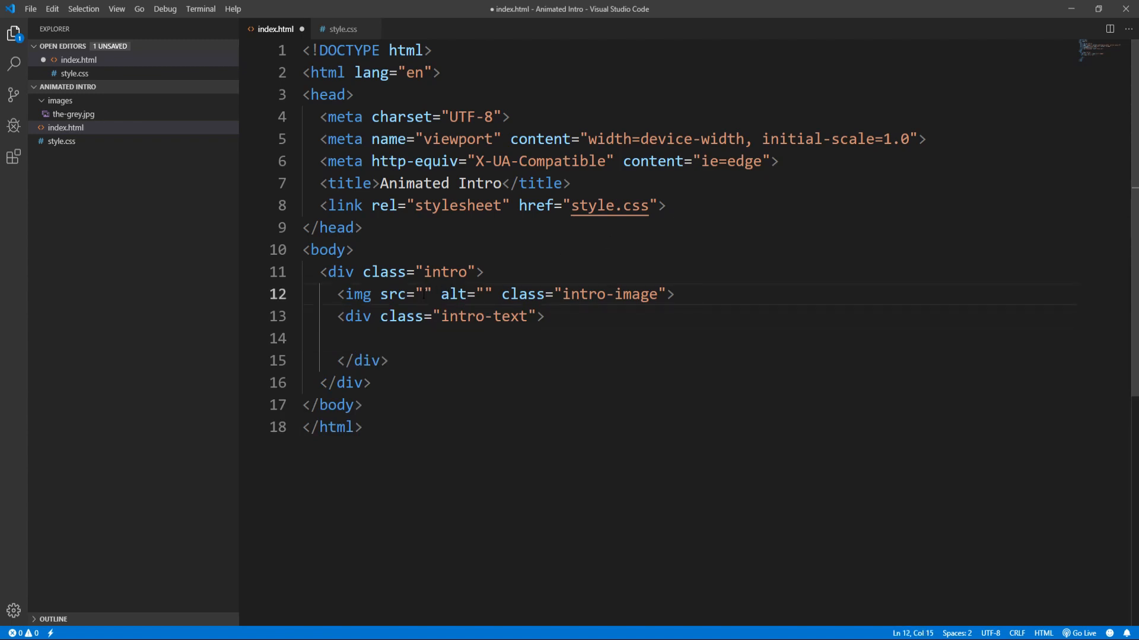
Set the image src to ./images/the-grey.jpg and alt to 'The Grey'
{"action": "type", "text": "."}
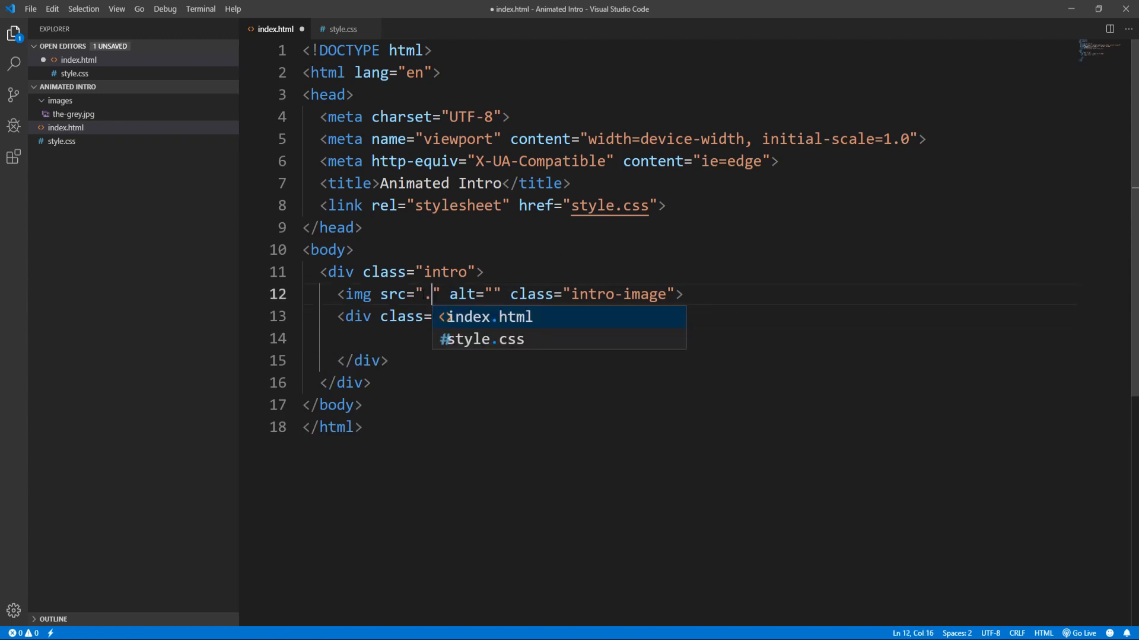
{"action": "type", "text": "/"}
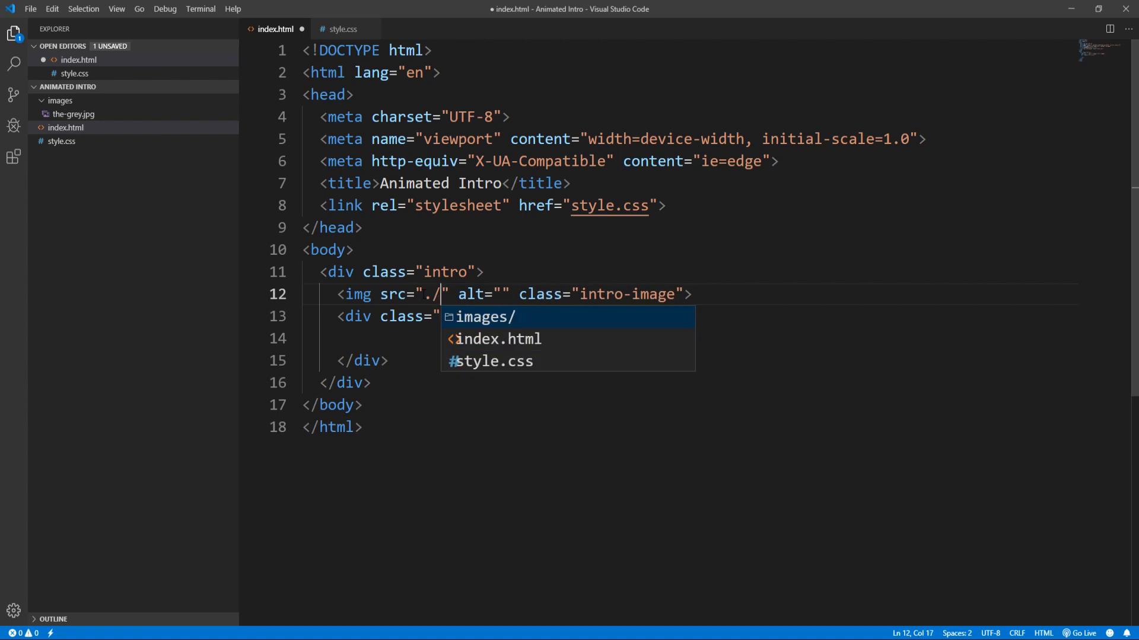
{"action": "mouse_move", "coordinate": [480, 321]}
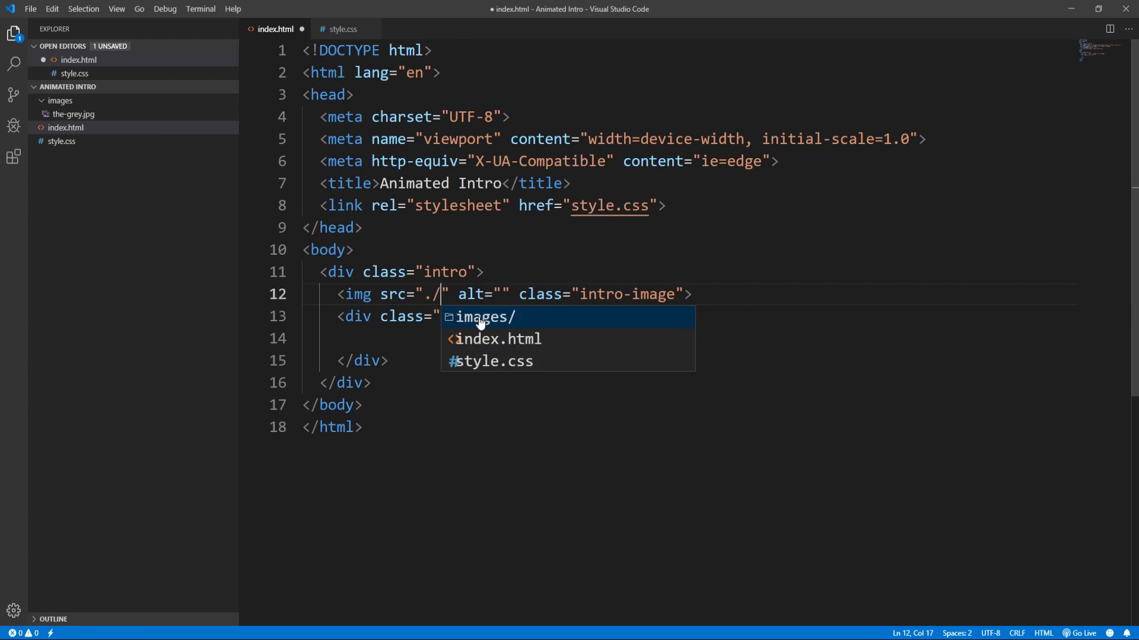
{"action": "left_click", "coordinate": [481, 317]}
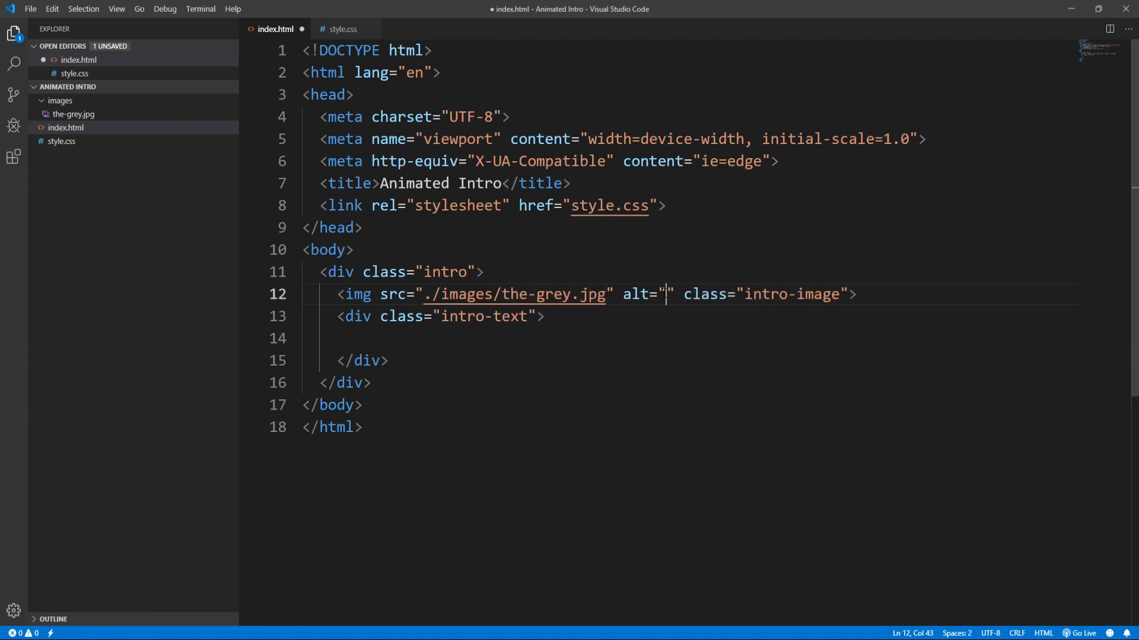
{"action": "type", "text": "The"}
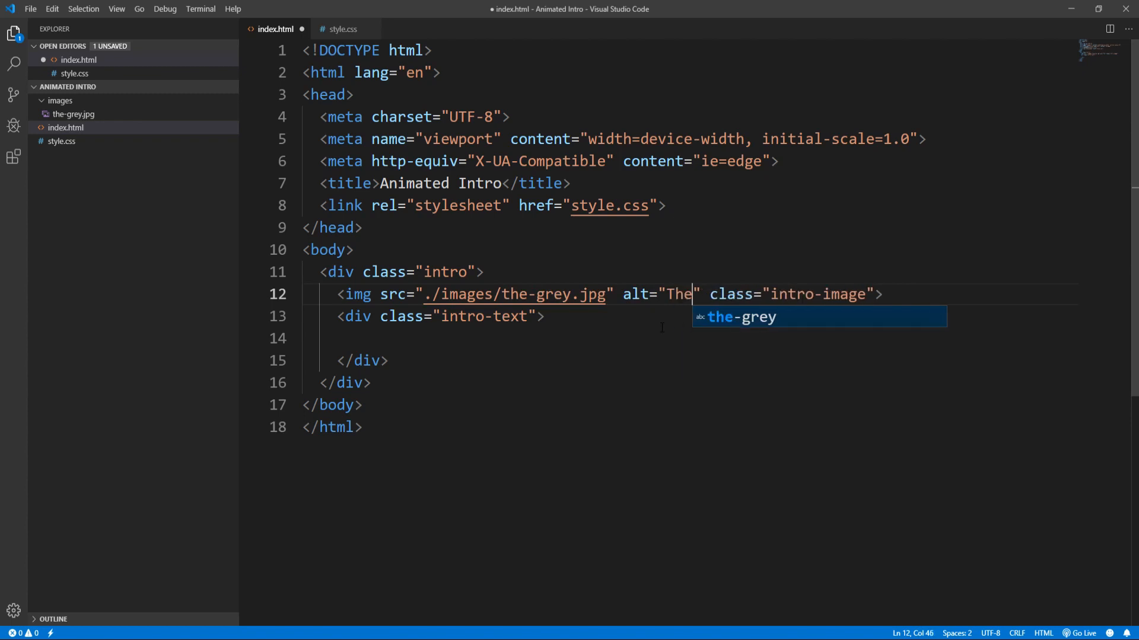
{"action": "type", "text": "Grey"}
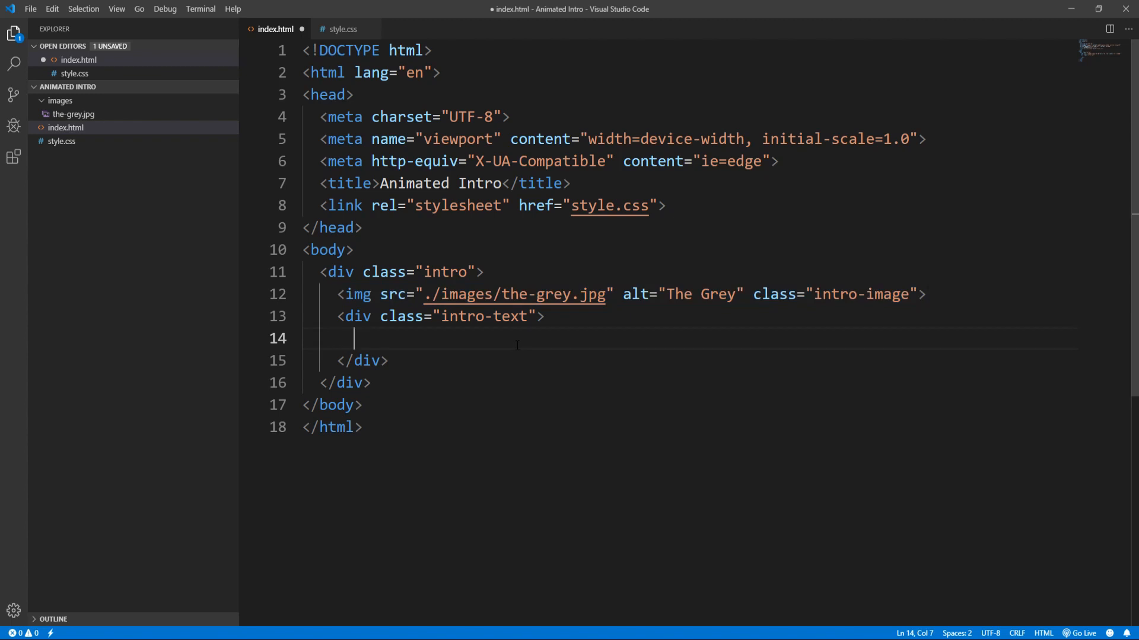
Type the four poem lines separated by <br> into intro-text and save index.html
{"action": "type", "text": "Once more into the fray...<br>"}
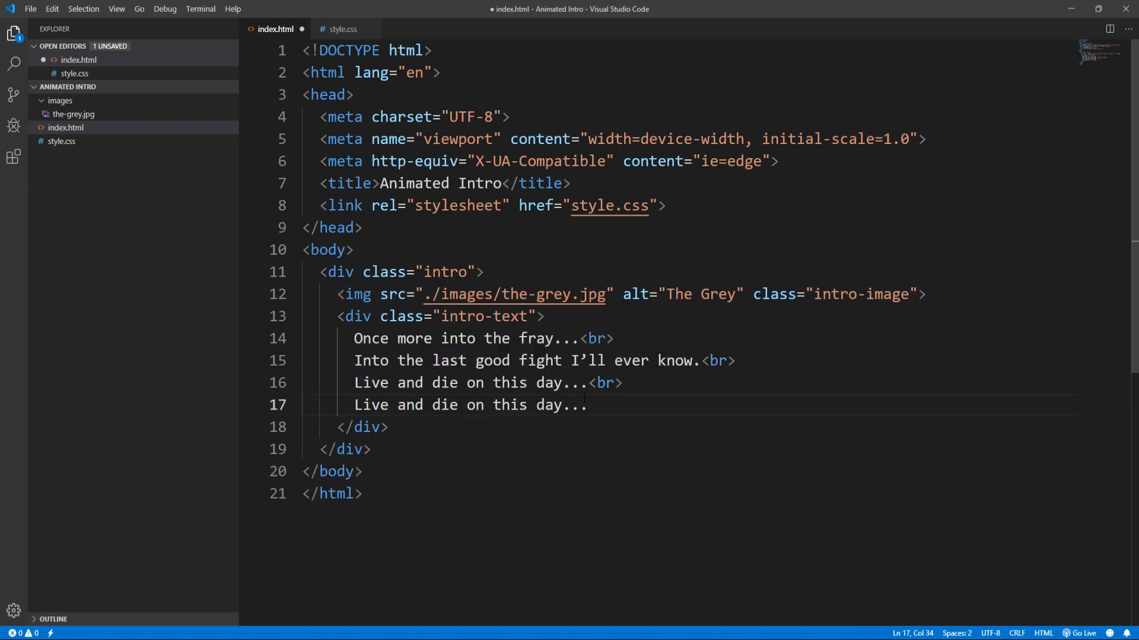
{"action": "left_click_drag", "start_coordinate": [584, 405], "coordinate": [354, 339]}
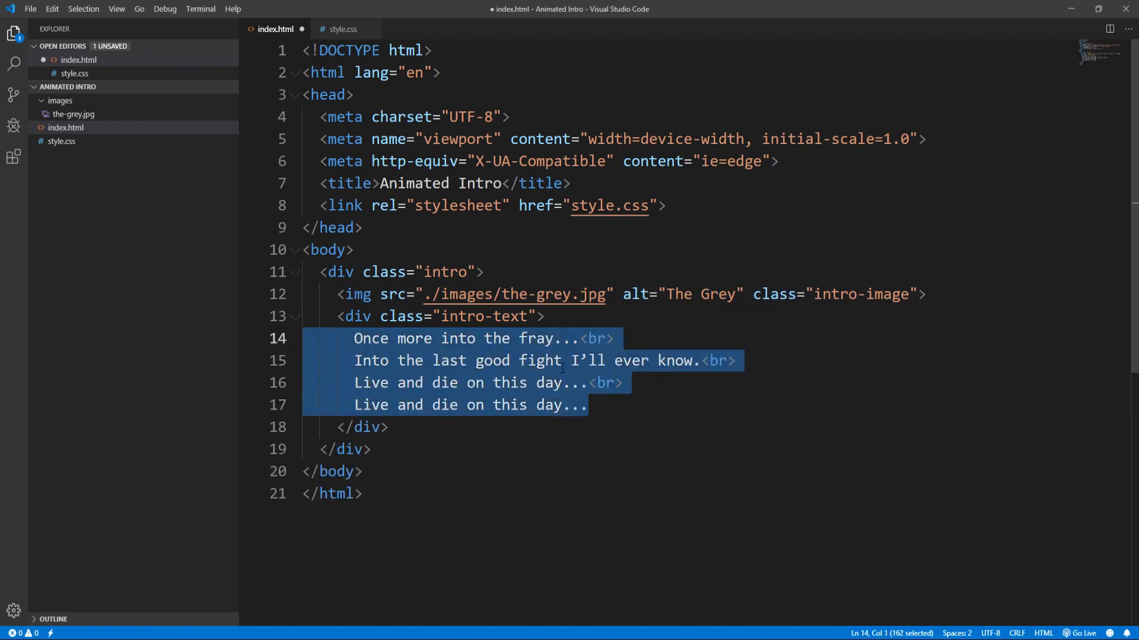
{"action": "left_click", "coordinate": [589, 405]}
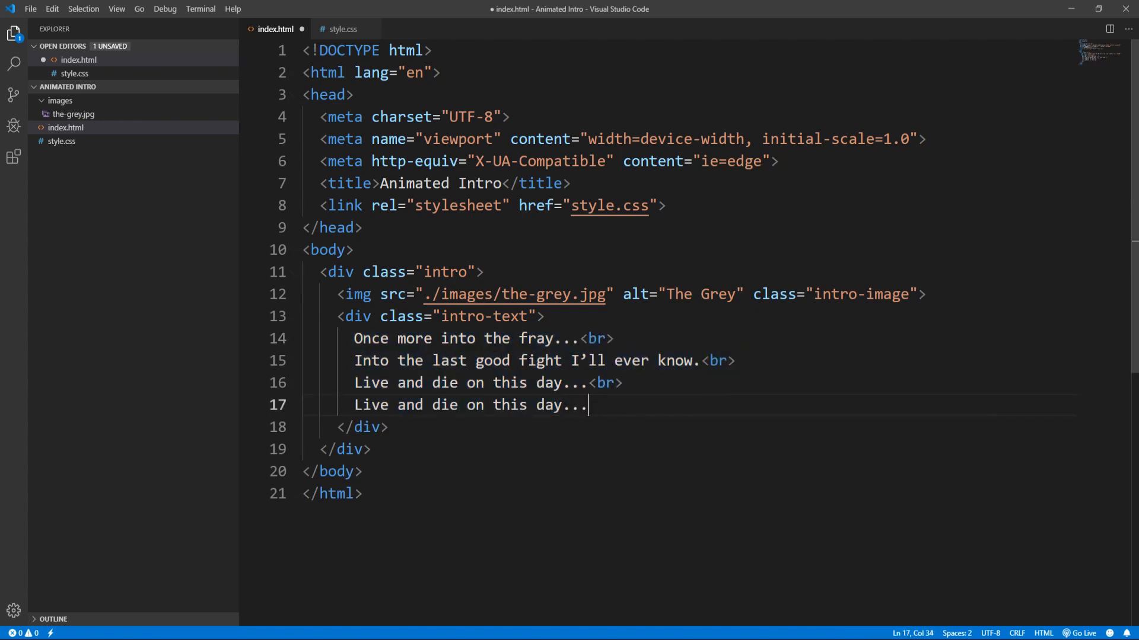
{"action": "left_click", "coordinate": [354, 250]}
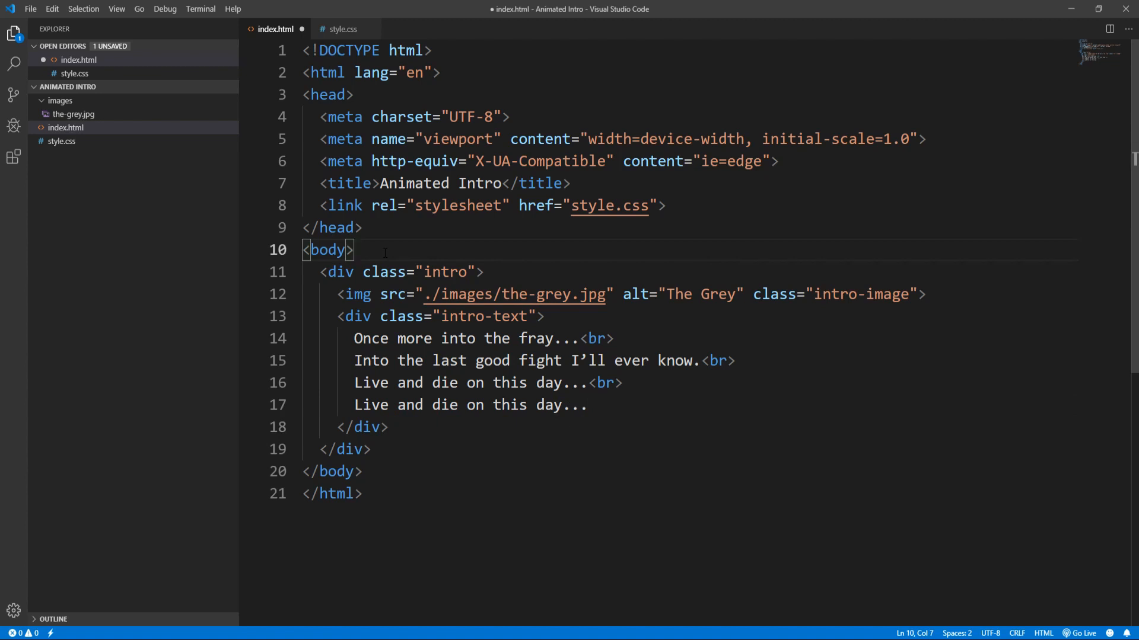
{"action": "key", "text": "ctrl+s"}
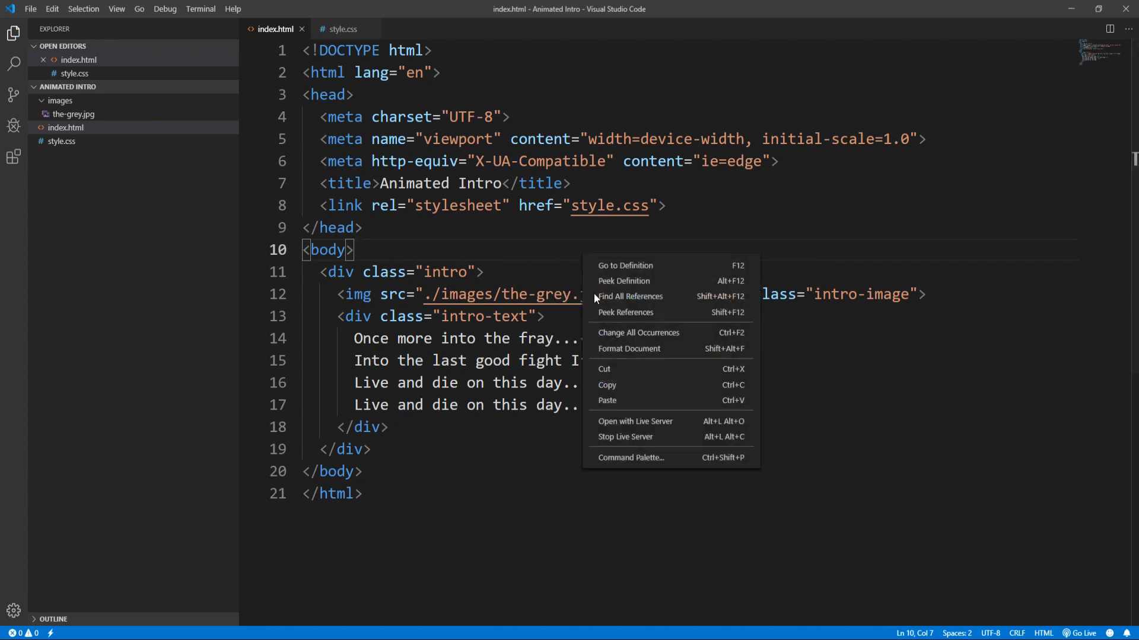
{"action": "mouse_move", "coordinate": [647, 421]}
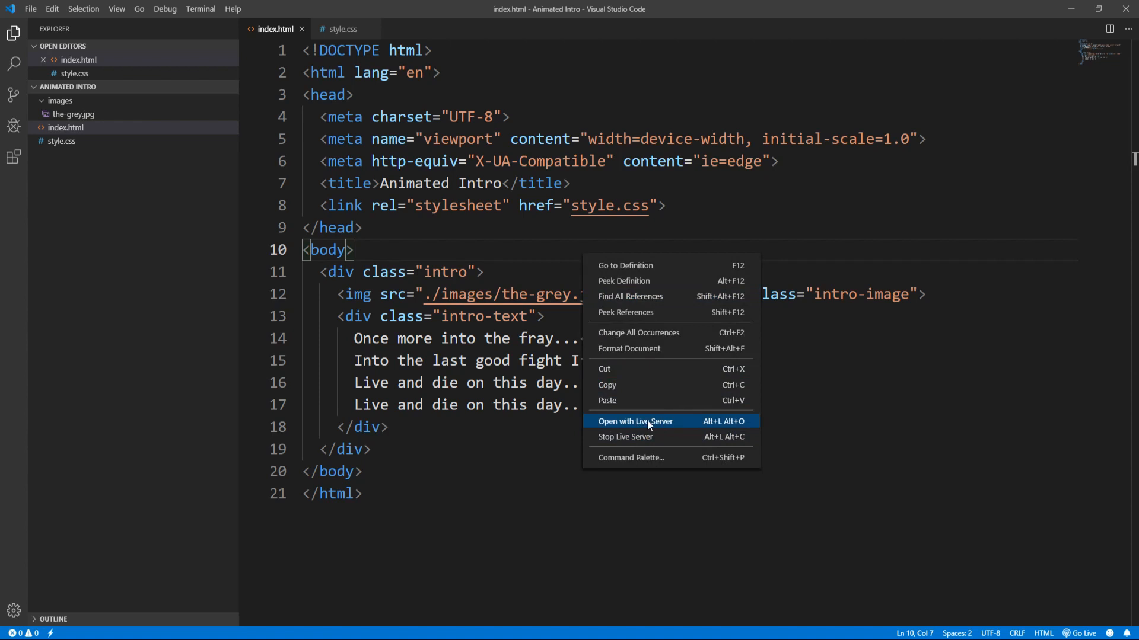
Open the page with Live Server in Chrome and scroll down to the poem lines
{"action": "left_click", "coordinate": [634, 421]}
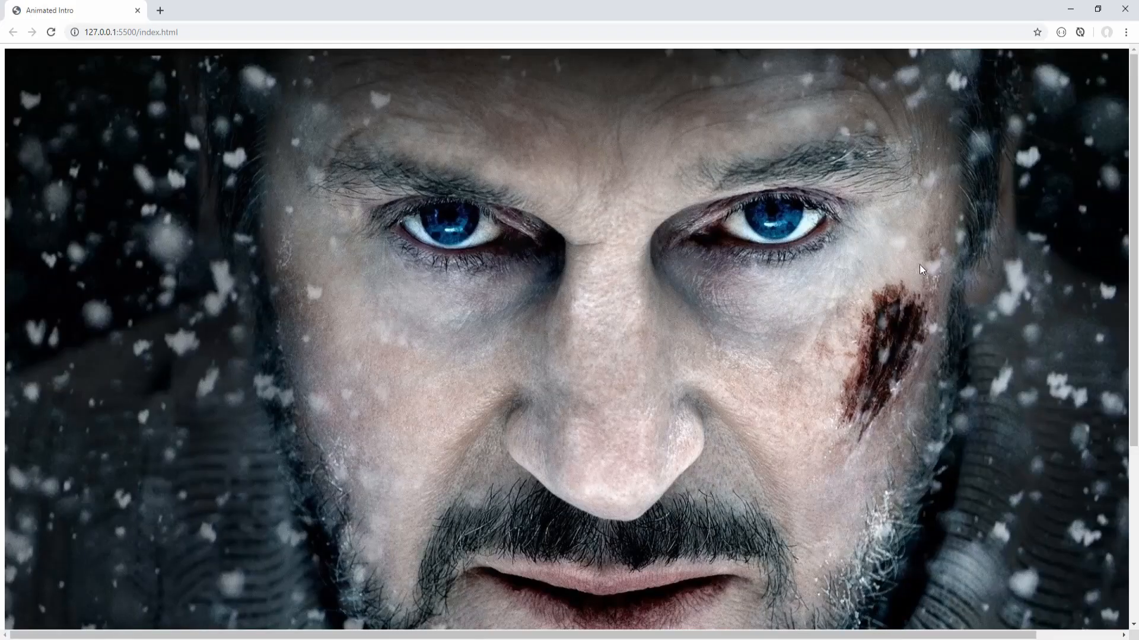
{"action": "scroll", "scroll_direction": "down", "scroll_amount": 3}
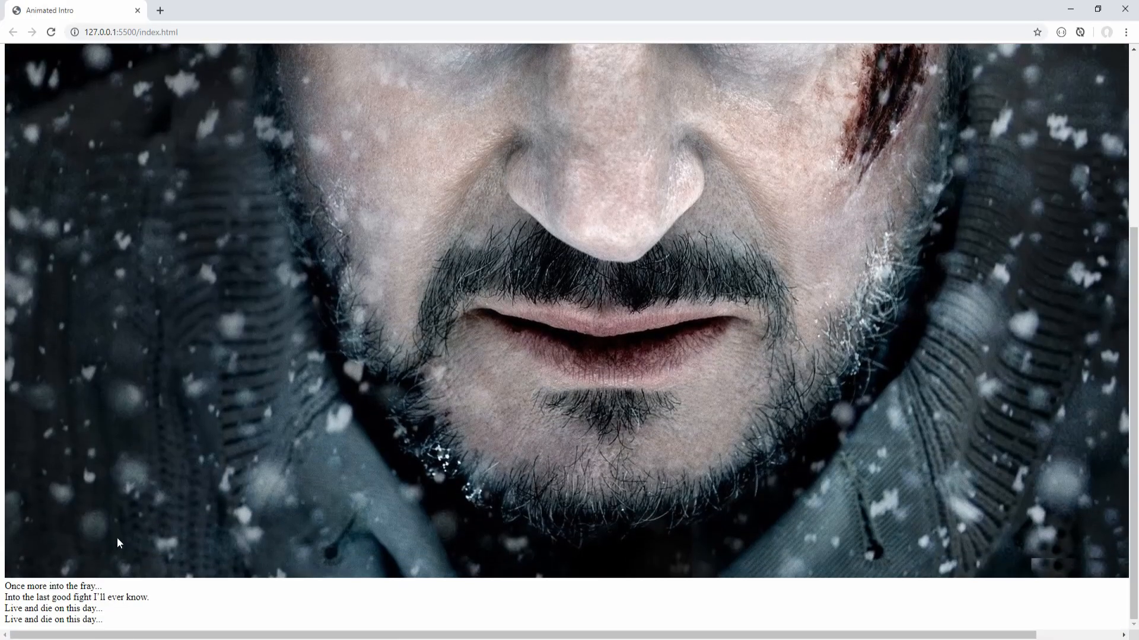
{"action": "scroll", "scroll_direction": "down", "scroll_amount": 3}
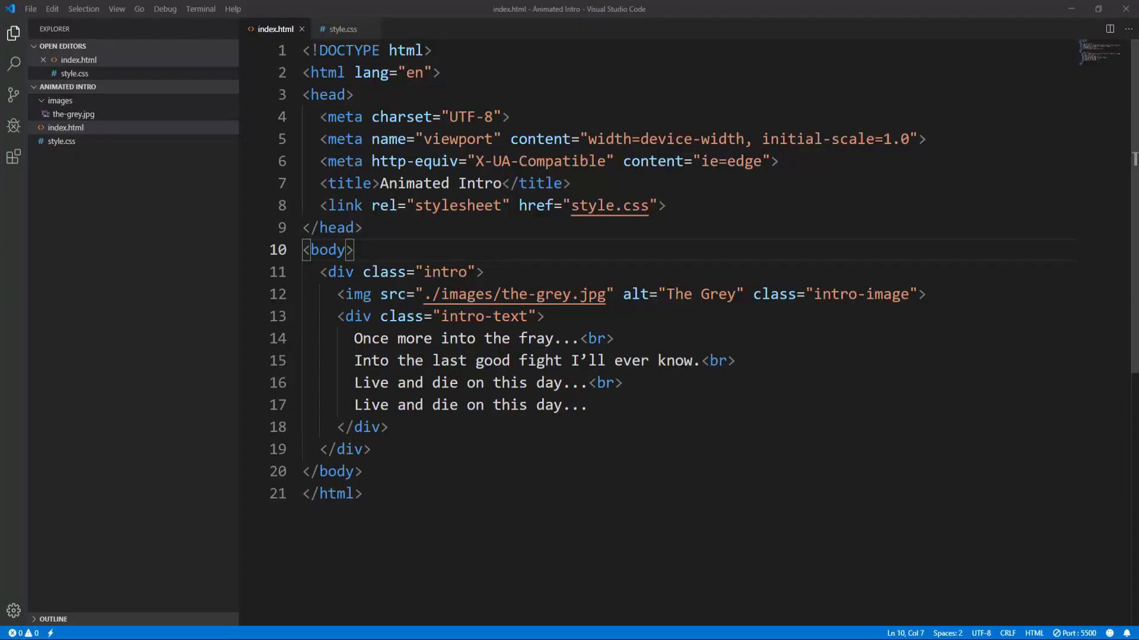
{"action": "left_click", "coordinate": [339, 29]}
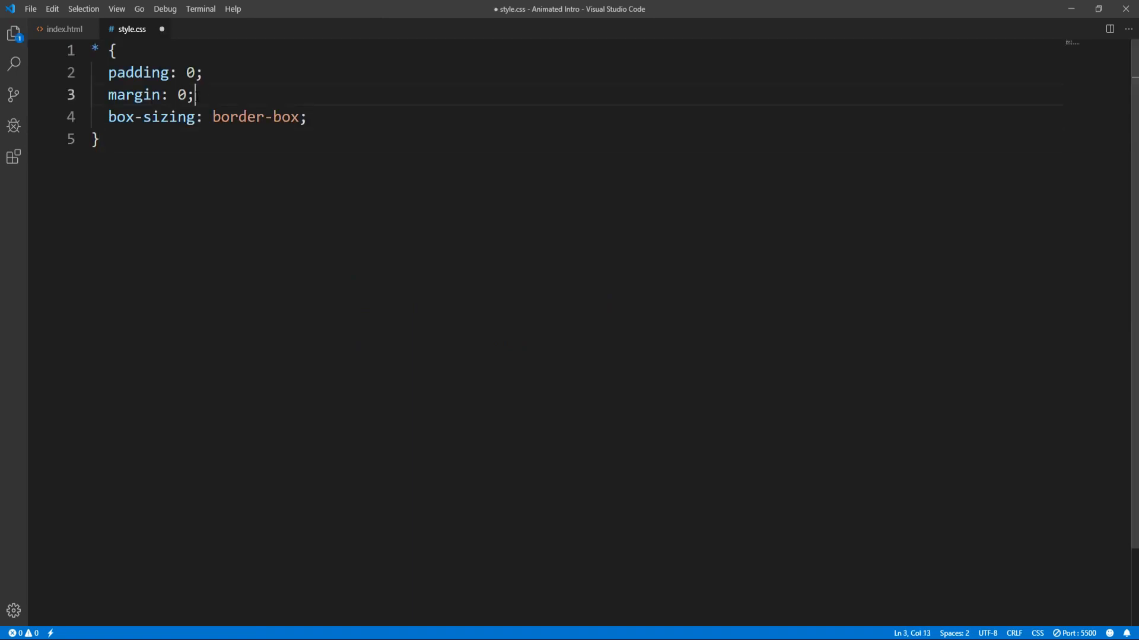
{"action": "left_click_drag", "start_coordinate": [108, 71], "coordinate": [194, 94]}
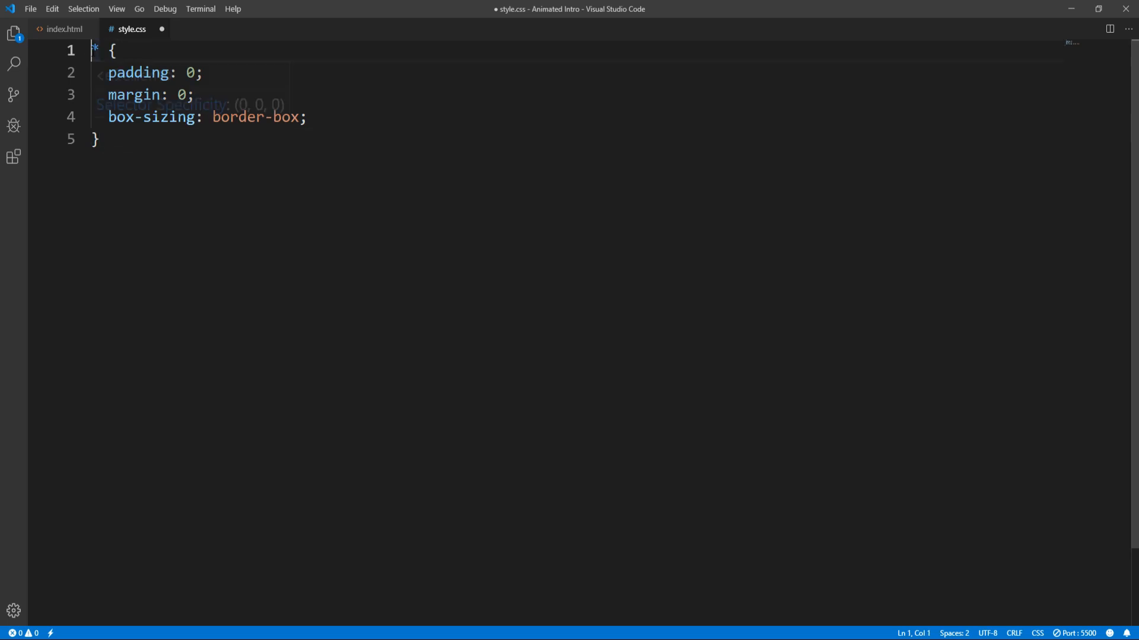
{"action": "type", "text": "@import url('https://fonts.googleapis.com/css?family=Cinzel&display=swap');"}
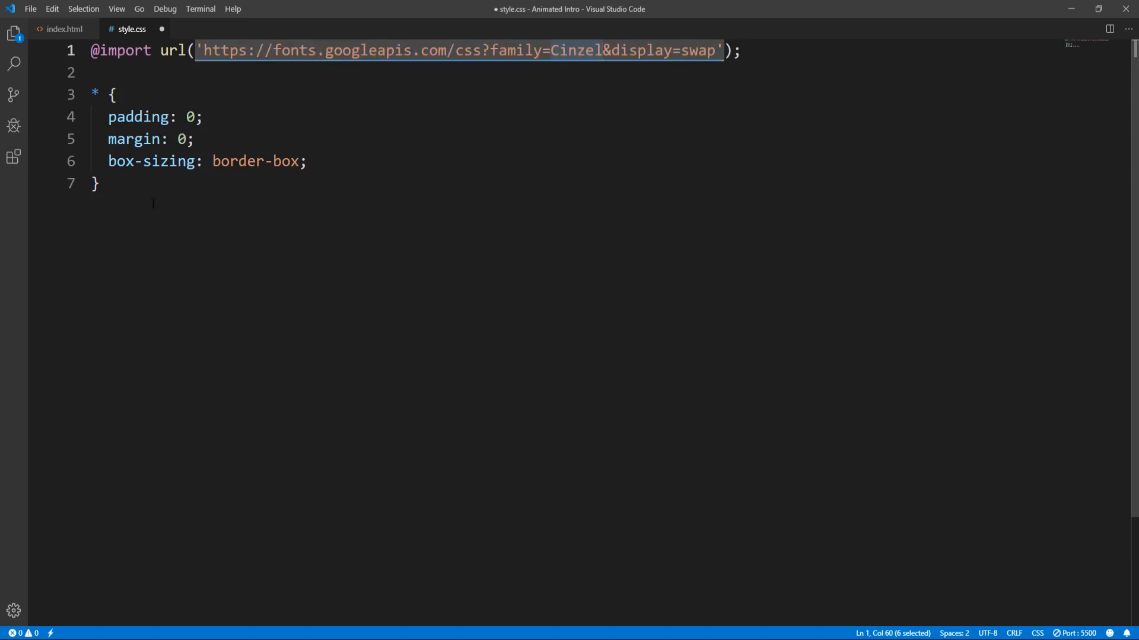
Style body with font-family 'Cinzel', serif, background-color #000 and color snow
{"action": "type", "text": "body {"}
{"action": "type", "text": "ff"}
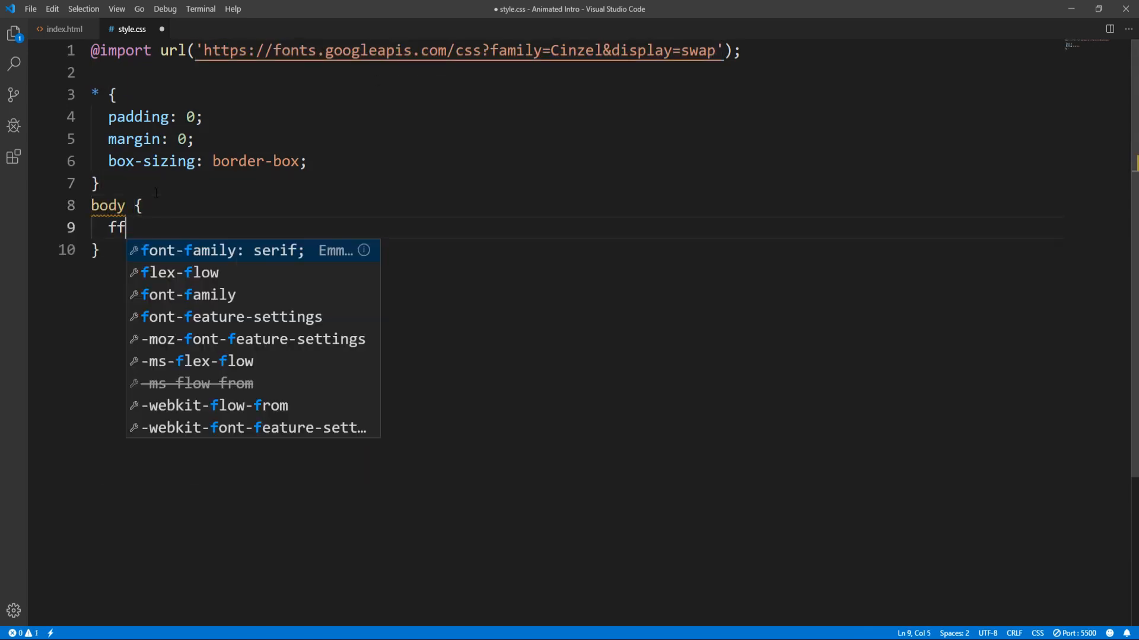
{"action": "key", "text": "Tab"}
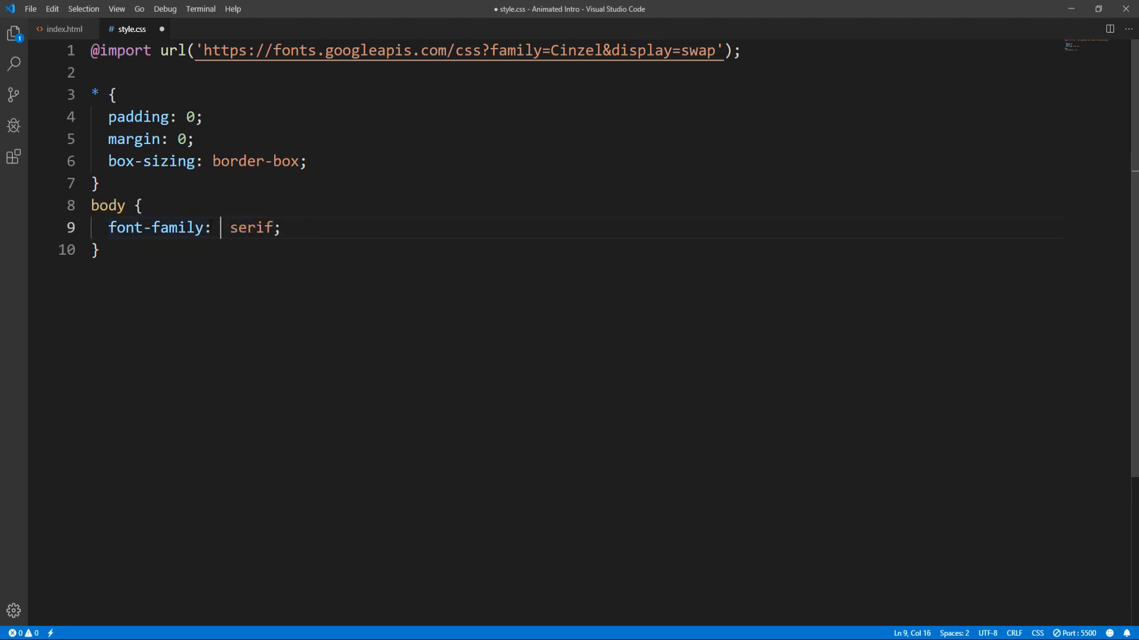
{"action": "type", "text": "'Cinzel'"}
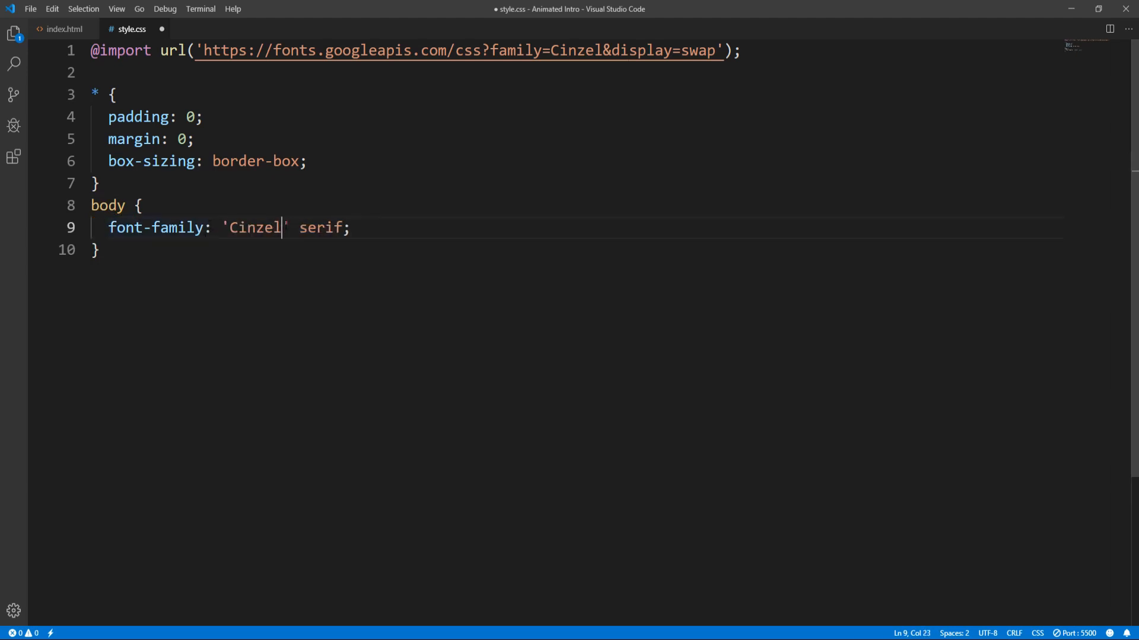
{"action": "type", "text": ","}
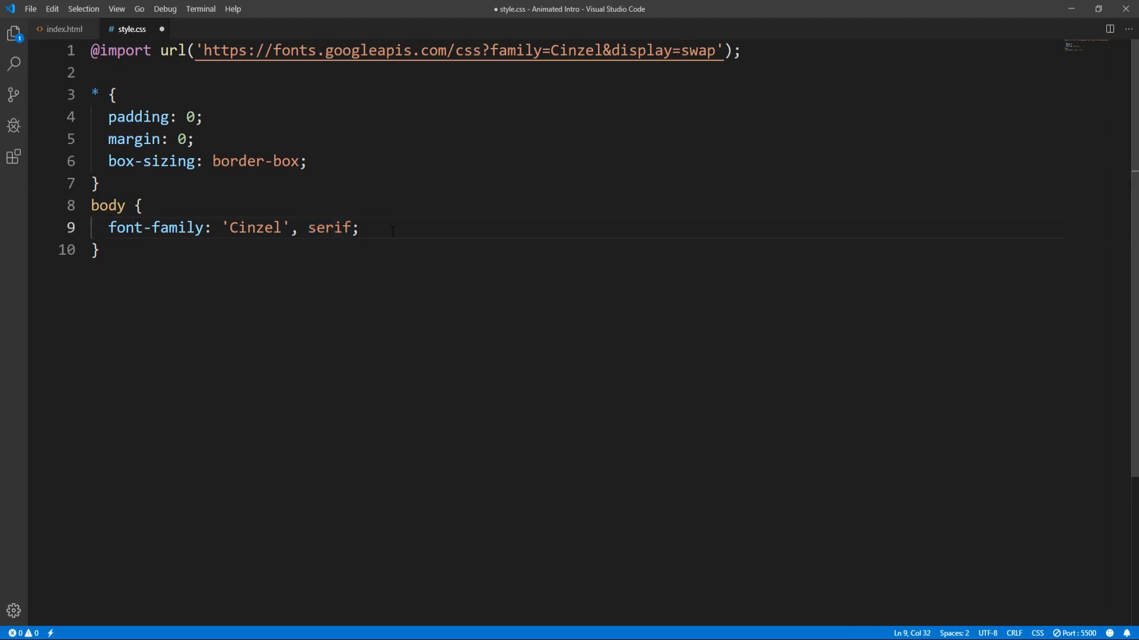
{"action": "type", "text": "background-color: #fff;"}
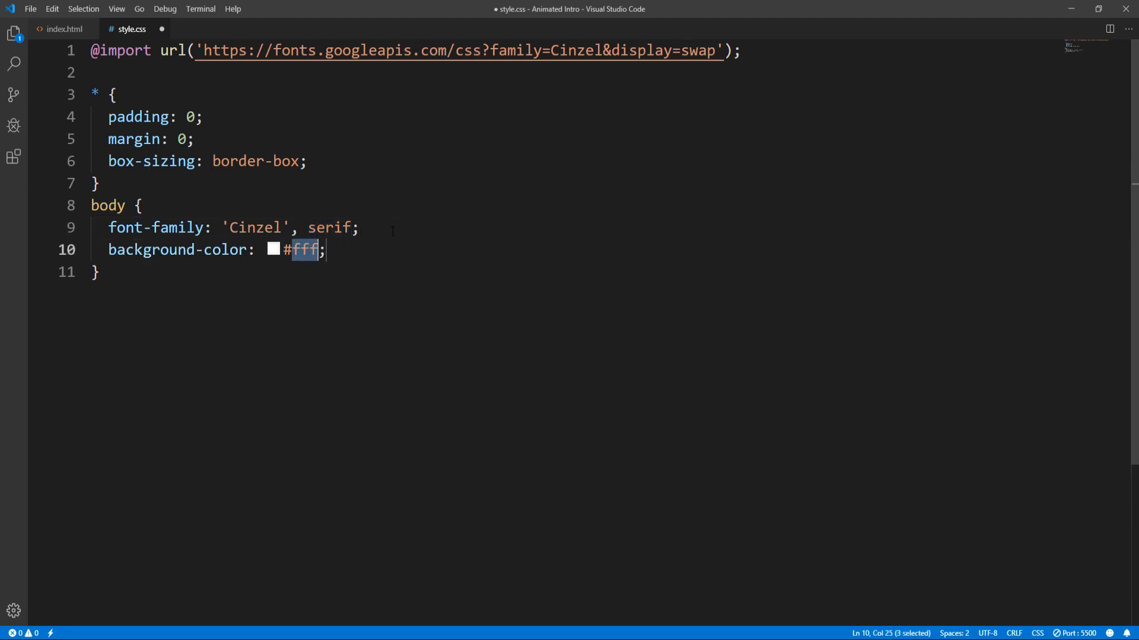
{"action": "type", "text": "000"}
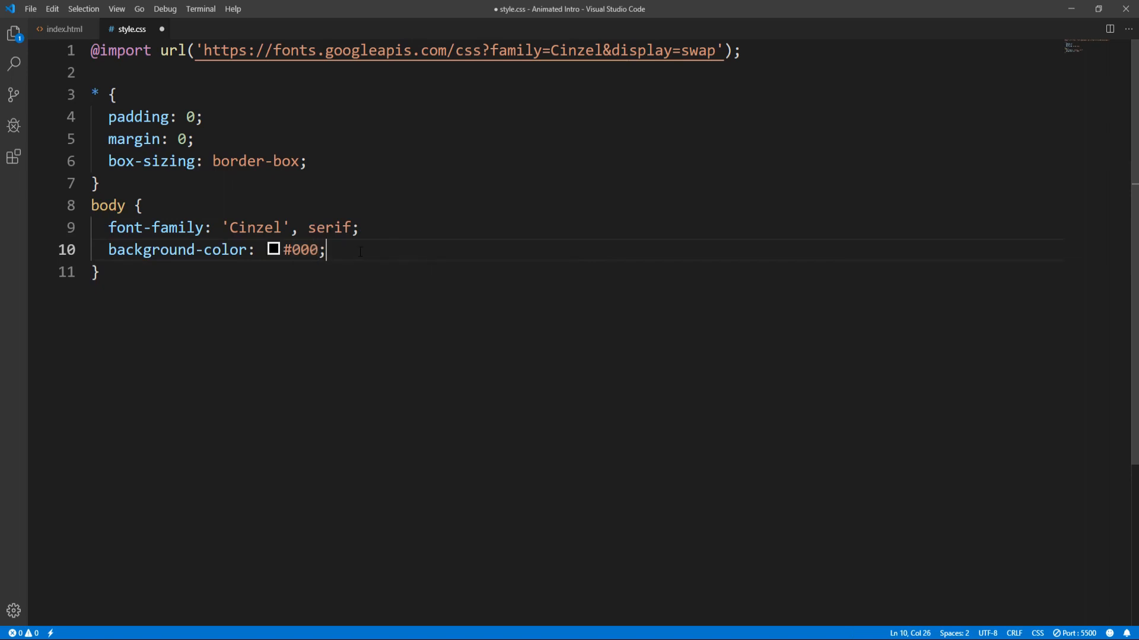
{"action": "type", "text": "color:"}
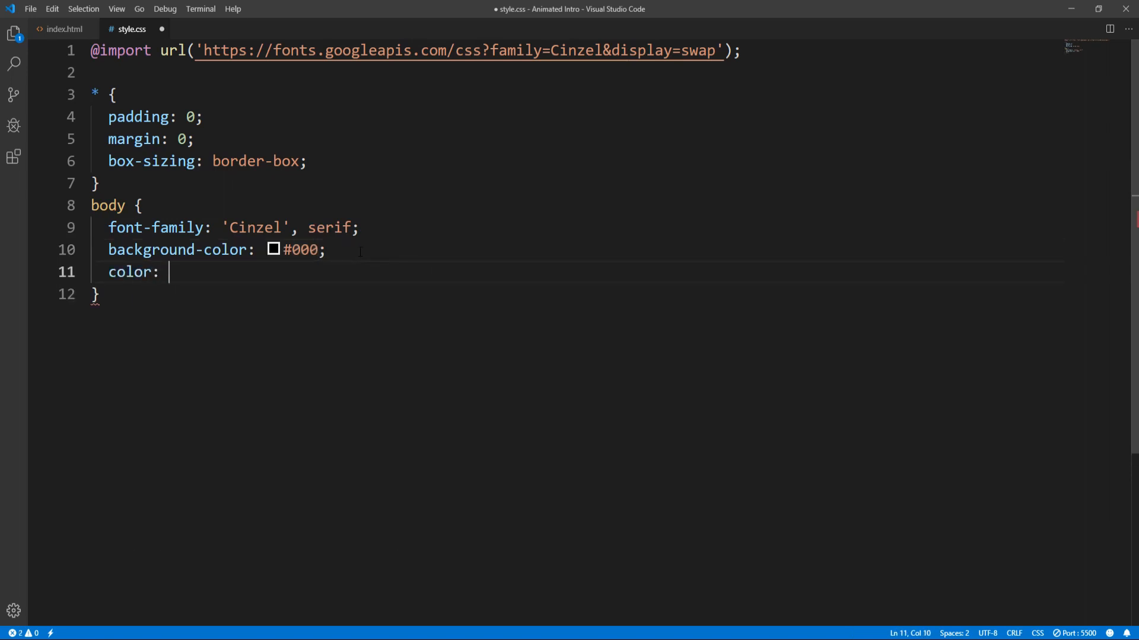
{"action": "type", "text": "snow;"}
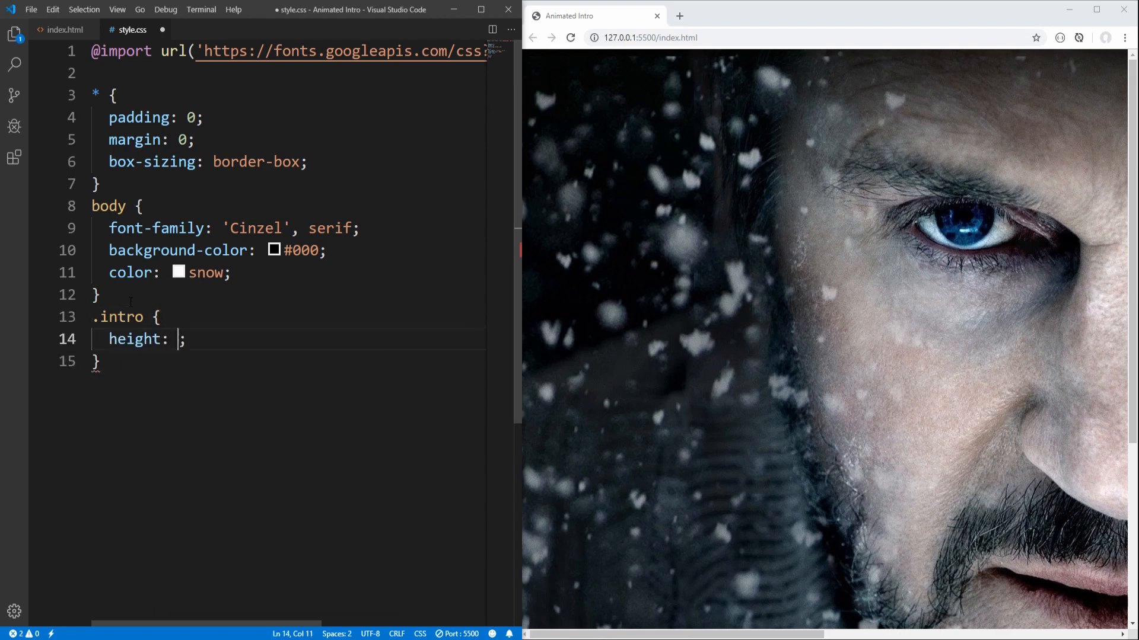
Give .intro position: relative, height: 100vh and overflow: hidden
{"action": "type", "text": "100vh"}
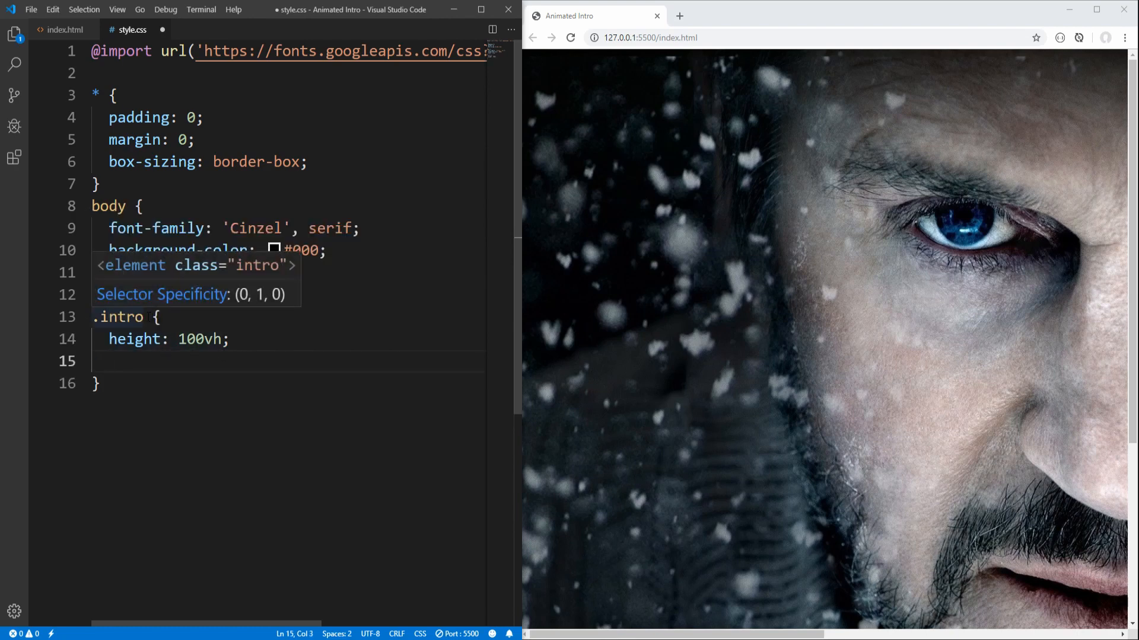
{"action": "type", "text": "color: snow;"}
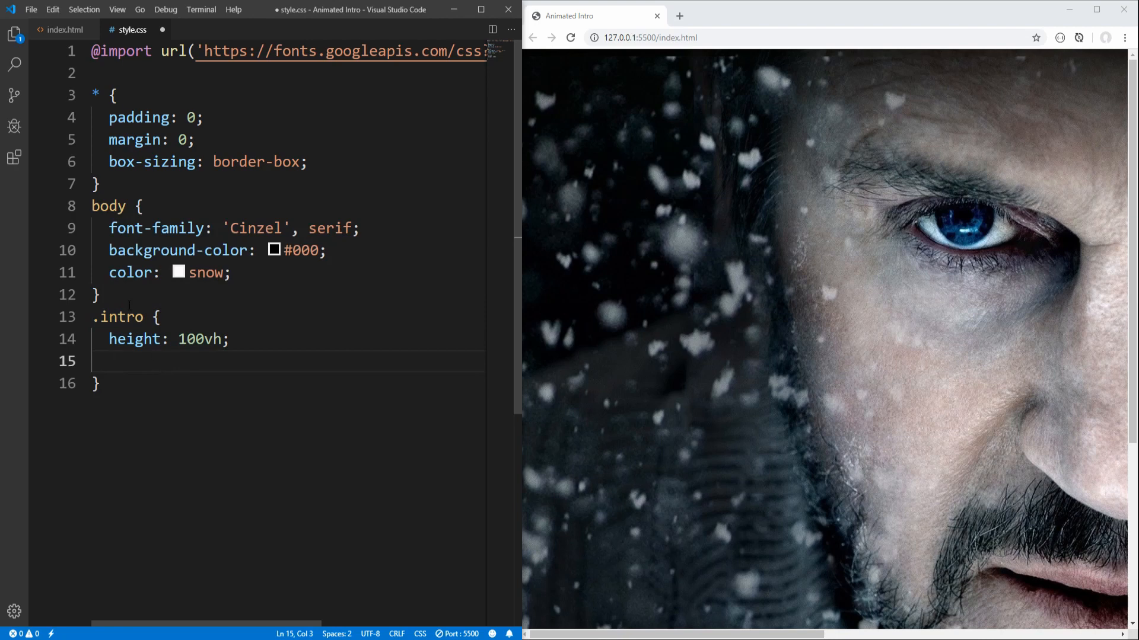
{"action": "double_click", "coordinate": [107, 206]}
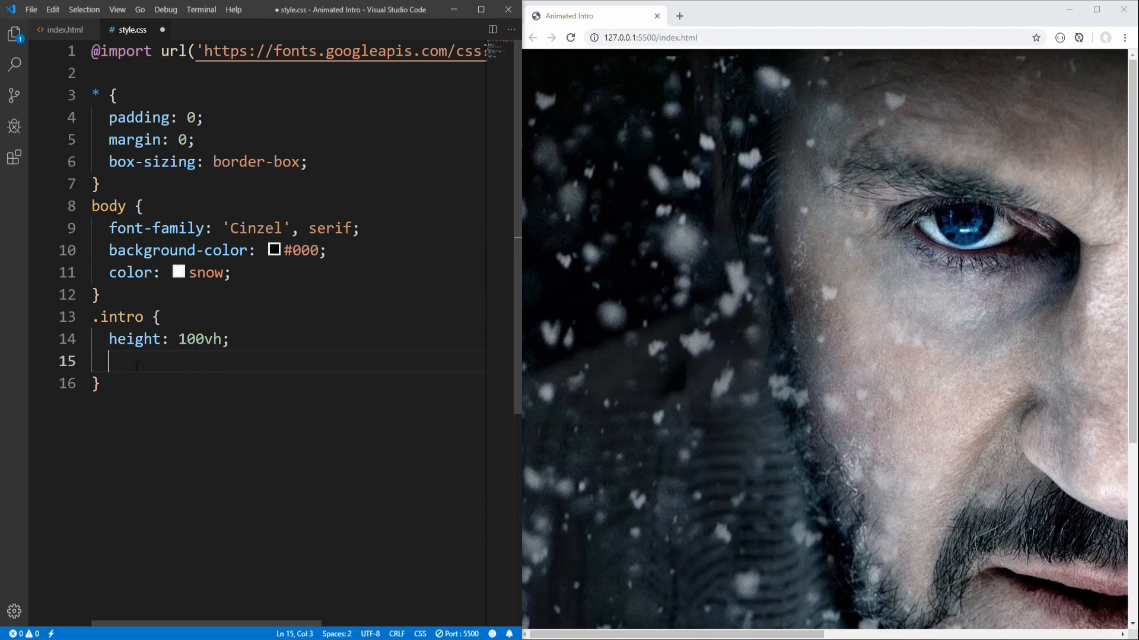
{"action": "type", "text": "overflow: hidden;"}
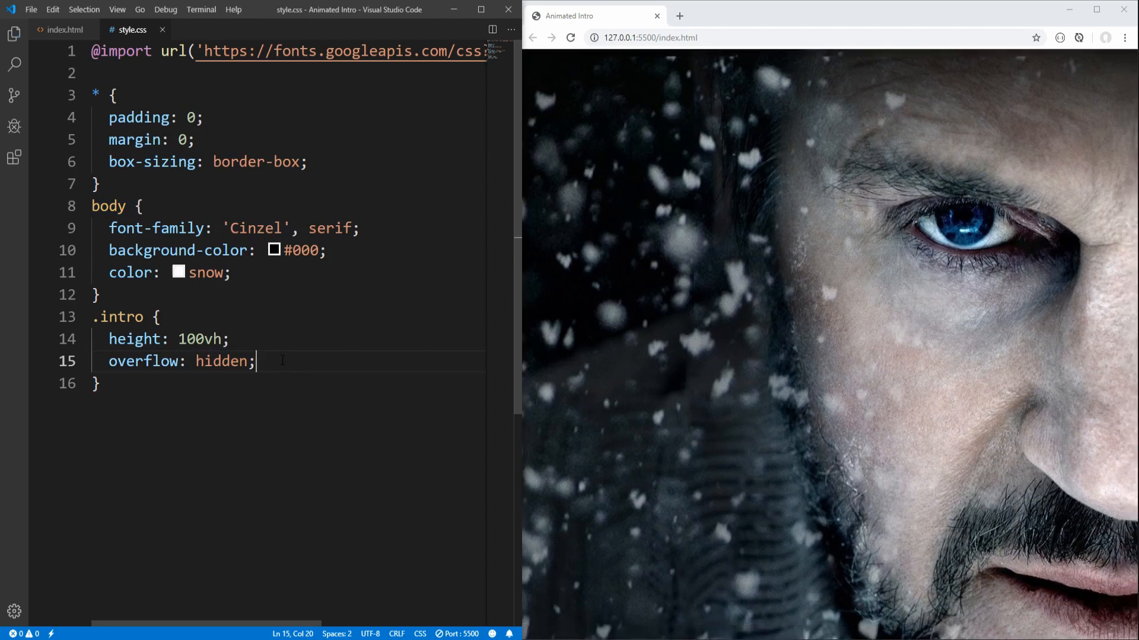
{"action": "mouse_move", "coordinate": [906, 468]}
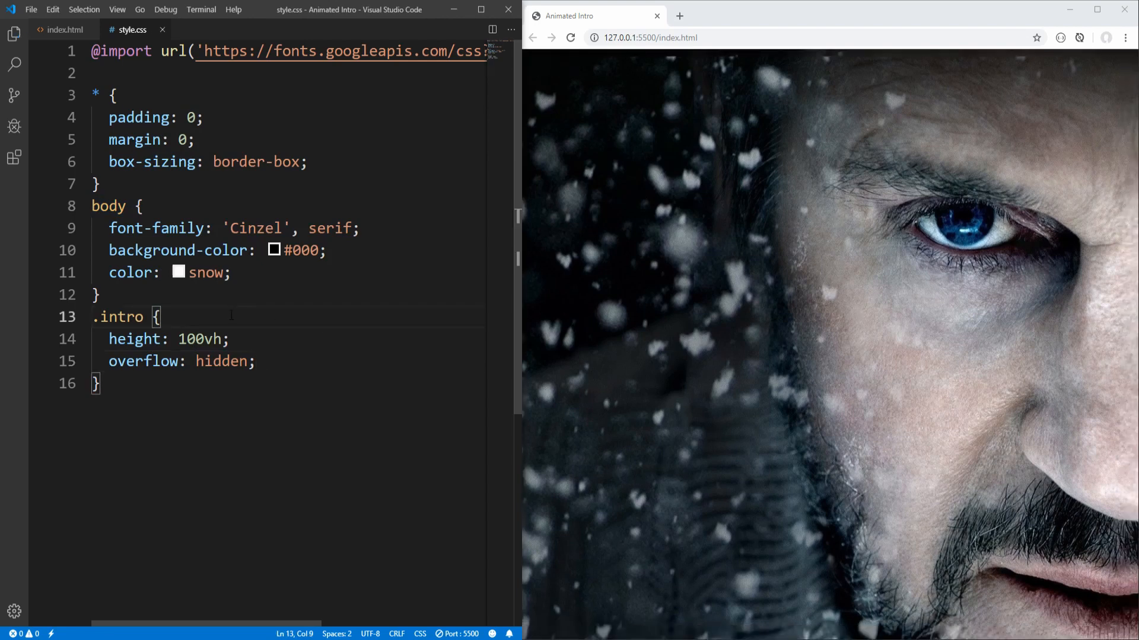
{"action": "key", "text": "Enter"}
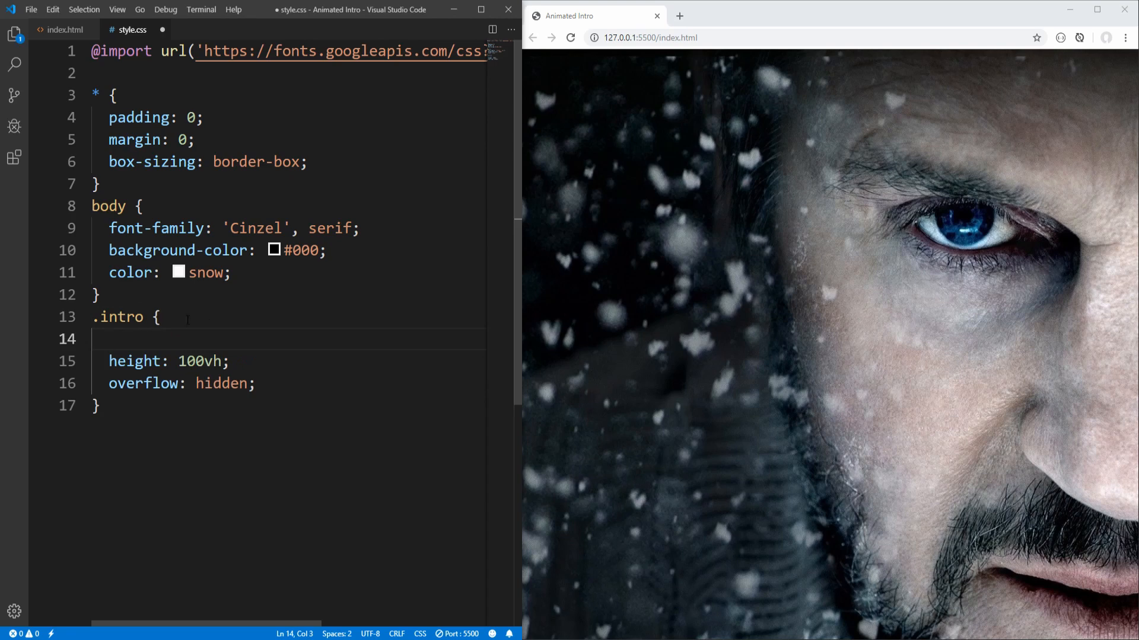
{"action": "type", "text": "position: relative;"}
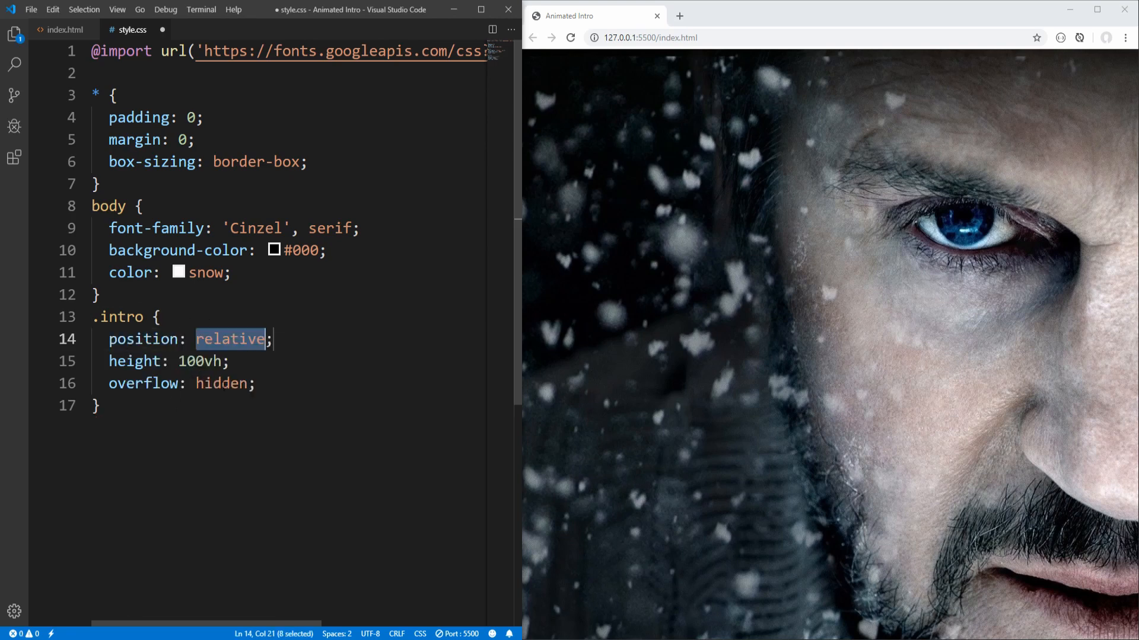
{"action": "left_click", "coordinate": [274, 339]}
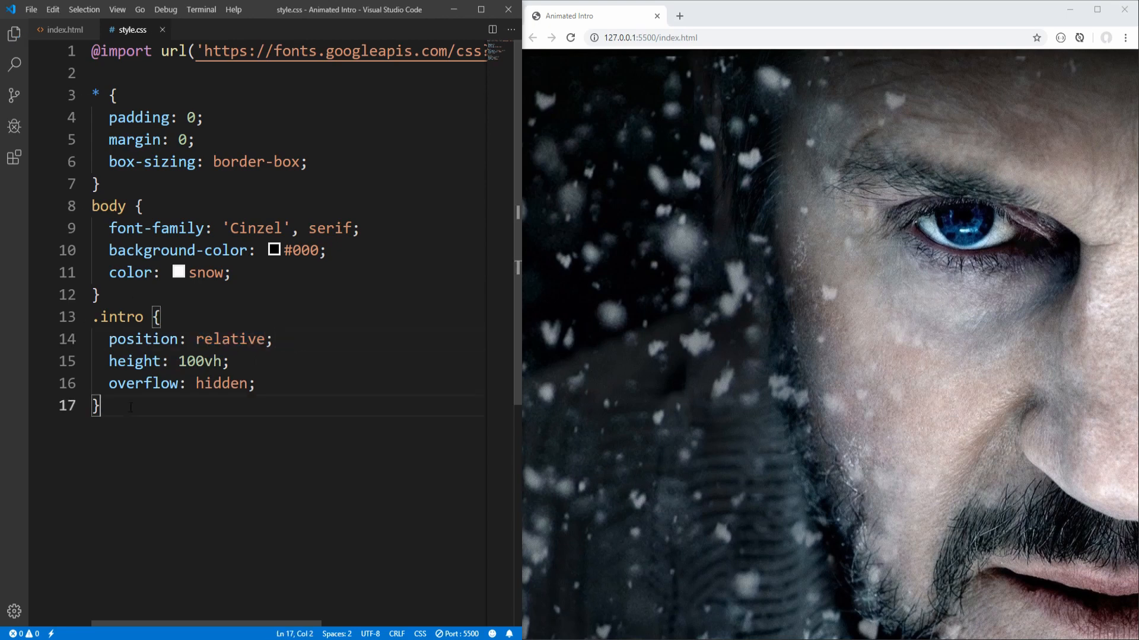
{"action": "key", "text": "enter"}
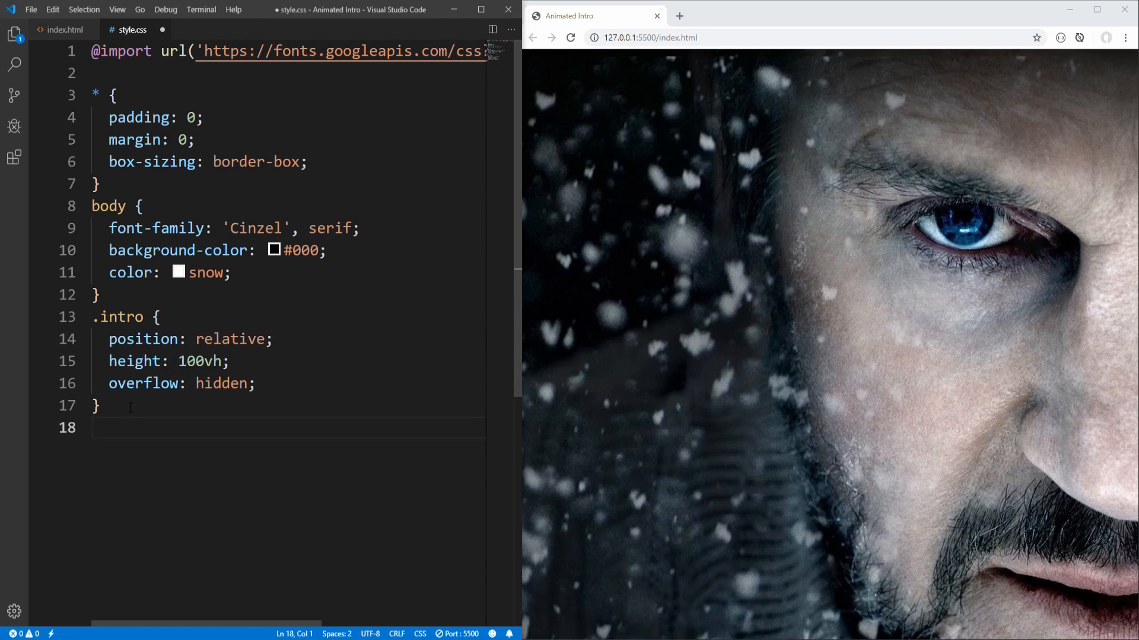
Add an .intro-image rule with position absolute, top 0 and left 0
{"action": "type", "text": ".intro"}
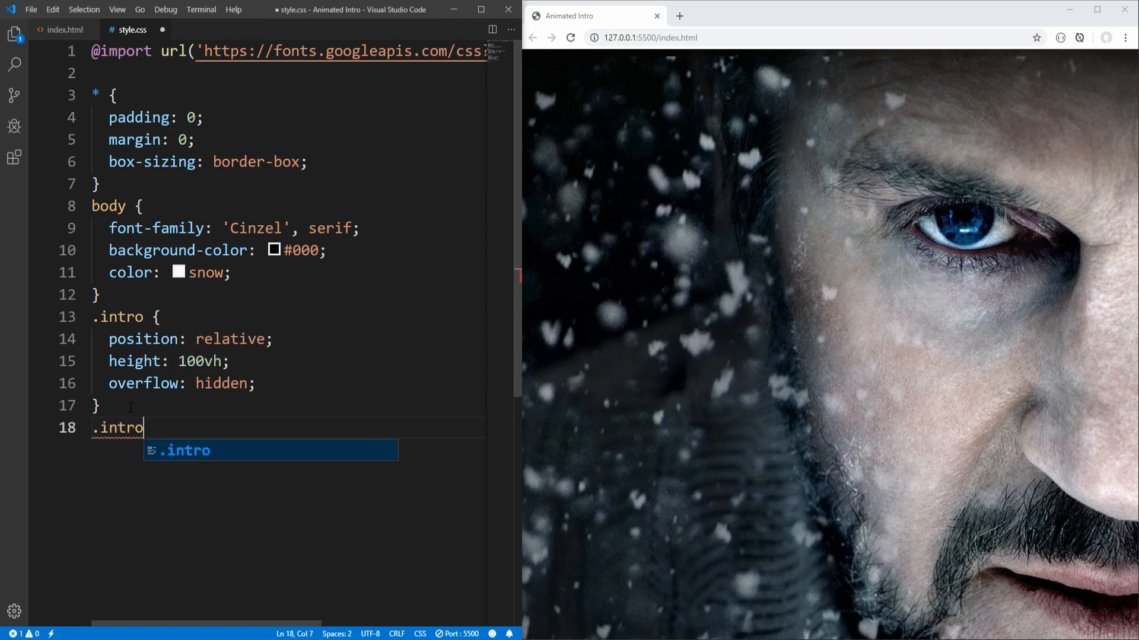
{"action": "type", "text": "-image {"}
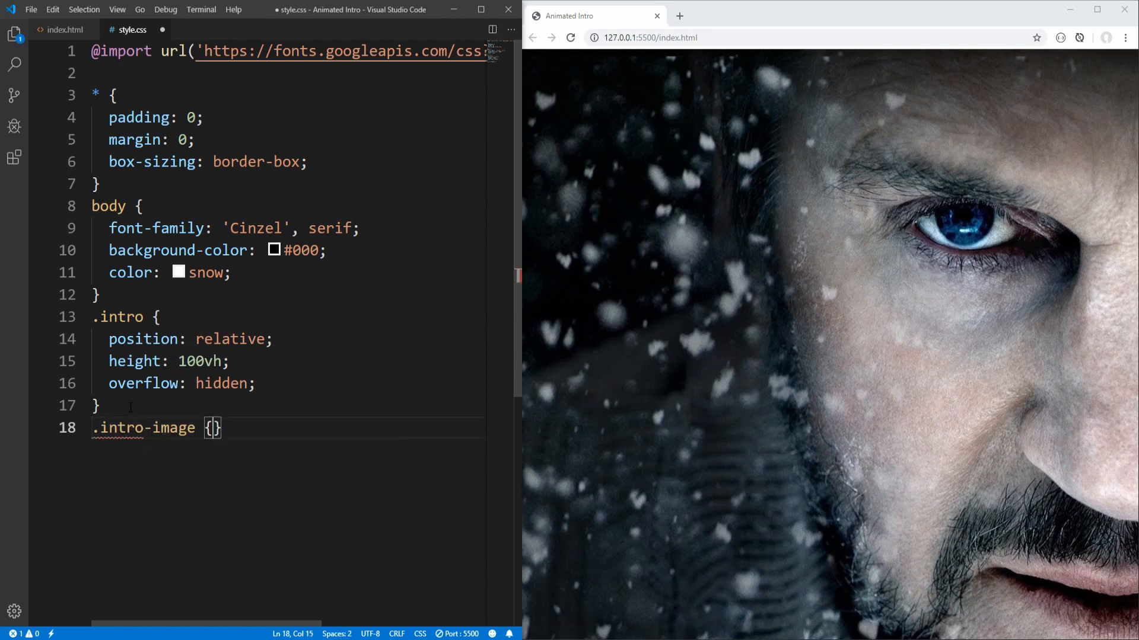
{"action": "key", "text": "Enter"}
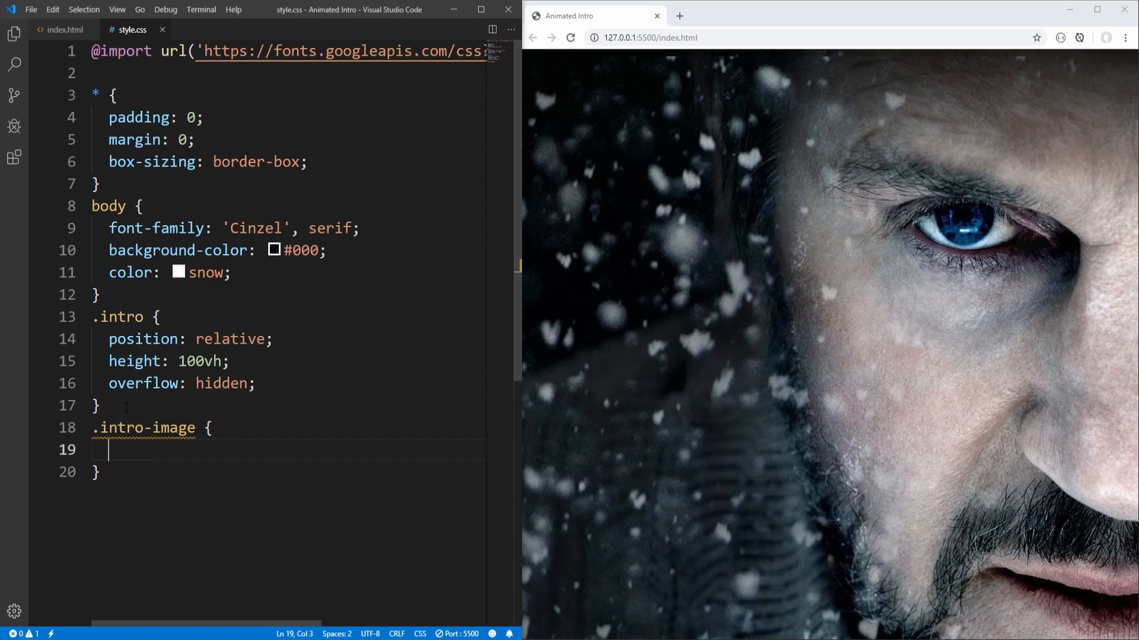
{"action": "type", "text": "position: absolute;"}
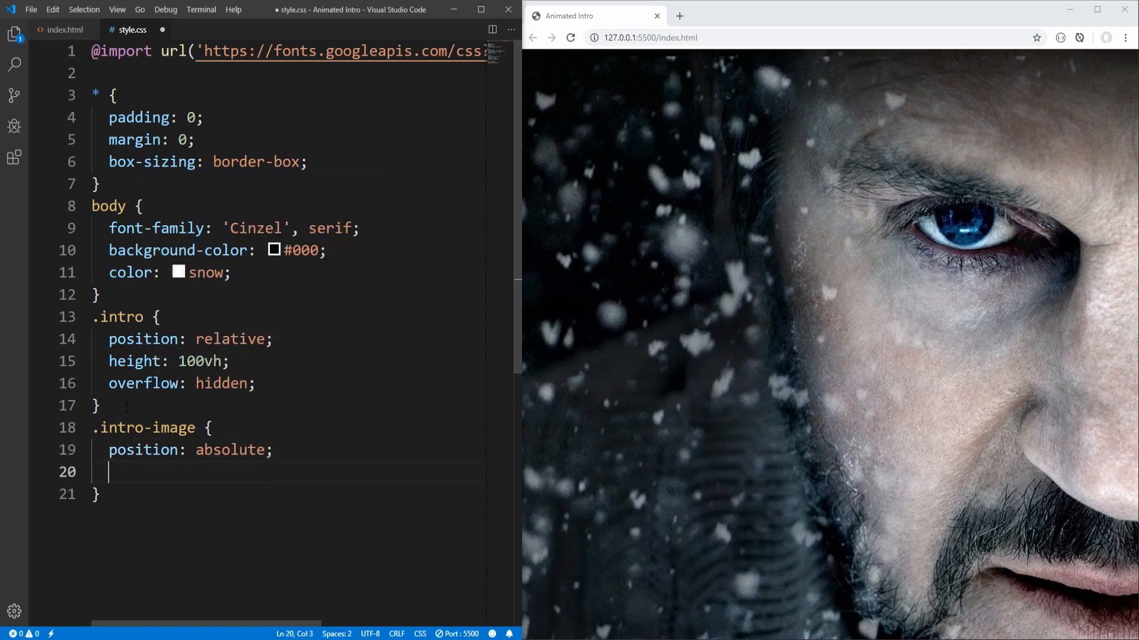
{"action": "type", "text": "top: 0;"}
{"action": "type", "text": "left: ;"}
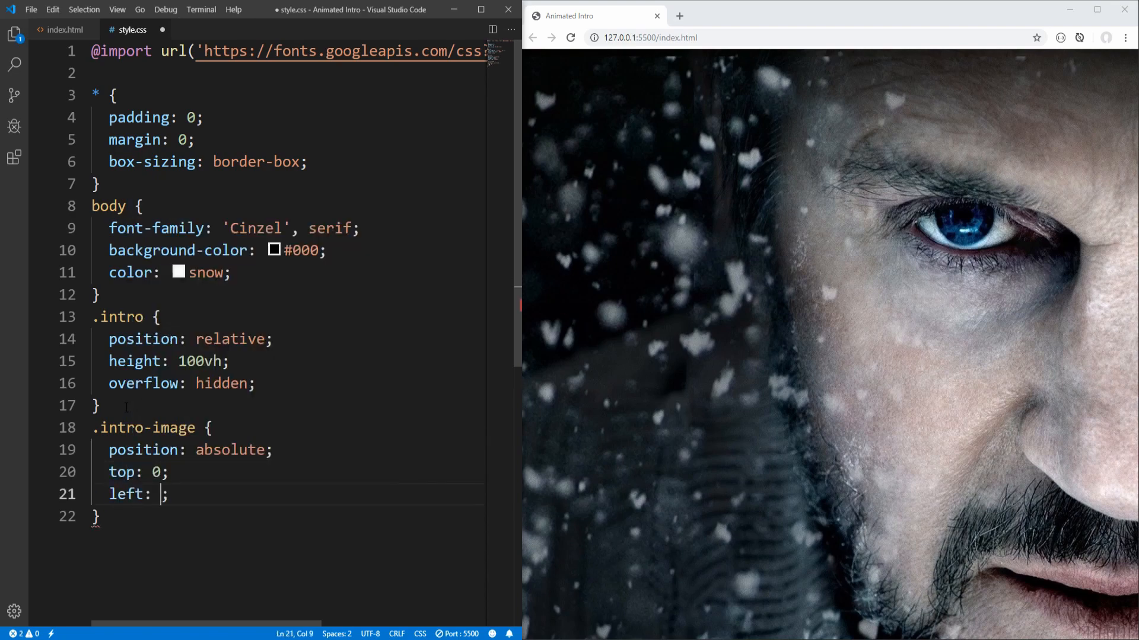
{"action": "type", "text": "0"}
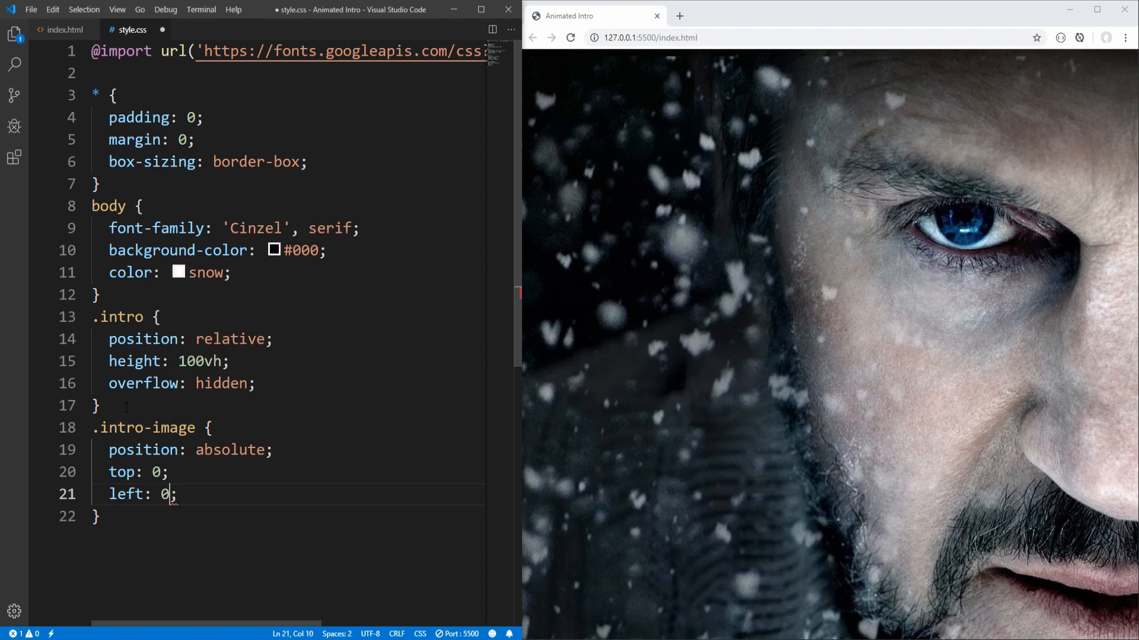
{"action": "key", "text": "enter"}
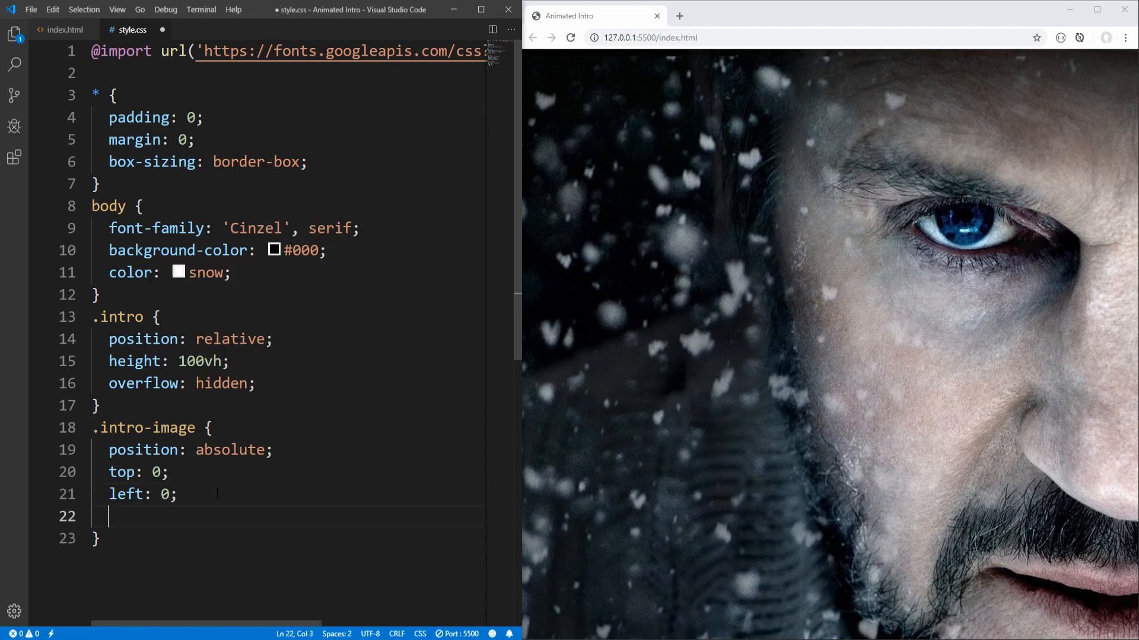
Add width/height 100%, object-fit cover and z-index -1, then save style.css
{"action": "type", "text": "width: 100%;"}
{"action": "type", "text": "height: 100%;"}
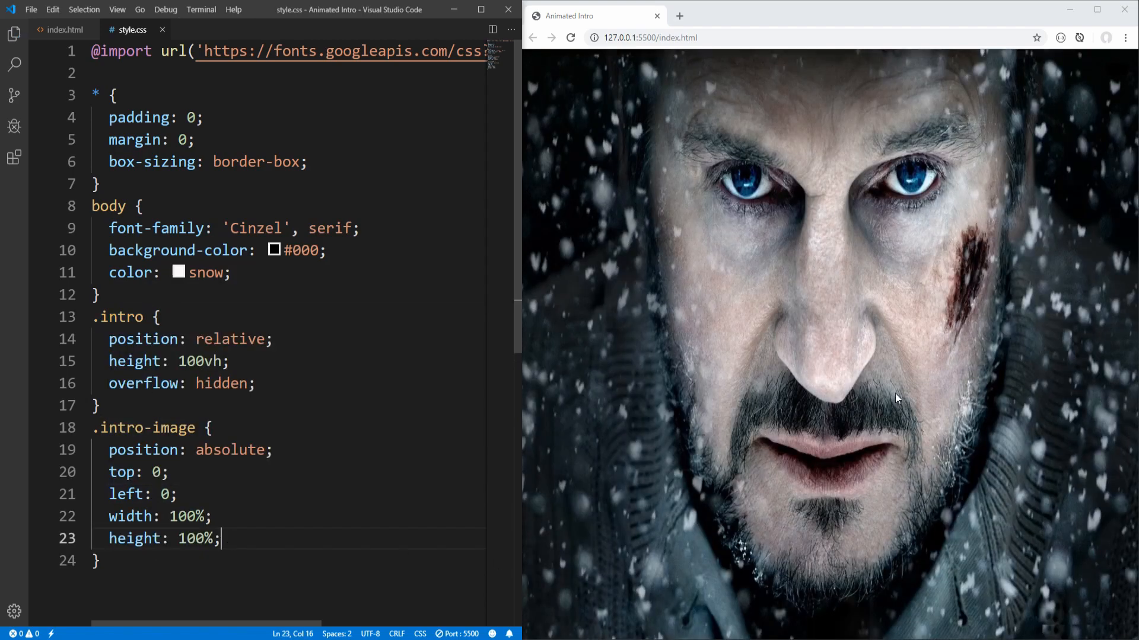
{"action": "mouse_move", "coordinate": [782, 172]}
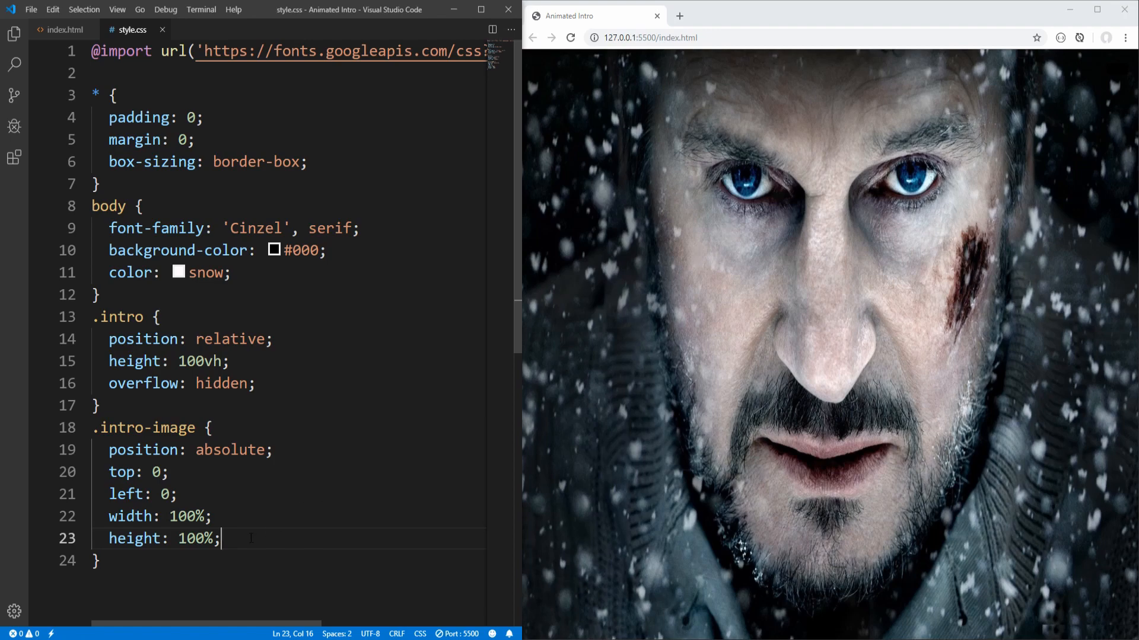
{"action": "type", "text": "object-fit: cover;"}
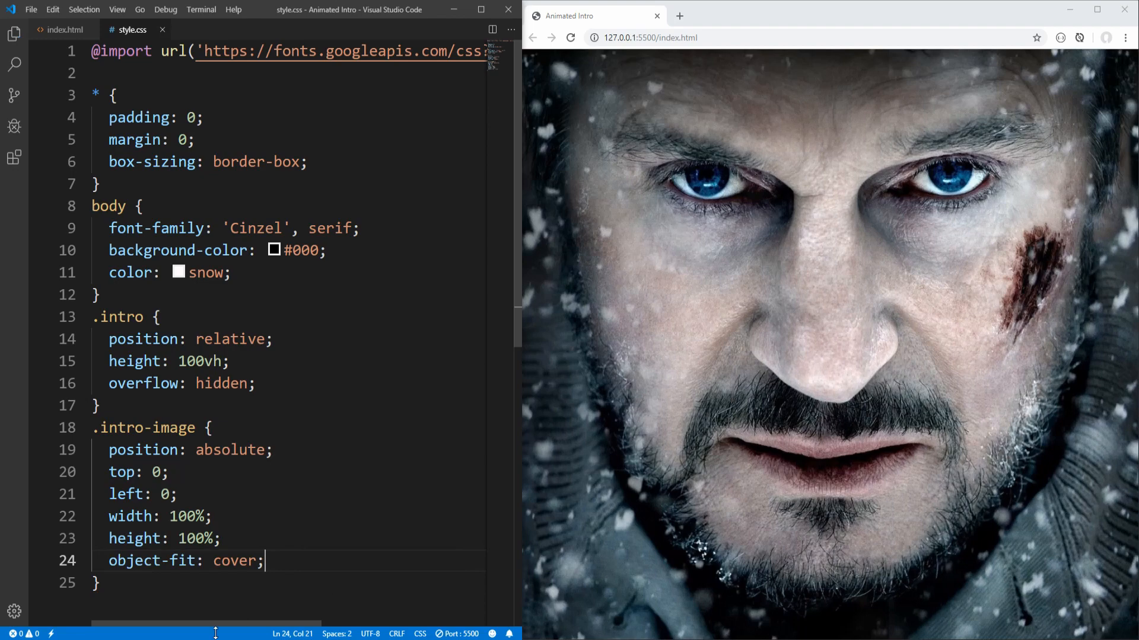
{"action": "type", "text": "z-index: ;"}
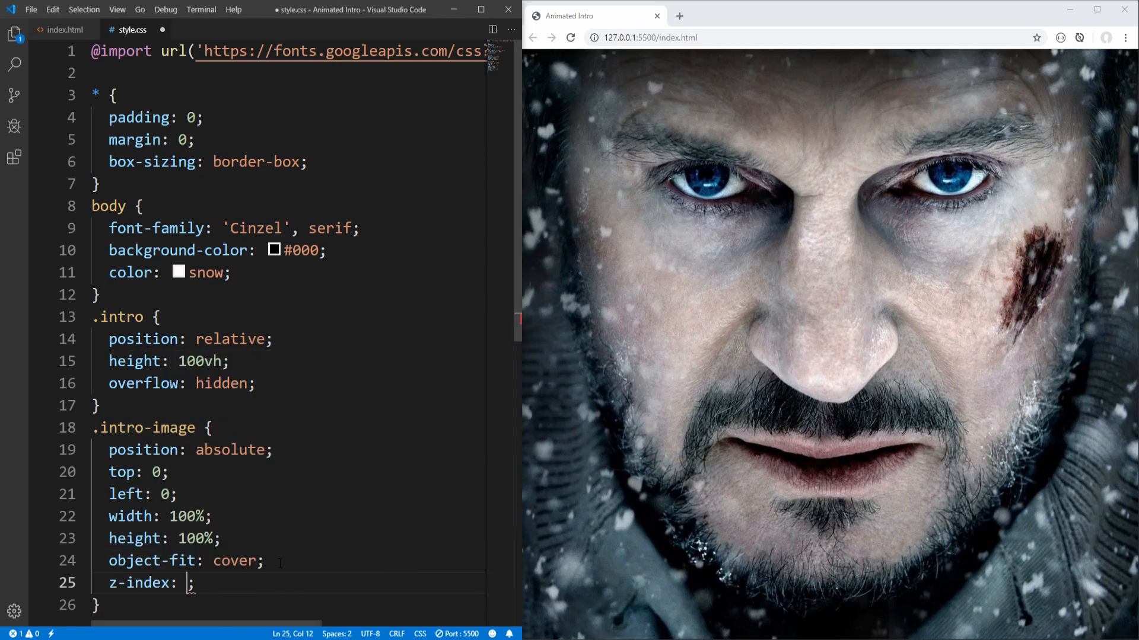
{"action": "type", "text": "-1"}
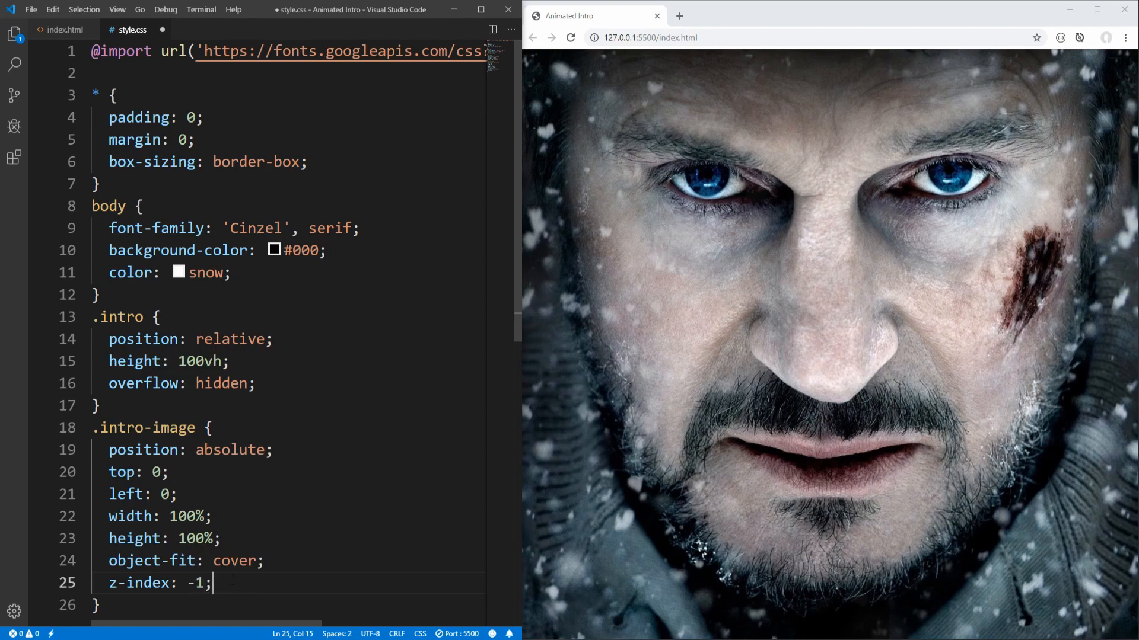
{"action": "key", "text": "ctrl+s"}
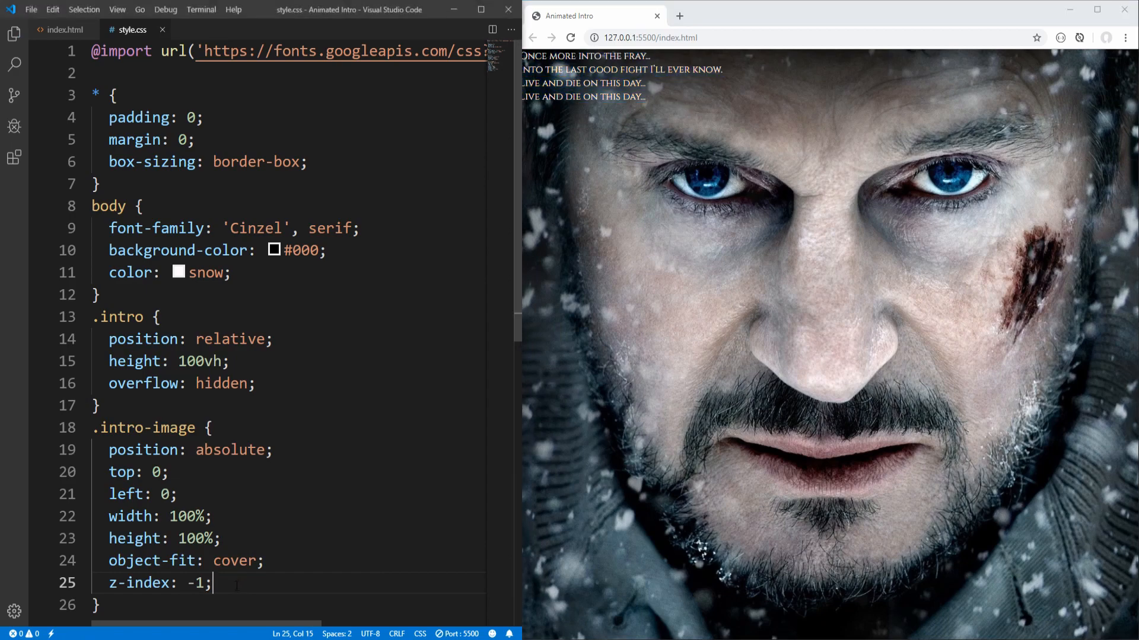
Add filter: contrast(200%) to .intro-image, then lower it to 150%
{"action": "scroll", "scroll_direction": "down", "scroll_amount": 3}
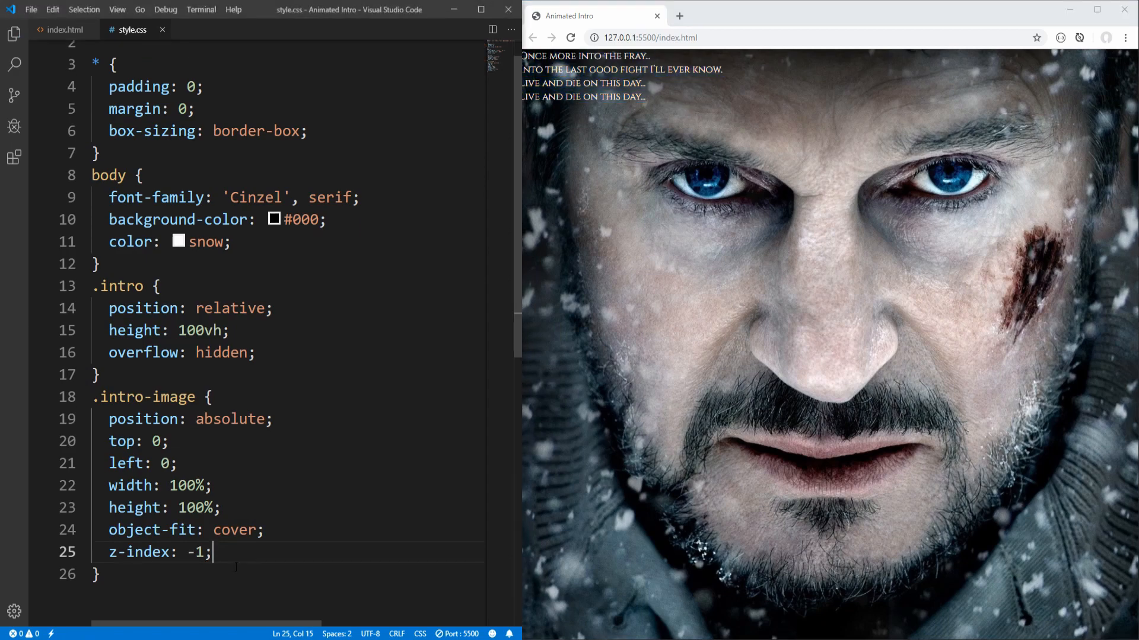
{"action": "type", "text": "filter:"}
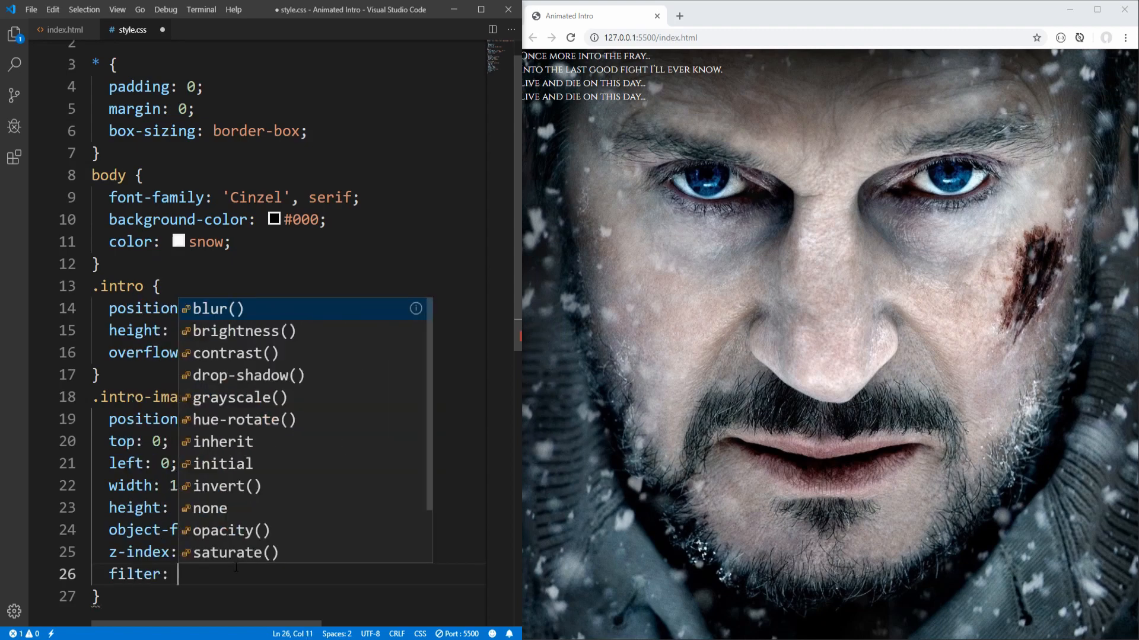
{"action": "left_click", "coordinate": [235, 353]}
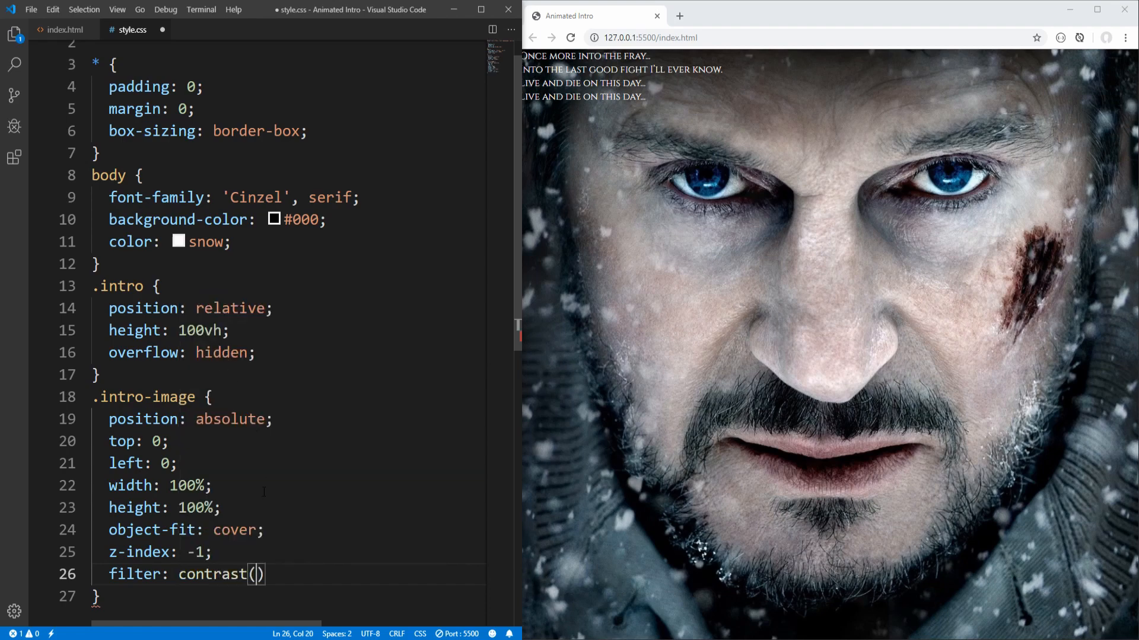
{"action": "type", "text": "200"}
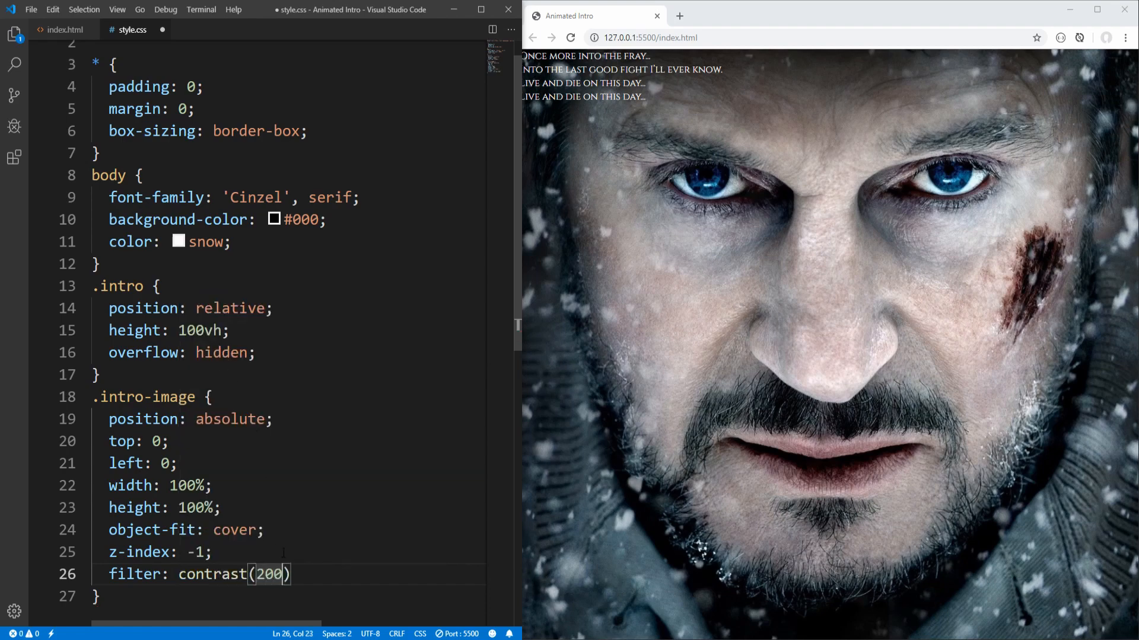
{"action": "type", "text": "%;"}
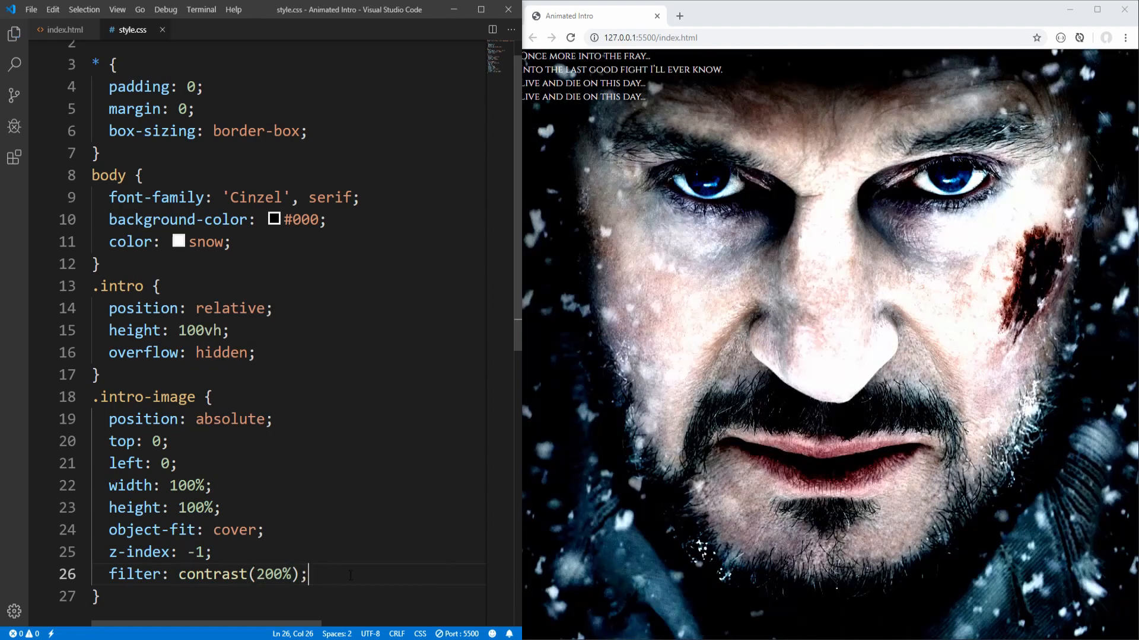
{"action": "double_click", "coordinate": [268, 575]}
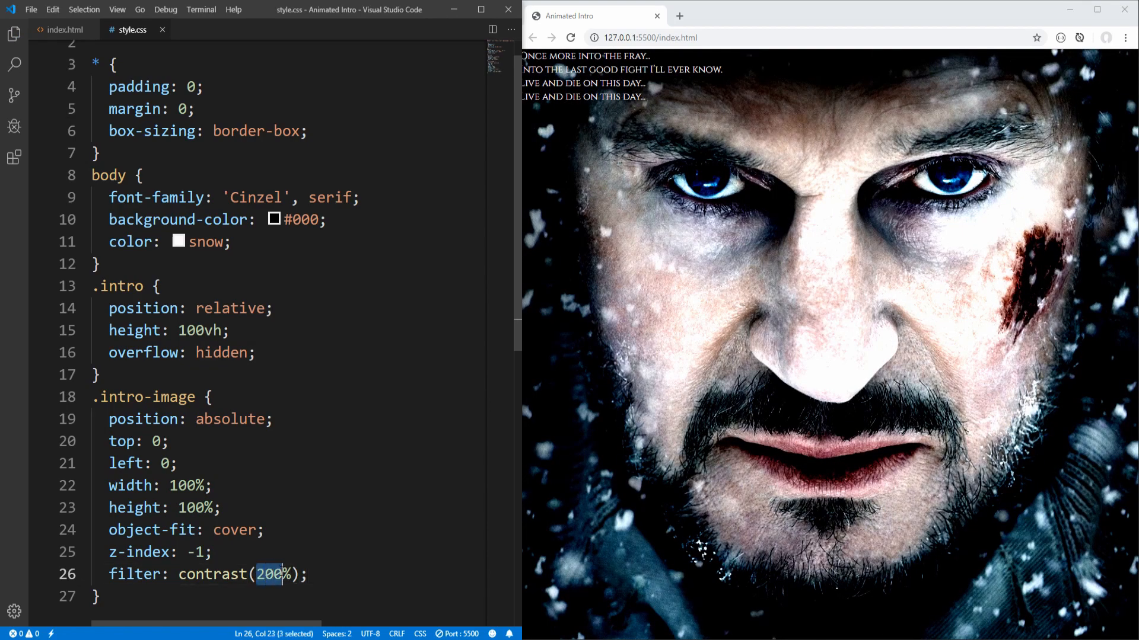
{"action": "type", "text": "150"}
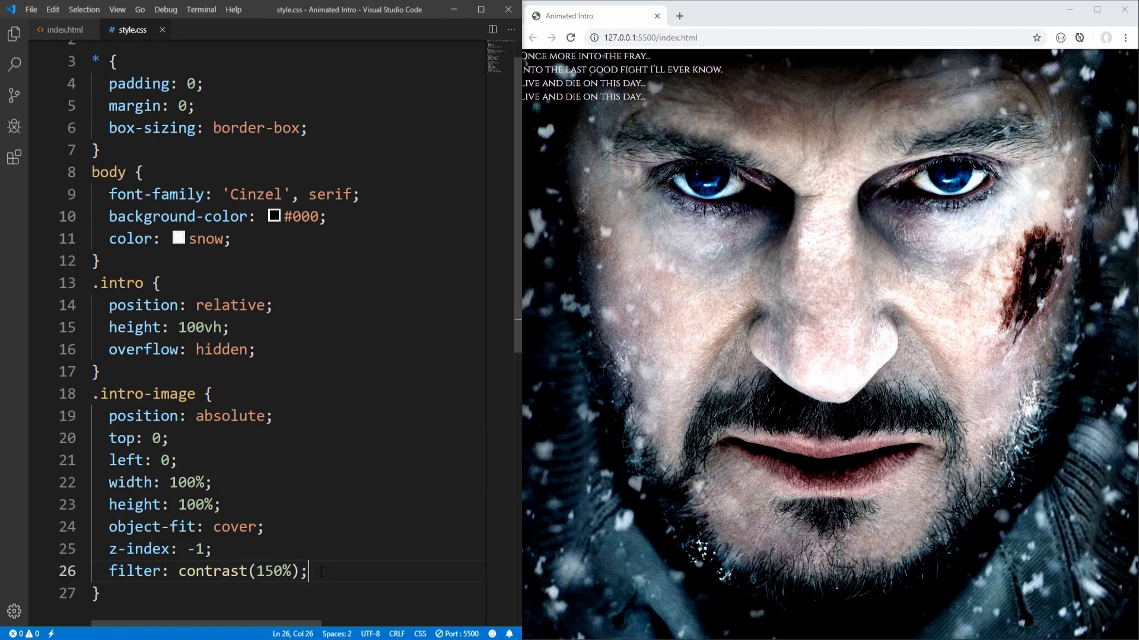
Try extra opacity and blur(5px) filters, then select them for removal
{"action": "type", "text": "opacity(7"}
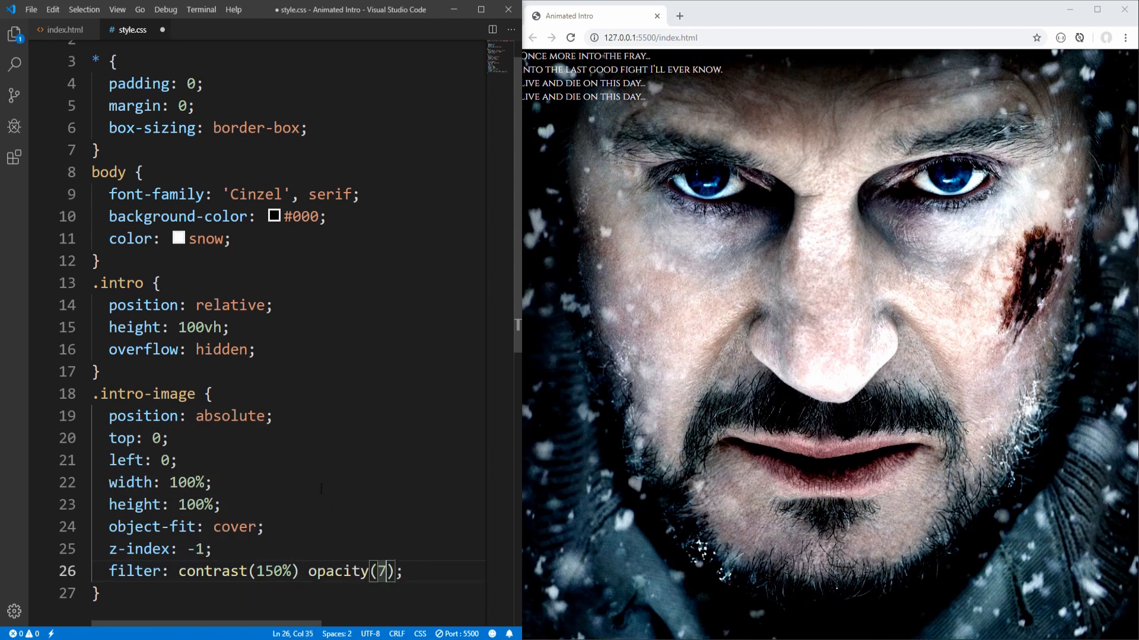
{"action": "type", "text": "5%"}
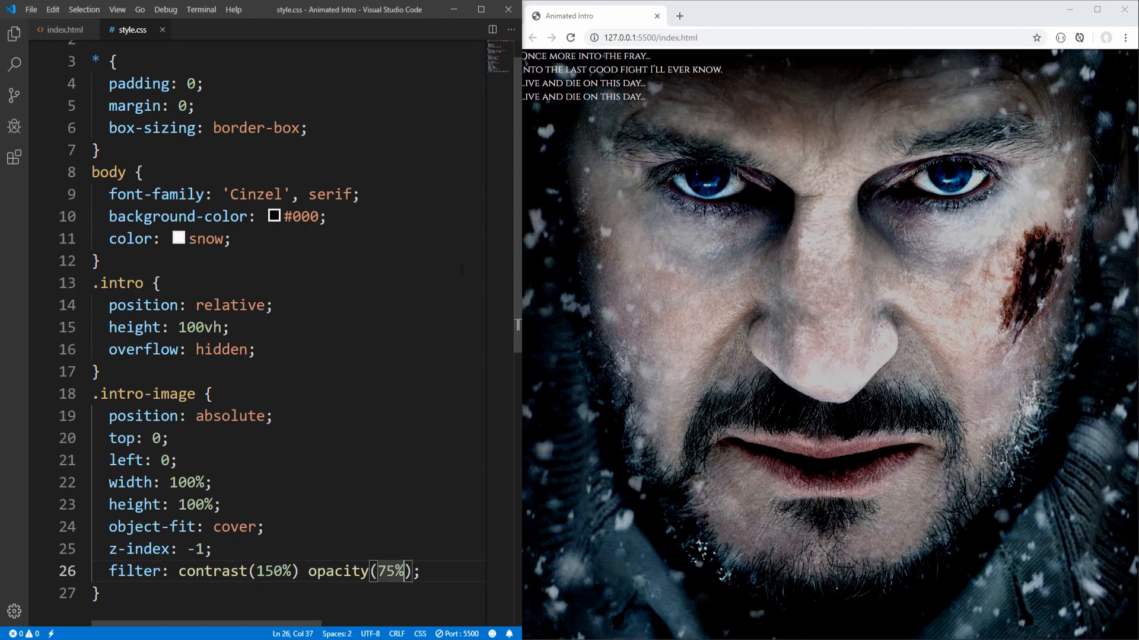
{"action": "triple_click", "coordinate": [181, 217]}
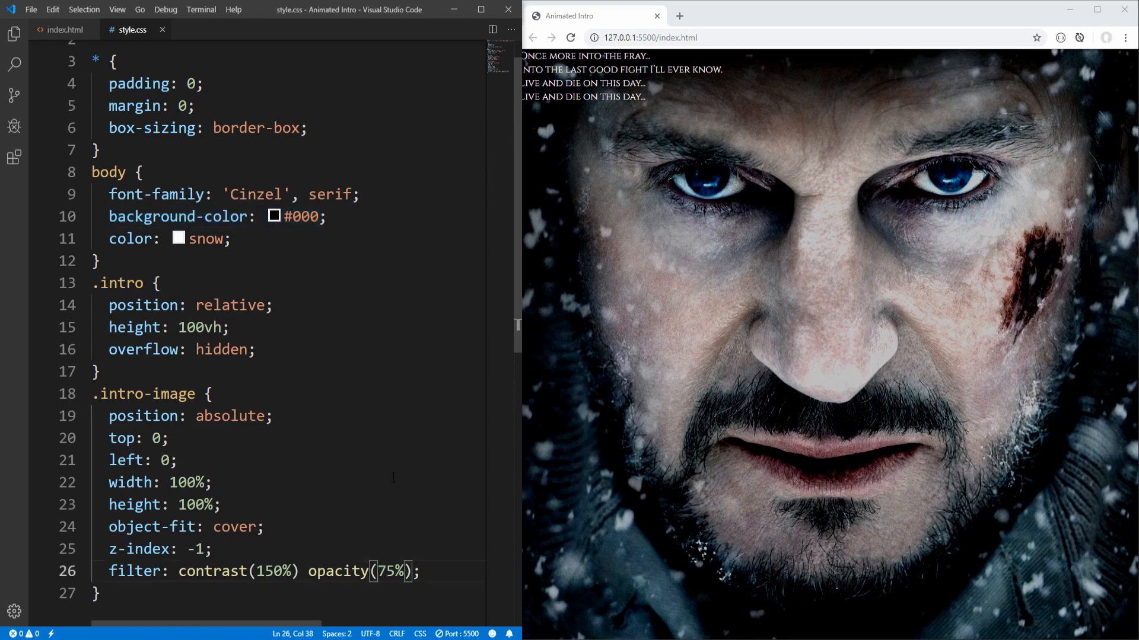
{"action": "type", "text": "blur()"}
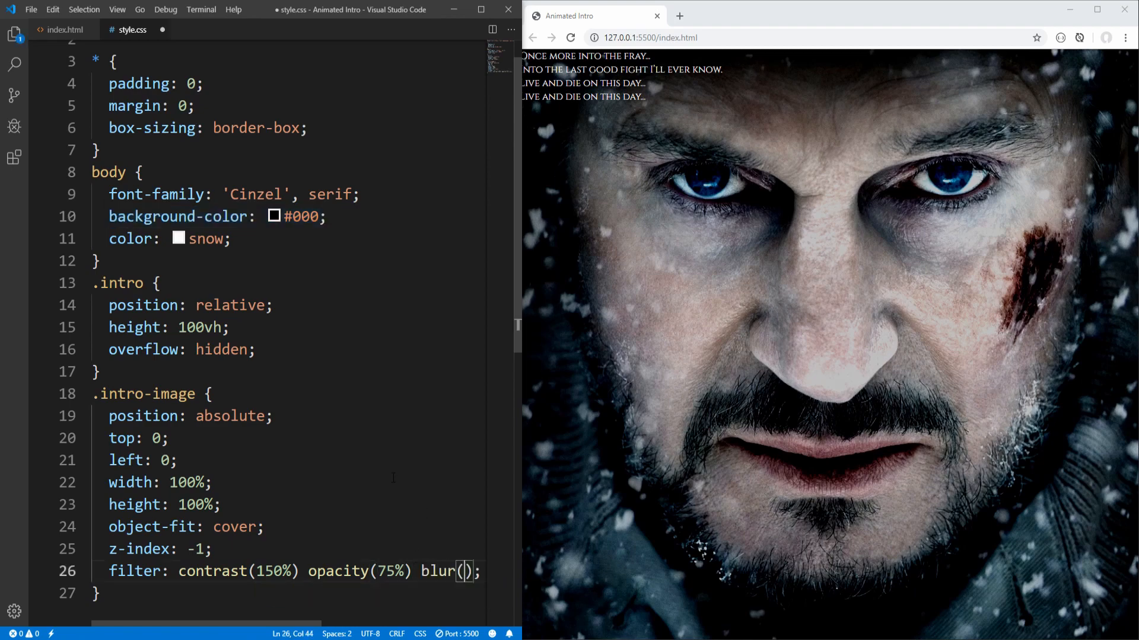
{"action": "type", "text": "5px"}
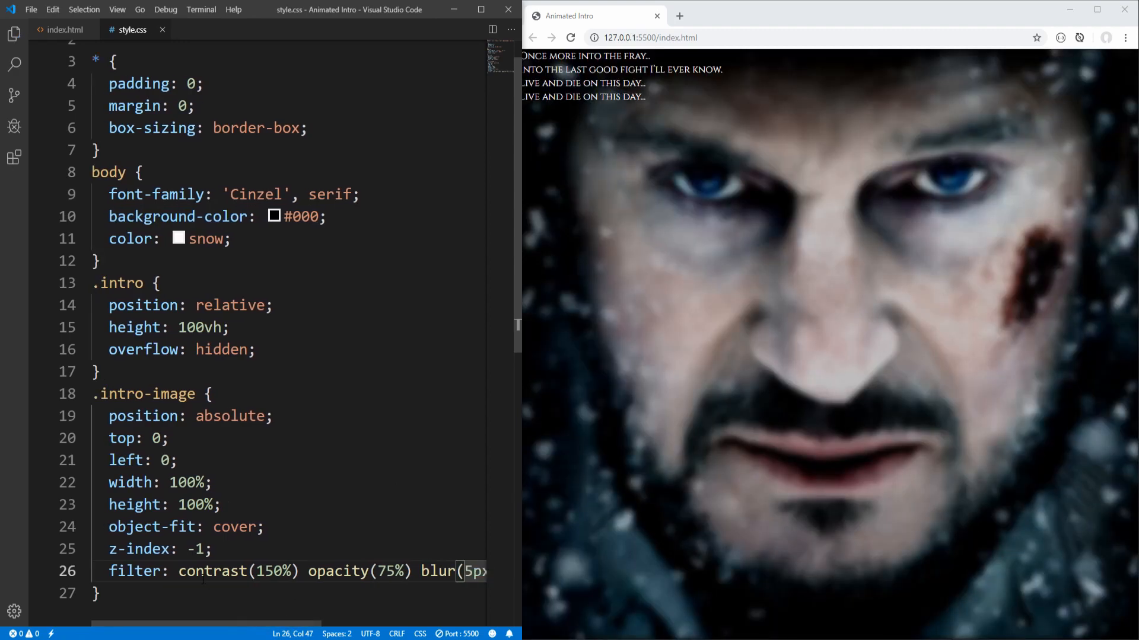
{"action": "double_click", "coordinate": [238, 572]}
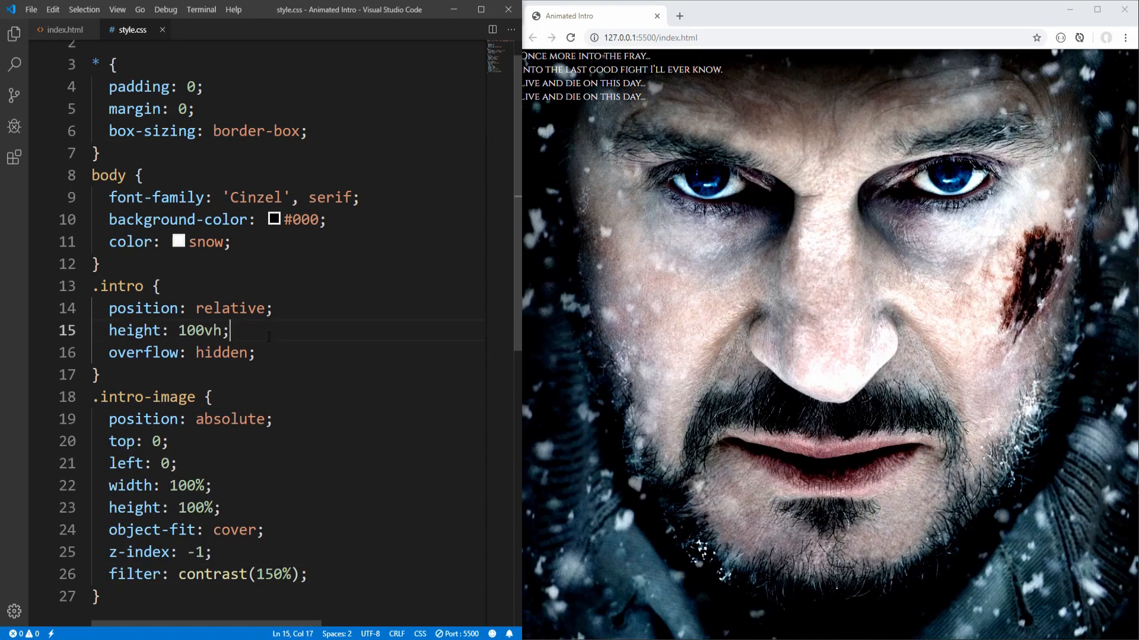
Make .intro display: flex with justify-content: center
{"action": "key", "text": "enter"}
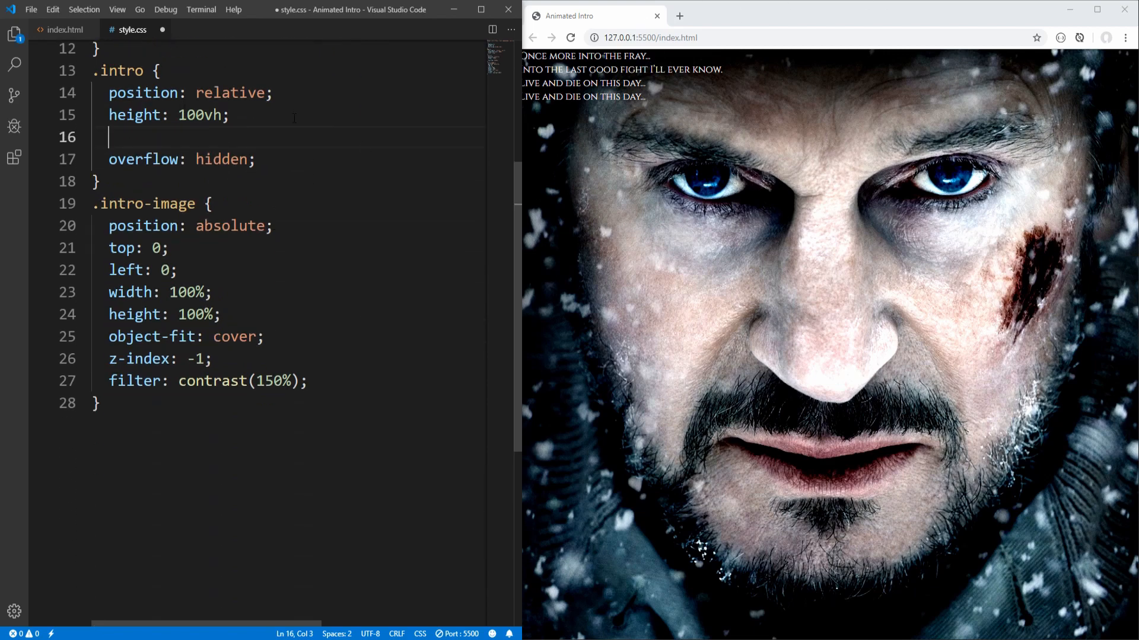
{"action": "type", "text": "dis"}
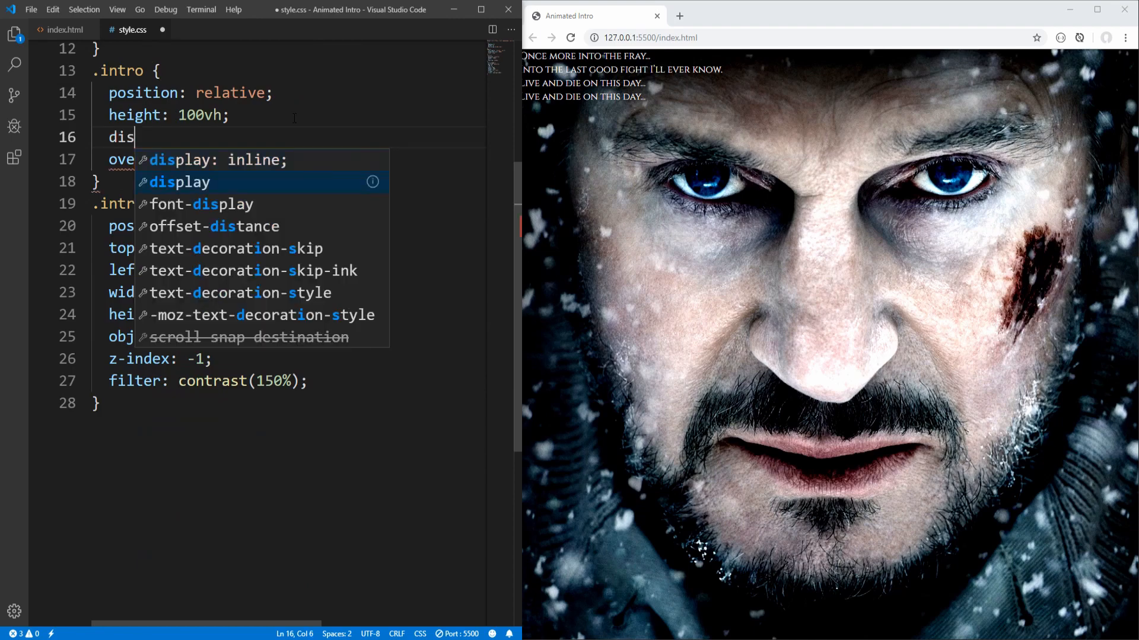
{"action": "type", "text": "play: flex"}
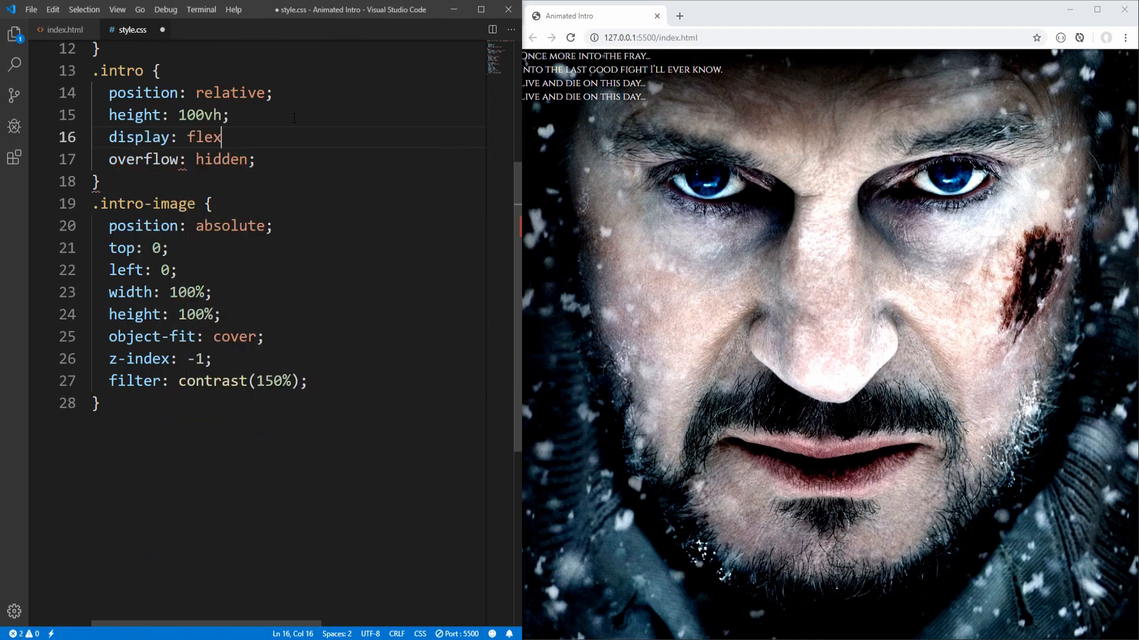
{"action": "type", "text": "j"}
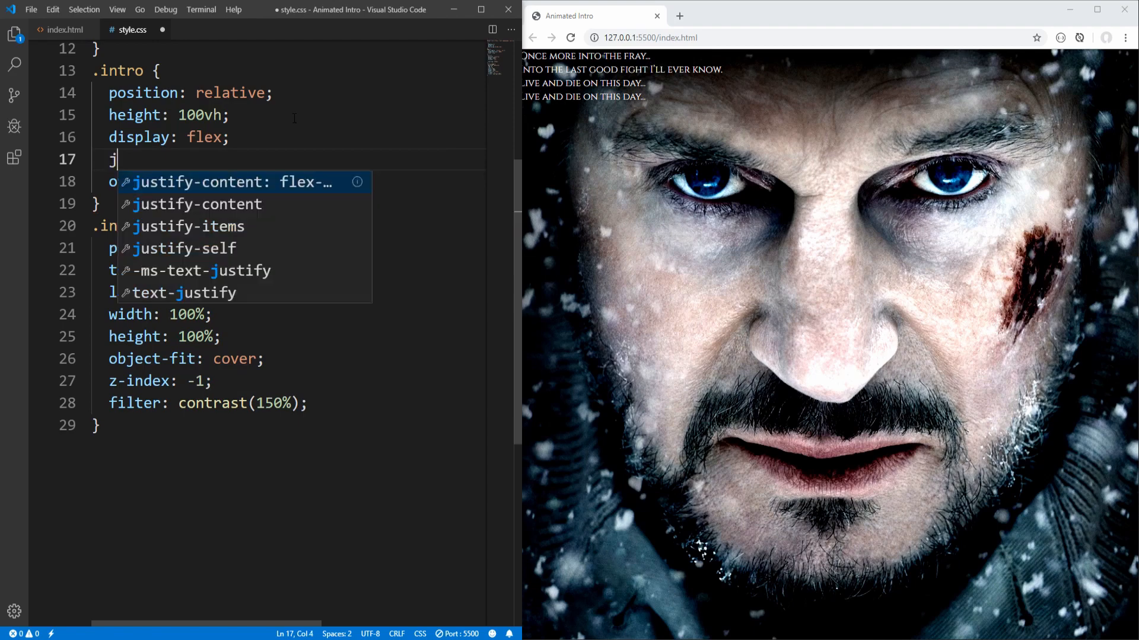
{"action": "type", "text": "justify-content: c;"}
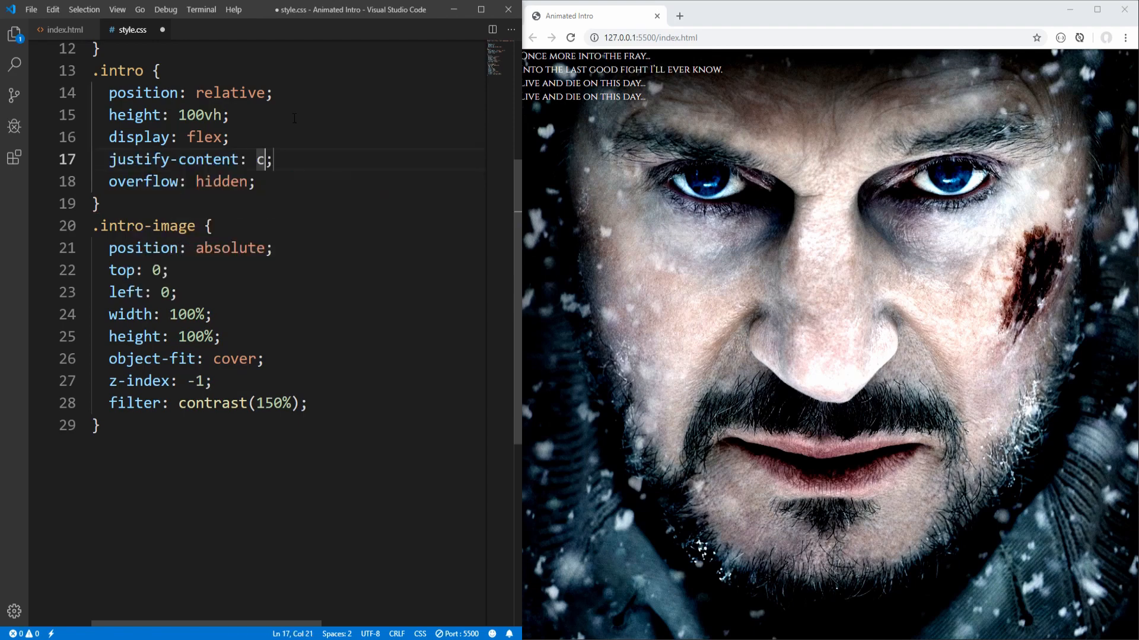
{"action": "type", "text": "enter"}
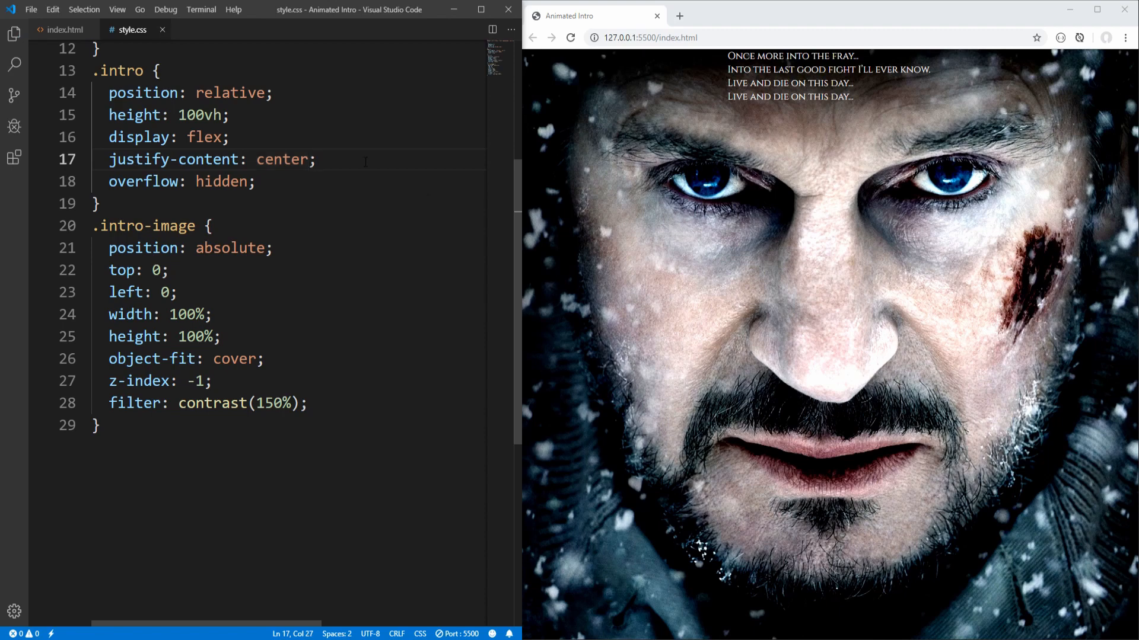
Set align-items to flex-end after trying flex-start and center
{"action": "type", "text": "align-items: flex-start;"}
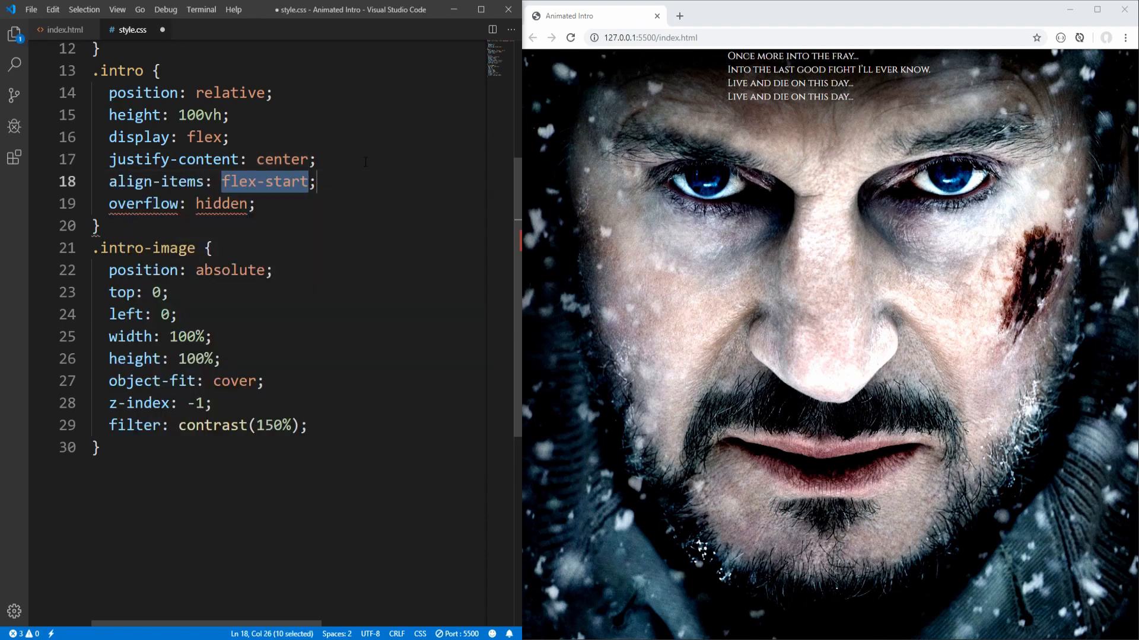
{"action": "type", "text": "center"}
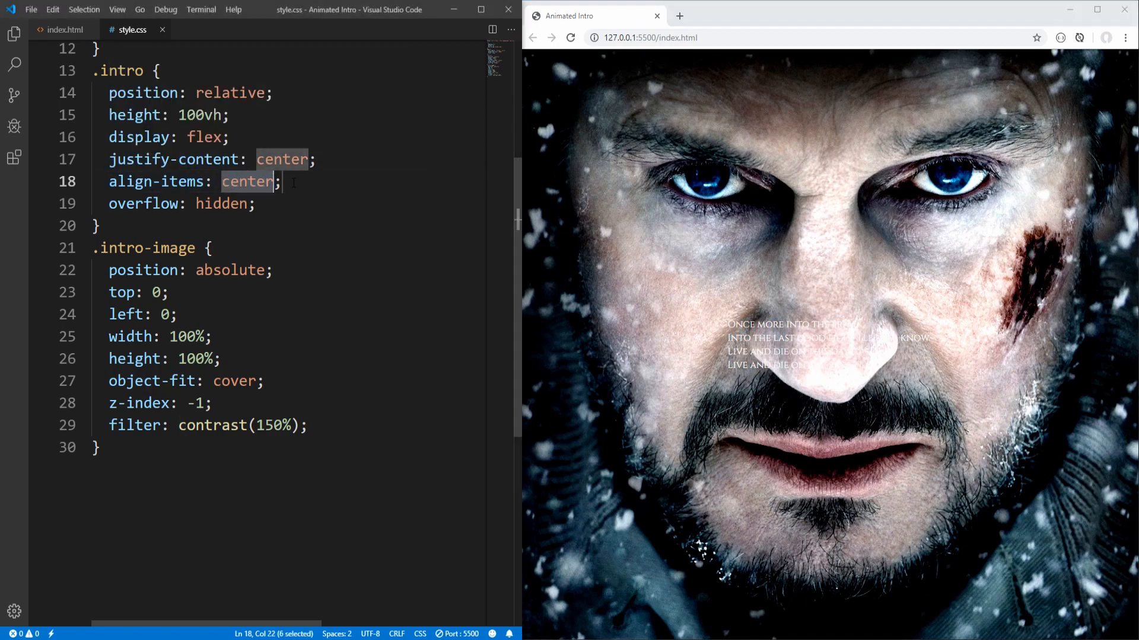
{"action": "type", "text": "f"}
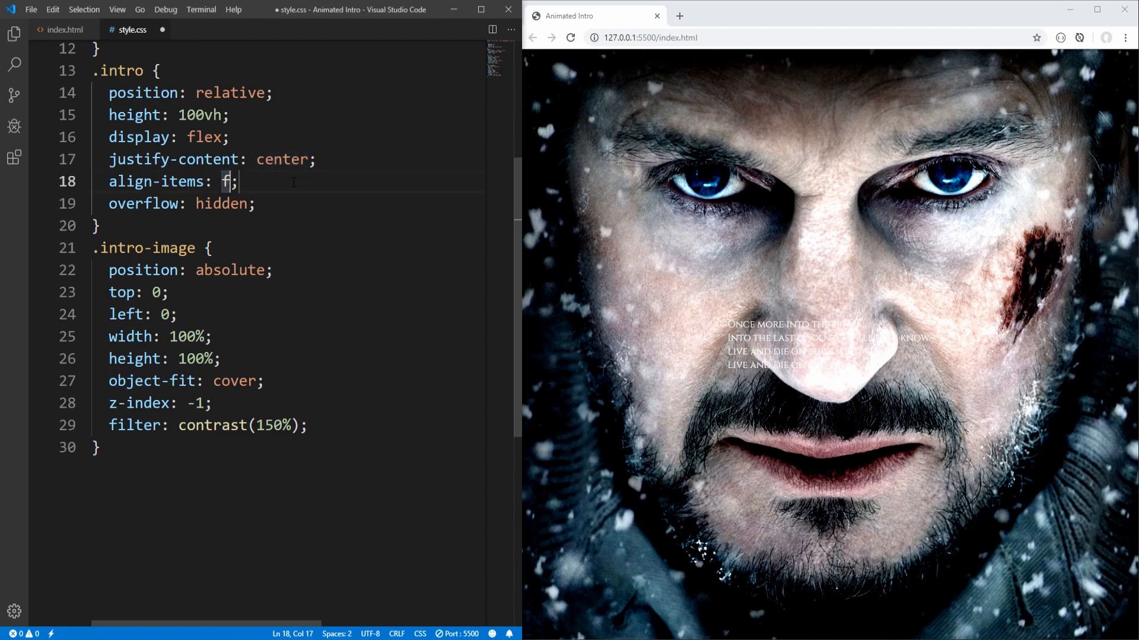
{"action": "type", "text": "lex-"}
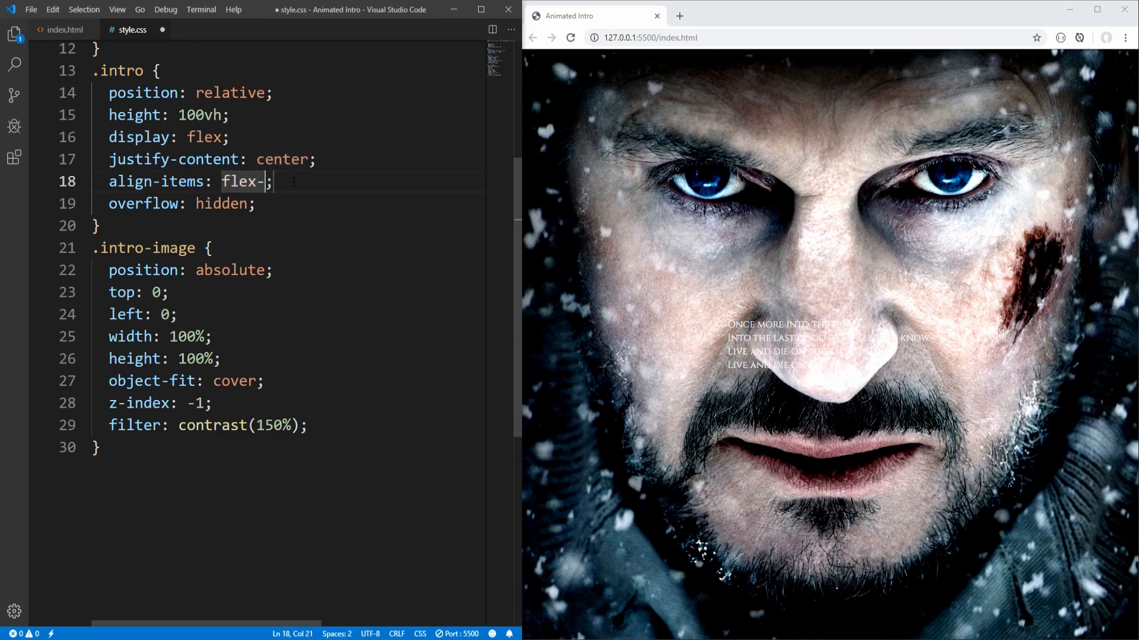
{"action": "type", "text": "end"}
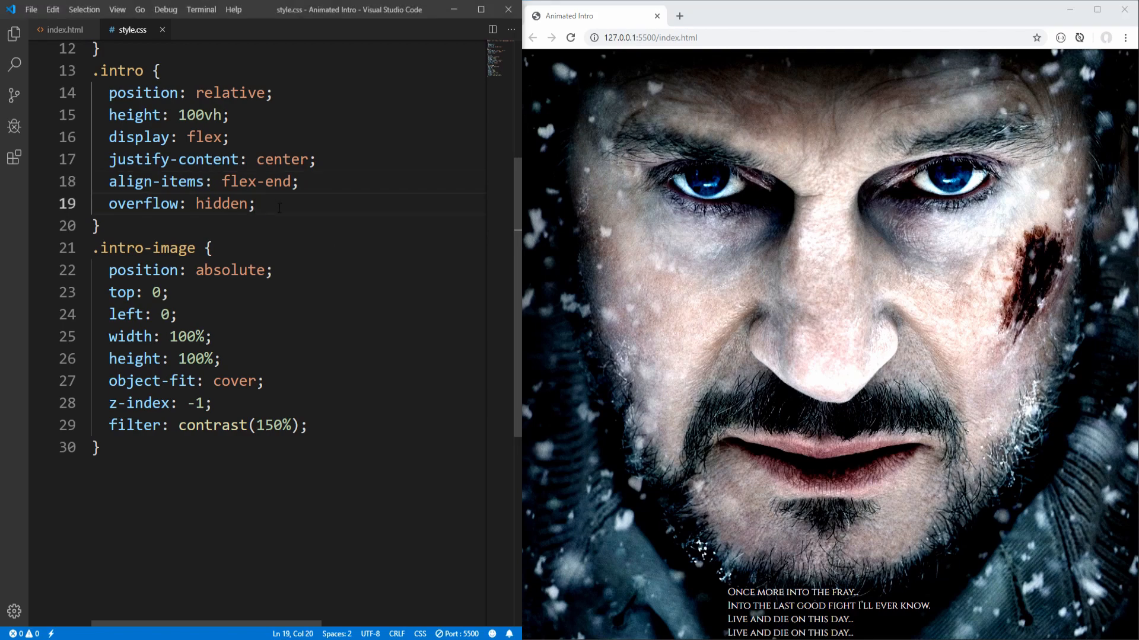
Give the .intro rule an inset box-shadow of 0 0 3rem 1rem snow
{"action": "type", "text": "box-shadow:"}
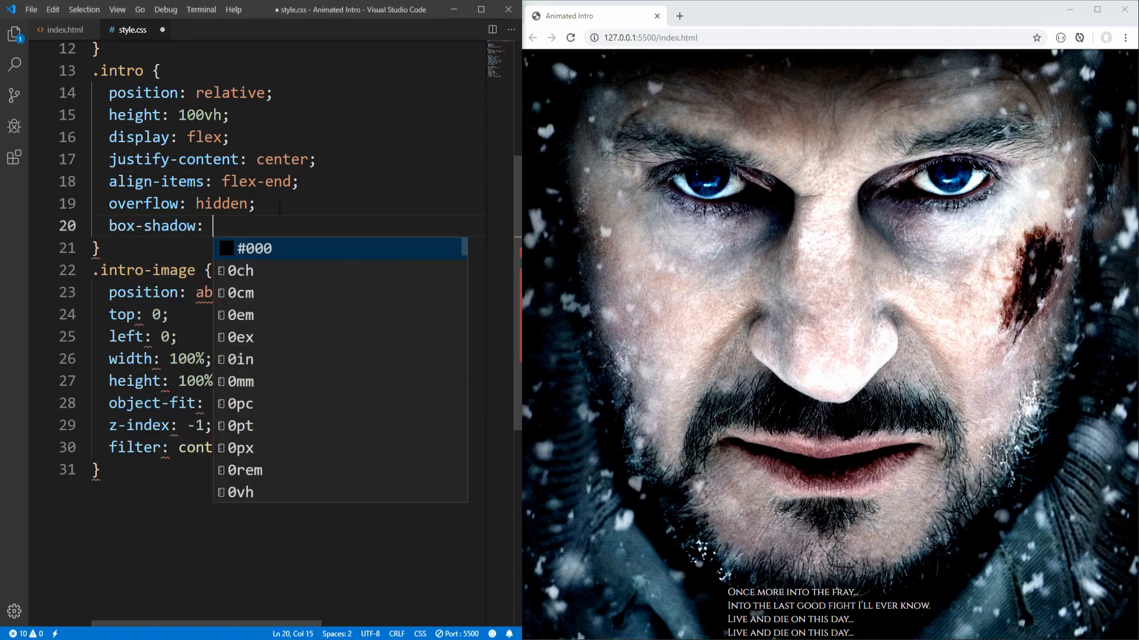
{"action": "type", "text": "0"}
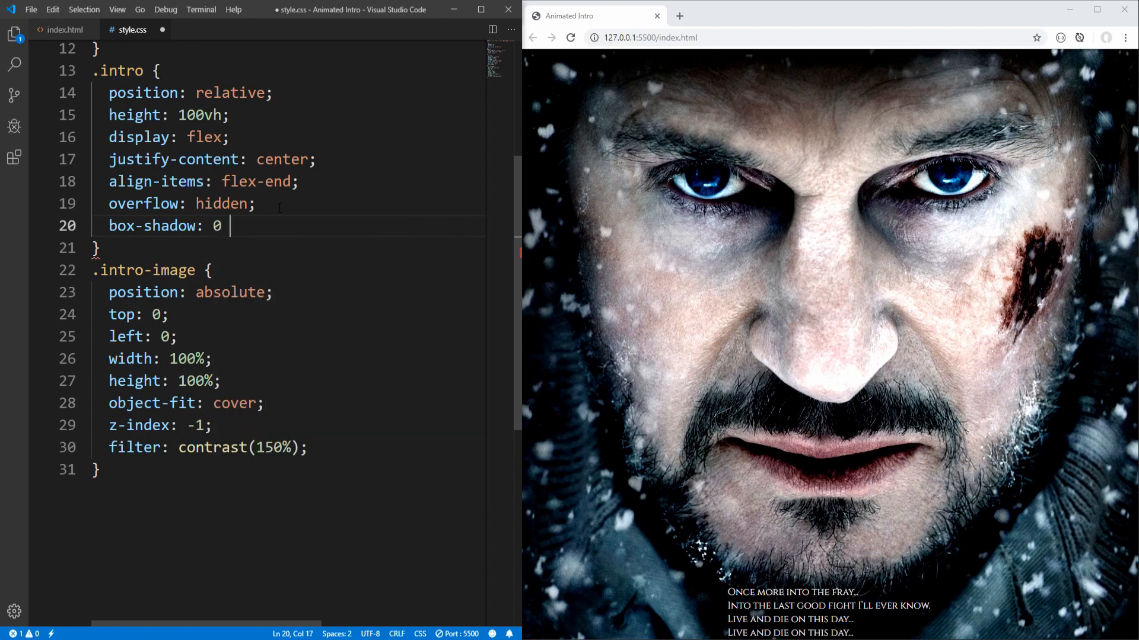
{"action": "type", "text": "0"}
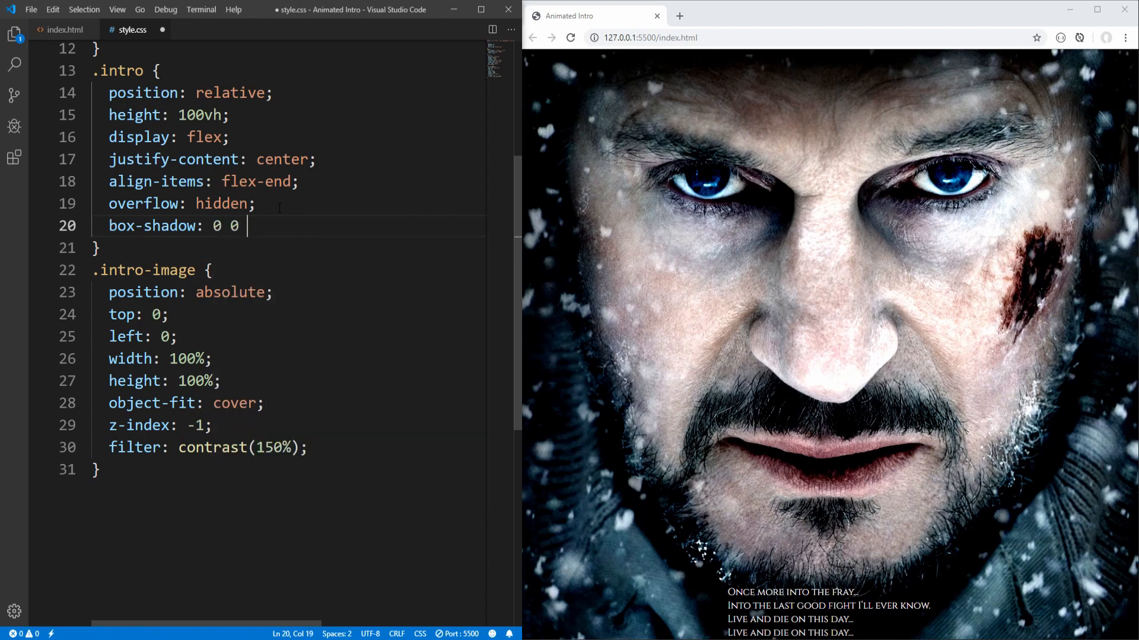
{"action": "type", "text": "3rem"}
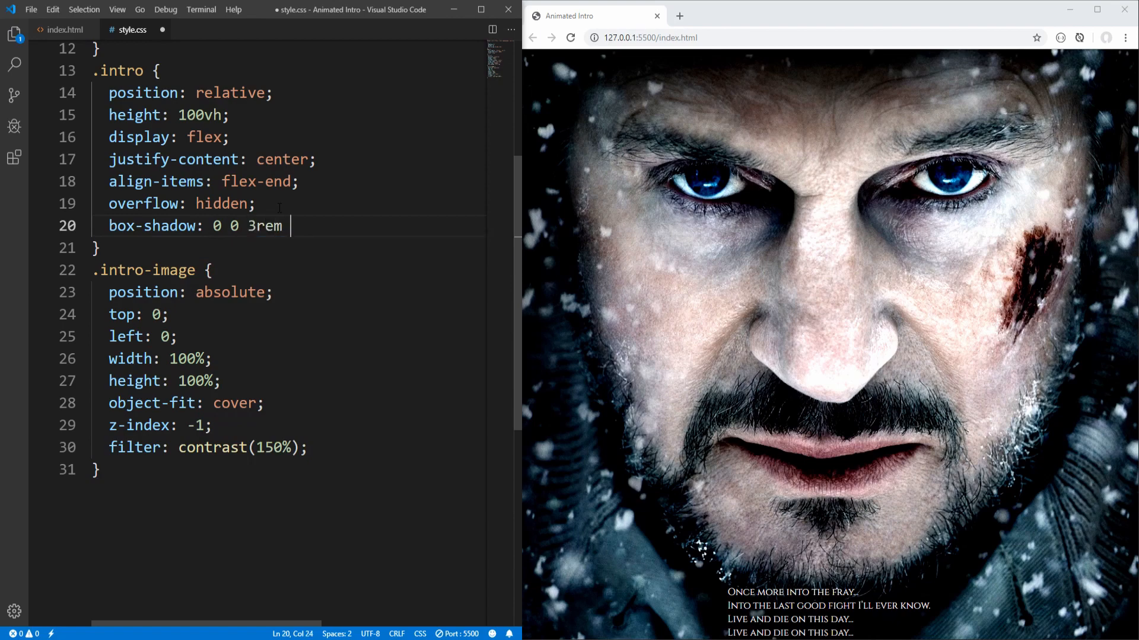
{"action": "type", "text": "1rem"}
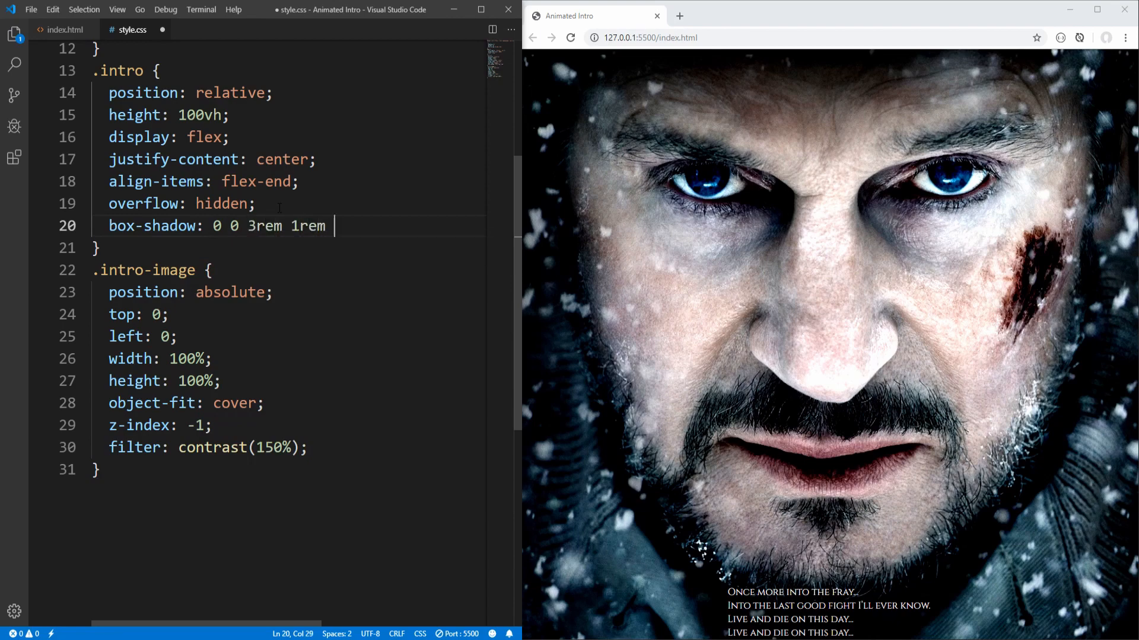
{"action": "type", "text": "snow inset;"}
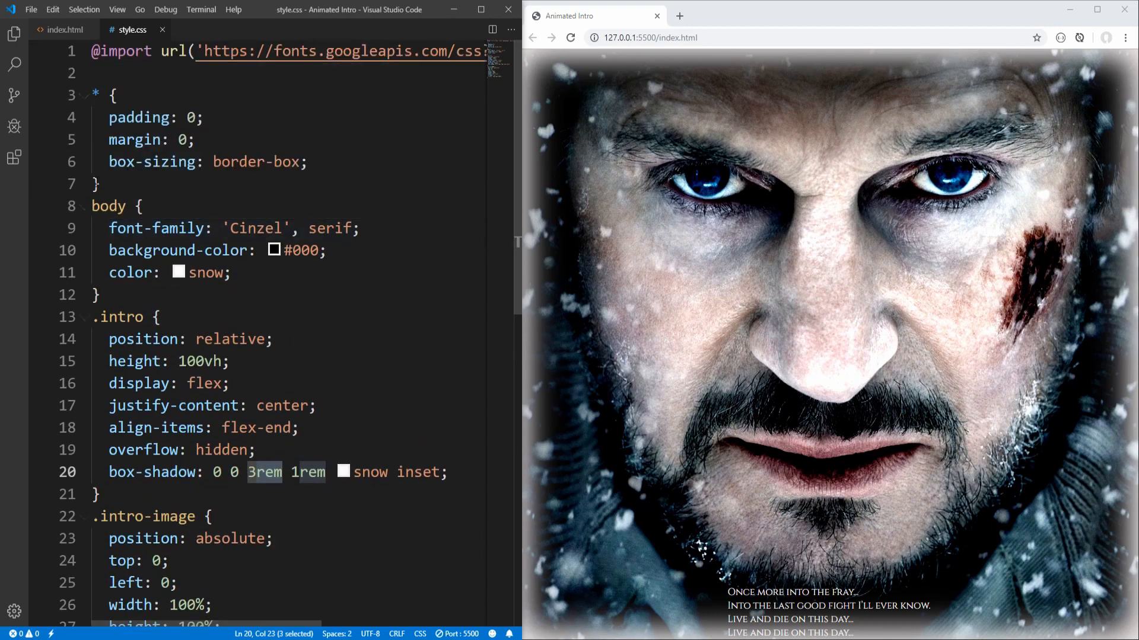
{"action": "type", "text": "html {"}
{"action": "type", "text": "font"}
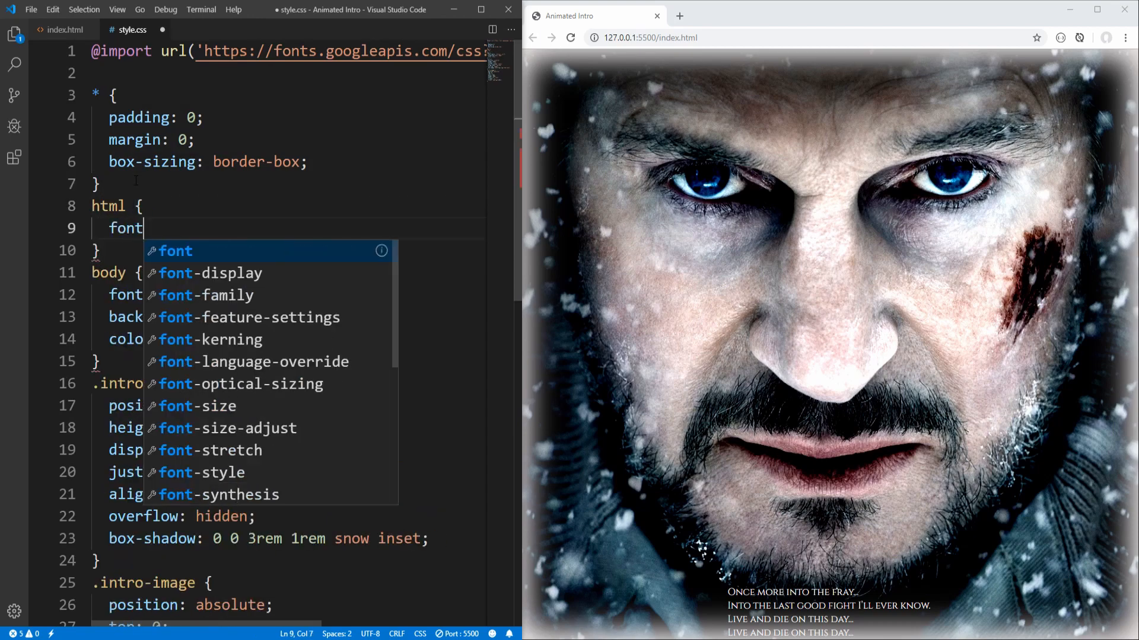
{"action": "type", "text": "-size: 16px;"}
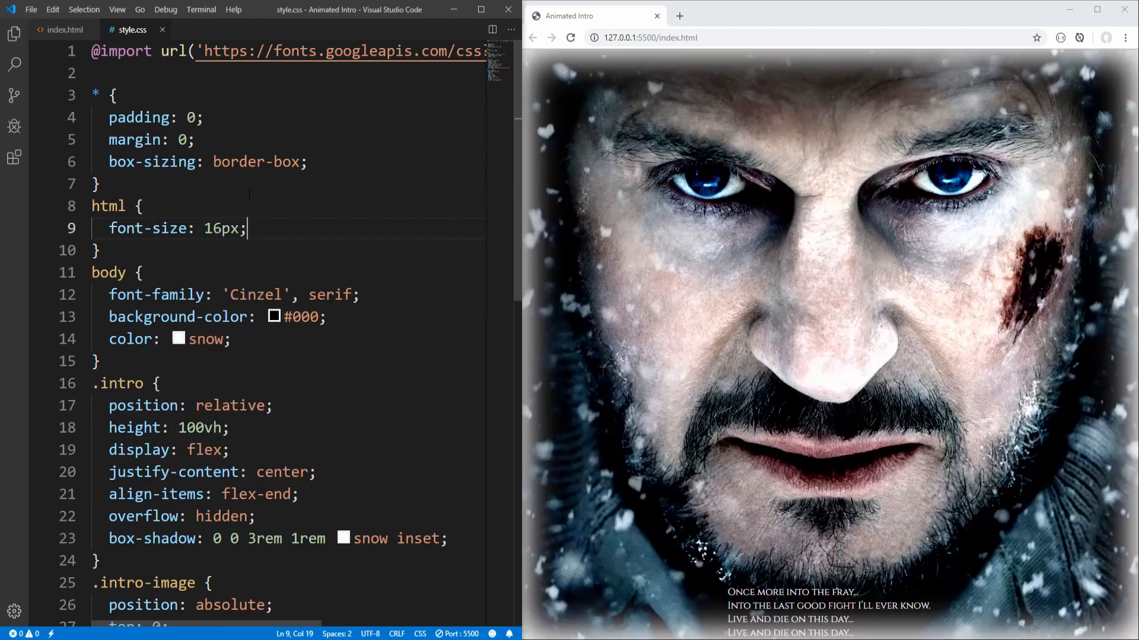
{"action": "left_click", "coordinate": [210, 228]}
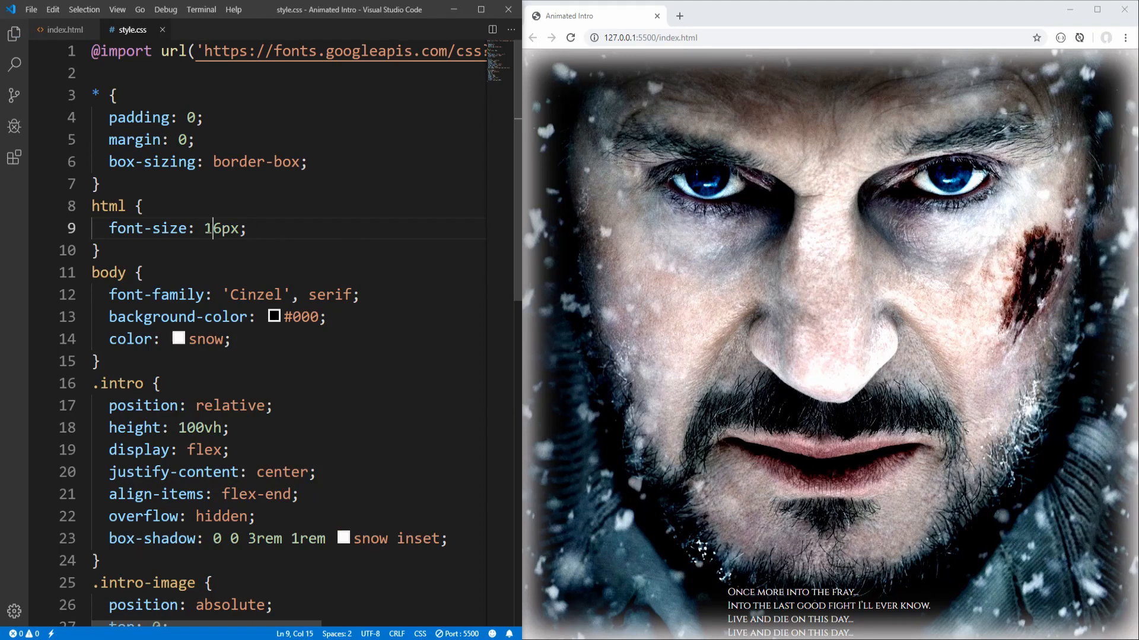
{"action": "type", "text": "3"}
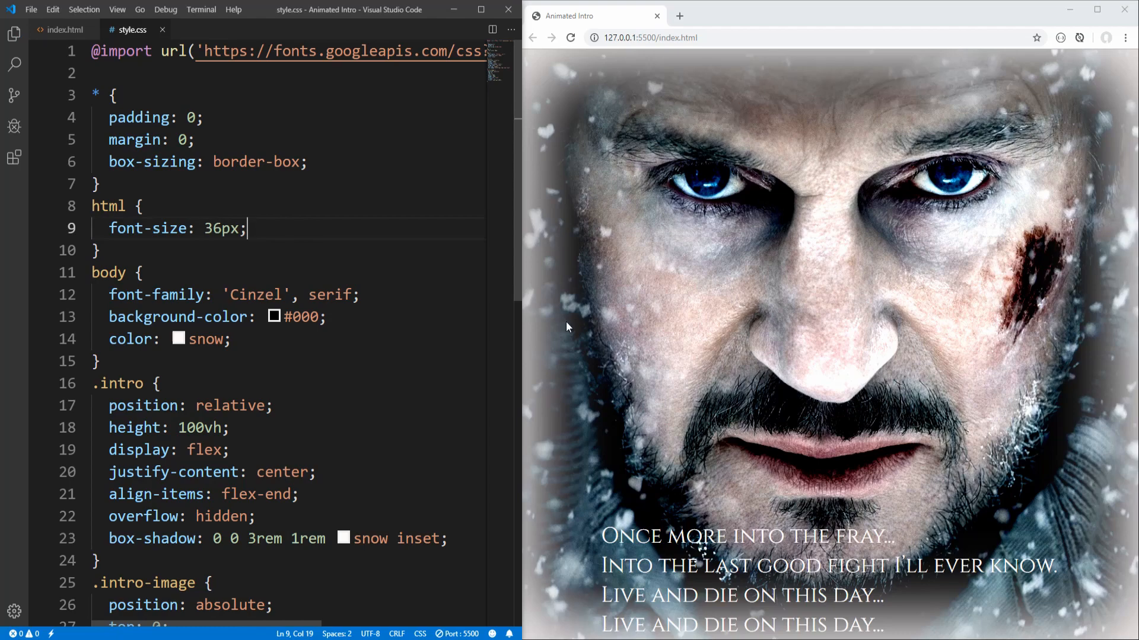
{"action": "mouse_move", "coordinate": [767, 534]}
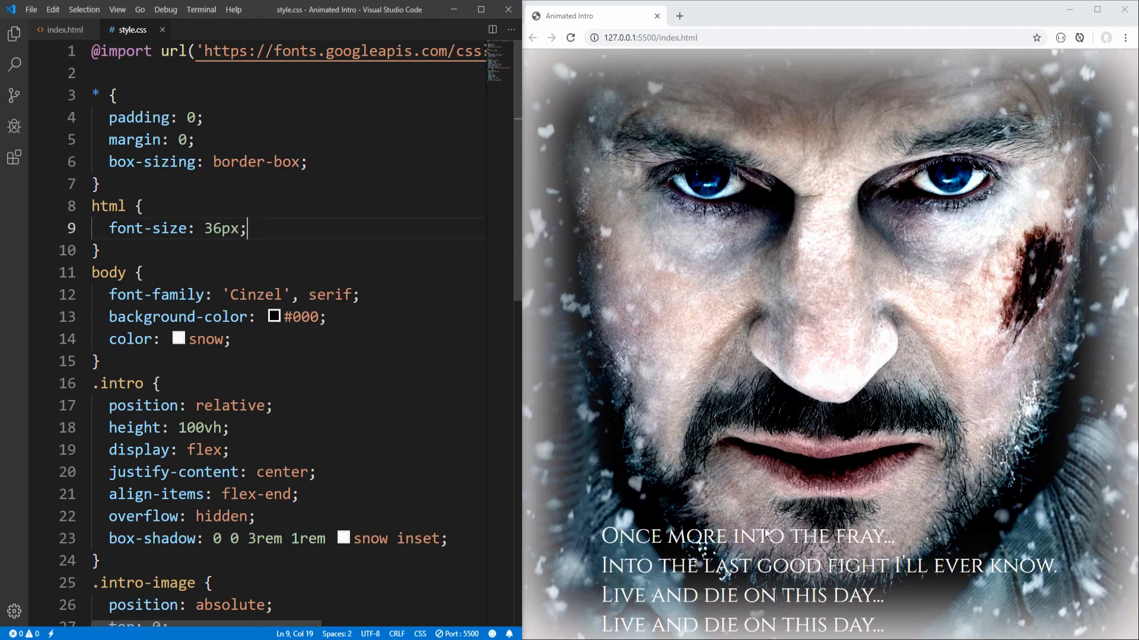
{"action": "key", "text": "Backspace"}
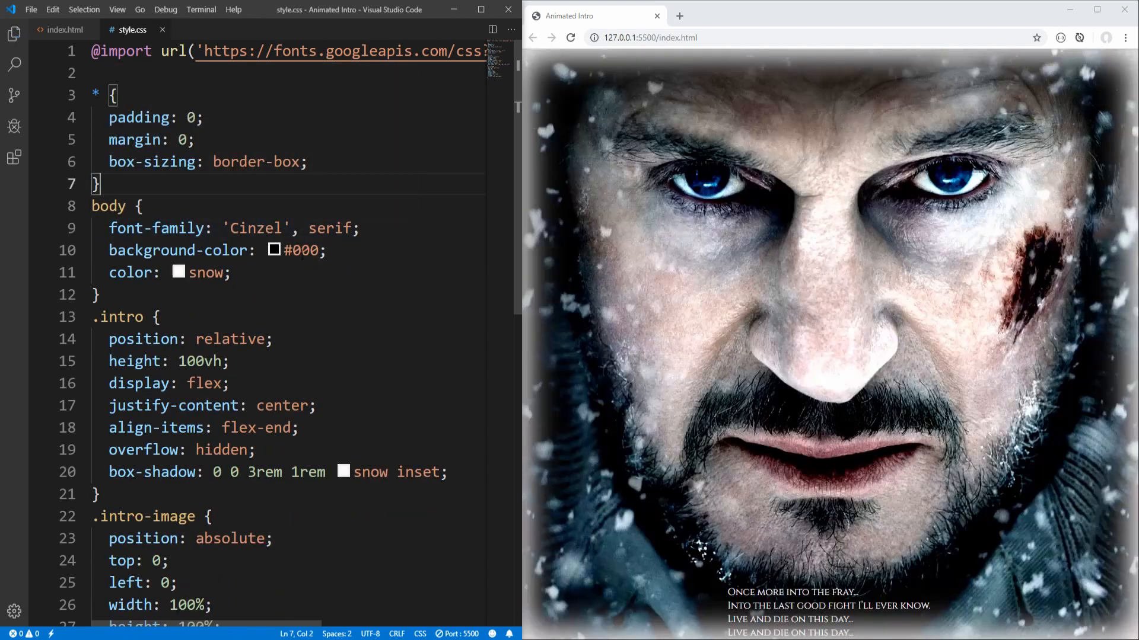
Change the .intro inset box-shadow colour from snow to #000
{"action": "scroll", "scroll_direction": "down", "scroll_amount": 3}
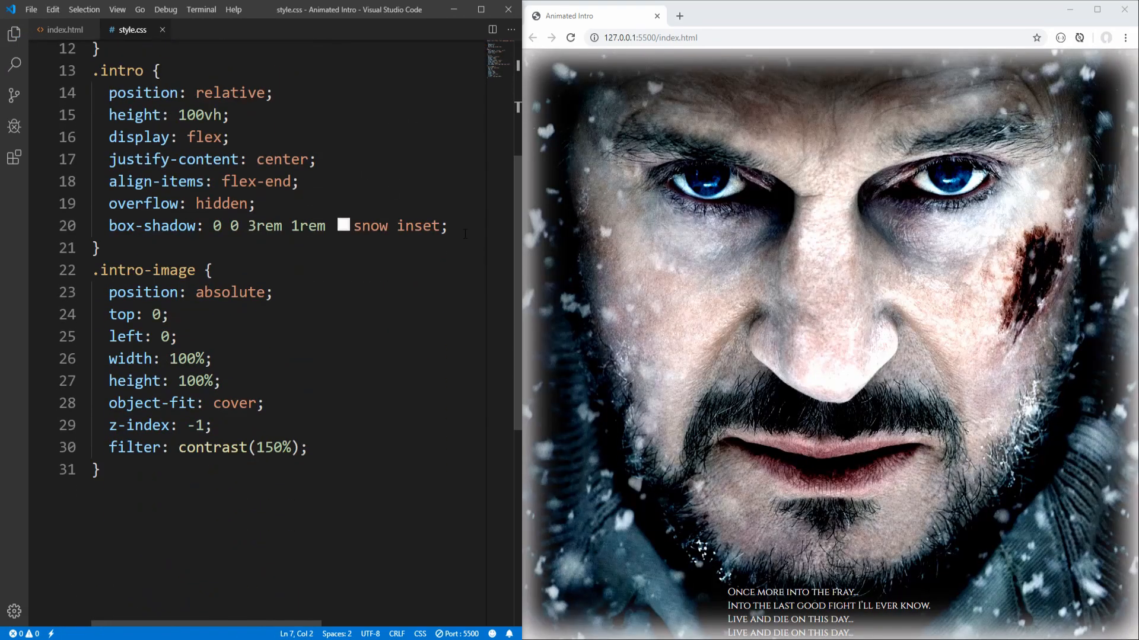
{"action": "left_click", "coordinate": [446, 226]}
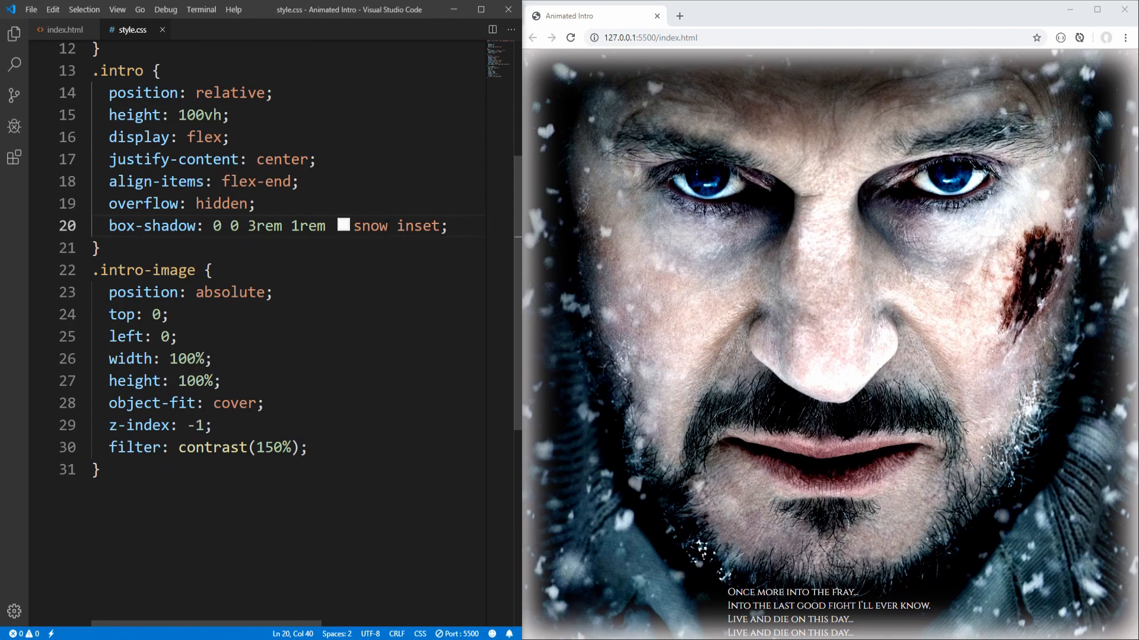
{"action": "double_click", "coordinate": [370, 226]}
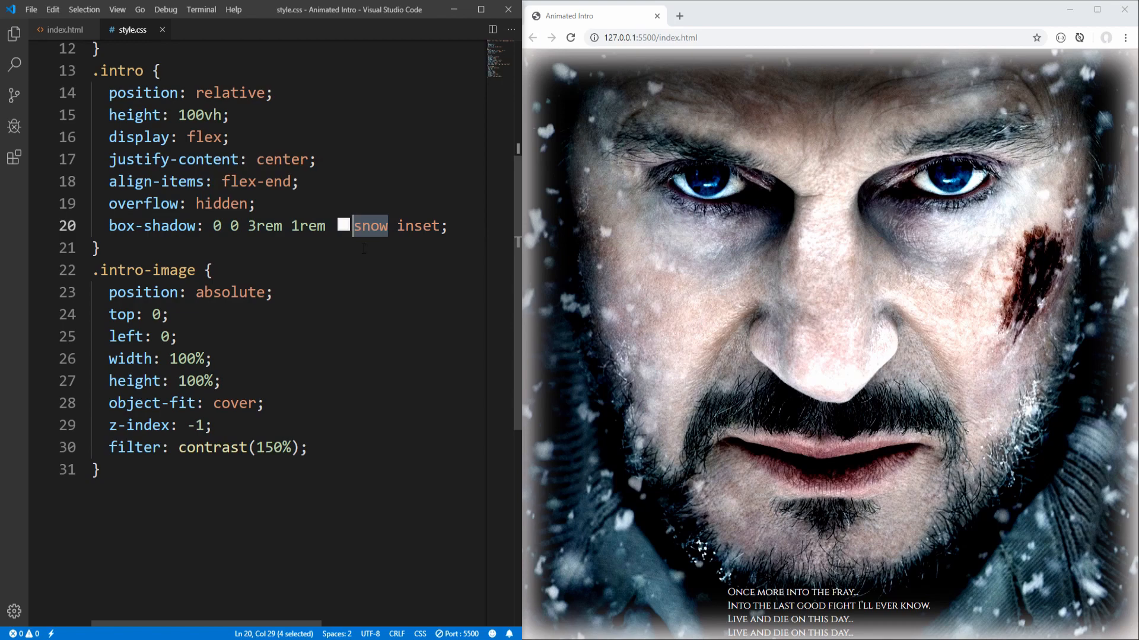
{"action": "type", "text": "#00"}
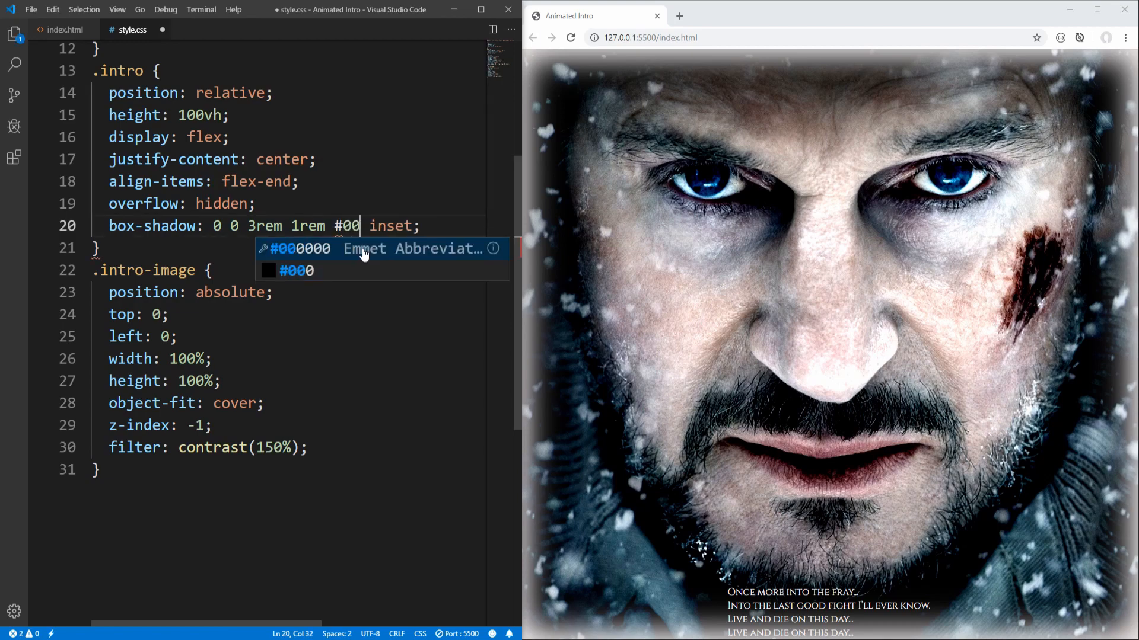
{"action": "type", "text": "0"}
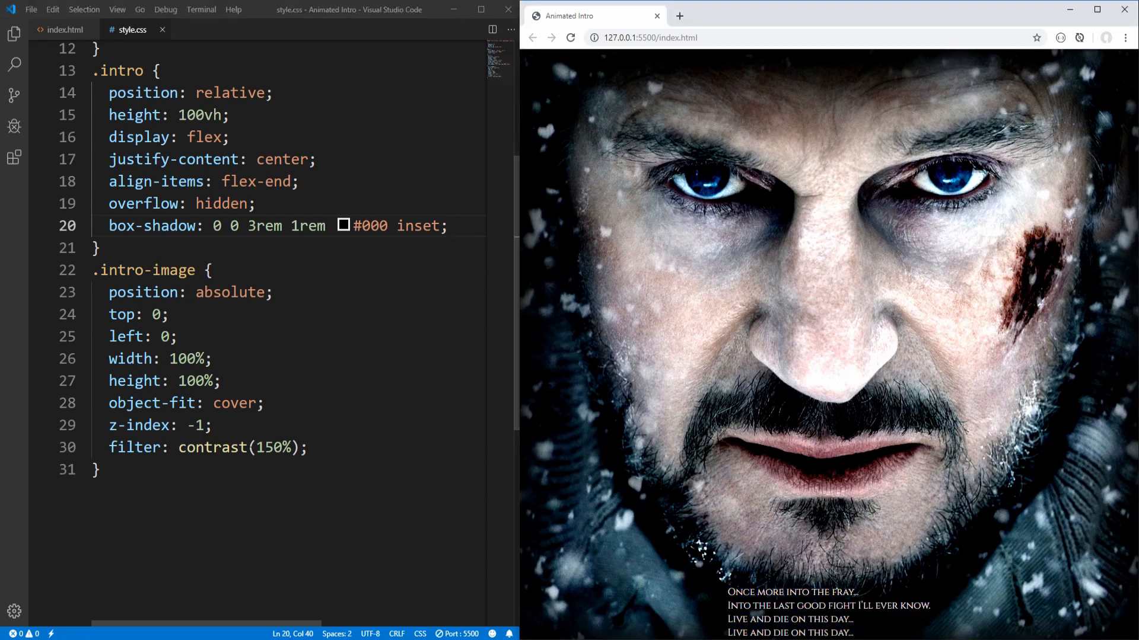
Write a .intro-text rule: centred 2rem text, padding, rounded corners, rgba(0,0,0,0.6) background
{"action": "type", "text": ".intro-te"}
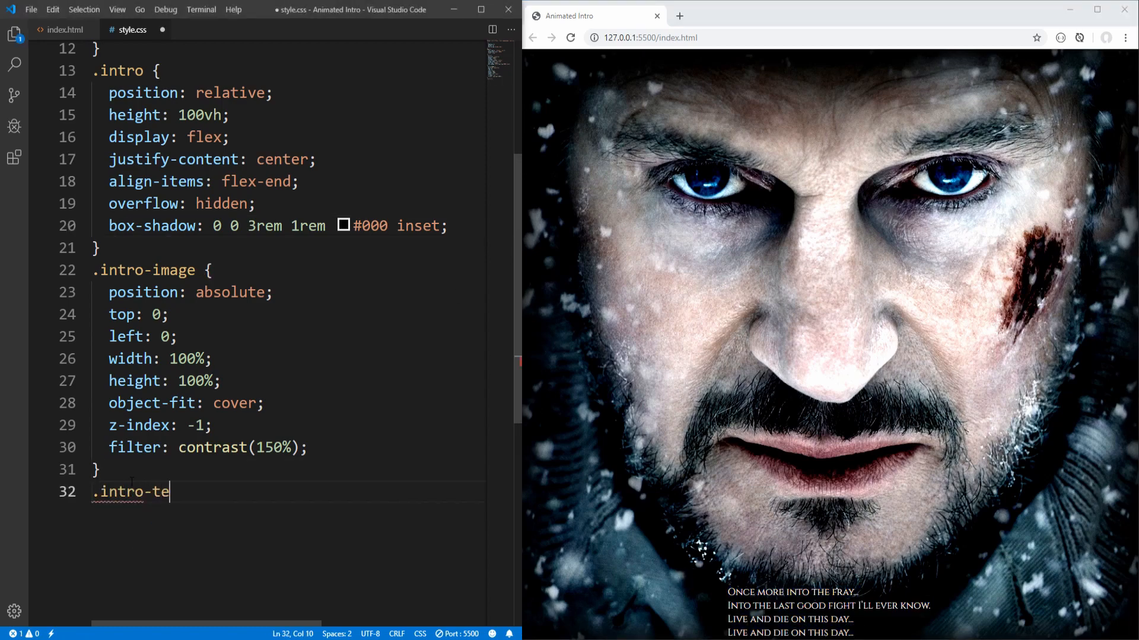
{"action": "type", "text": "xt {"}
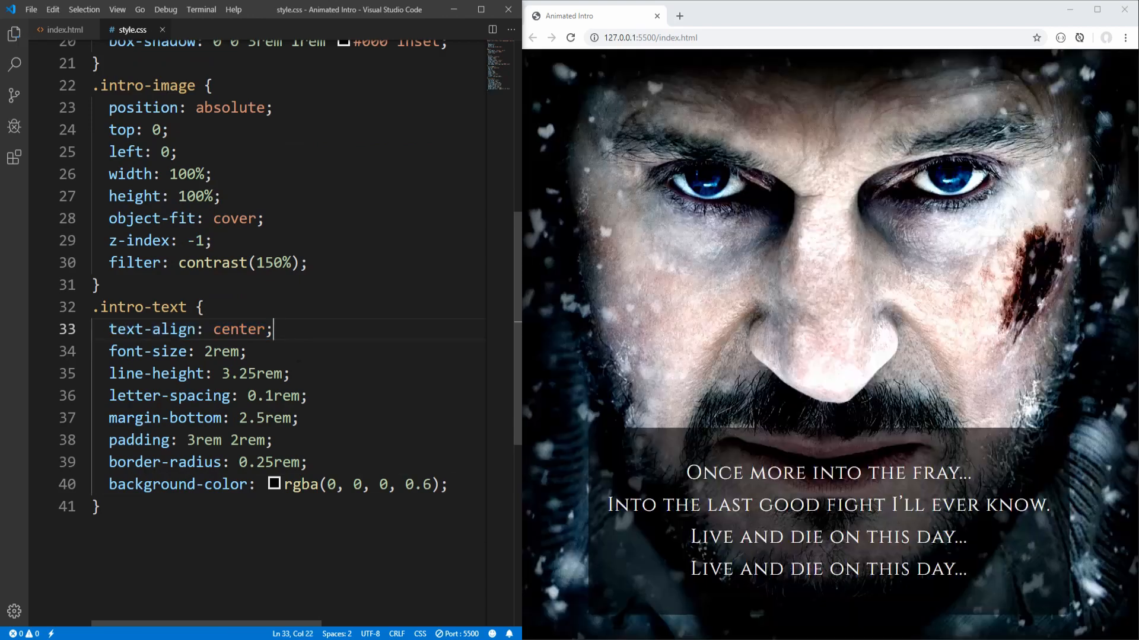
{"action": "double_click", "coordinate": [159, 373]}
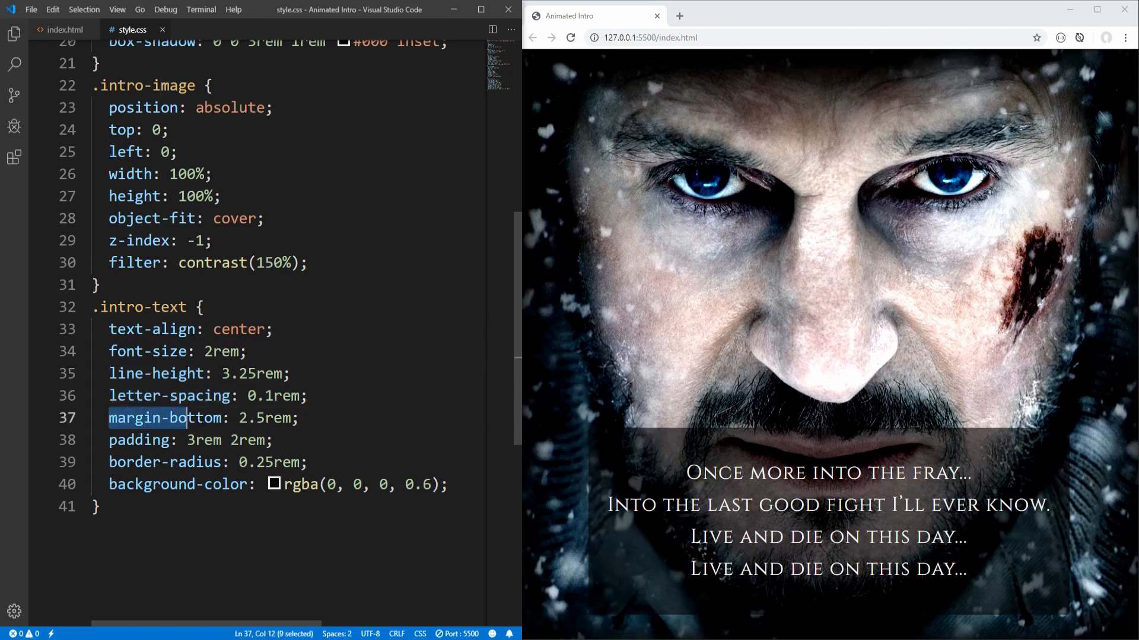
{"action": "double_click", "coordinate": [164, 463]}
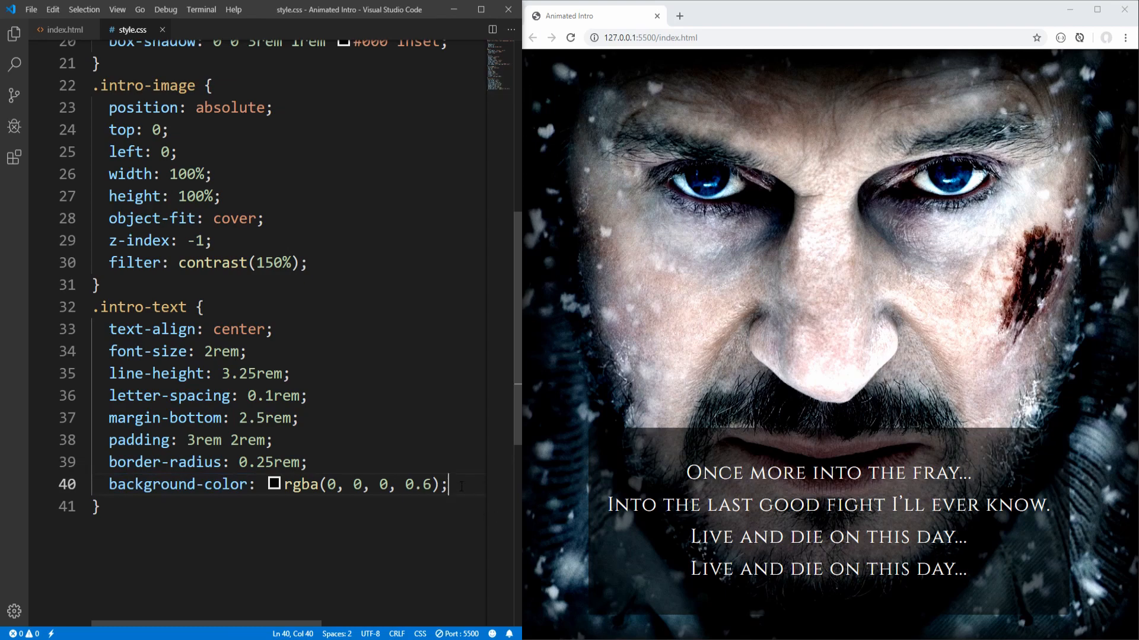
{"action": "double_click", "coordinate": [717, 472]}
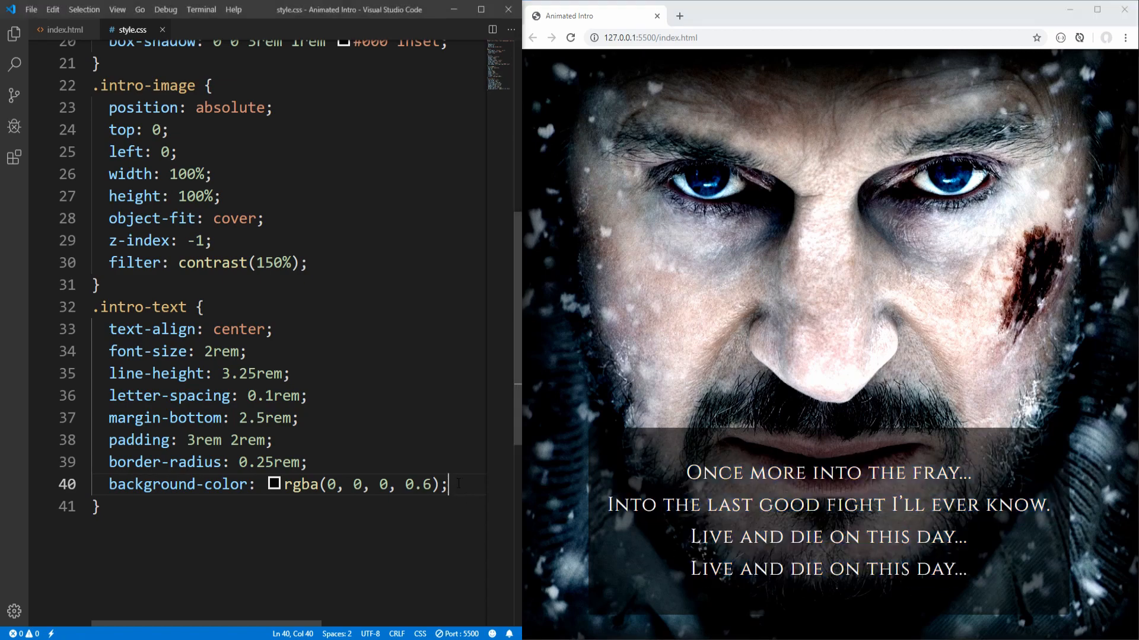
Add backdrop-filter: blur(10px) to .intro-text and raise the background alpha to 0.8
{"action": "type", "text": "backdrop-filter:"}
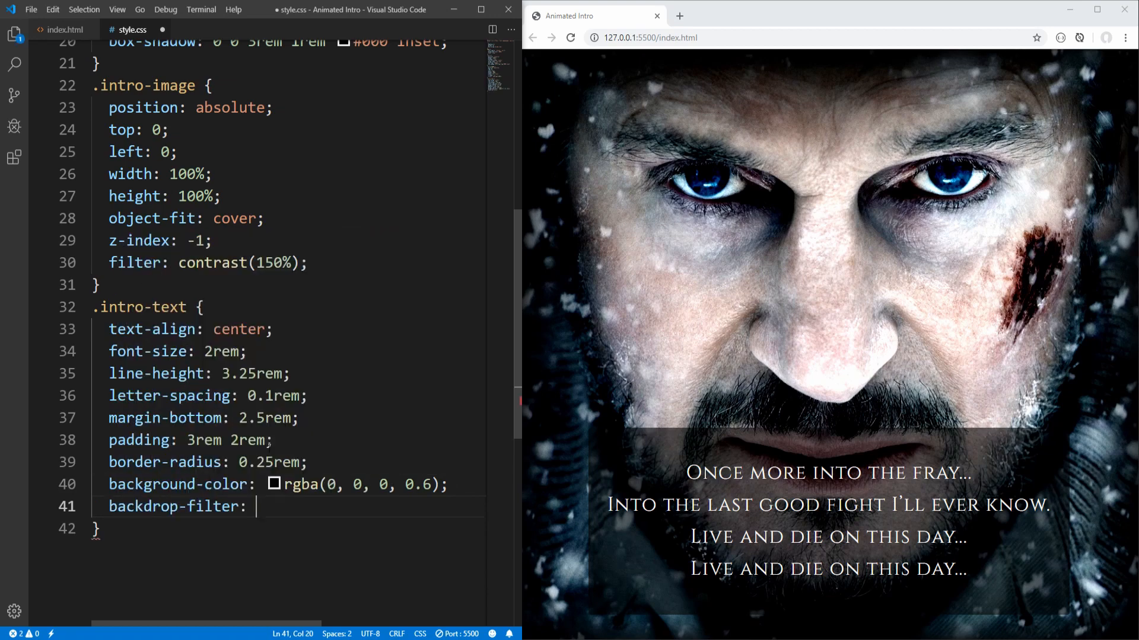
{"action": "type", "text": "blur(10p"}
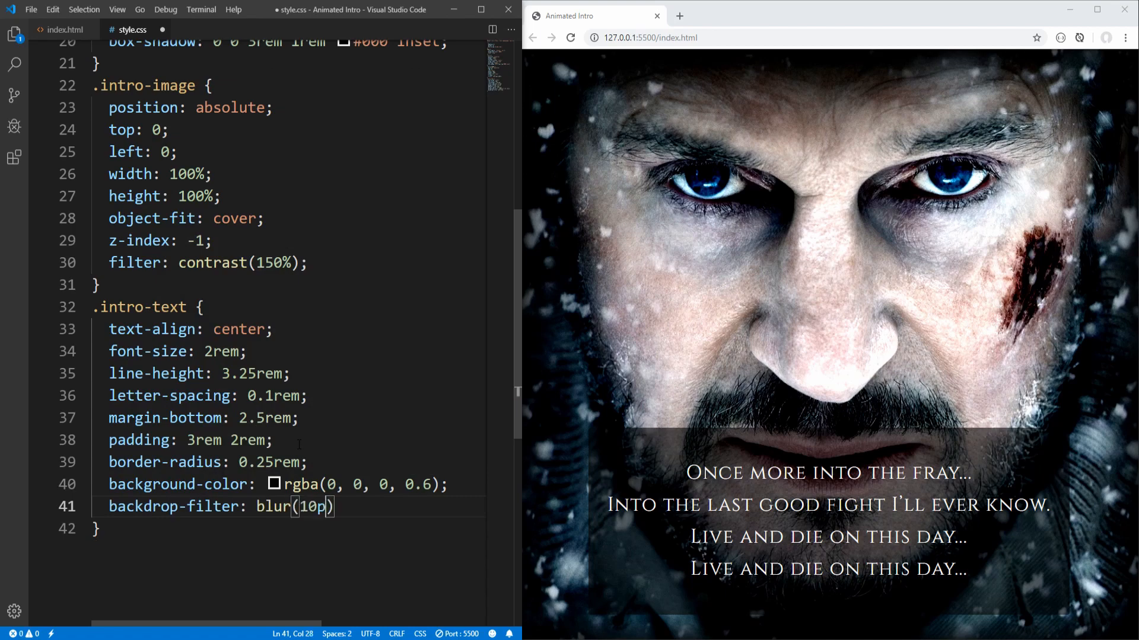
{"action": "type", "text": "x"}
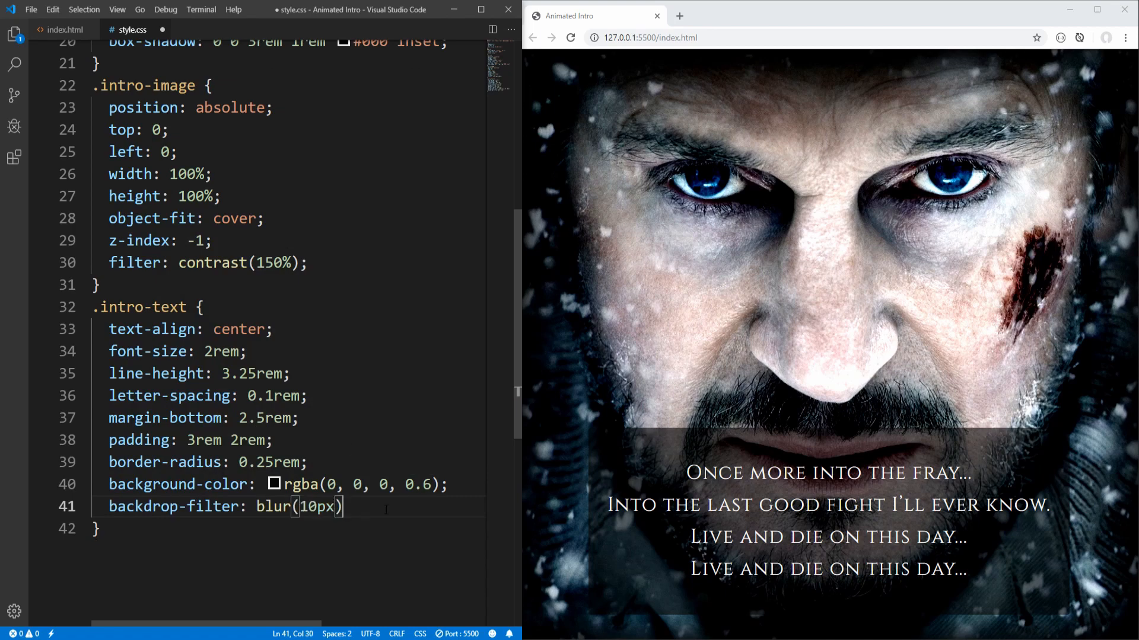
{"action": "type", "text": ";"}
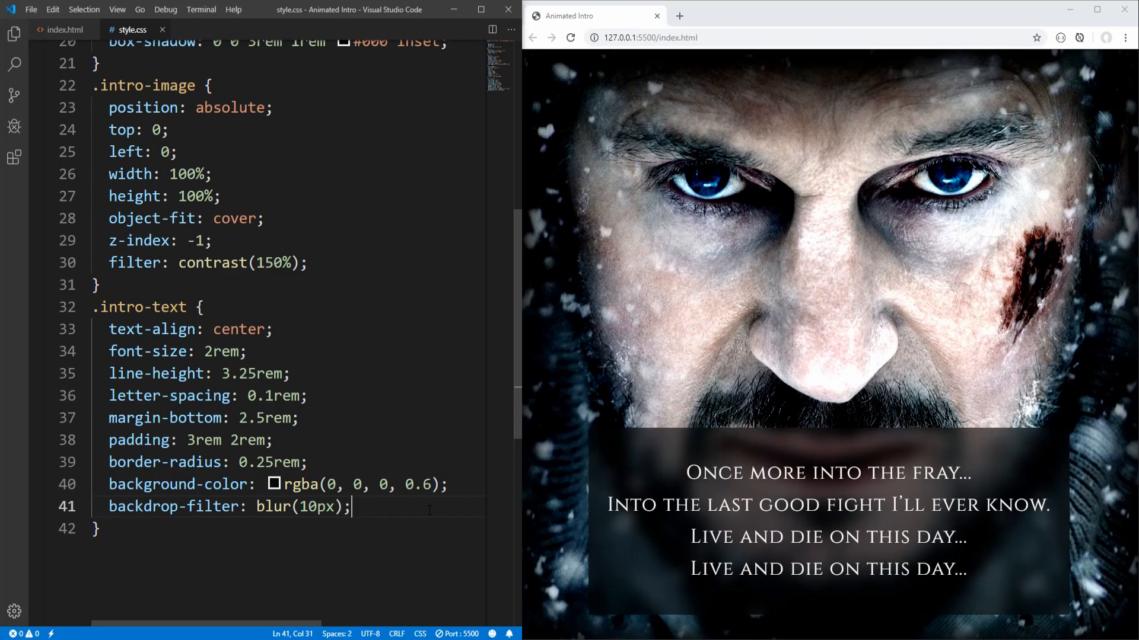
{"action": "mouse_move", "coordinate": [986, 475]}
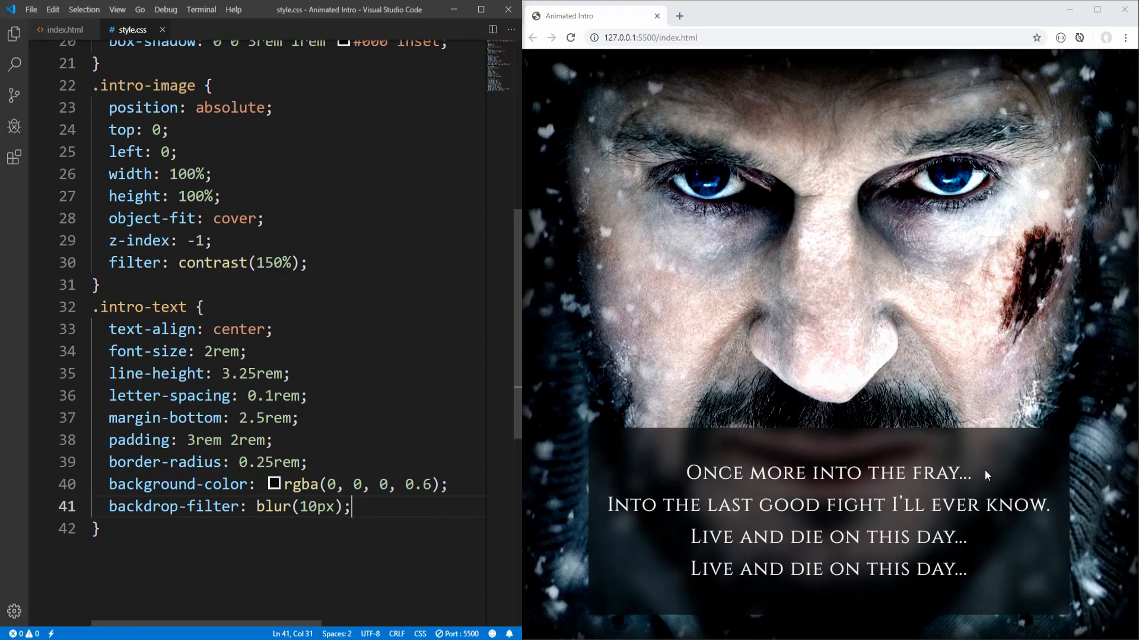
{"action": "mouse_move", "coordinate": [650, 468]}
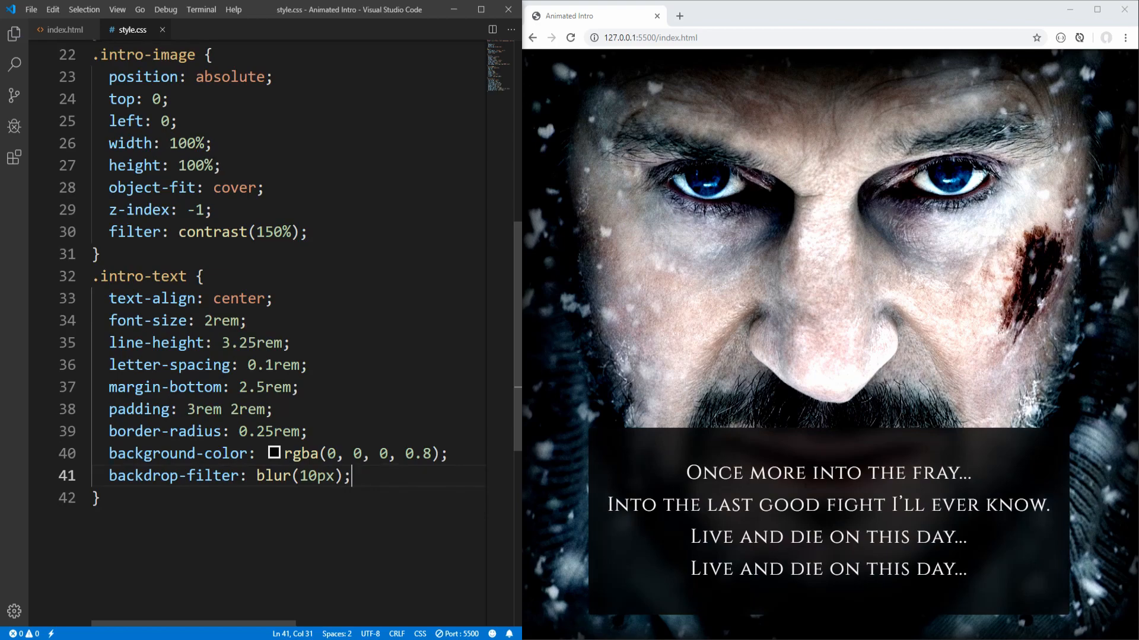
{"action": "mouse_move", "coordinate": [589, 155]}
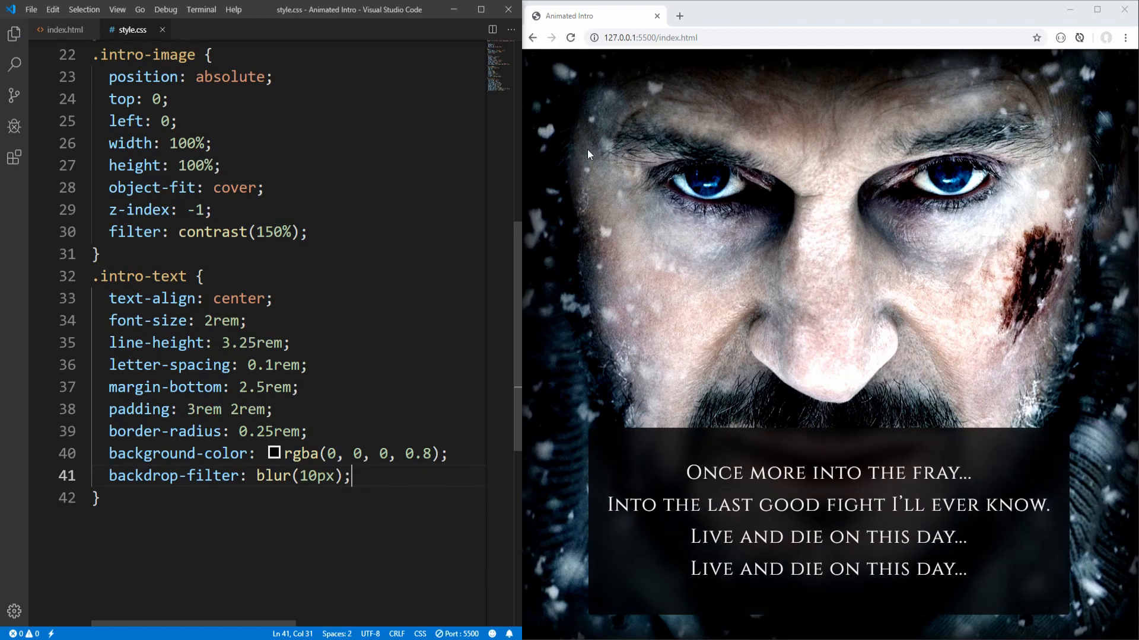
Add 'animation: zoomInImage 2s ease-out;' to the .intro-image rule
{"action": "left_click", "coordinate": [312, 232]}
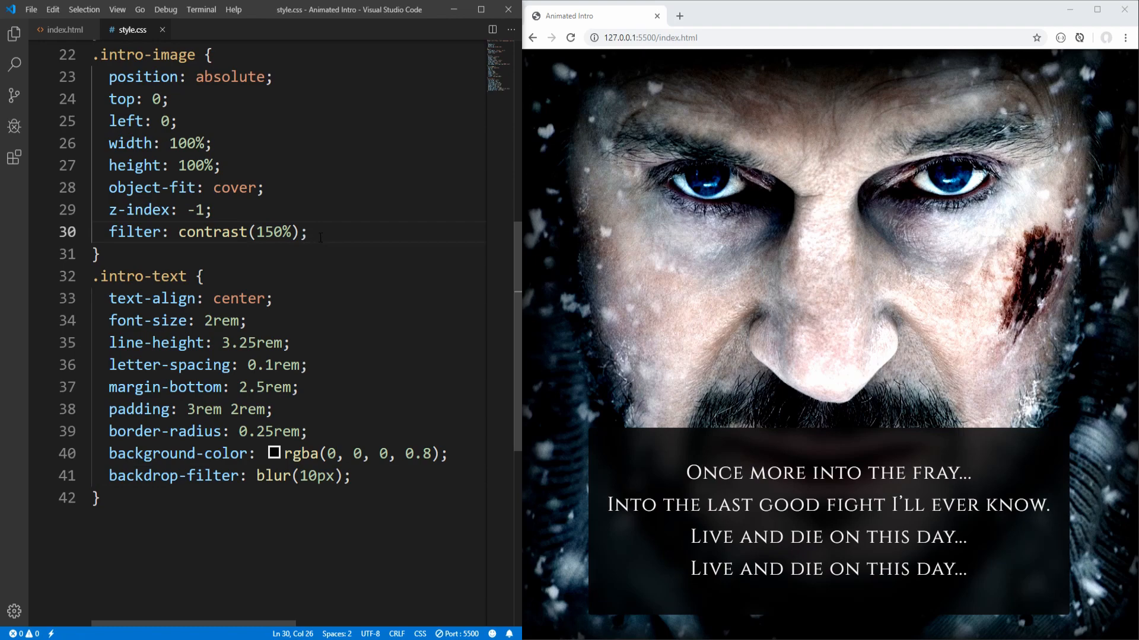
{"action": "type", "text": "animation:"}
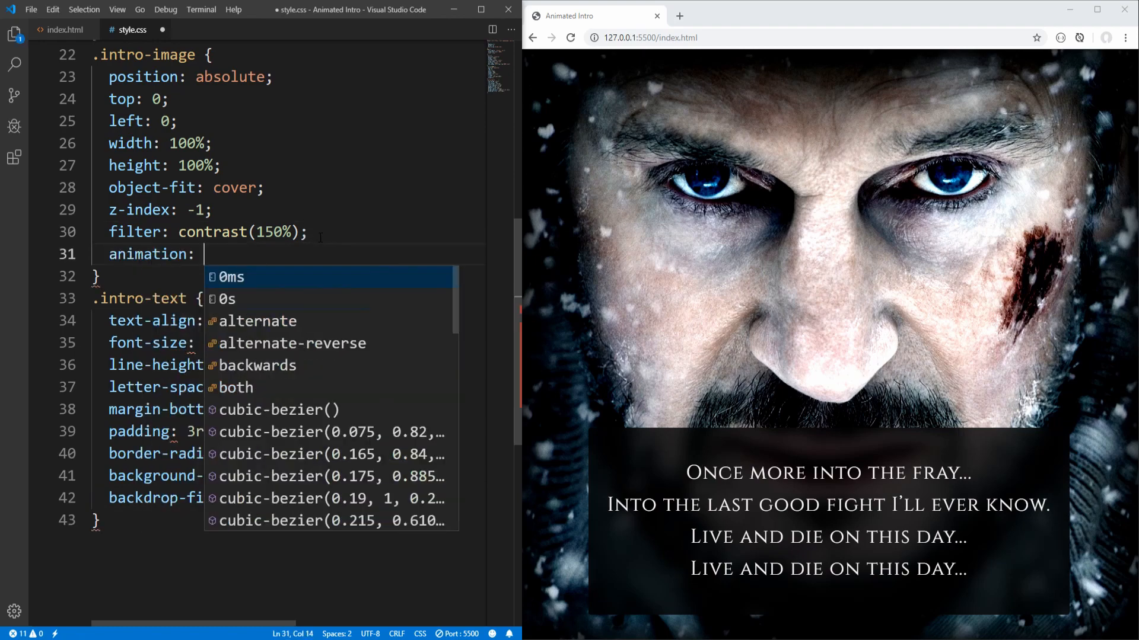
{"action": "type", "text": "zoomIn"}
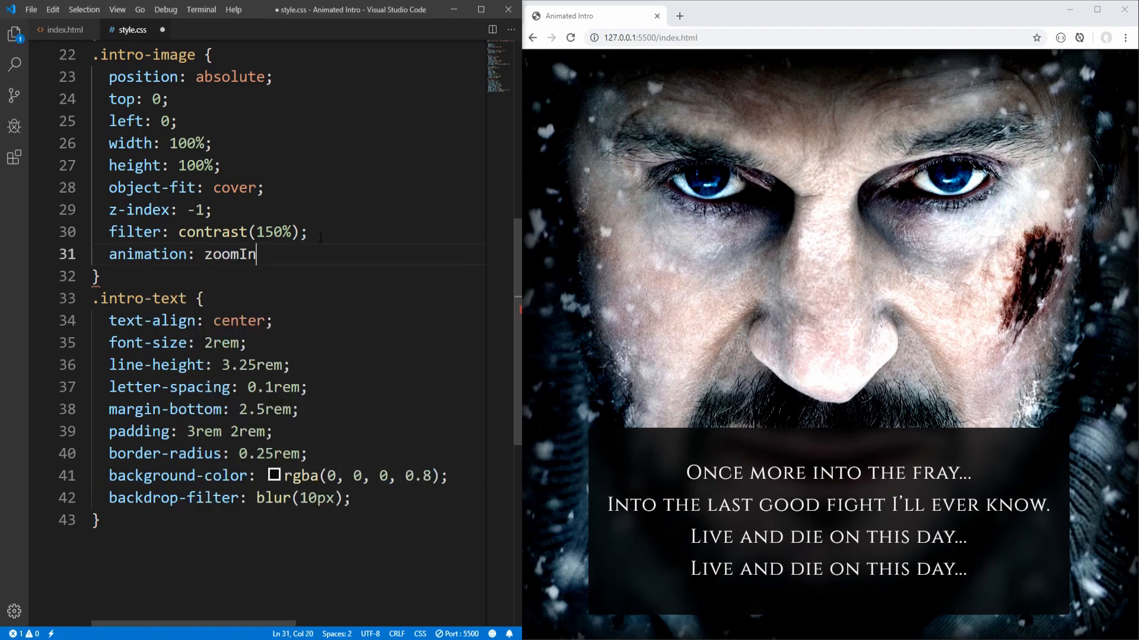
{"action": "type", "text": "Ima"}
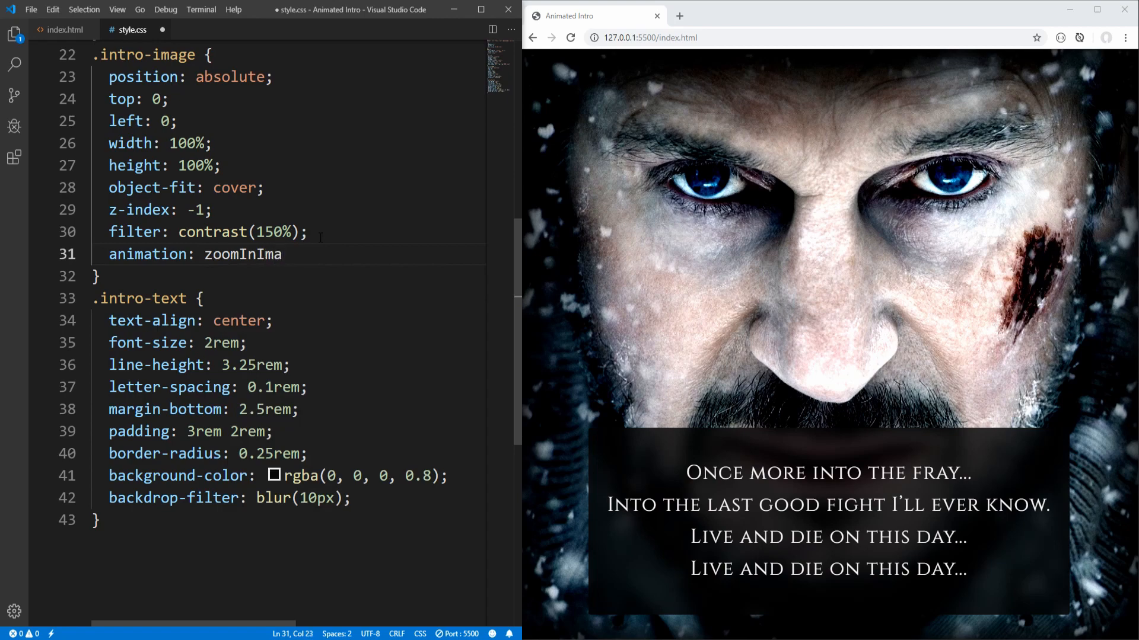
{"action": "type", "text": "ge"}
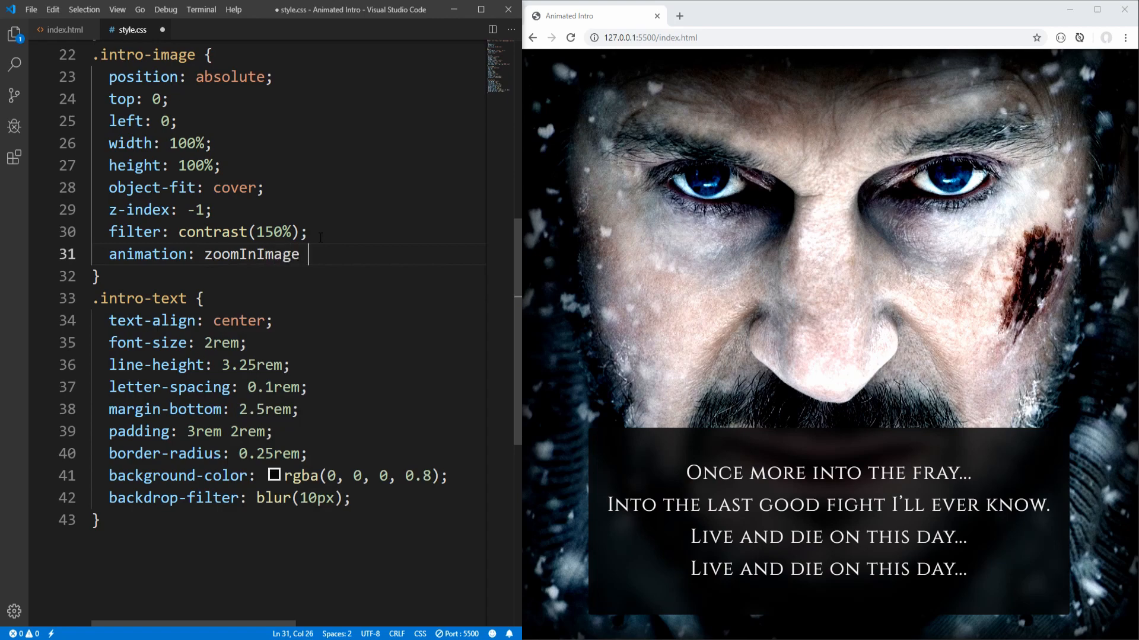
{"action": "type", "text": "2s"}
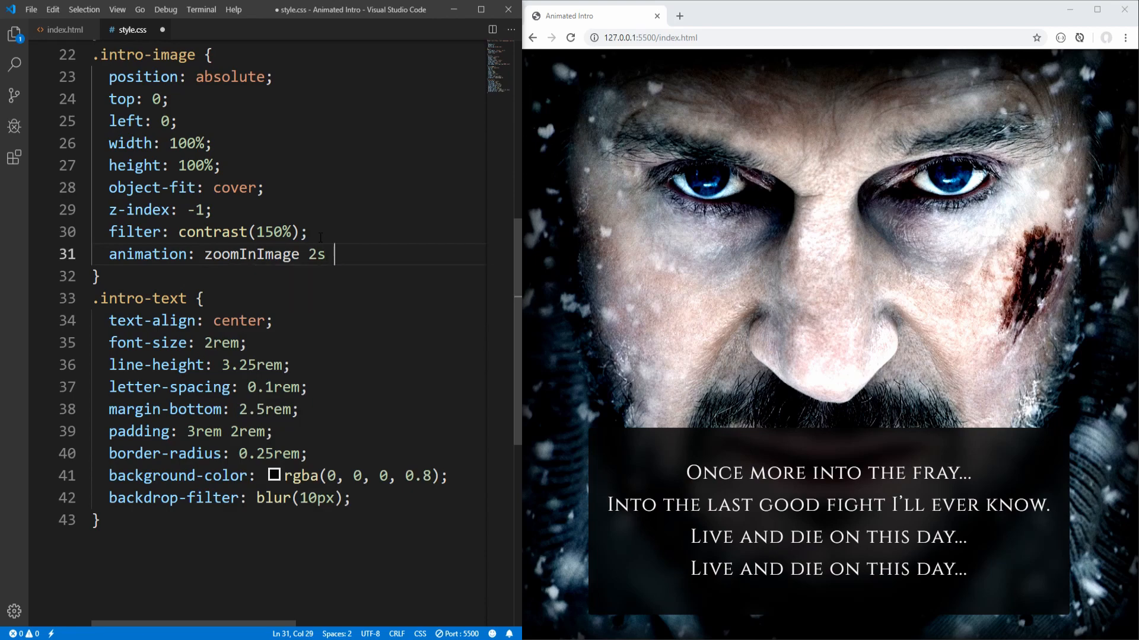
{"action": "type", "text": "ea"}
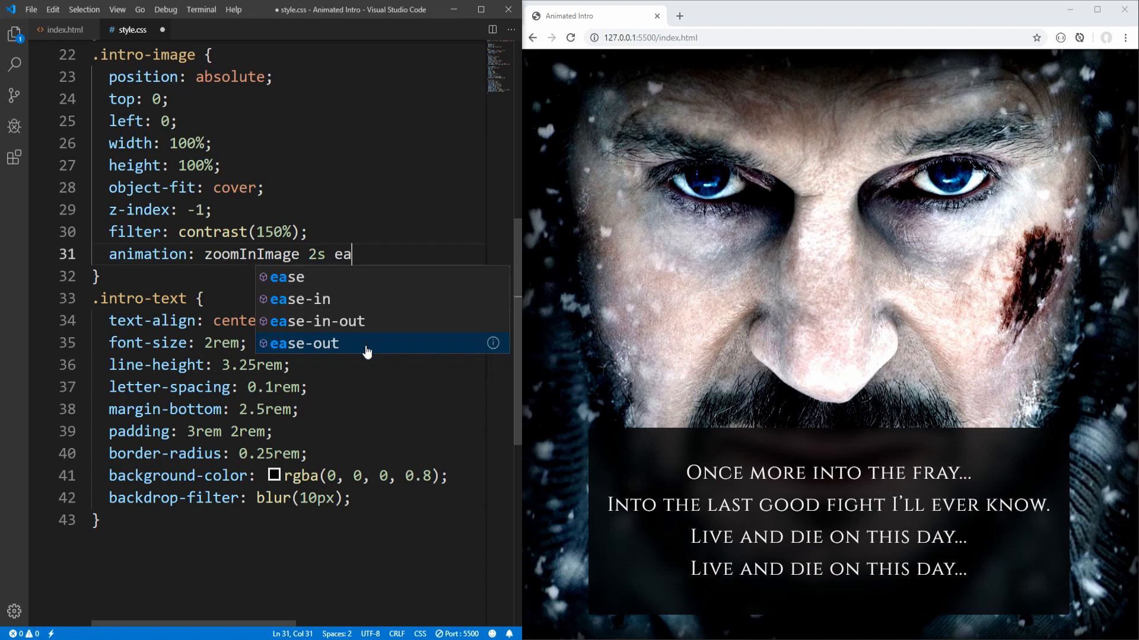
{"action": "left_click", "coordinate": [304, 343]}
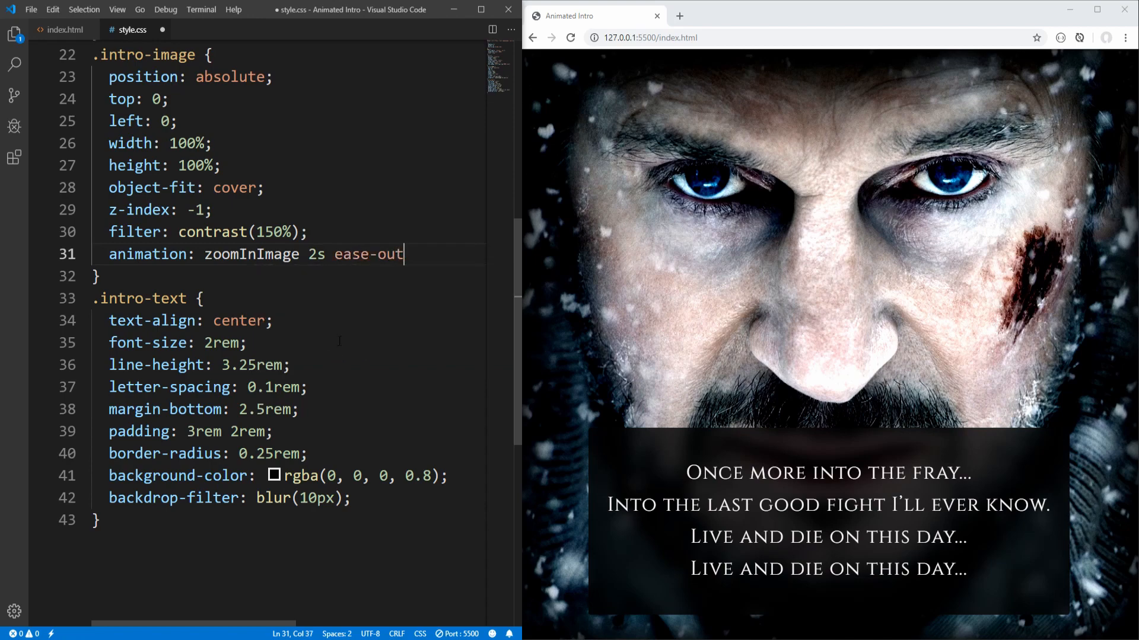
{"action": "type", "text": ";"}
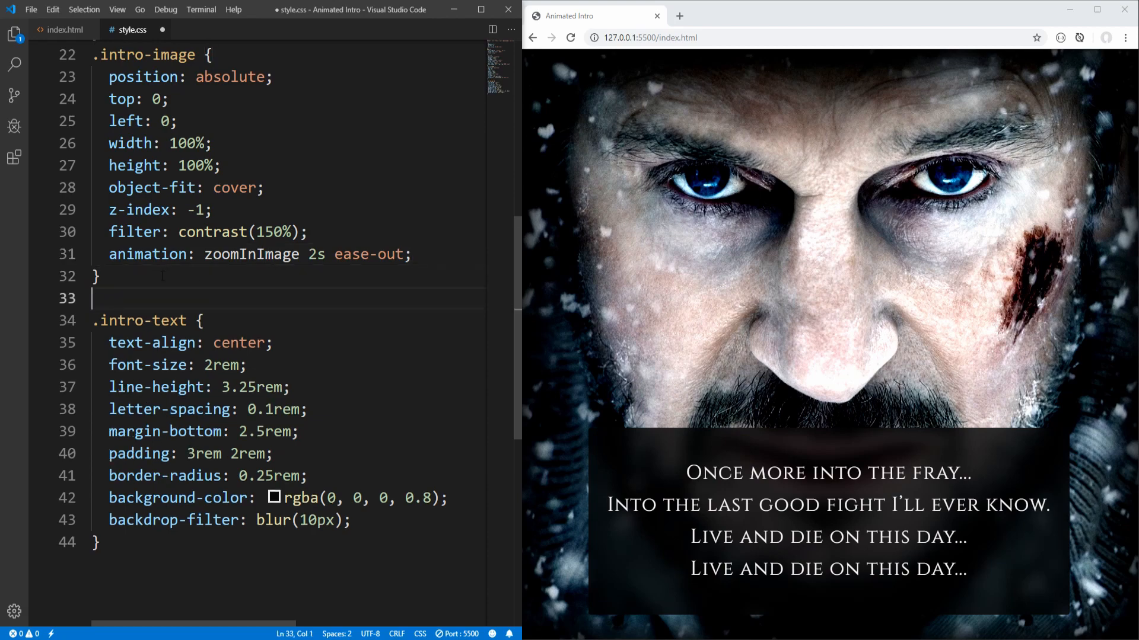
{"action": "type", "text": "@keyframes"}
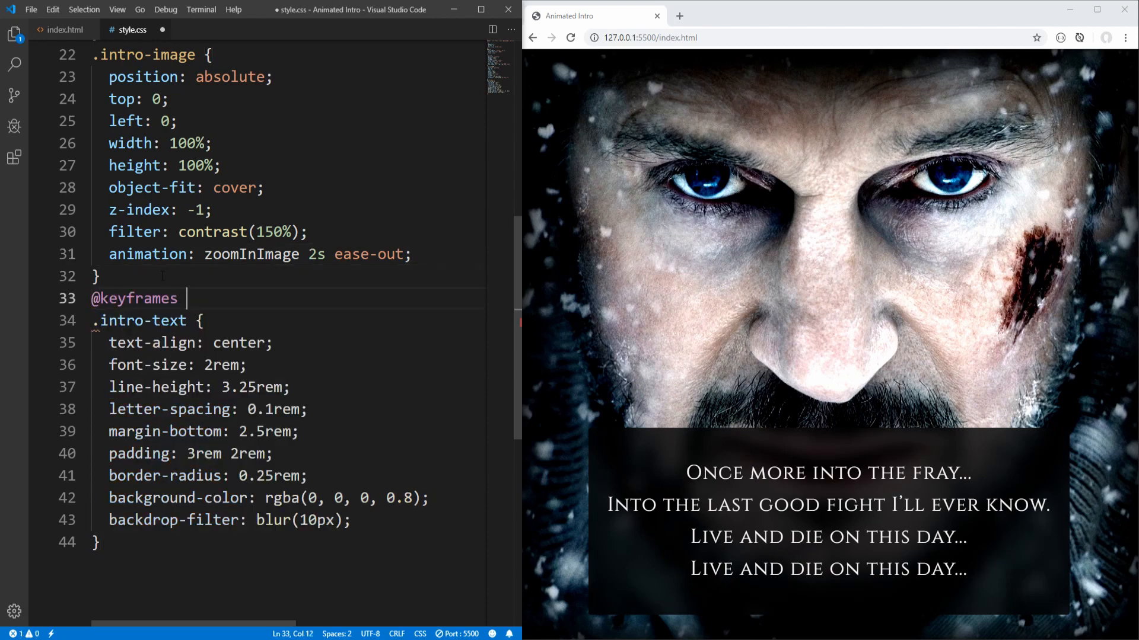
{"action": "double_click", "coordinate": [251, 254]}
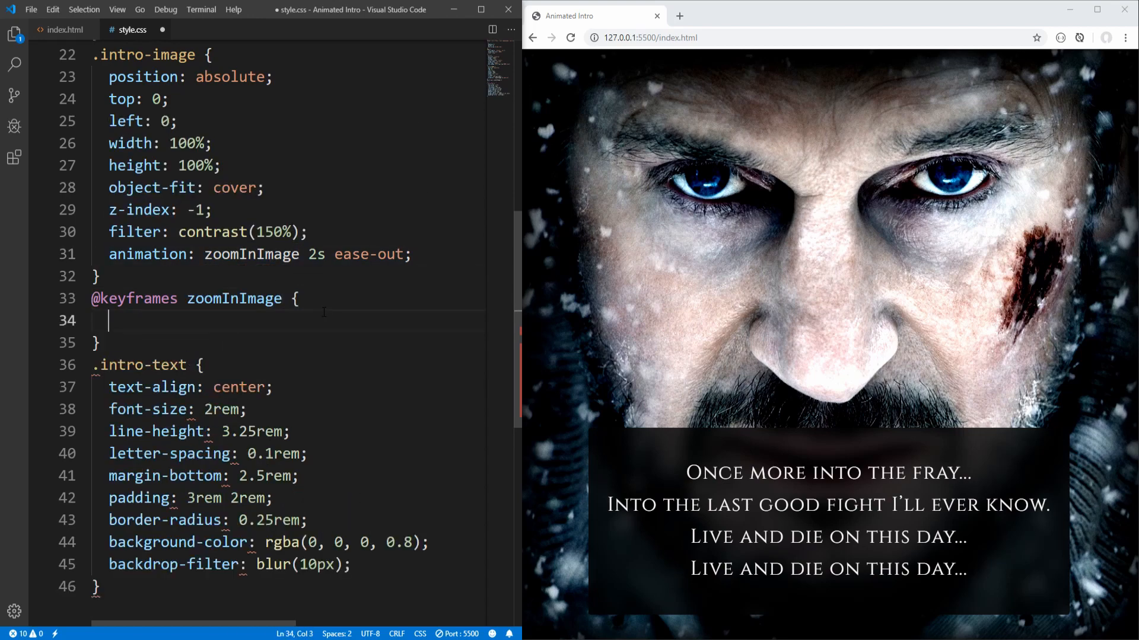
{"action": "type", "text": "0%"}
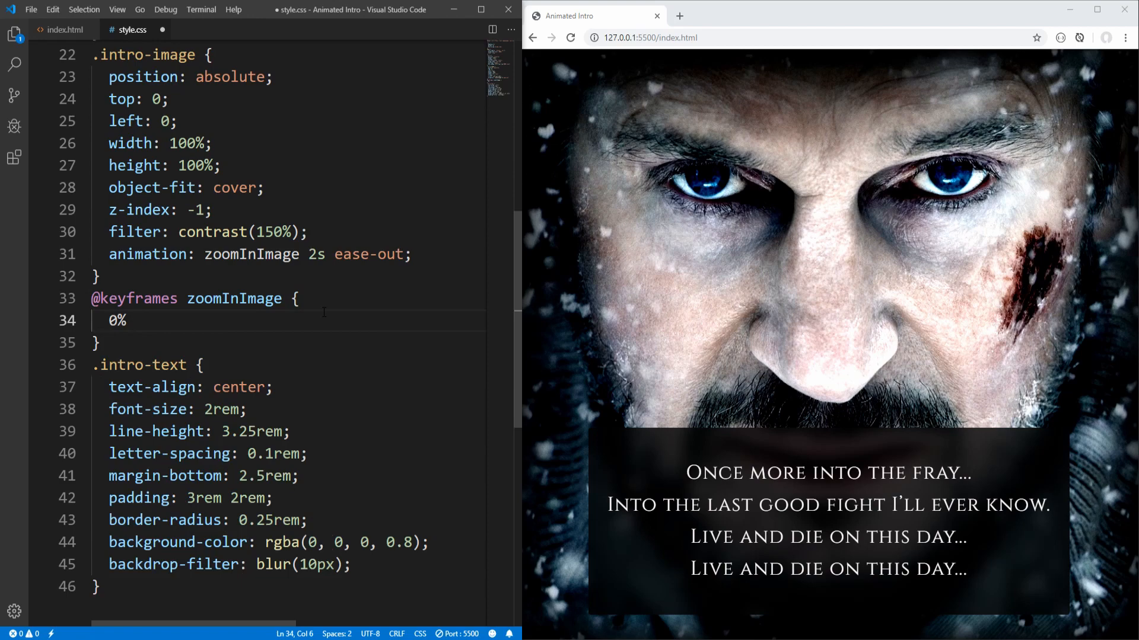
{"action": "type", "text": "{"}
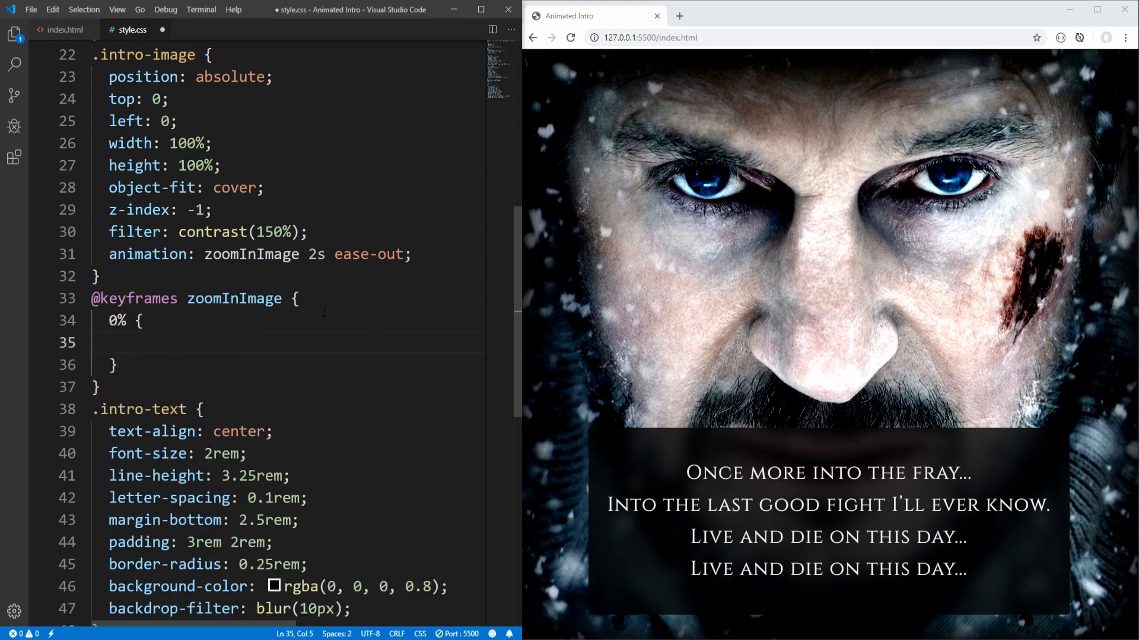
{"action": "type", "text": "transform: scale(1"}
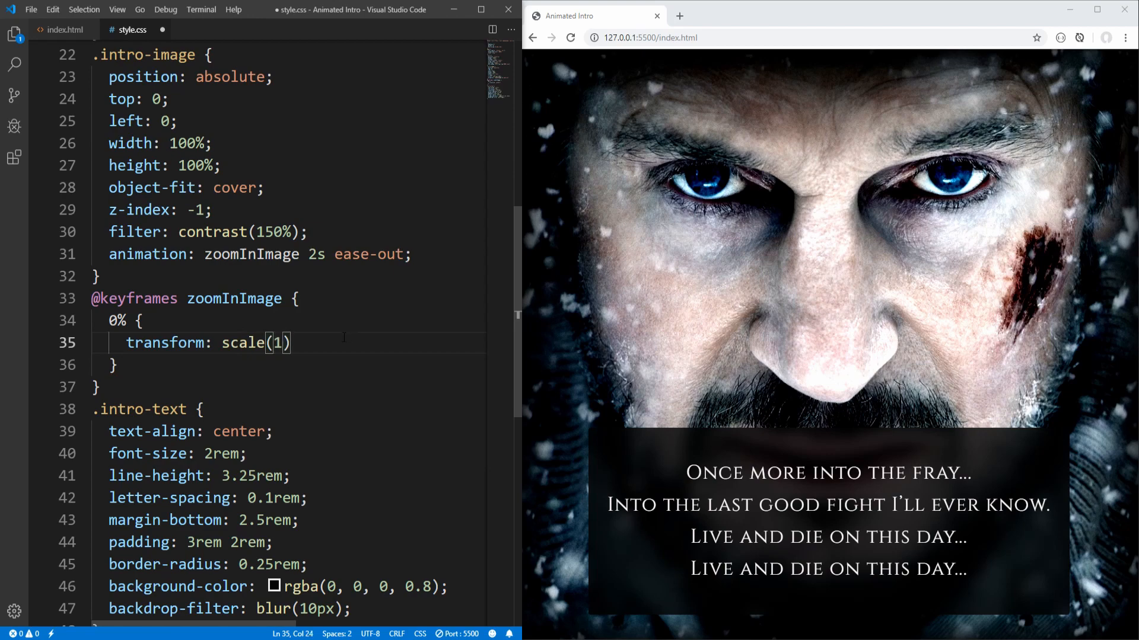
{"action": "type", "text": ";"}
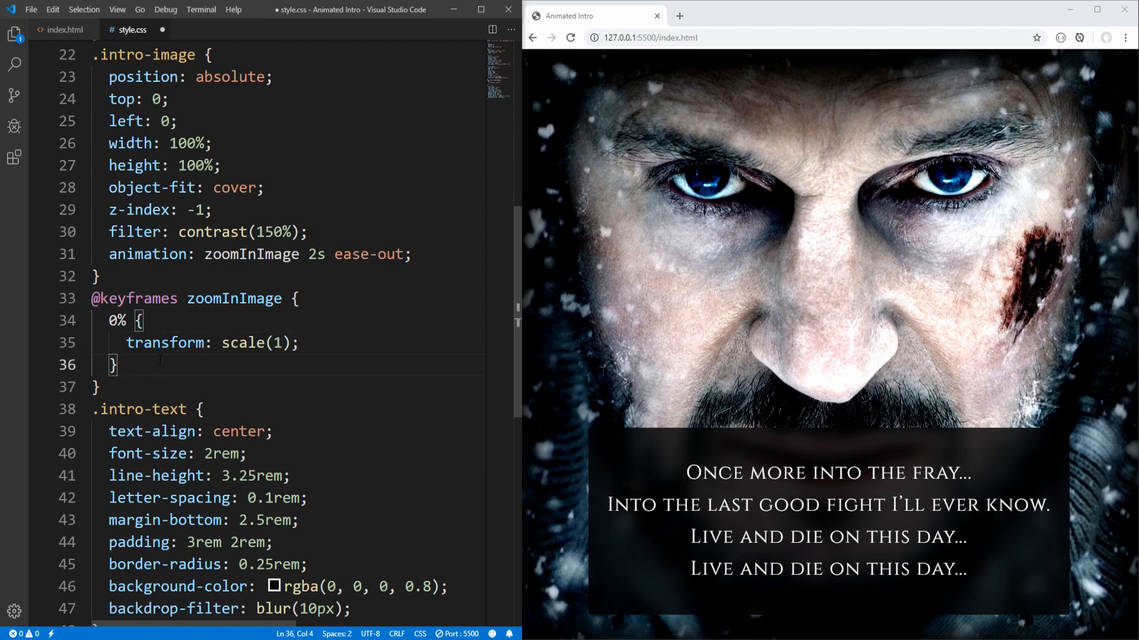
{"action": "type", "text": "100% {"}
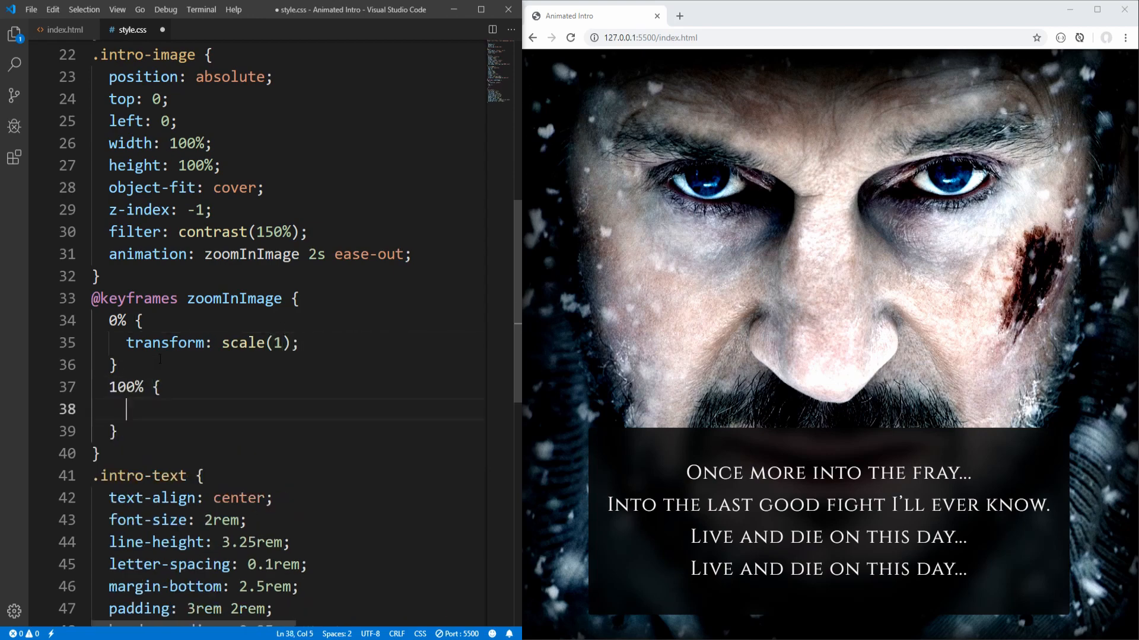
{"action": "type", "text": "transform:"}
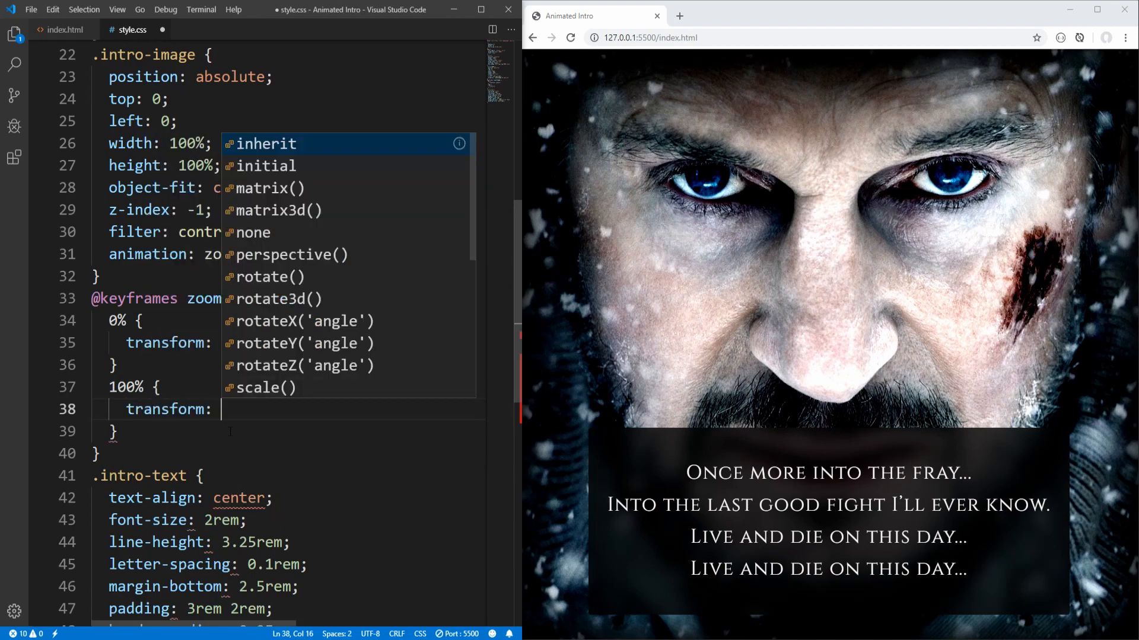
{"action": "type", "text": "scale(1."}
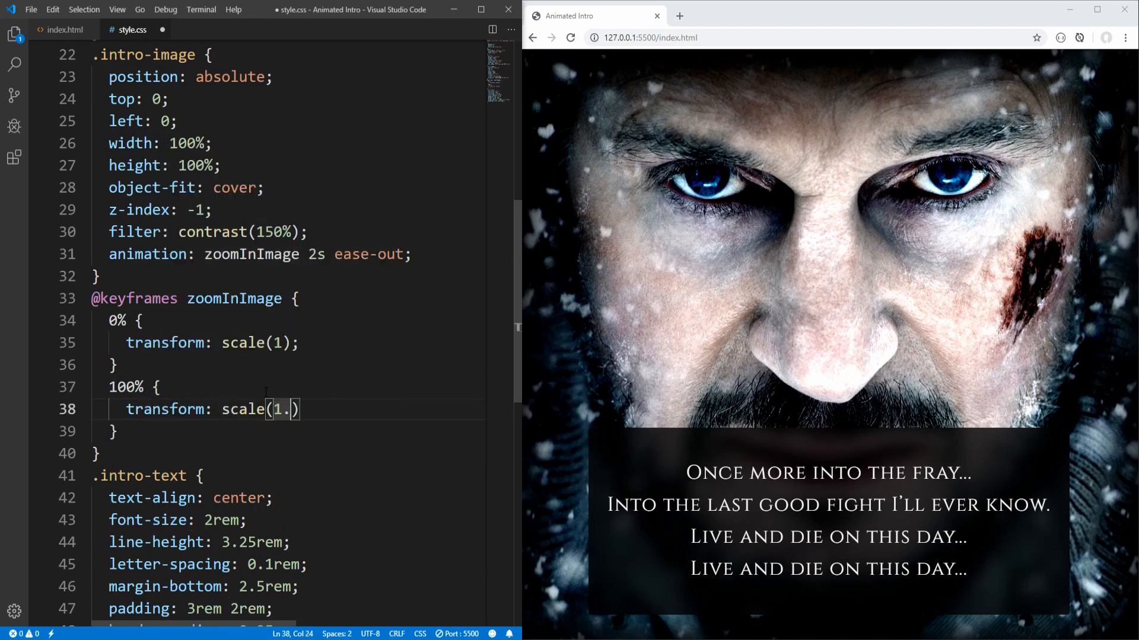
{"action": "type", "text": "5"}
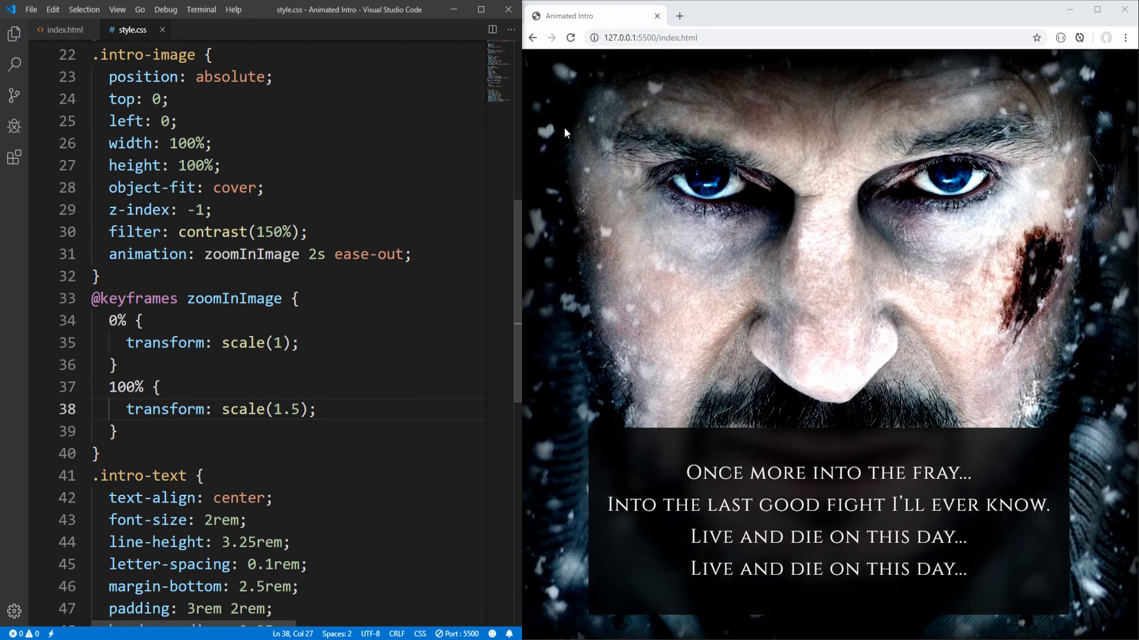
{"action": "mouse_move", "coordinate": [413, 195]}
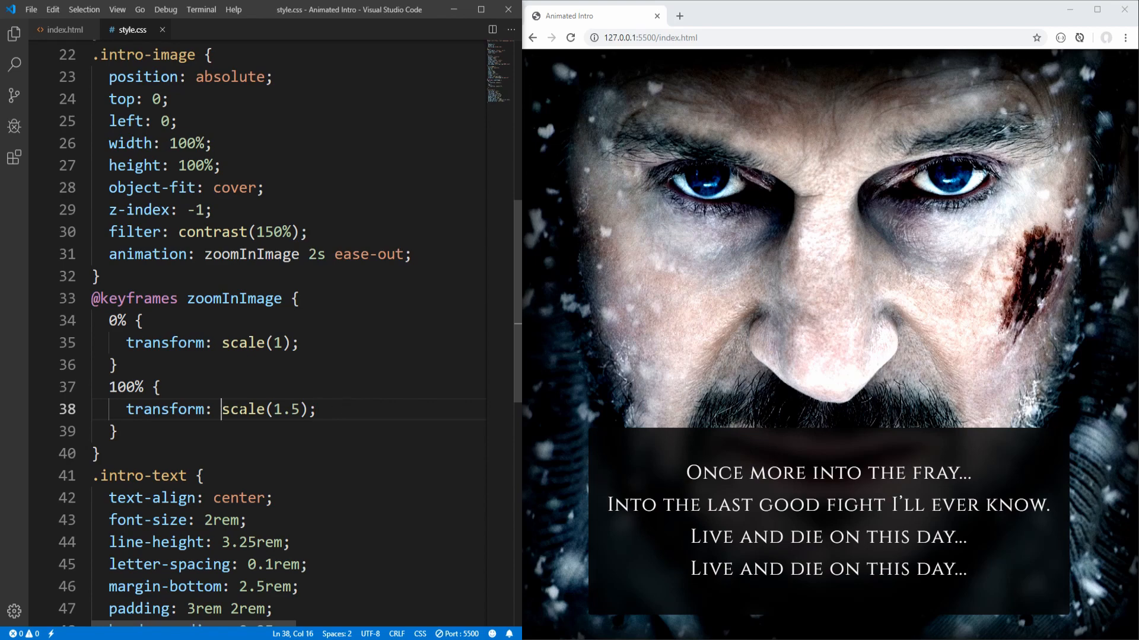
Append the forwards fill mode to the zoomInImage animation declaration
{"action": "double_click", "coordinate": [265, 408]}
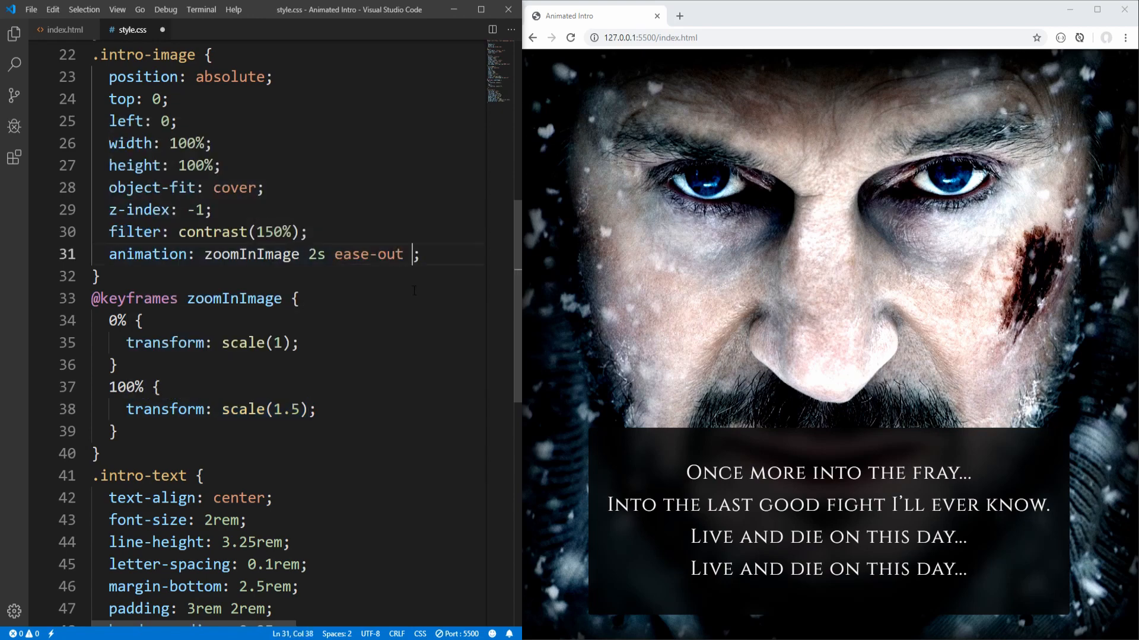
{"action": "type", "text": "fo"}
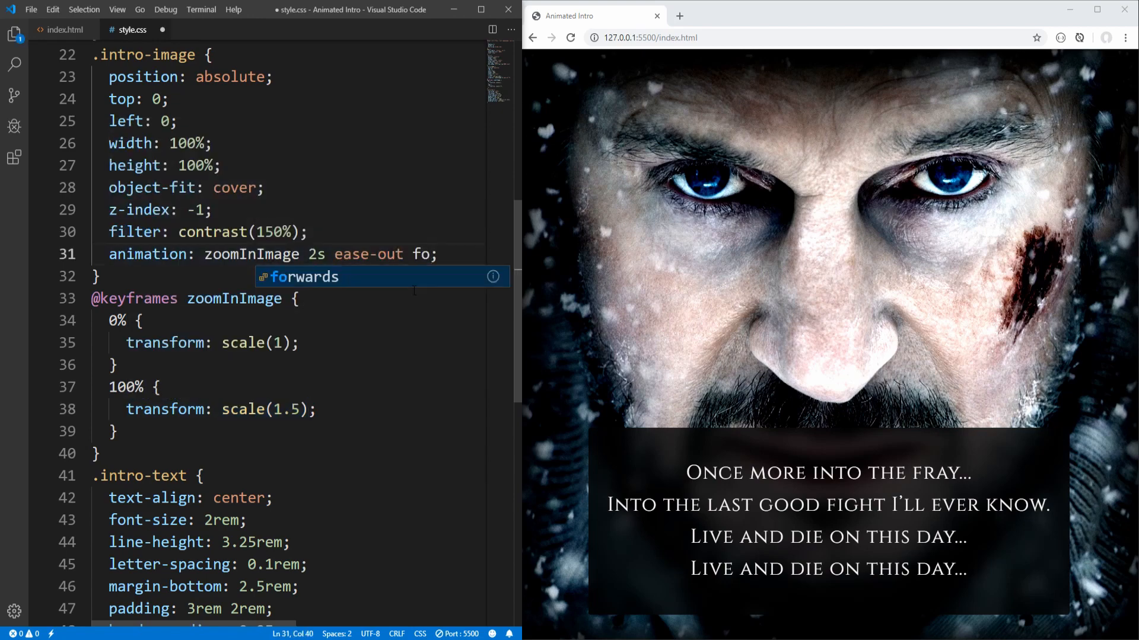
{"action": "key", "text": "Tab"}
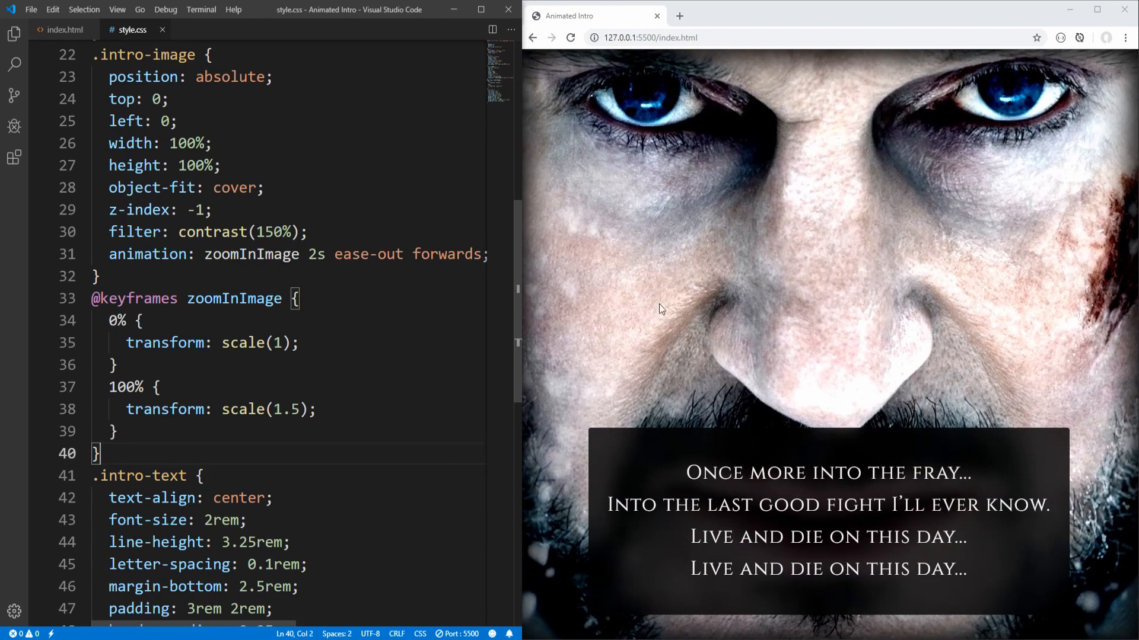
Delete the 0% scale(1) step from the zoomInImage keyframes
{"action": "left_click", "coordinate": [113, 365]}
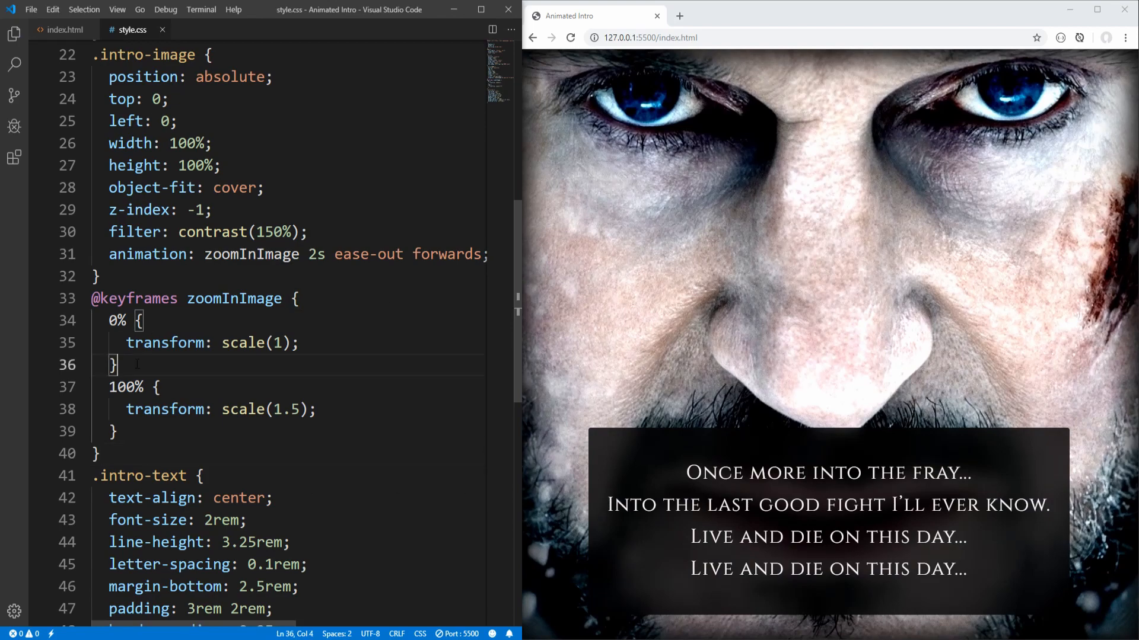
{"action": "left_click_drag", "start_coordinate": [110, 320], "coordinate": [116, 365]}
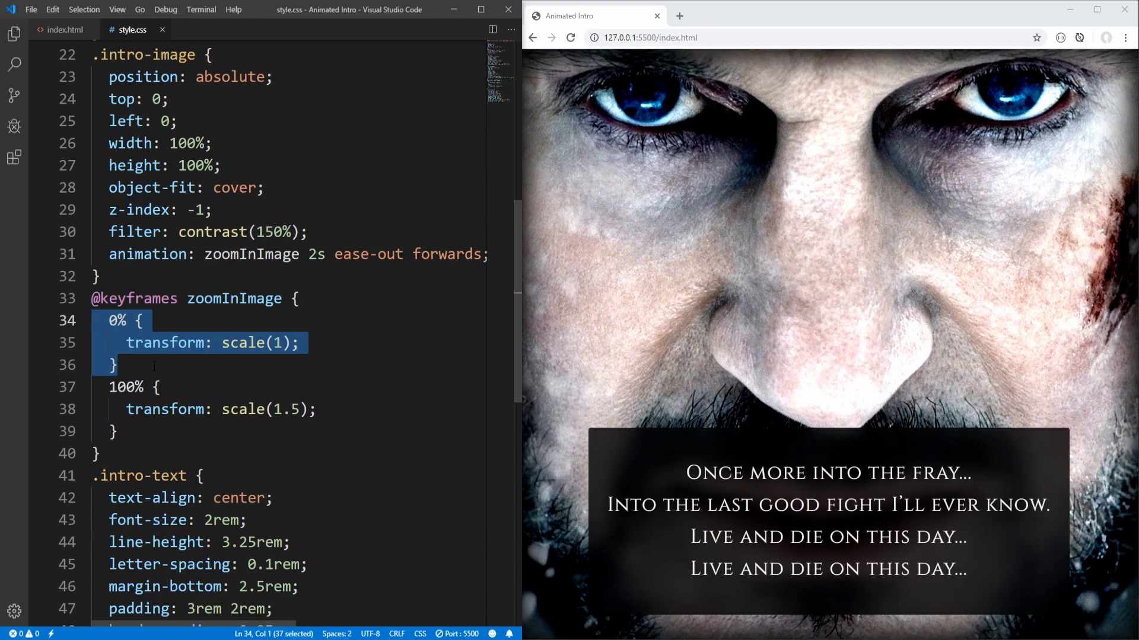
{"action": "key", "text": "Delete"}
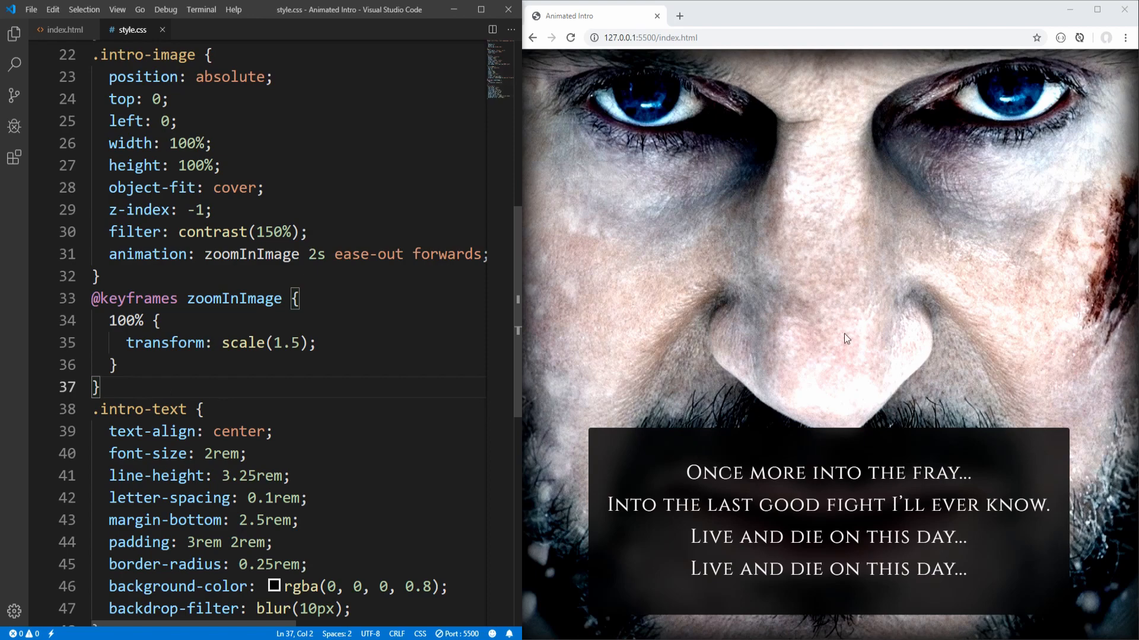
{"action": "mouse_move", "coordinate": [668, 207]}
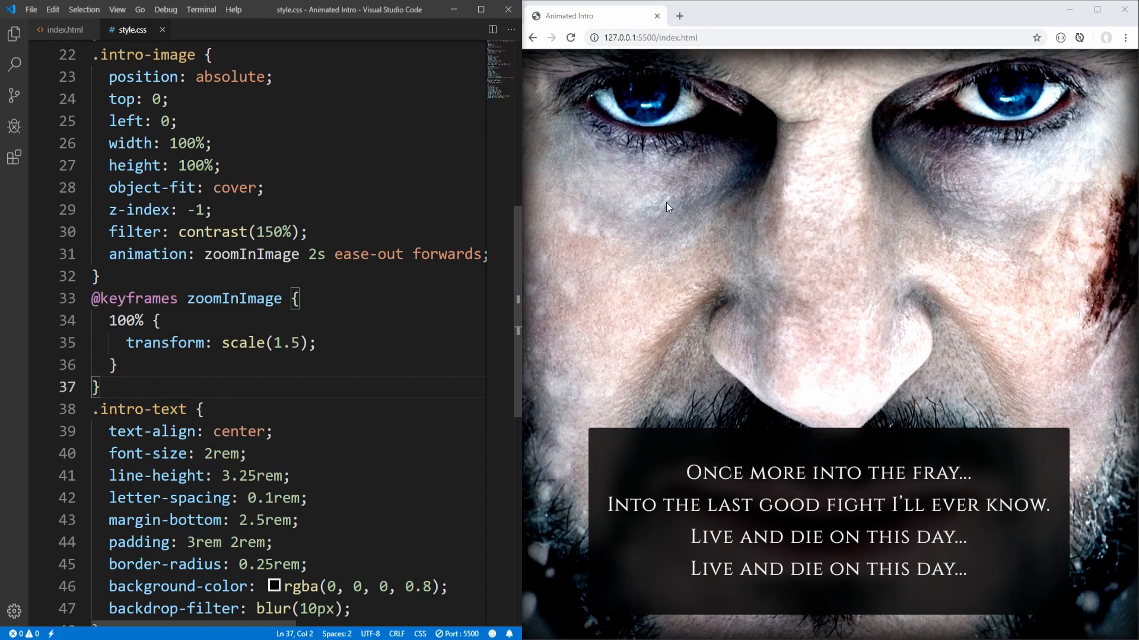
{"action": "mouse_move", "coordinate": [677, 325]}
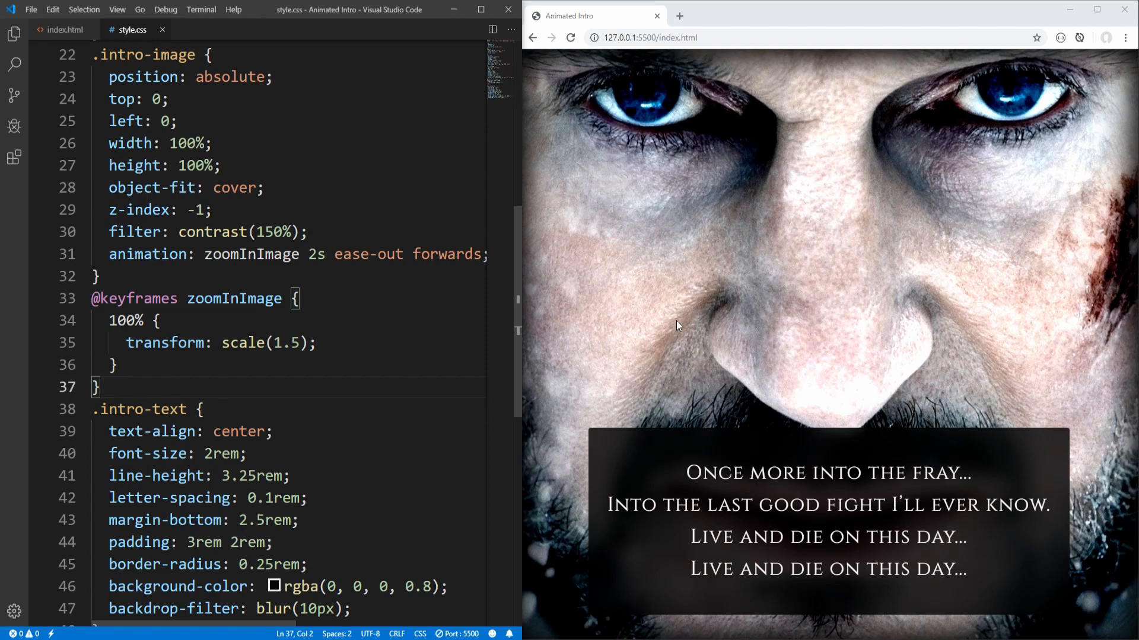
{"action": "mouse_move", "coordinate": [788, 195]}
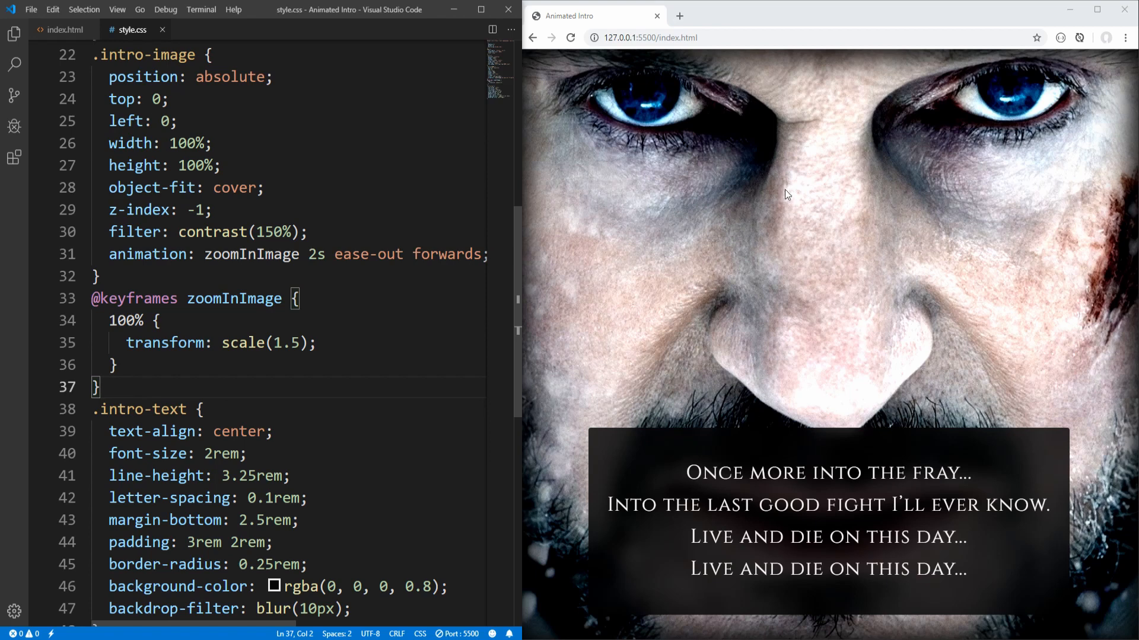
{"action": "mouse_move", "coordinate": [1070, 109]}
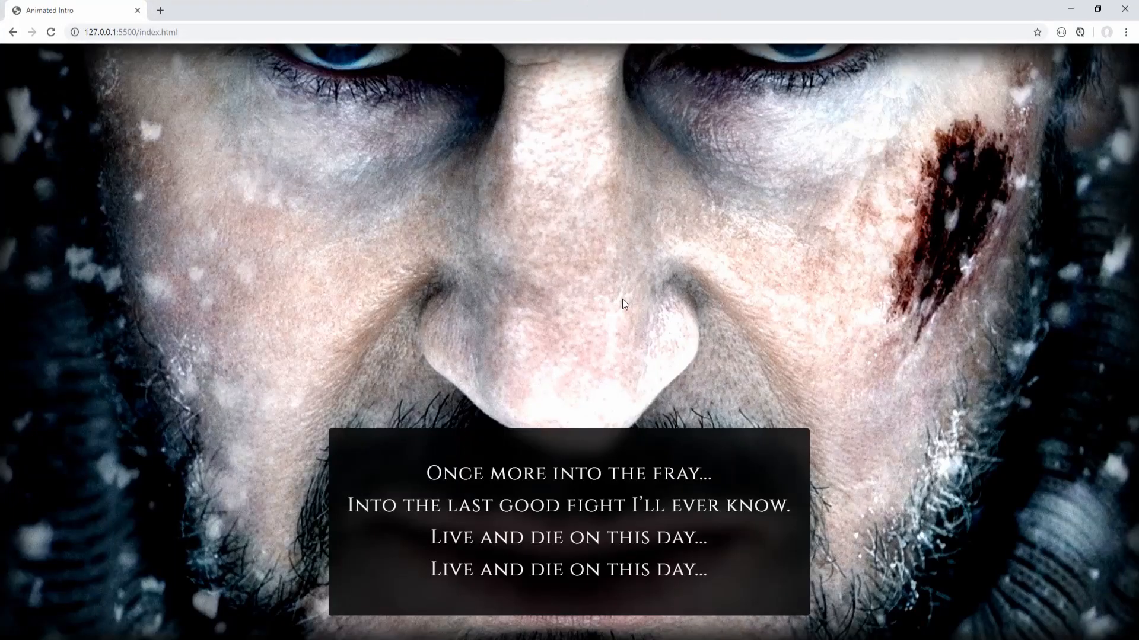
{"action": "mouse_move", "coordinate": [483, 121]}
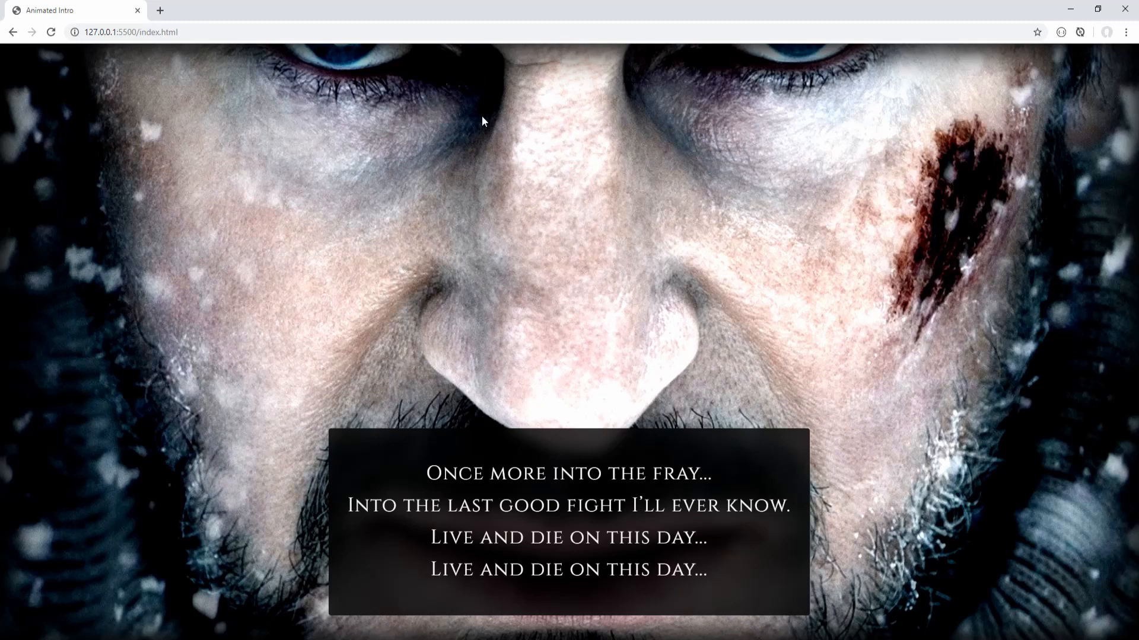
{"action": "mouse_move", "coordinate": [363, 87]}
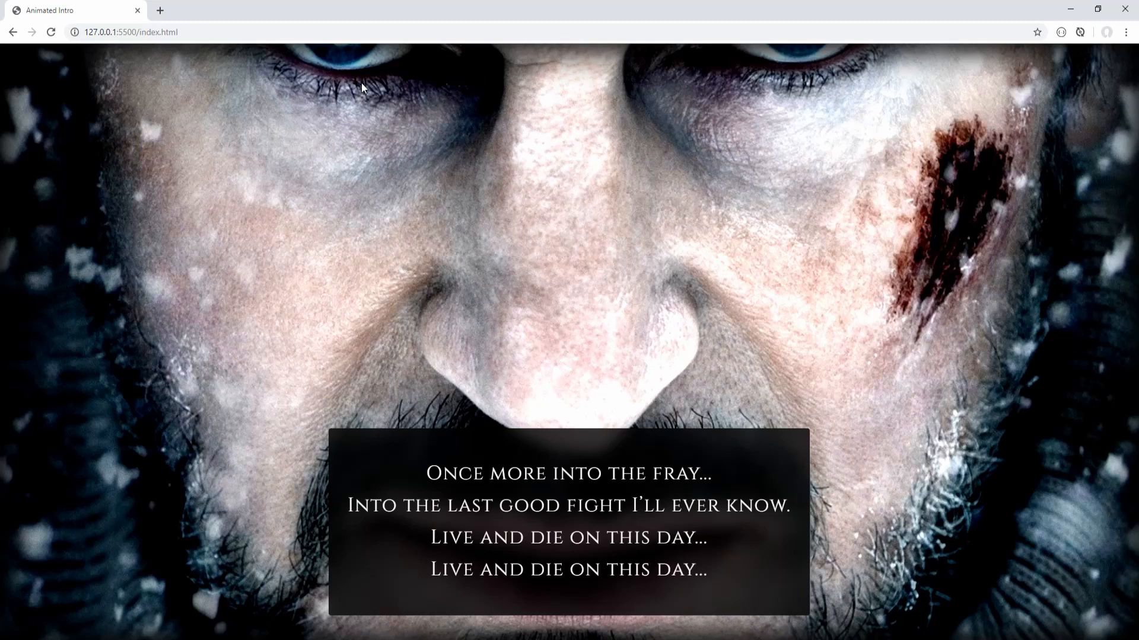
{"action": "mouse_move", "coordinate": [429, 112]}
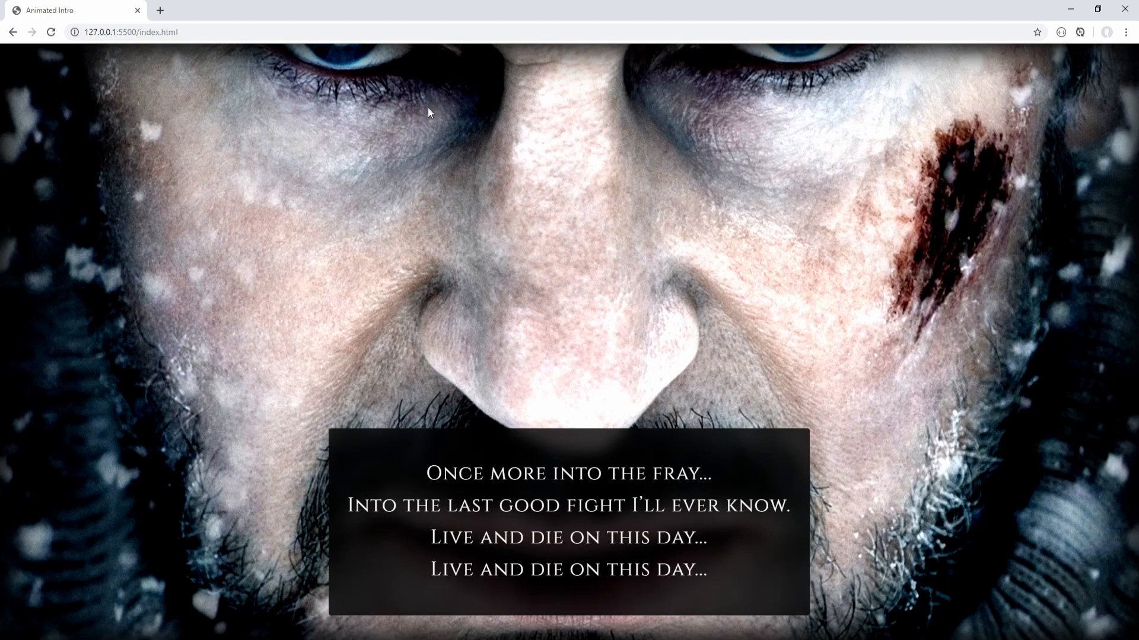
{"action": "mouse_move", "coordinate": [1099, 9]}
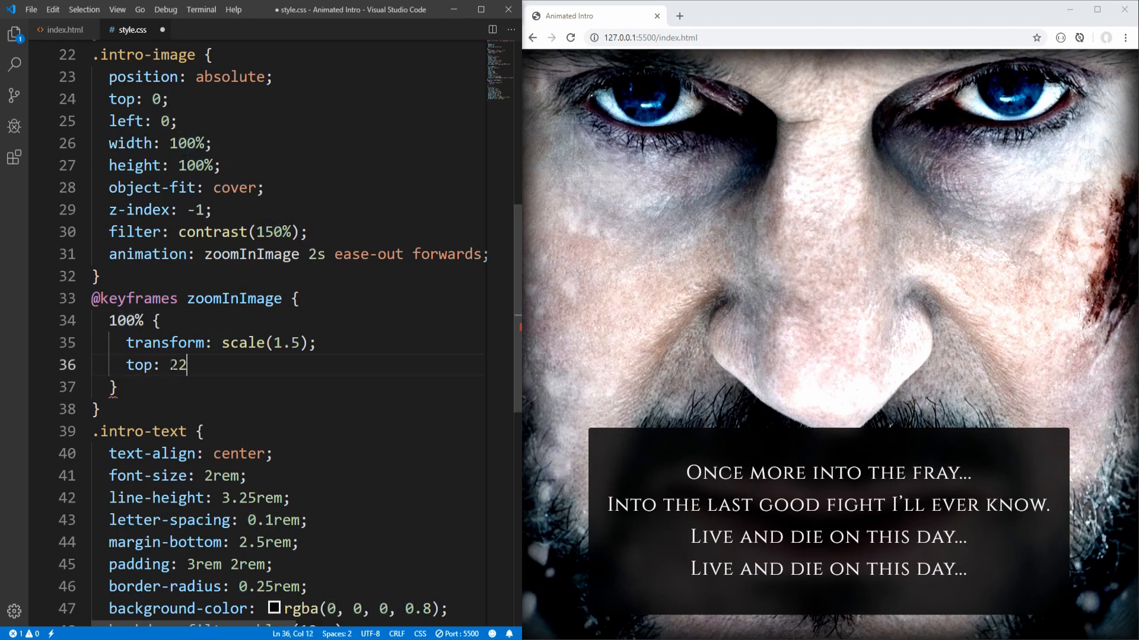
Add top: 22vh to the 100% keyframe, toggling the scale transform comment
{"action": "type", "text": "%;"}
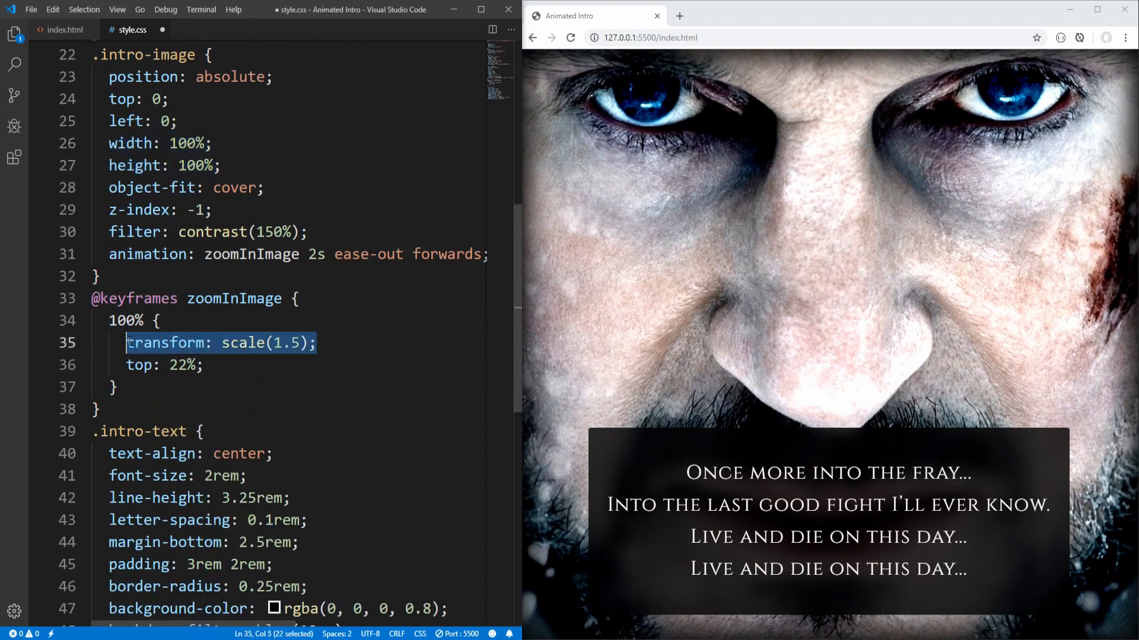
{"action": "key", "text": "ctrl+/"}
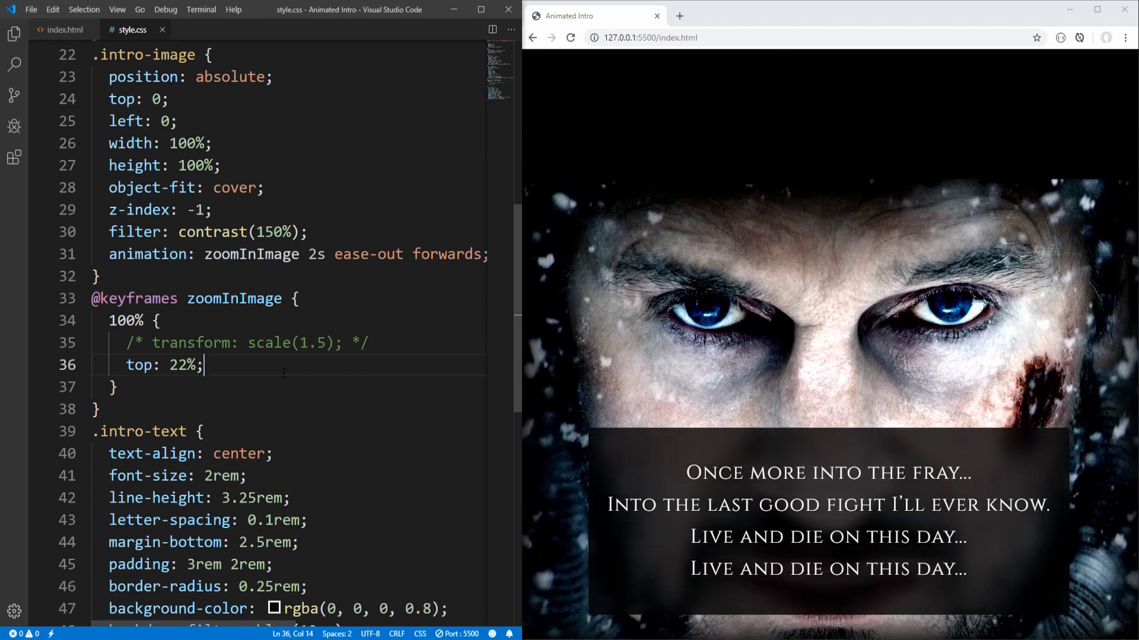
{"action": "mouse_move", "coordinate": [760, 255]}
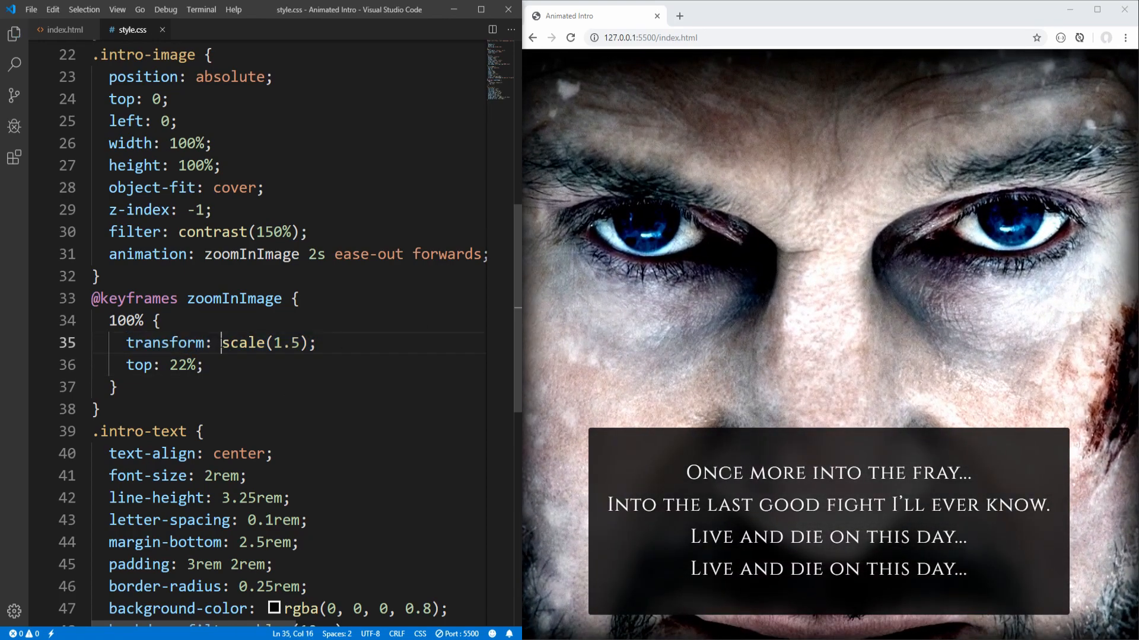
{"action": "double_click", "coordinate": [265, 342]}
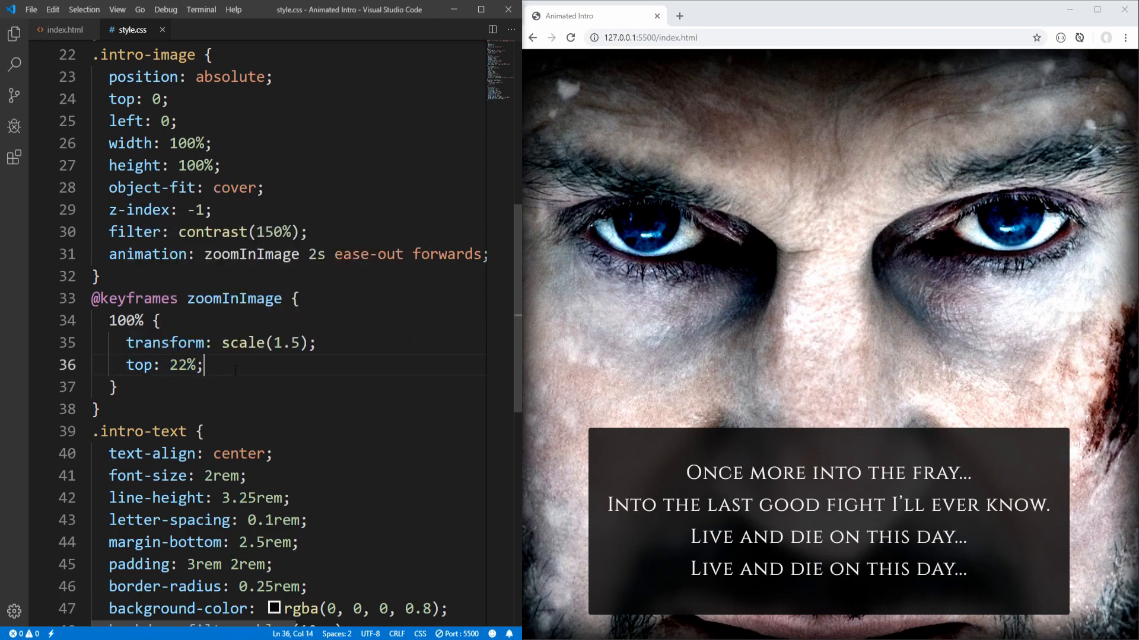
{"action": "double_click", "coordinate": [181, 365]}
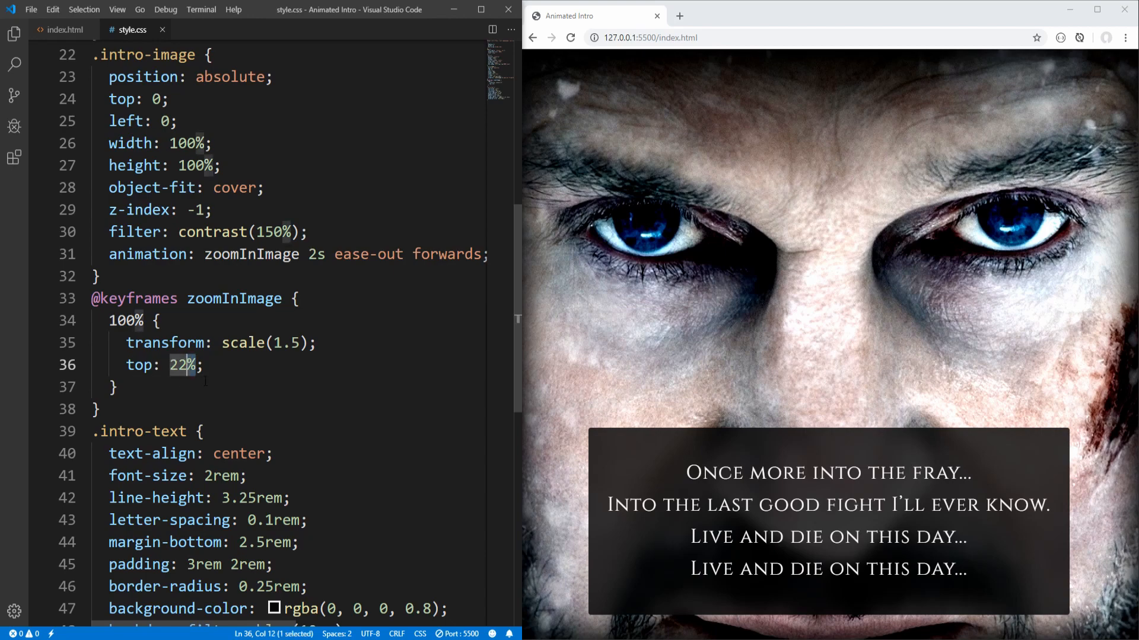
{"action": "type", "text": "vh"}
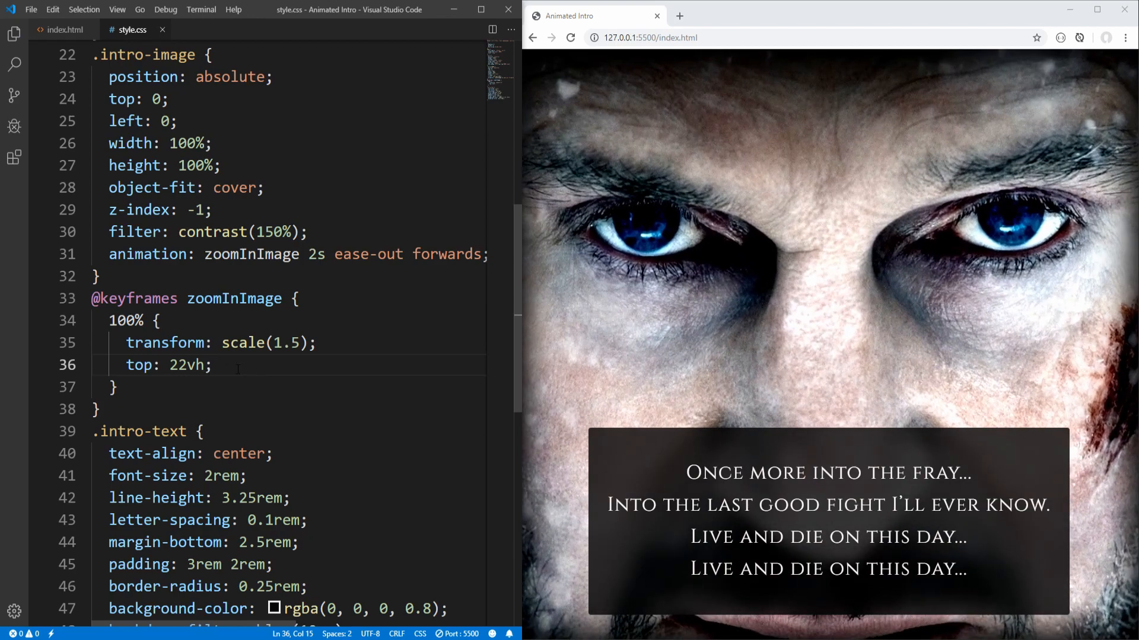
Replace the top offset with transform: translateY(22vh) scale(1.5) and preview in Chrome
{"action": "key", "text": "Backspace"}
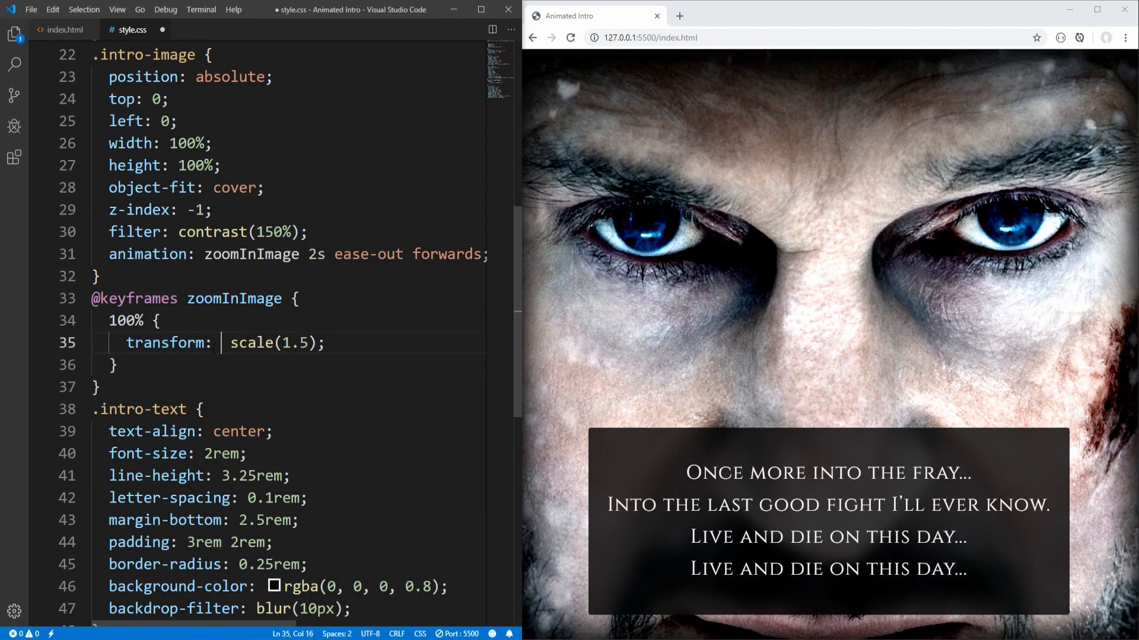
{"action": "type", "text": "translateY(22"}
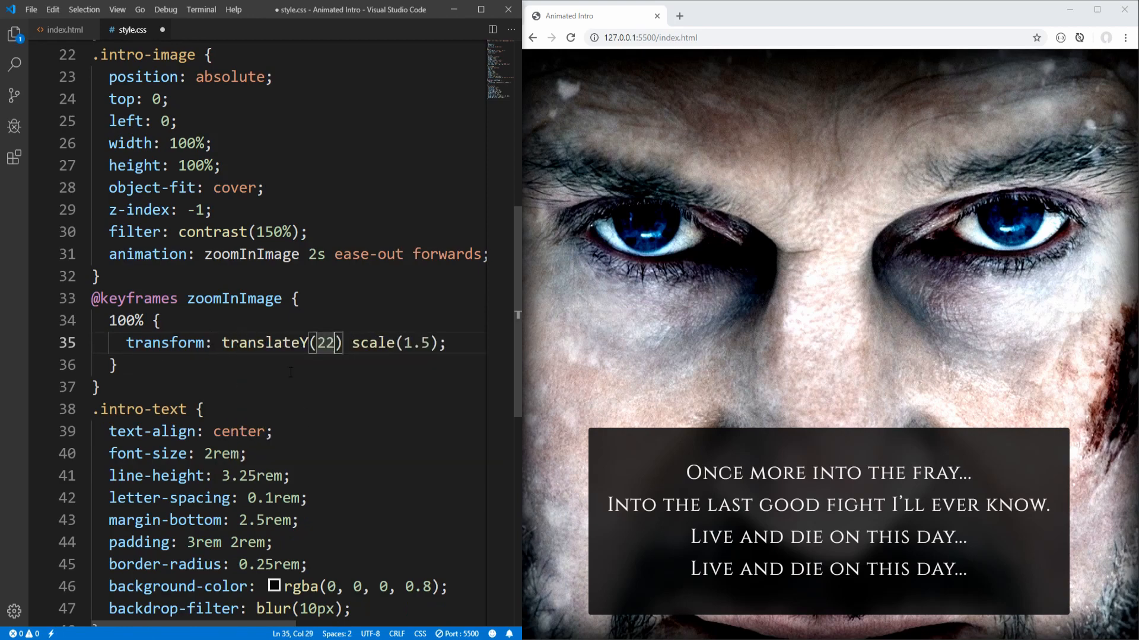
{"action": "type", "text": "vh"}
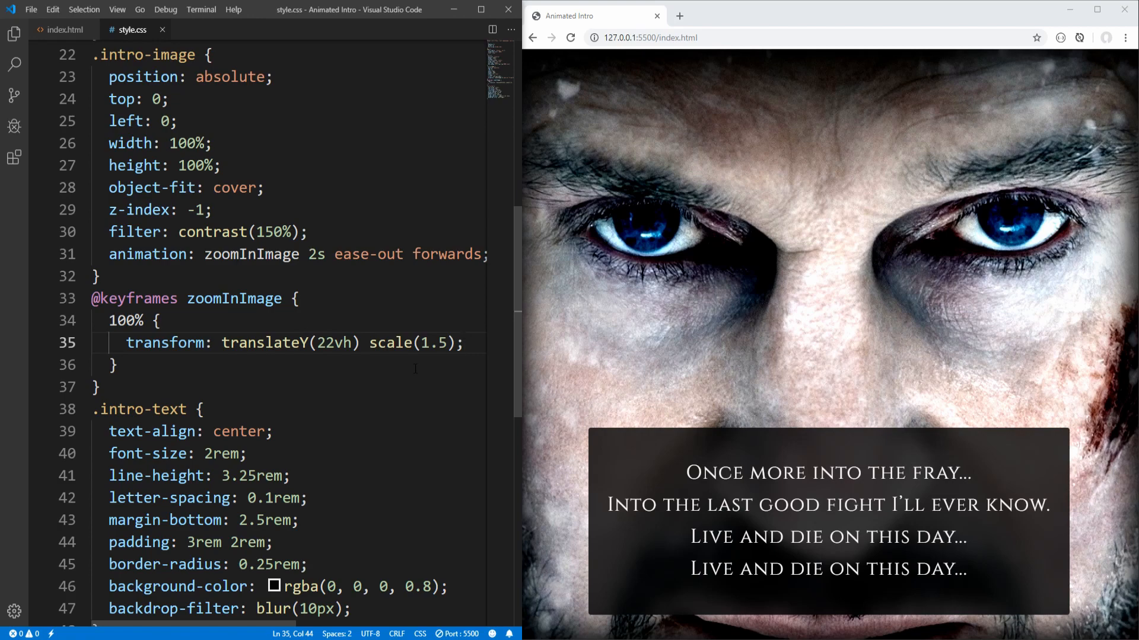
{"action": "double_click", "coordinate": [226, 342]}
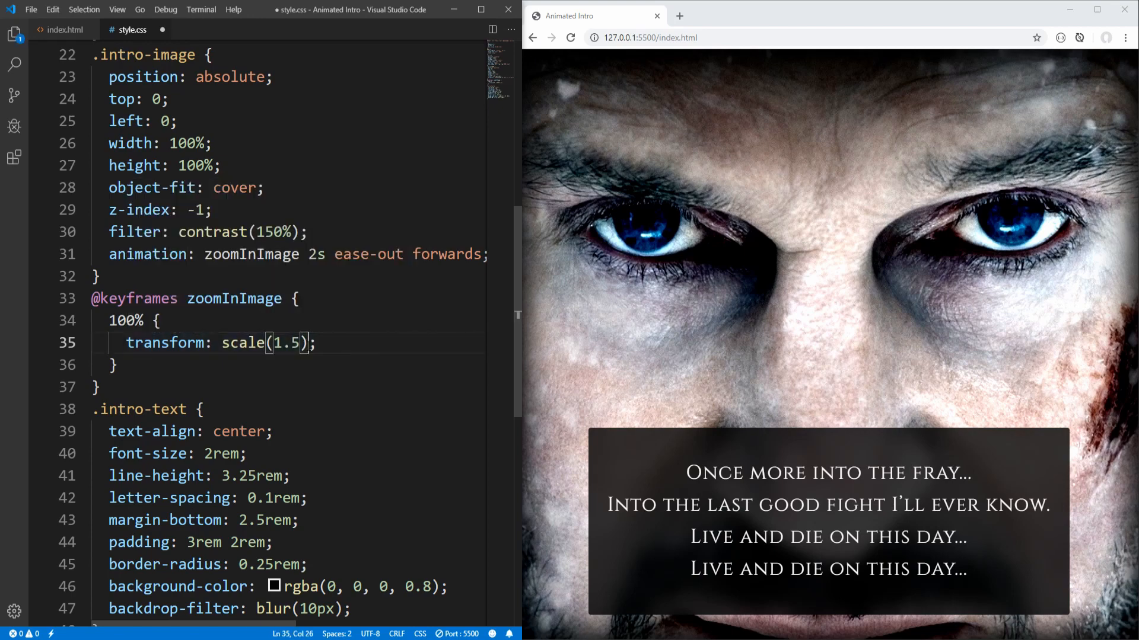
{"action": "type", "text": "translateY(22vh)"}
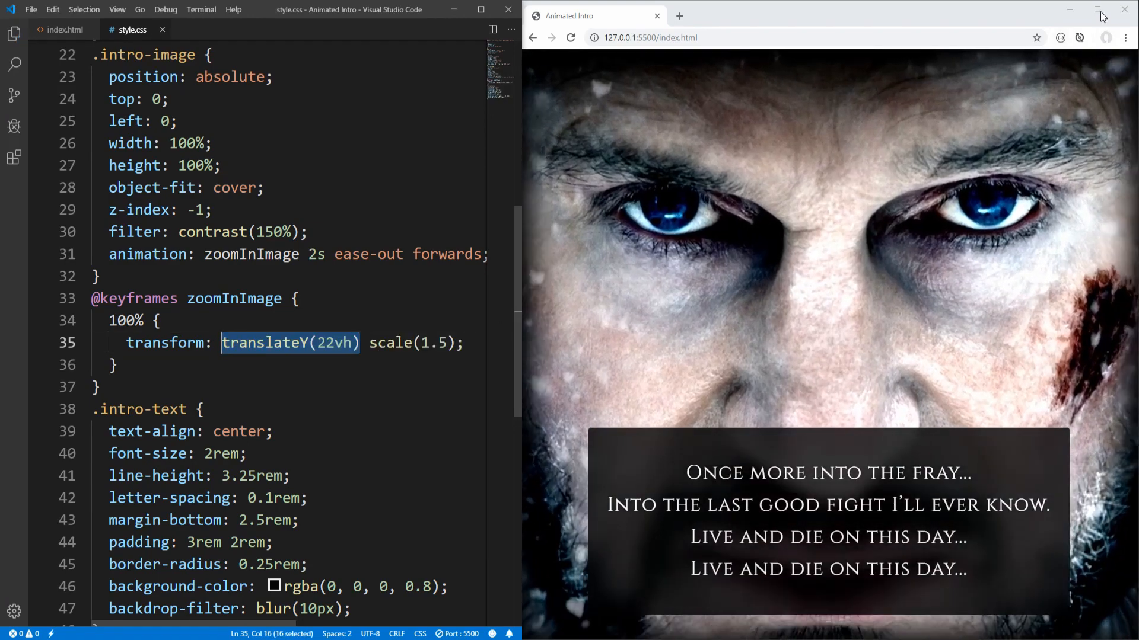
{"action": "left_click", "coordinate": [1099, 10]}
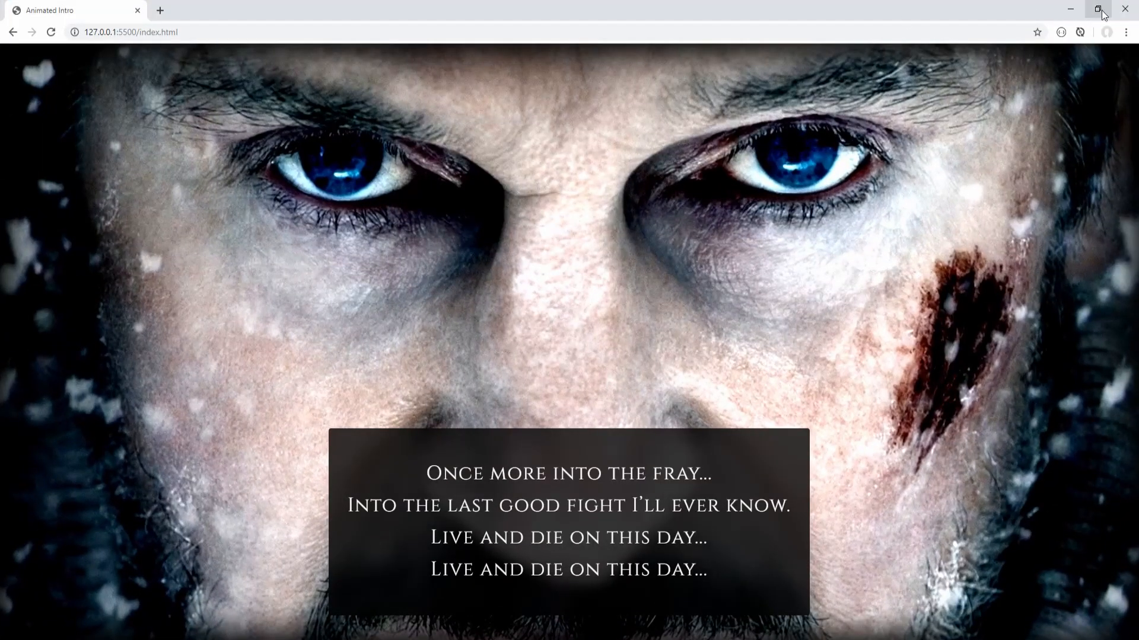
{"action": "left_click", "coordinate": [1098, 9]}
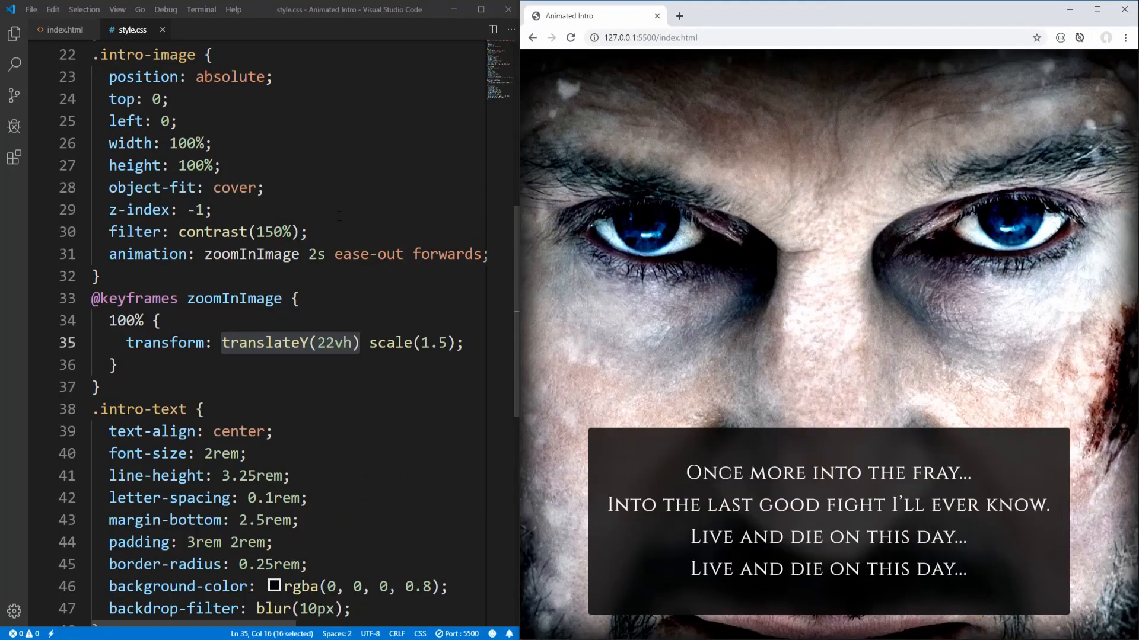
Comment out the zoomInImage animation in .intro-image and scroll down to .intro-text
{"action": "double_click", "coordinate": [149, 254]}
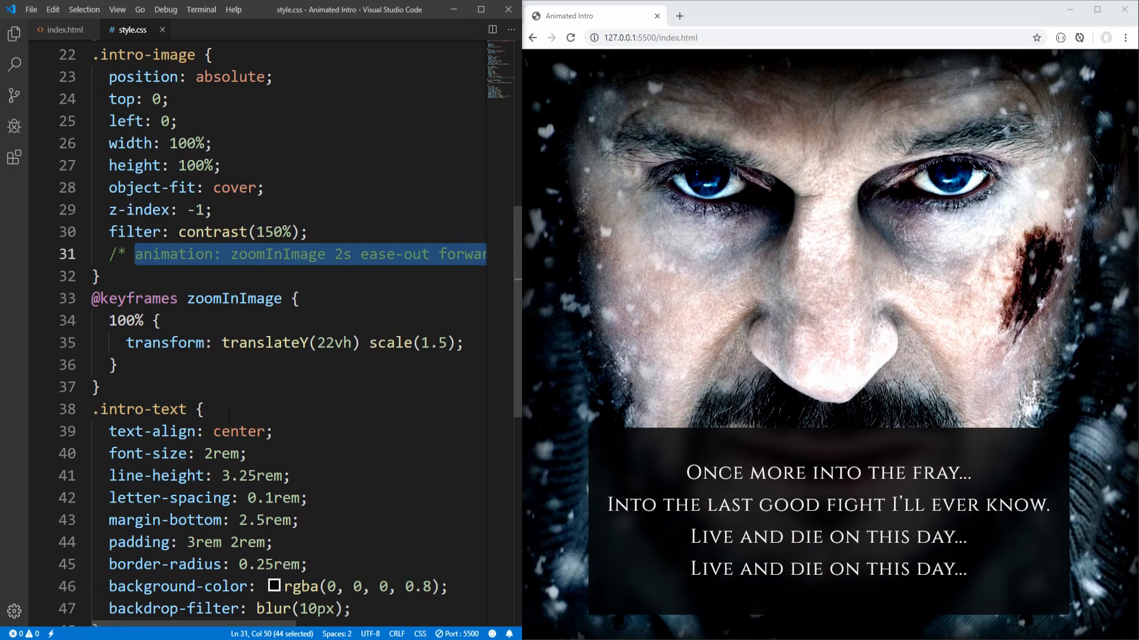
{"action": "scroll", "scroll_direction": "down", "scroll_amount": 3}
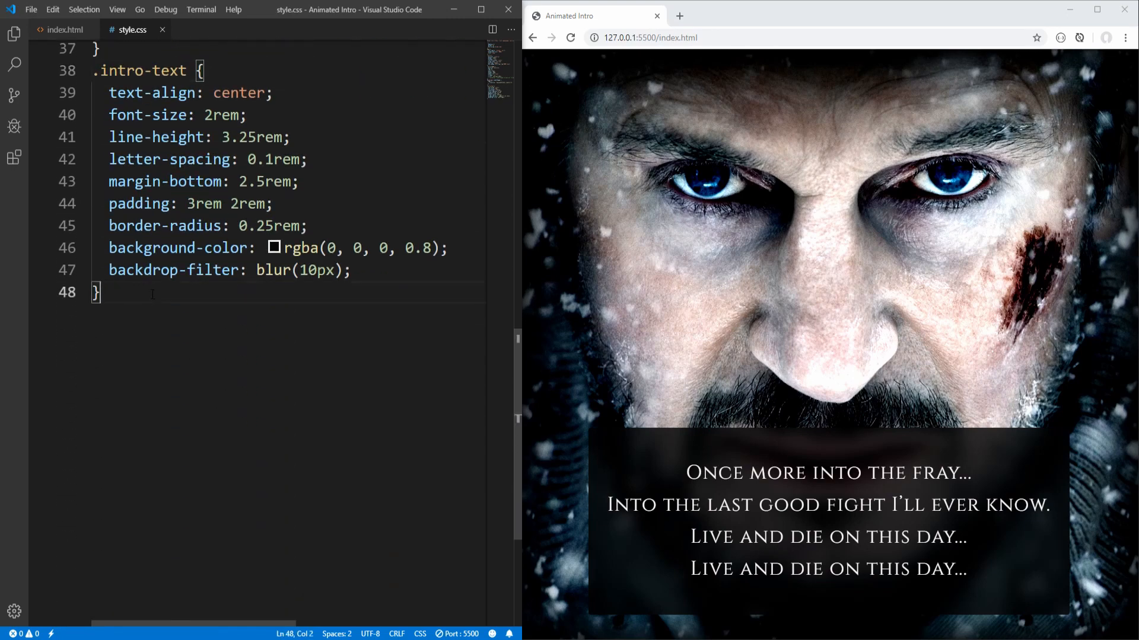
{"action": "mouse_move", "coordinate": [693, 237]}
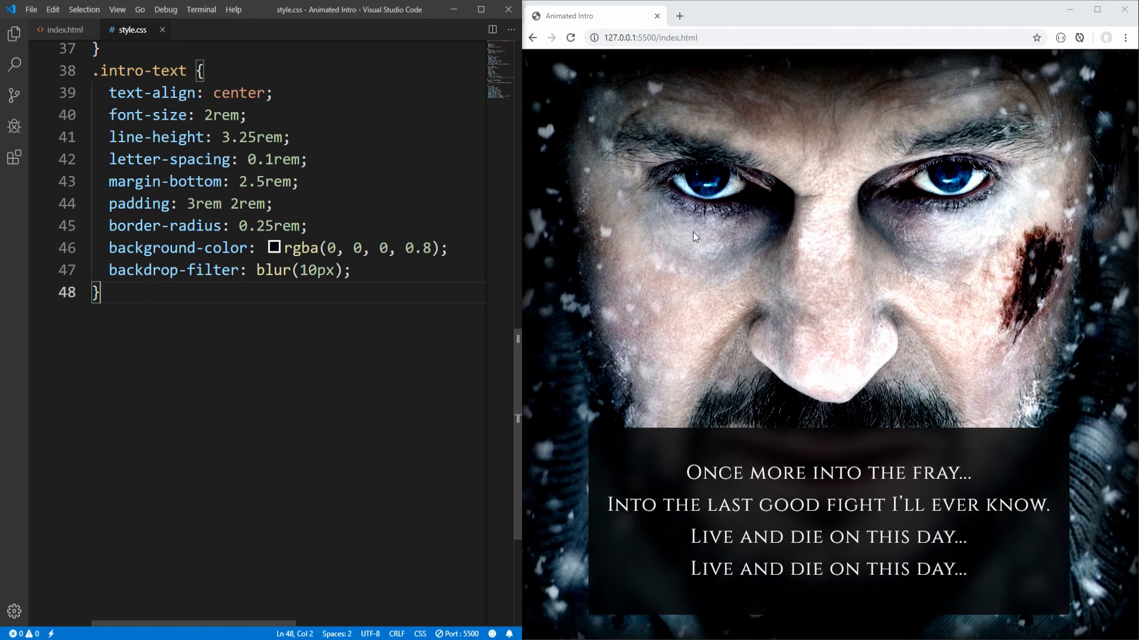
{"action": "mouse_move", "coordinate": [769, 245]}
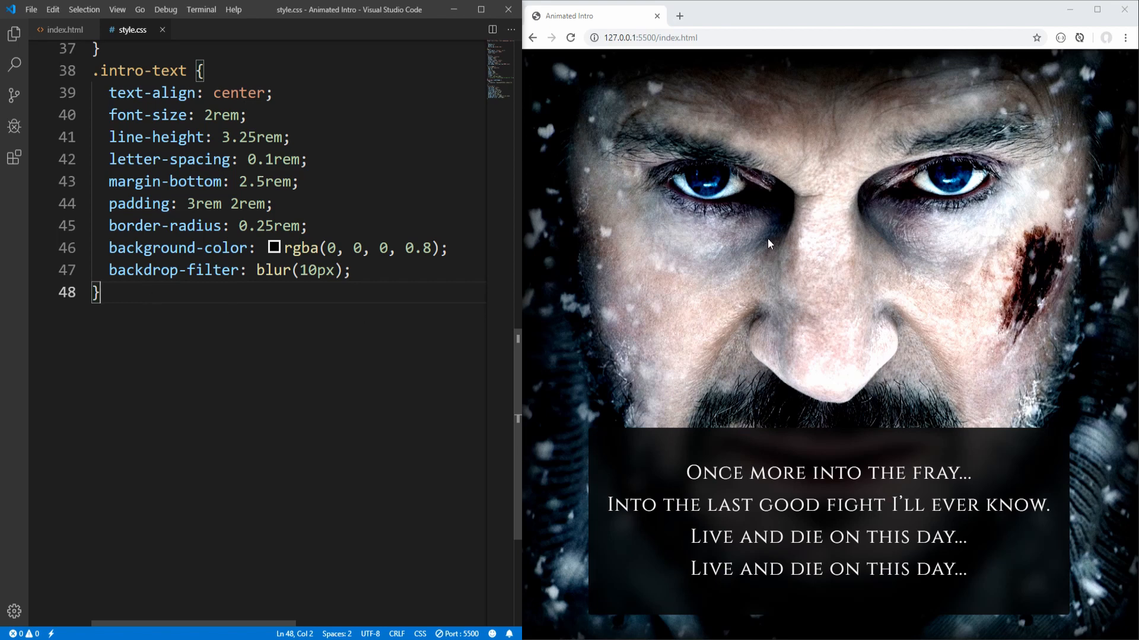
Give .intro-text 'opacity: 0' and 'animation: fadeIn 0.5s ease-out forwards;'
{"action": "left_click", "coordinate": [352, 270]}
{"action": "type", "text": "o"}
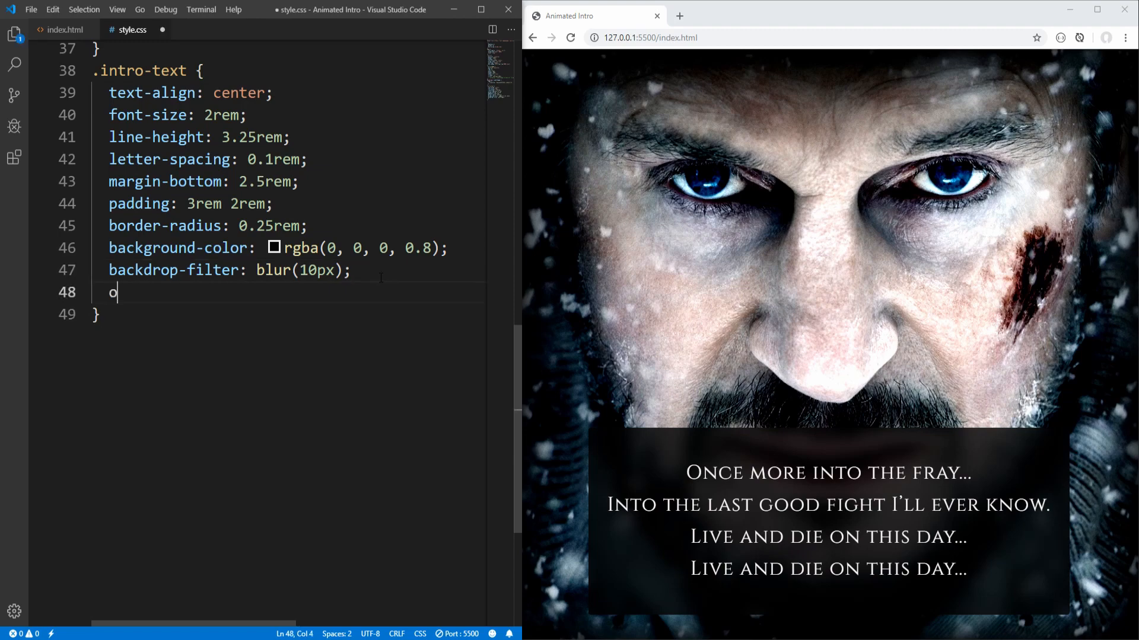
{"action": "type", "text": "pacity: ;"}
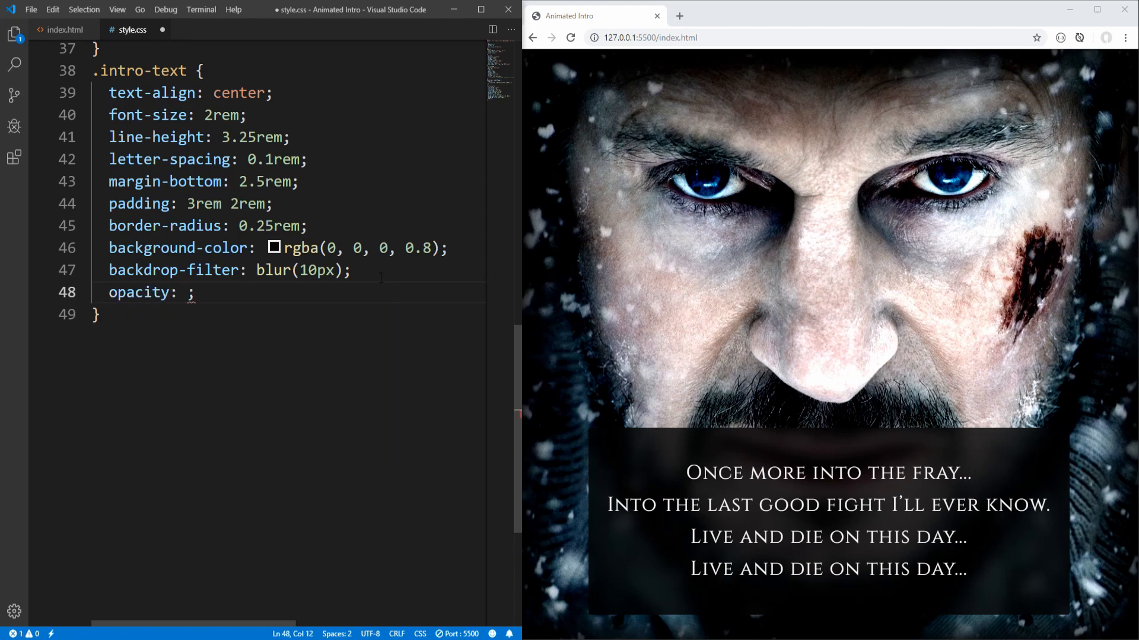
{"action": "type", "text": "0"}
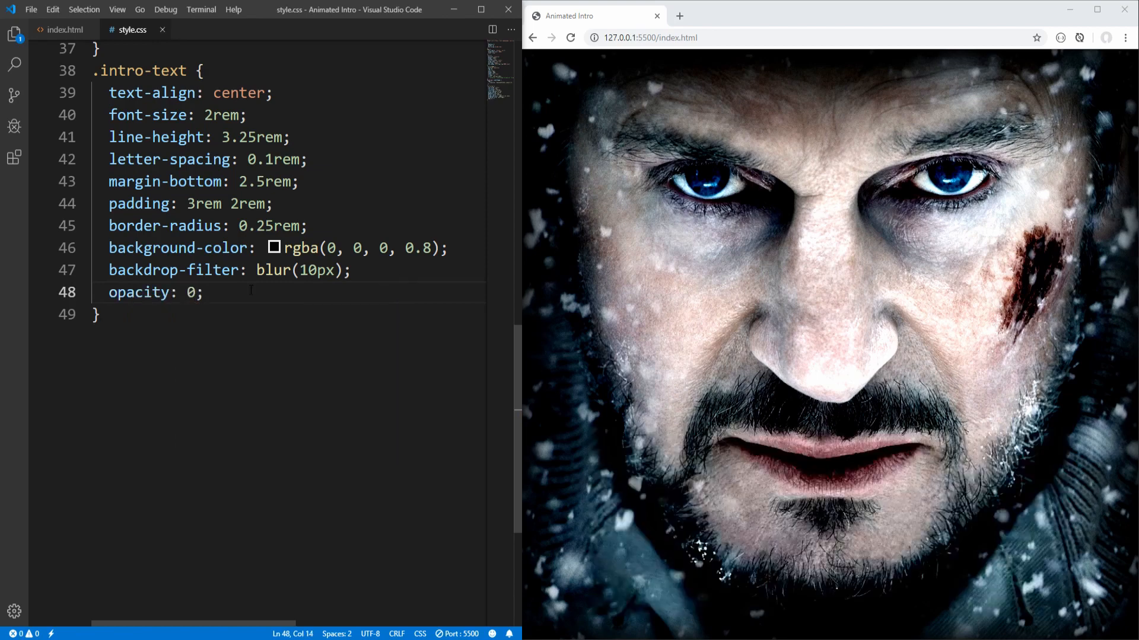
{"action": "key", "text": "enter"}
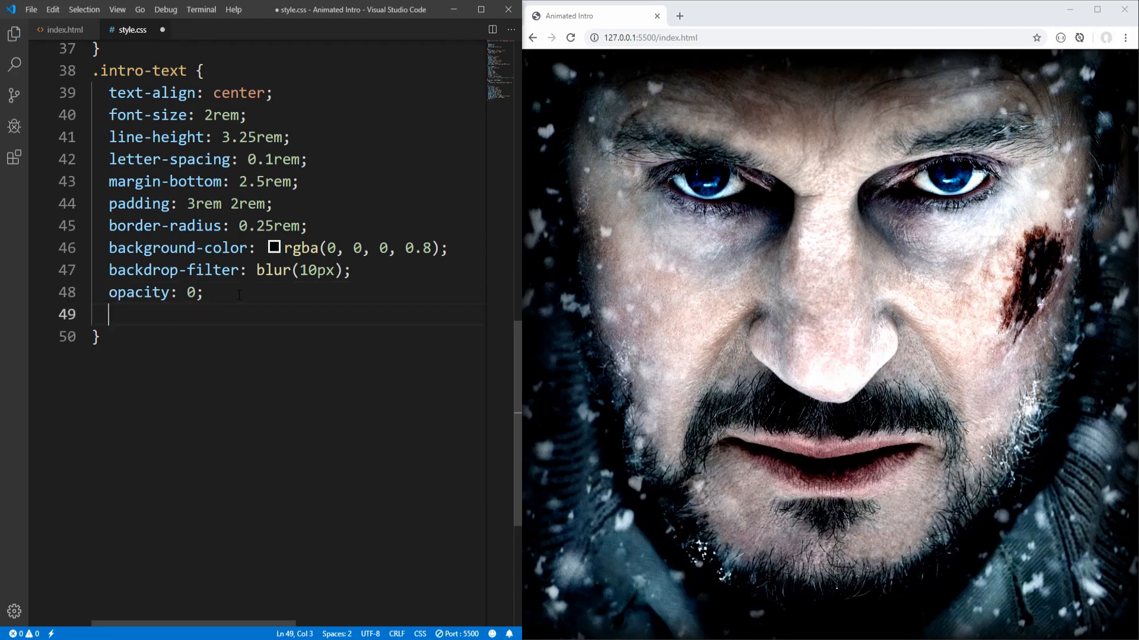
{"action": "type", "text": "animation:"}
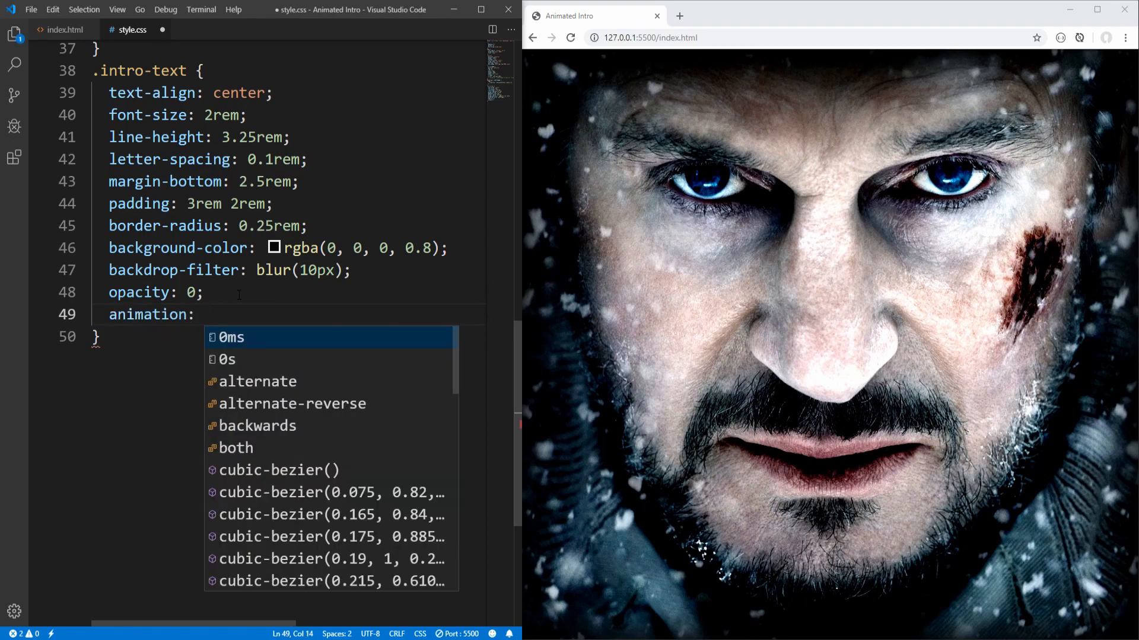
{"action": "type", "text": "fadeIn"}
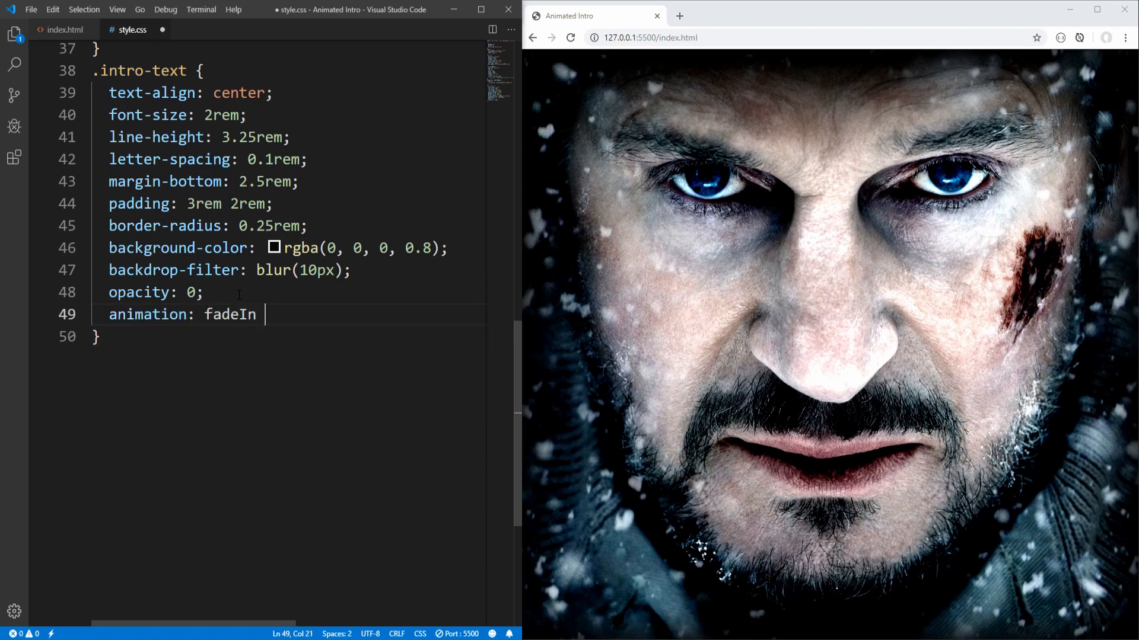
{"action": "type", "text": "0.5s"}
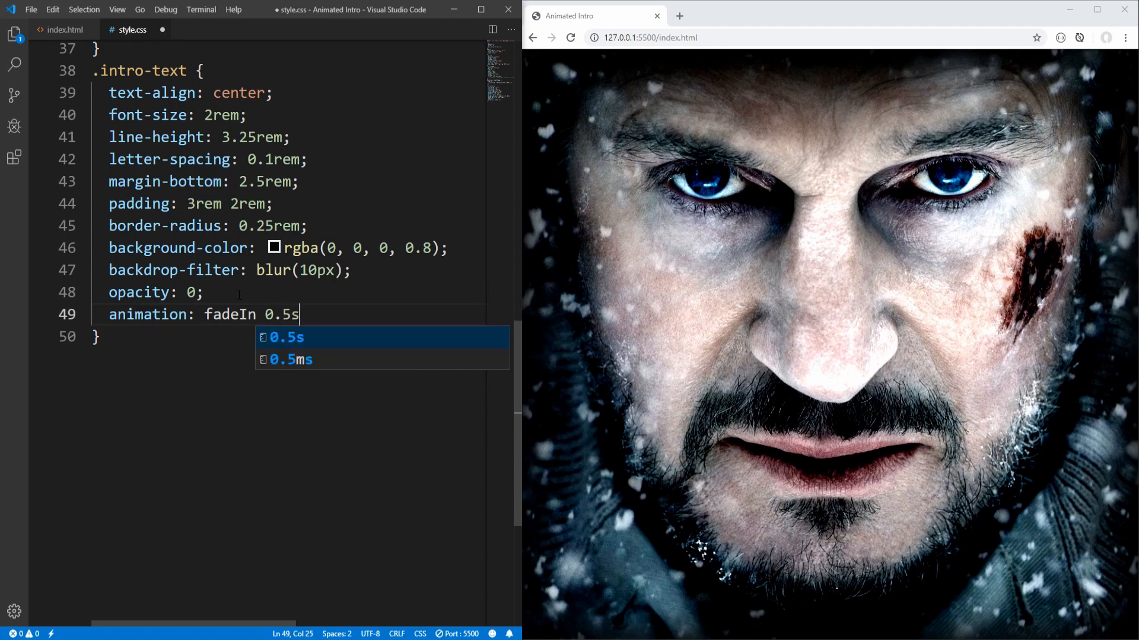
{"action": "type", "text": "ease-out"}
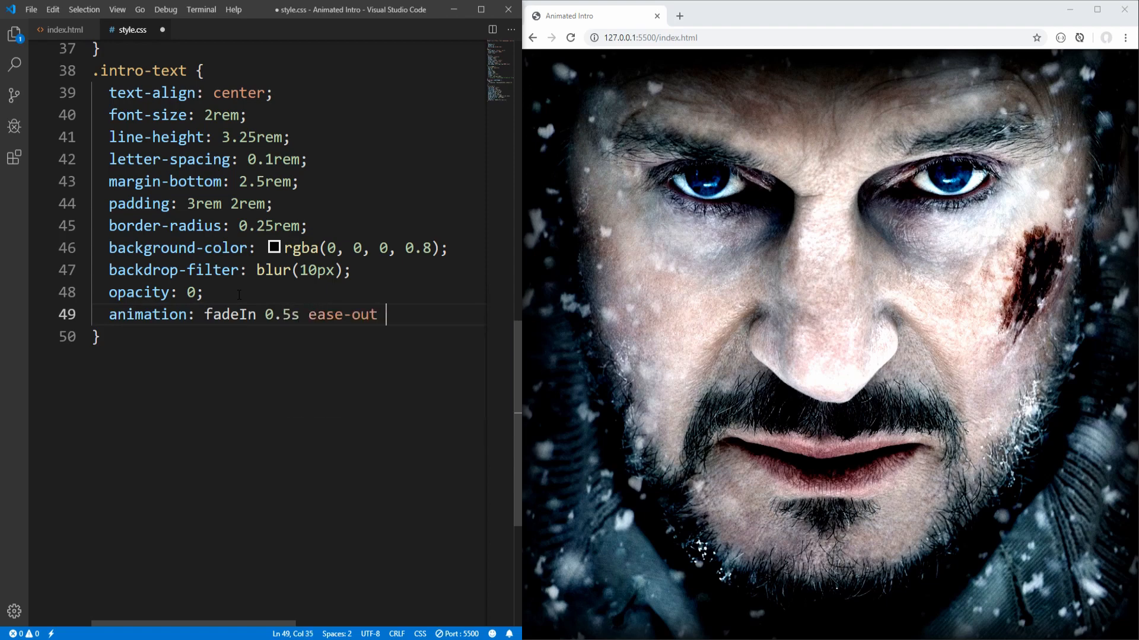
{"action": "type", "text": "forwards"}
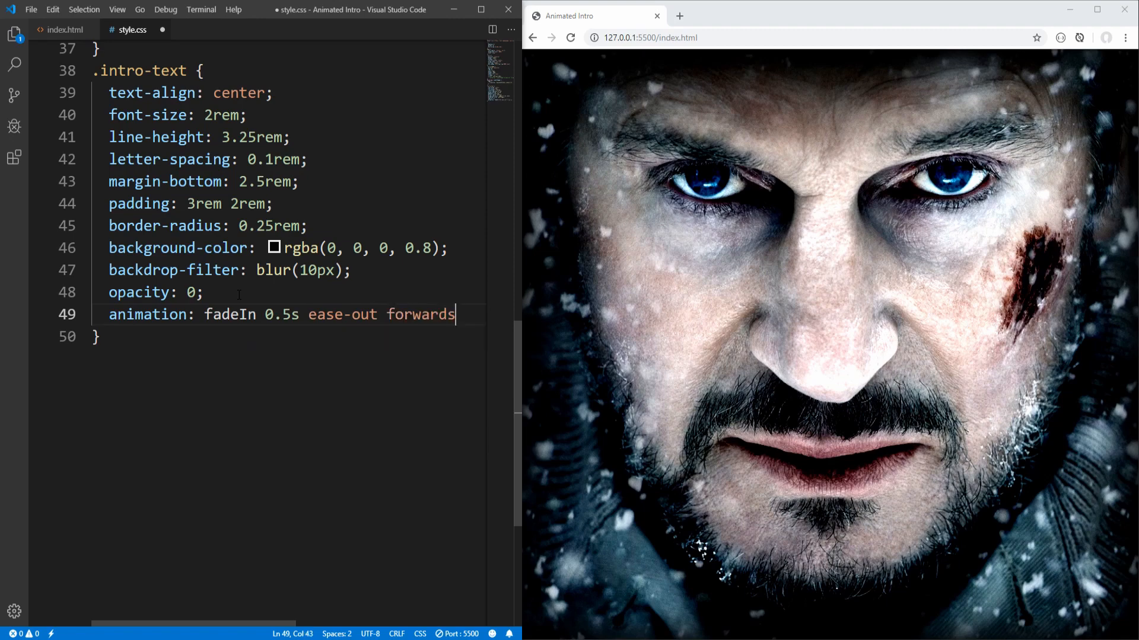
{"action": "type", "text": ";"}
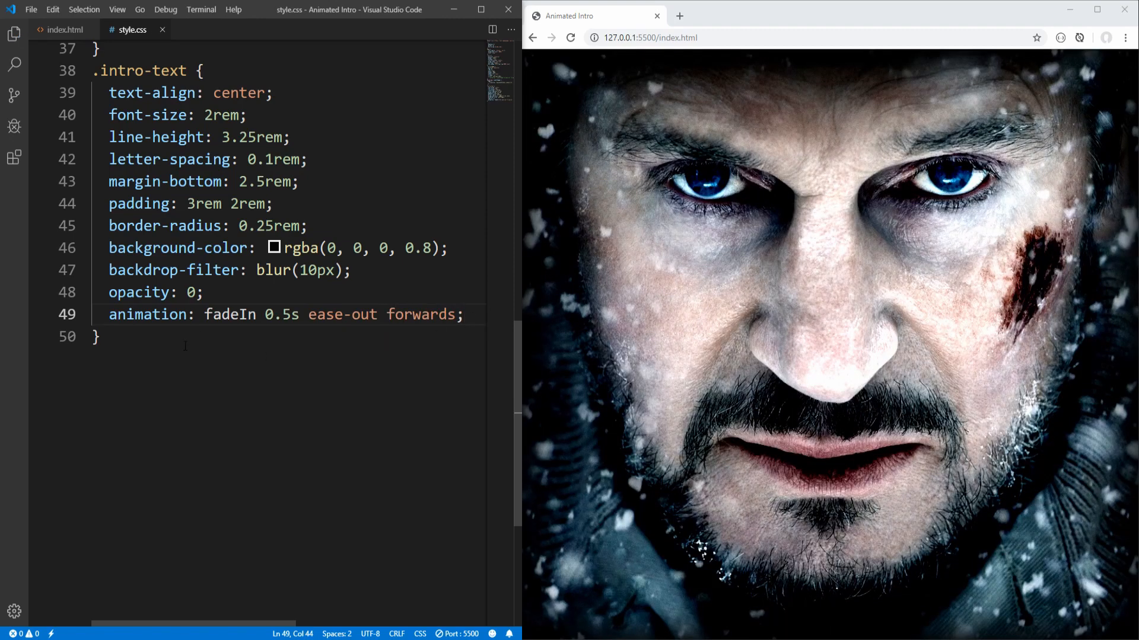
{"action": "type", "text": "@keyframes"}
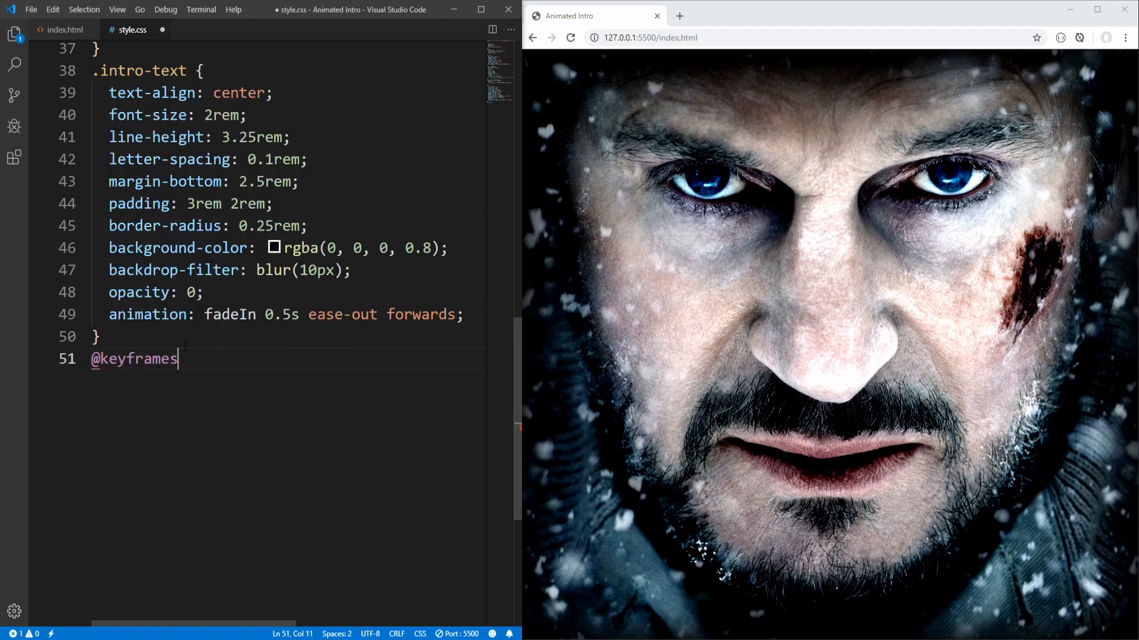
{"action": "double_click", "coordinate": [230, 314]}
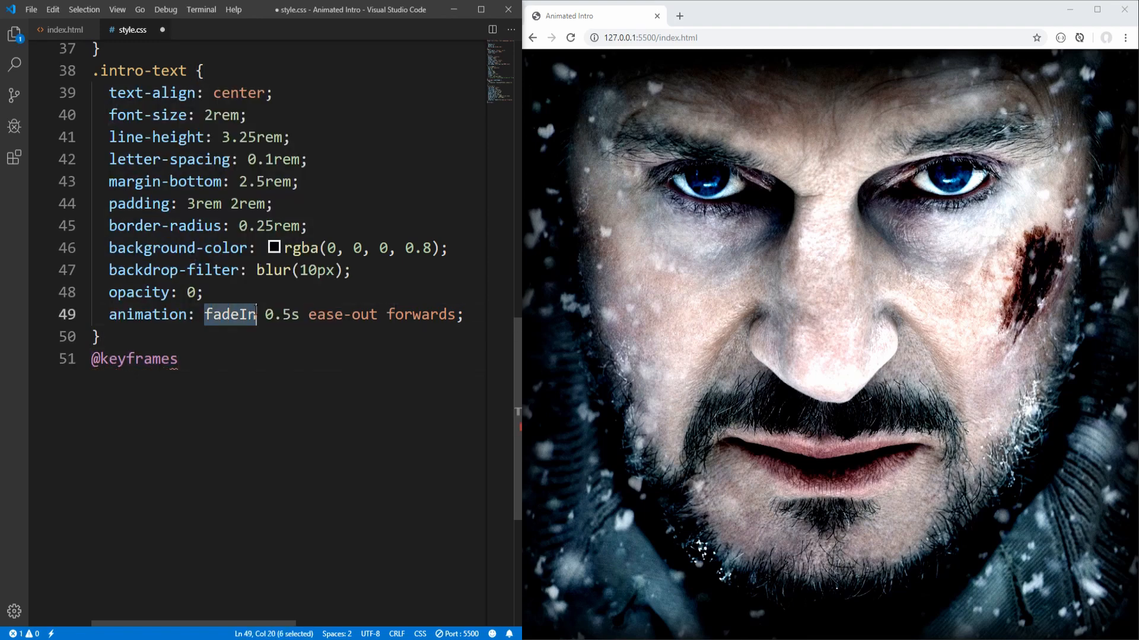
{"action": "type", "text": "fadeIn {"}
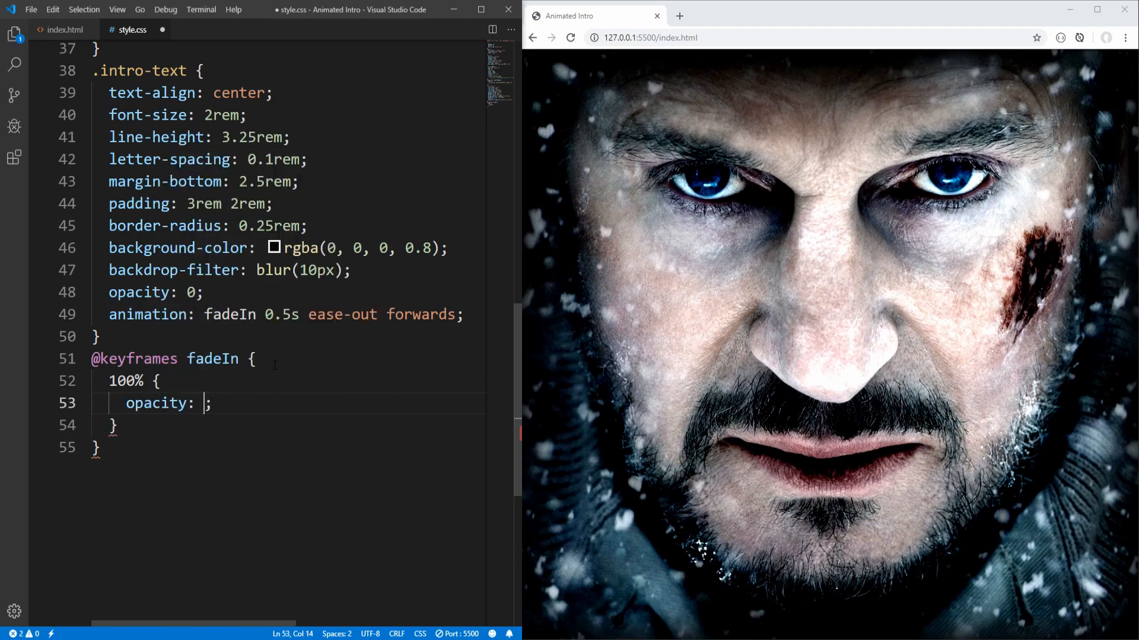
{"action": "type", "text": "1"}
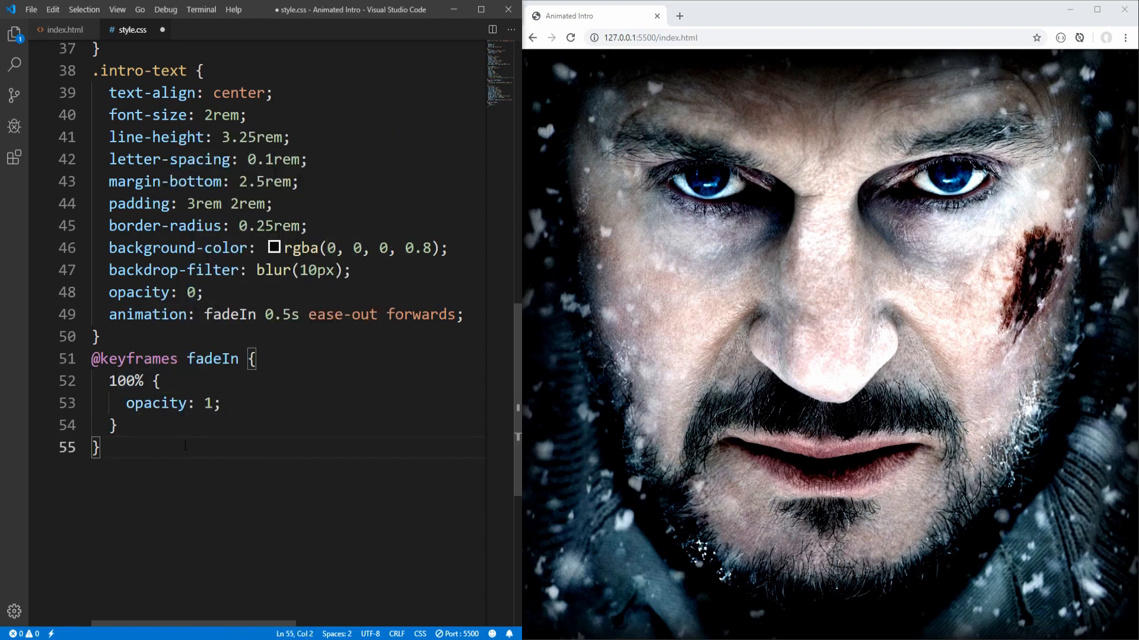
{"action": "key", "text": "ctrl+s"}
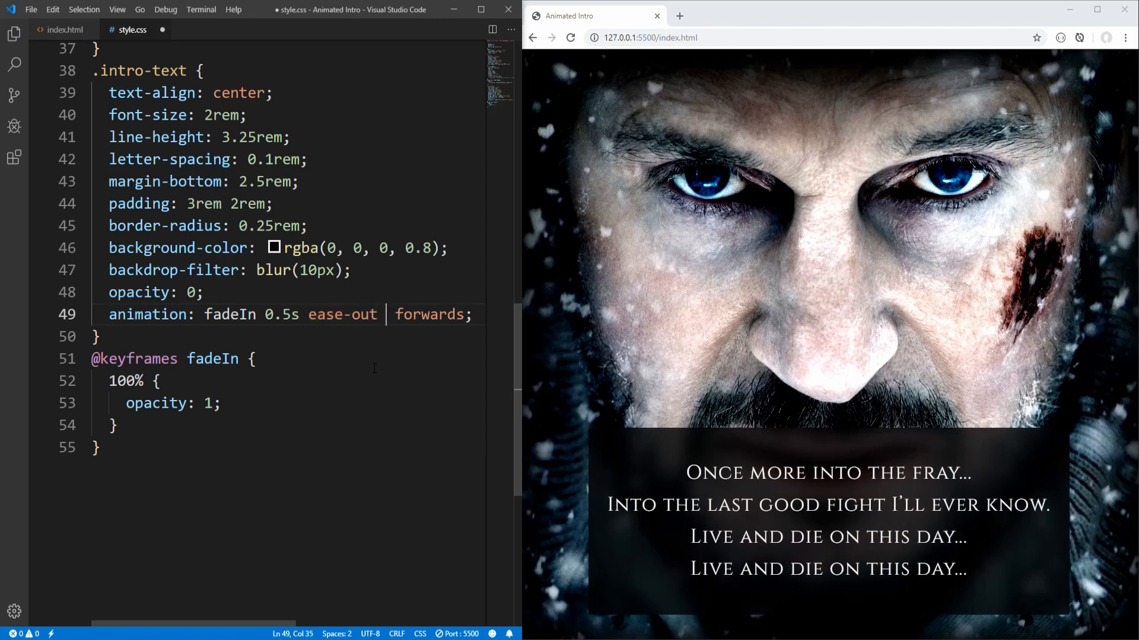
Add a 2s delay to the .intro-text animation and save
{"action": "type", "text": "2"}
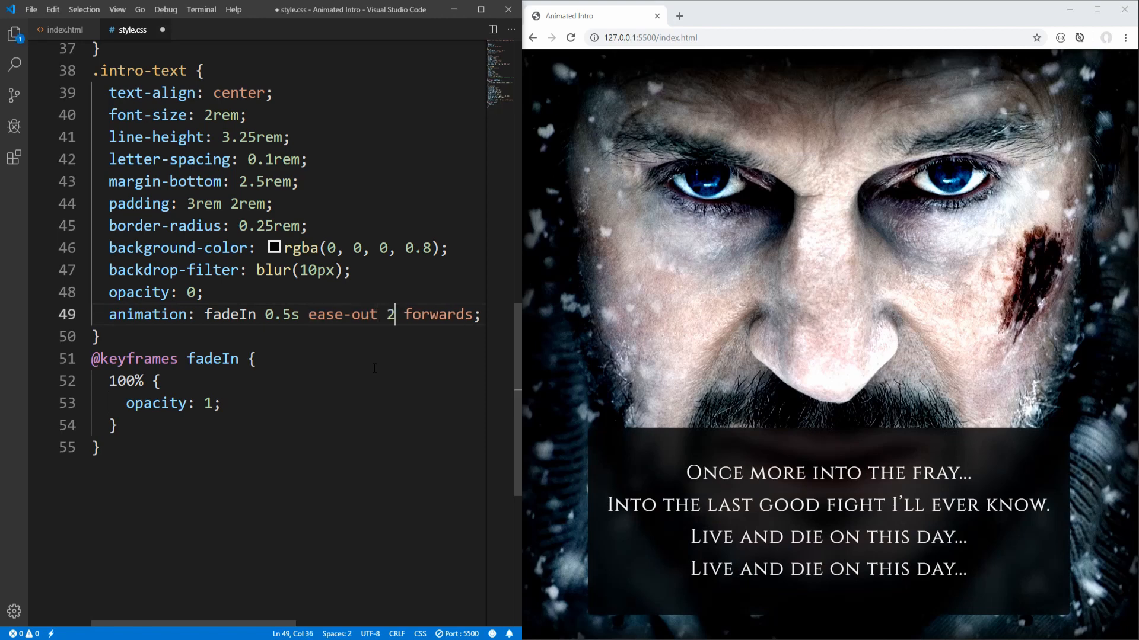
{"action": "type", "text": "s"}
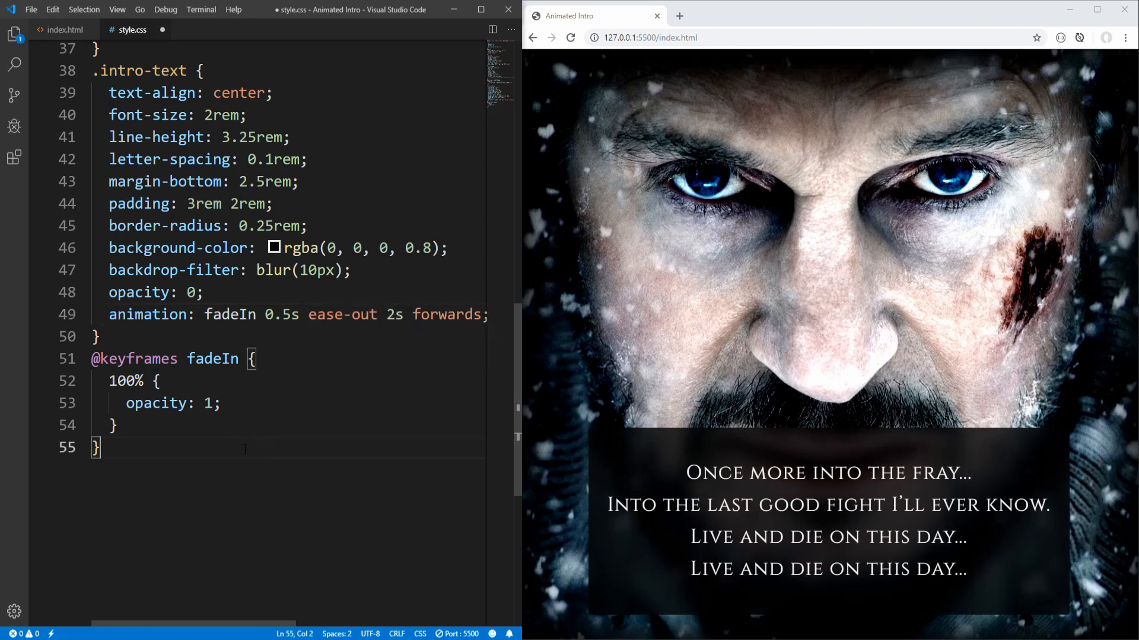
{"action": "key", "text": "ctrl+s"}
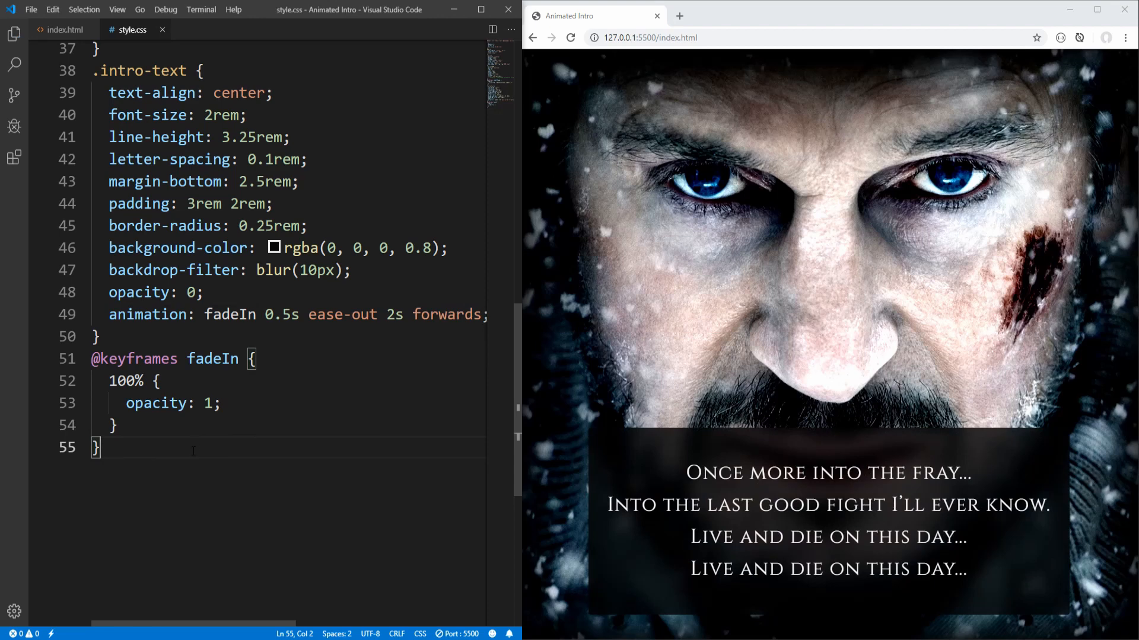
{"action": "mouse_move", "coordinate": [672, 407]}
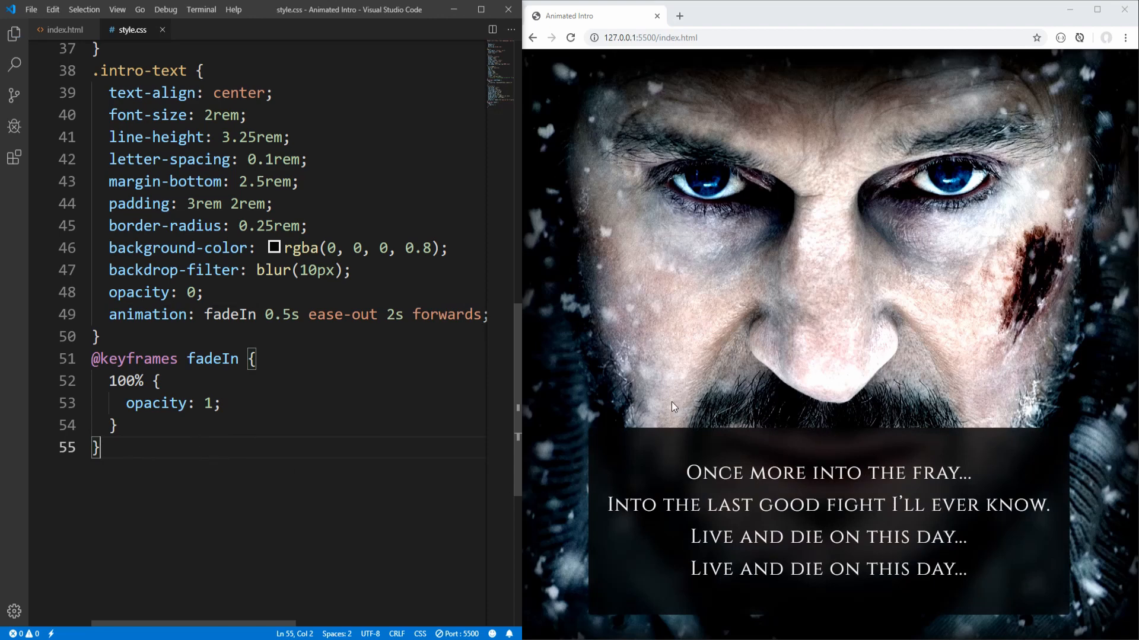
{"action": "mouse_move", "coordinate": [657, 457]}
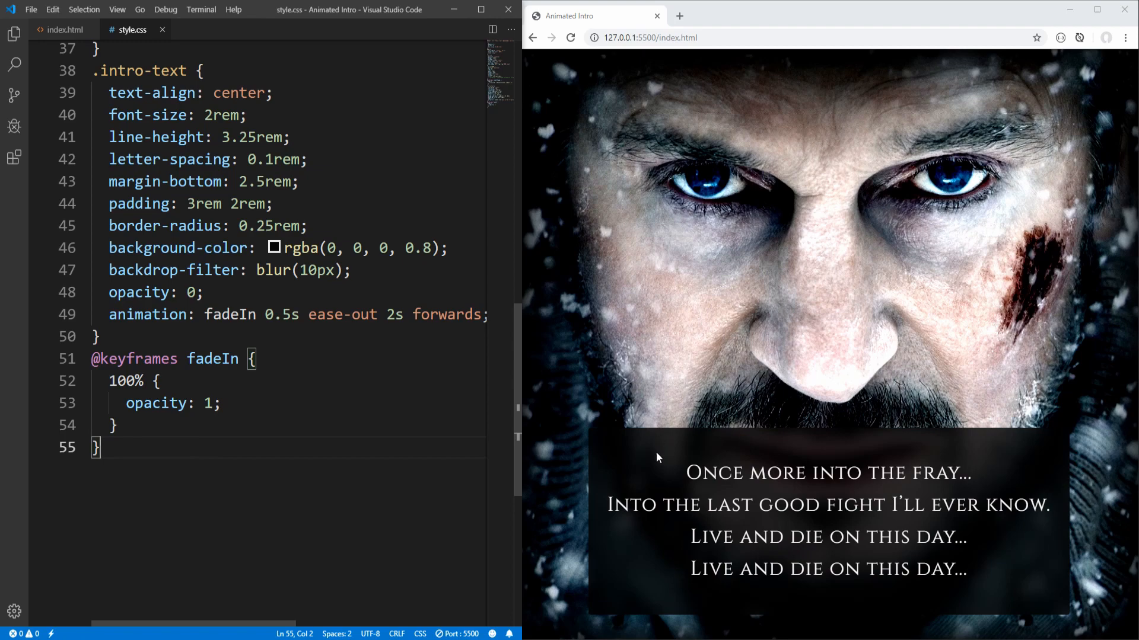
{"action": "mouse_move", "coordinate": [663, 448]}
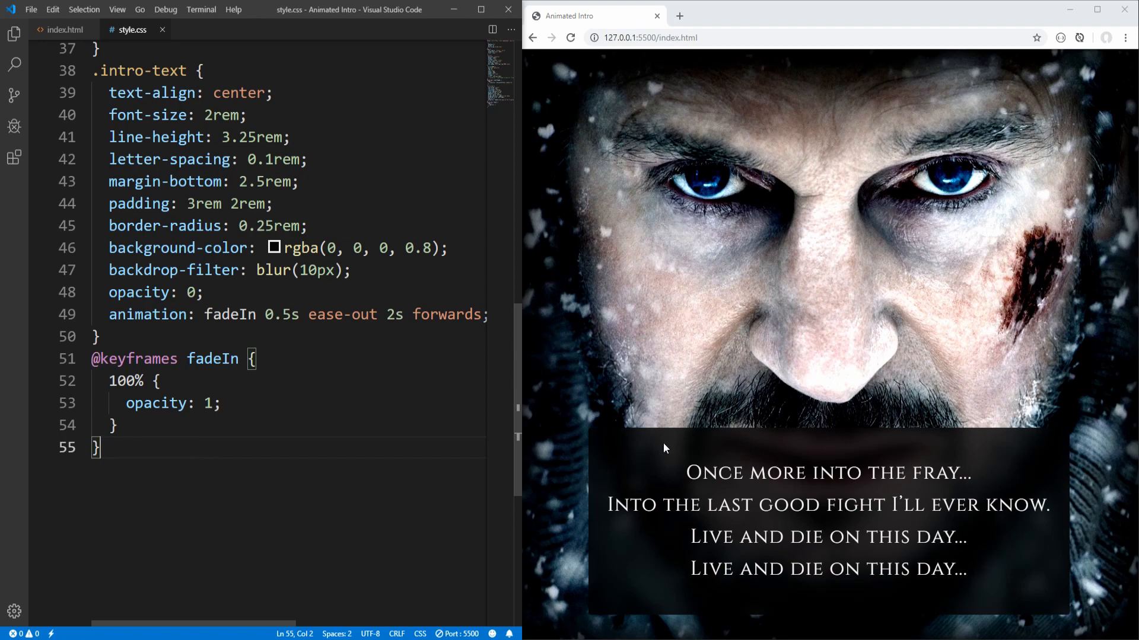
{"action": "mouse_move", "coordinate": [659, 456]}
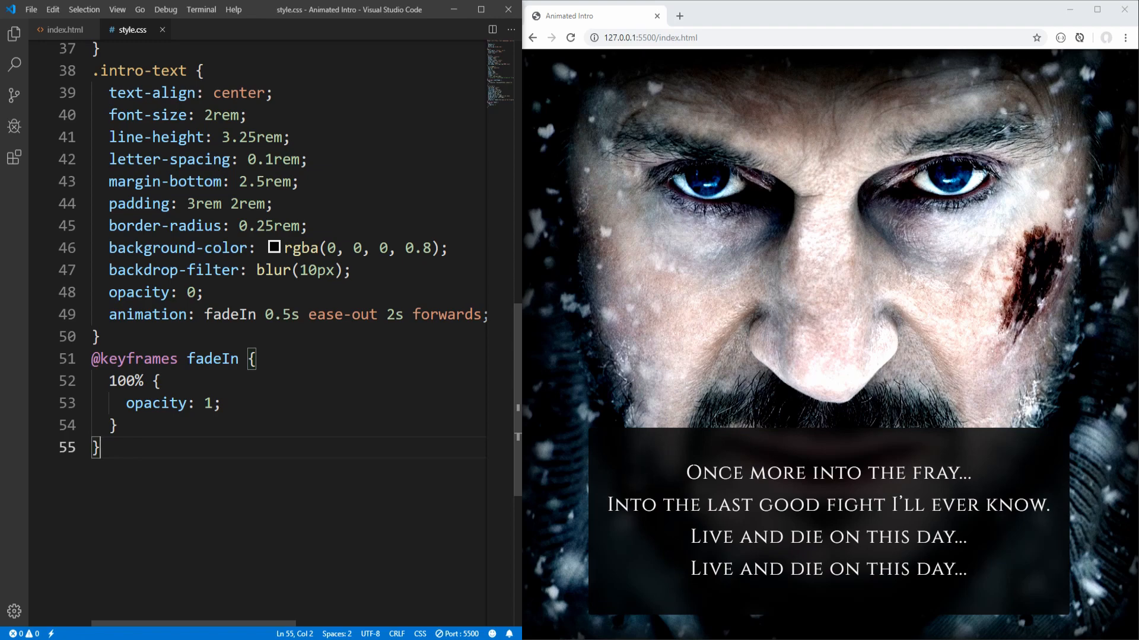
{"action": "mouse_move", "coordinate": [670, 540]}
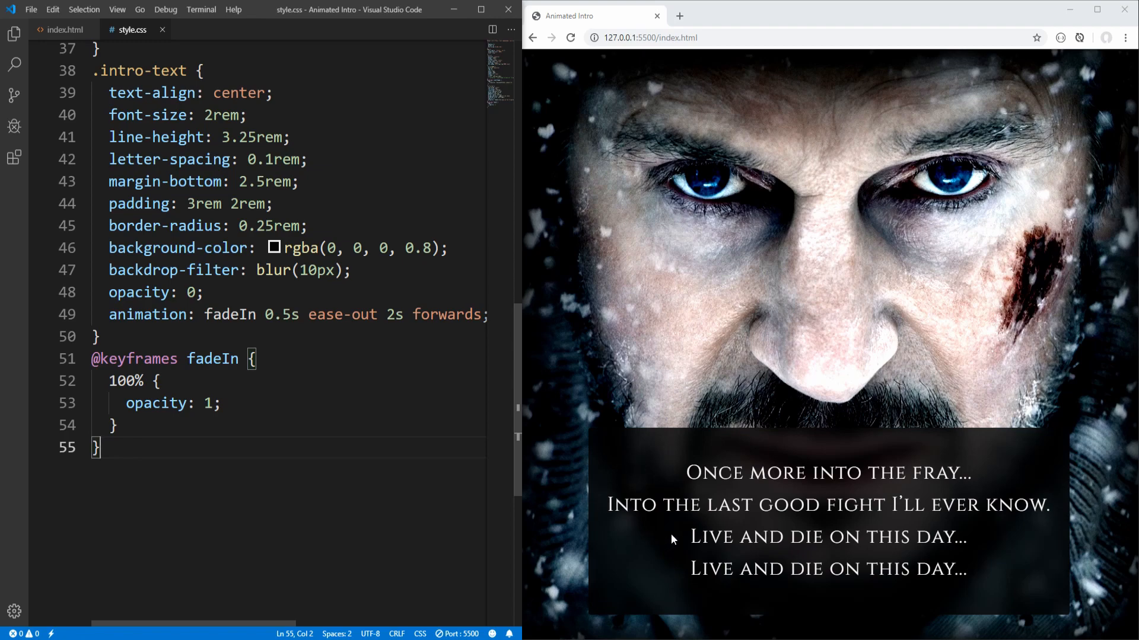
{"action": "mouse_move", "coordinate": [841, 589]}
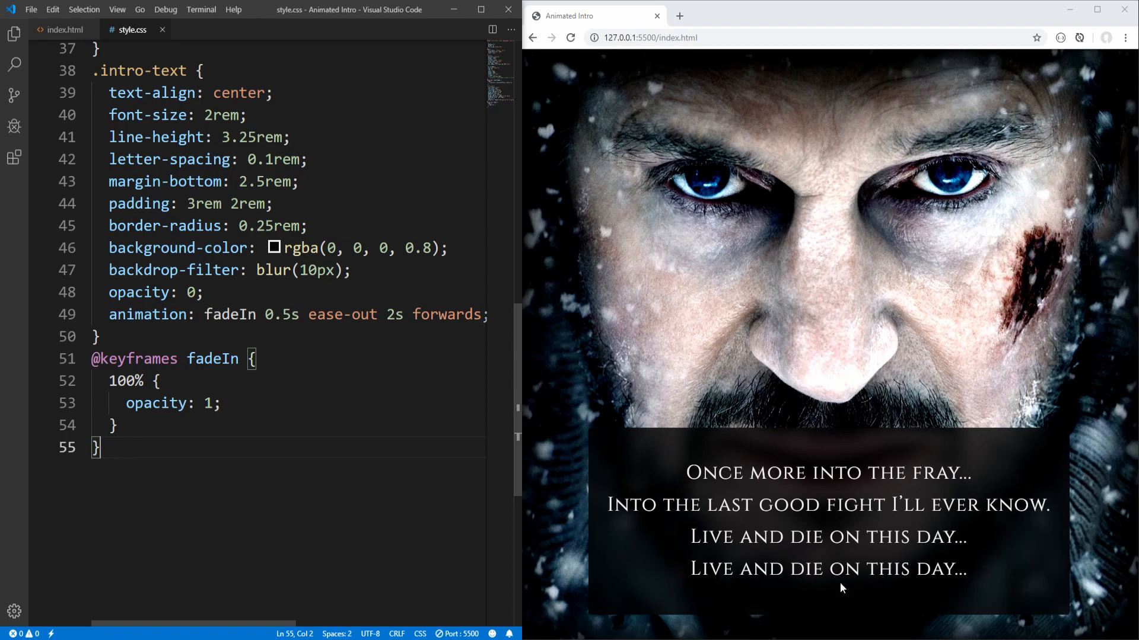
{"action": "mouse_move", "coordinate": [695, 575]}
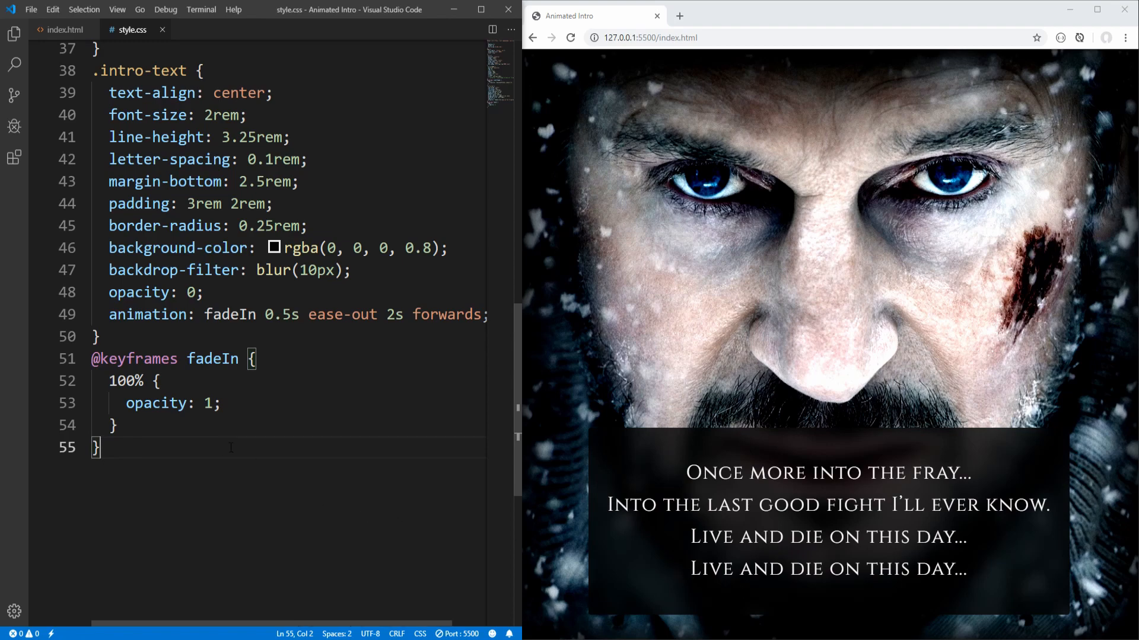
In the maximized index.html, wrap 'Once more into the fray...' and the following poem lines in spans
{"action": "left_click", "coordinate": [65, 30]}
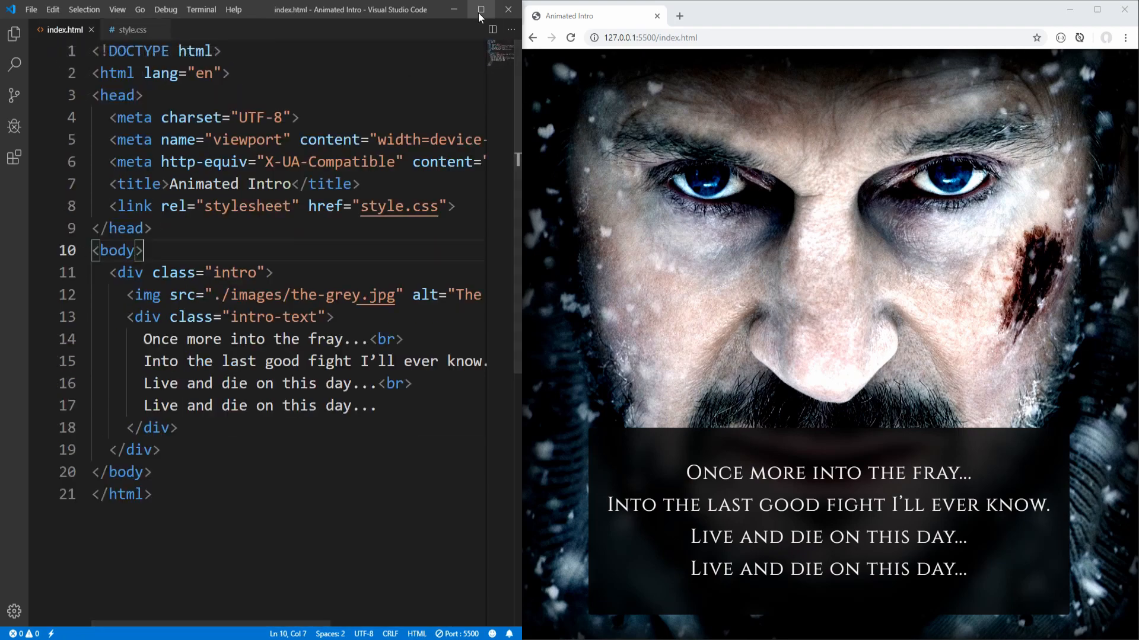
{"action": "left_click", "coordinate": [480, 9]}
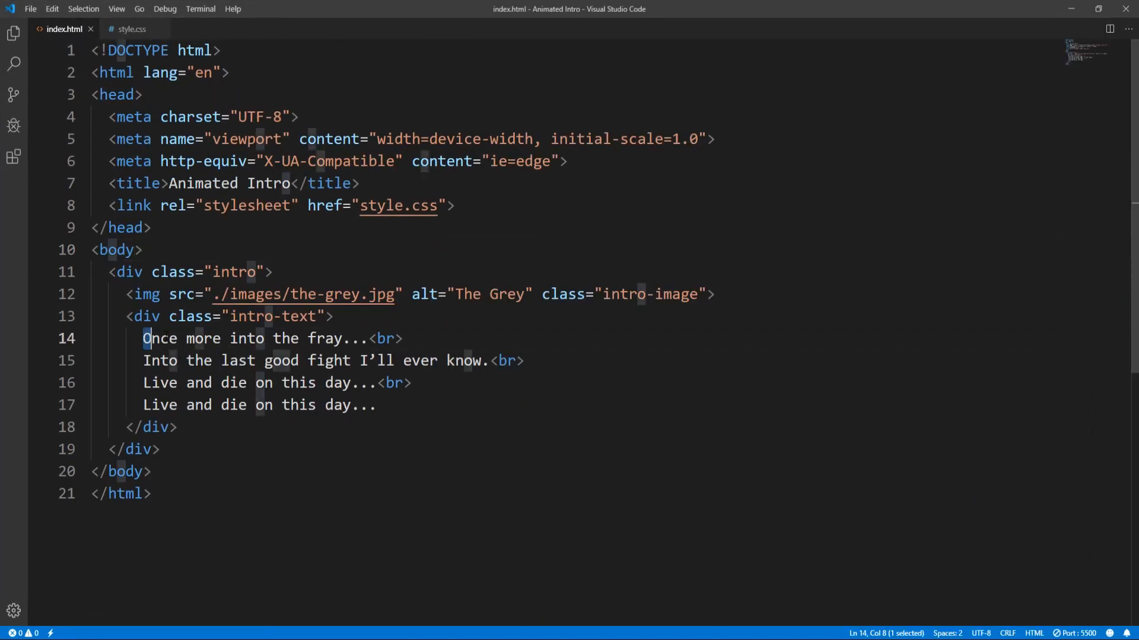
{"action": "left_click_drag", "start_coordinate": [144, 339], "coordinate": [368, 339]}
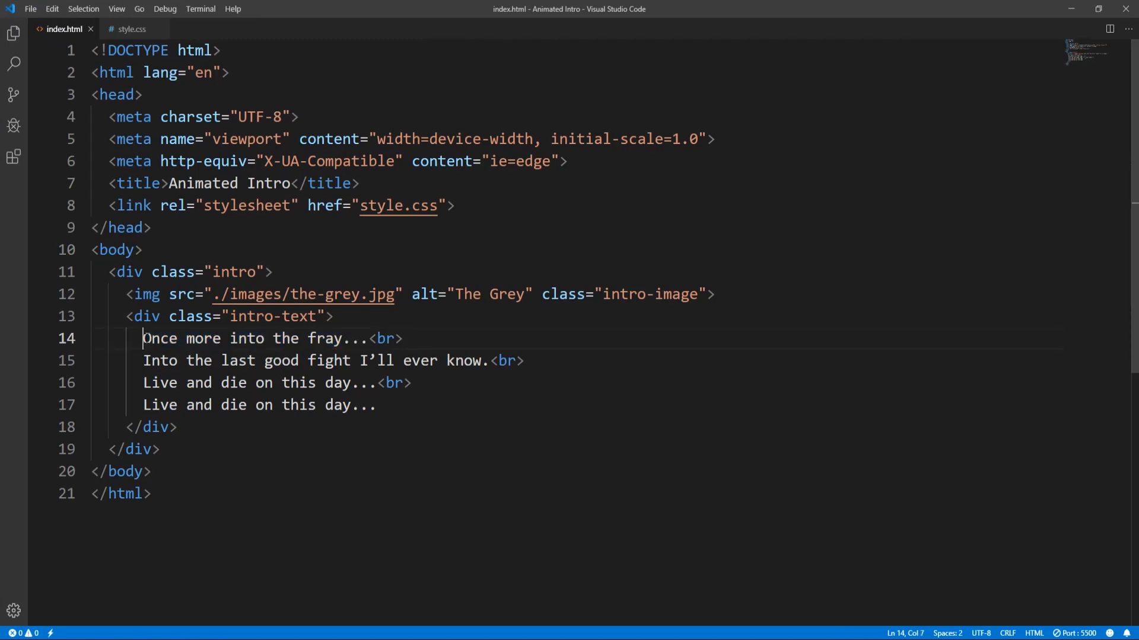
{"action": "type", "text": "<span></span> <br>"}
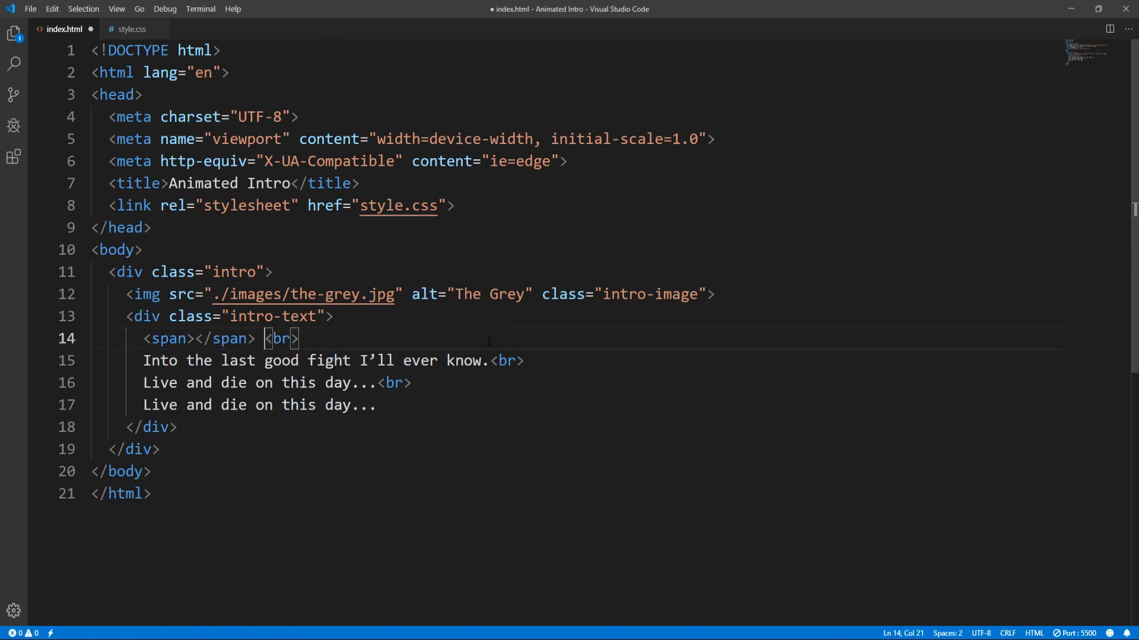
{"action": "type", "text": "Once more into the fray..."}
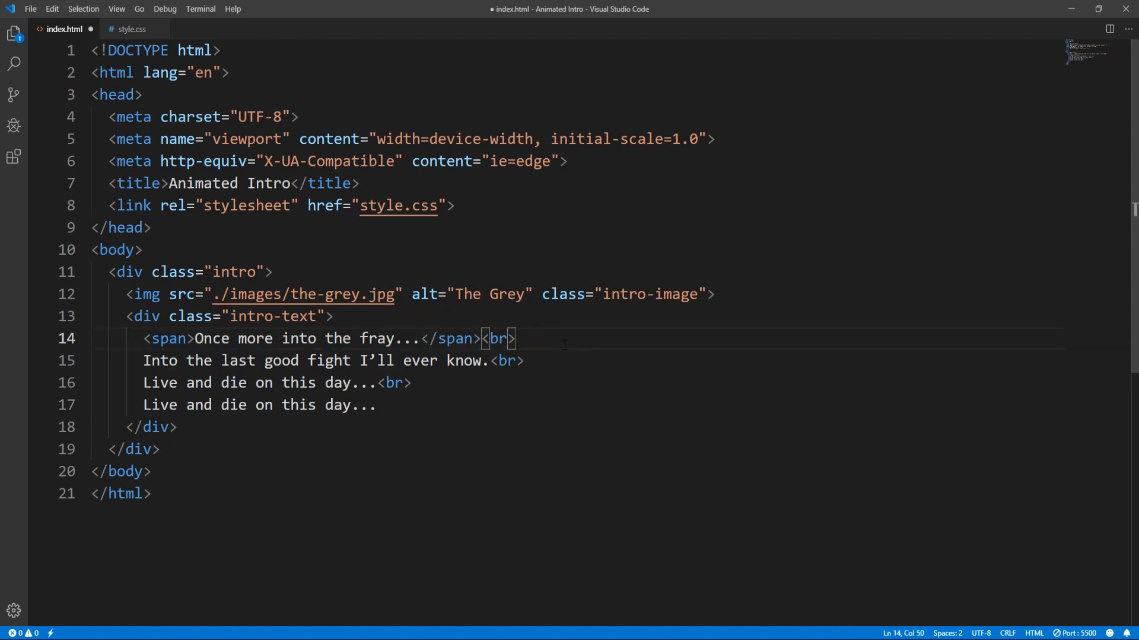
{"action": "left_click_drag", "start_coordinate": [143, 383], "coordinate": [376, 405]}
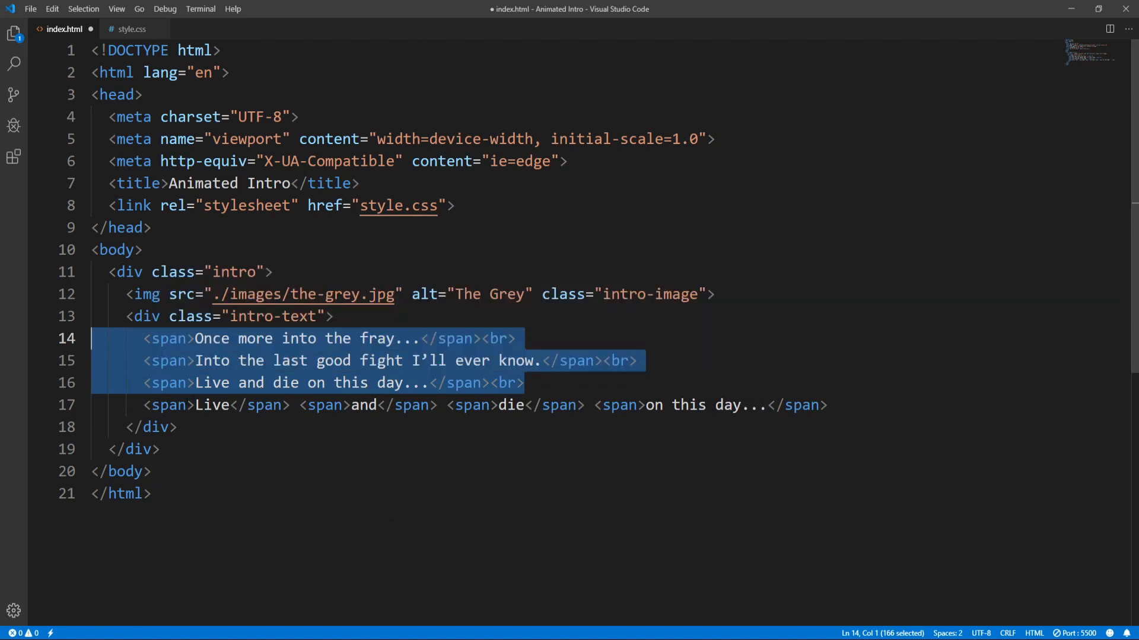
{"action": "left_click", "coordinate": [832, 405]}
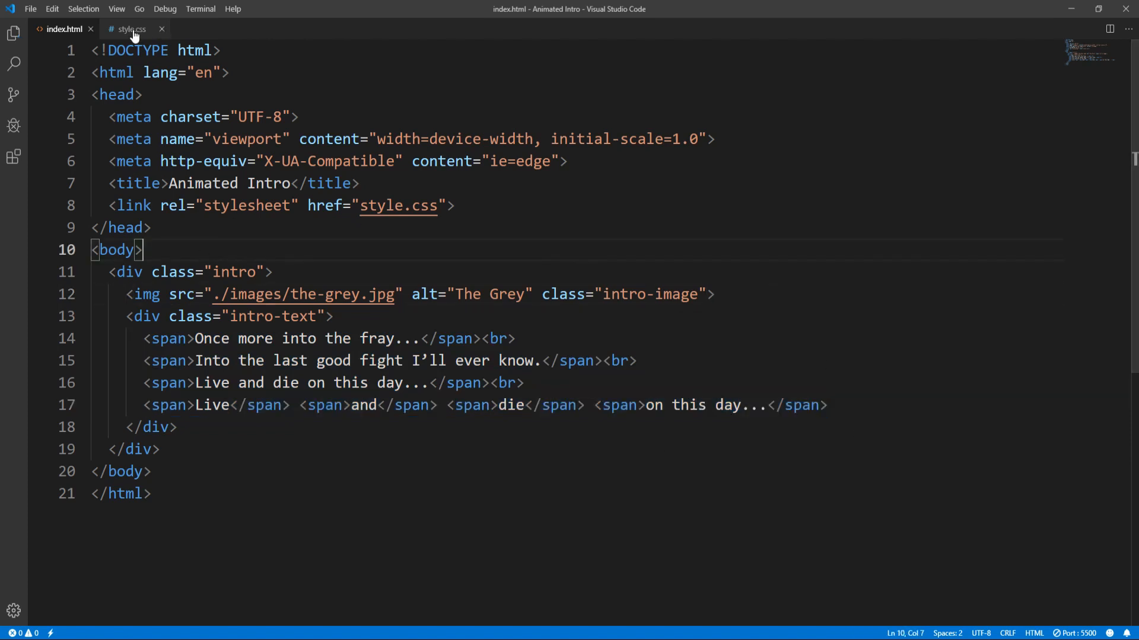
Add an .intro-text span rule setting opacity to 0 and save
{"action": "left_click", "coordinate": [130, 29]}
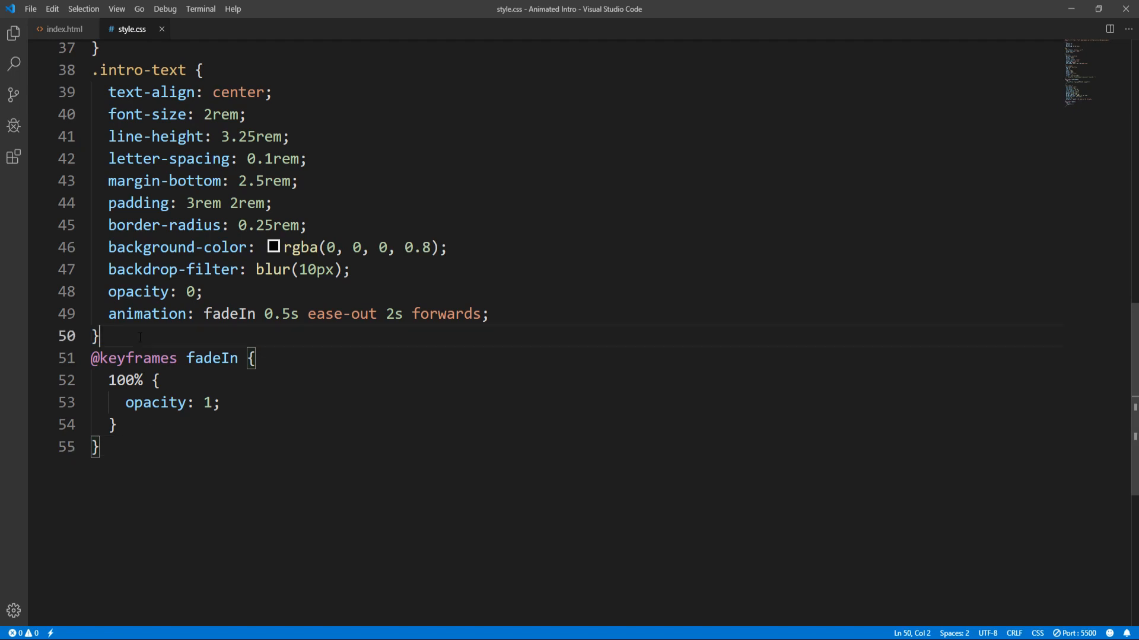
{"action": "type", "text": ".intro-text span {"}
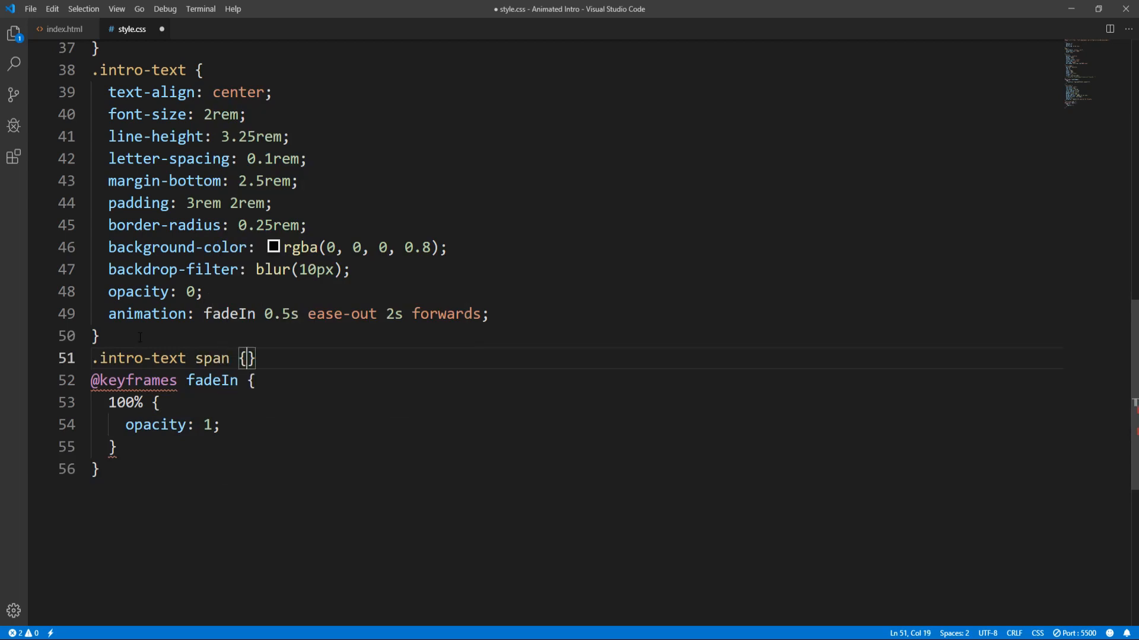
{"action": "type", "text": "opacity: 0;"}
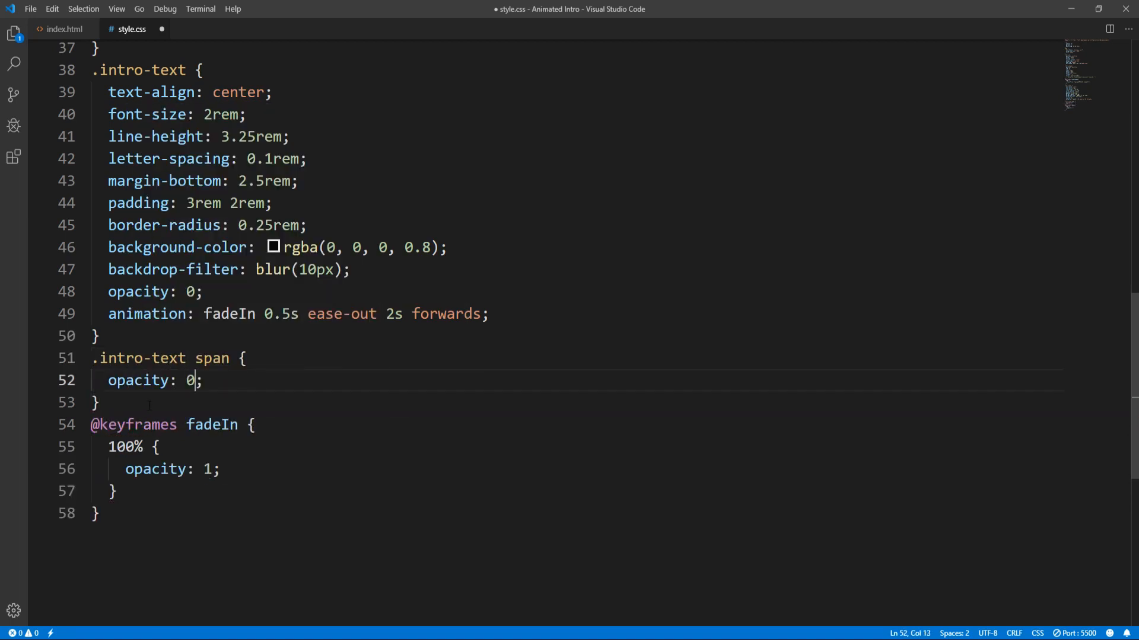
{"action": "key", "text": "ctrl+s"}
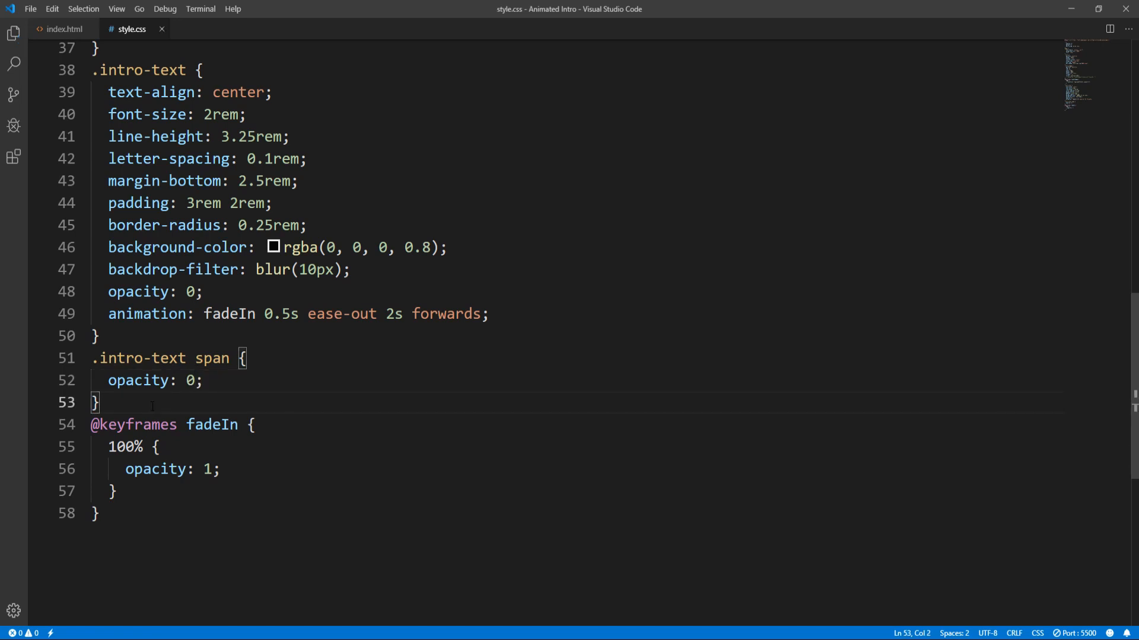
{"action": "type", "text": ".intro-text span"}
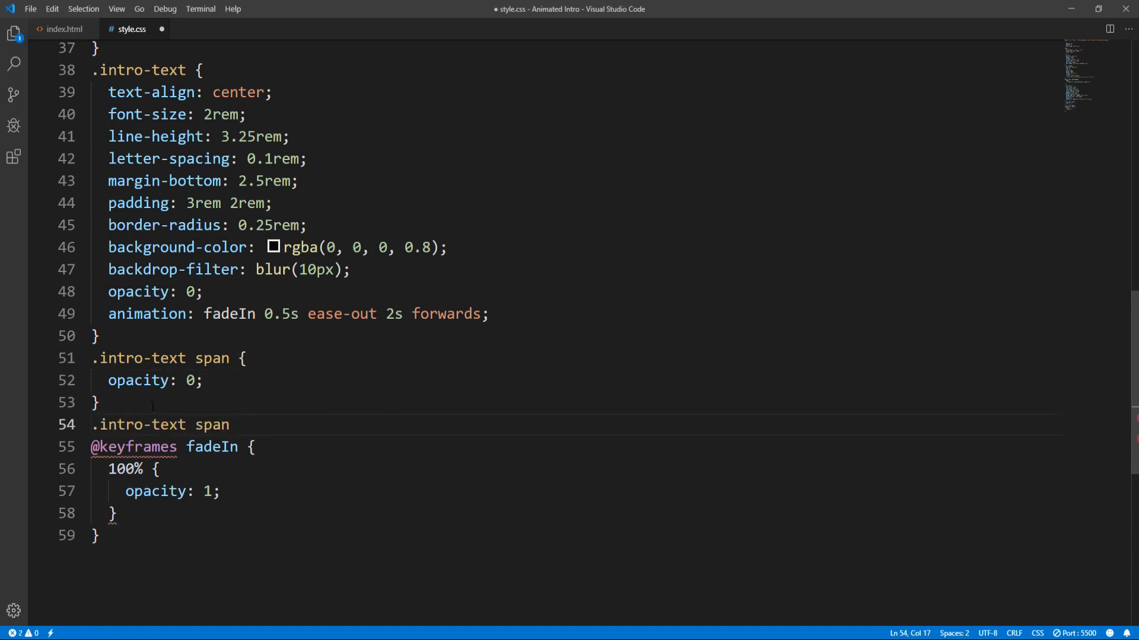
Check the HTML spans, then start an .intro-text span:nth-of-type(1) rule
{"action": "left_click", "coordinate": [64, 30]}
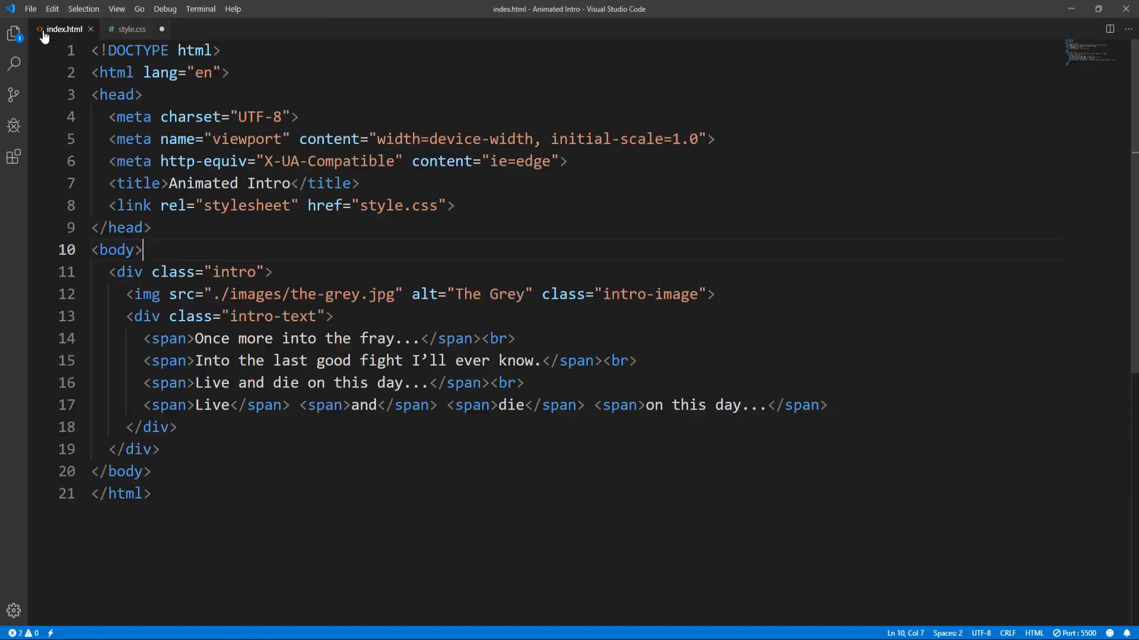
{"action": "left_click_drag", "start_coordinate": [143, 338], "coordinate": [449, 338]}
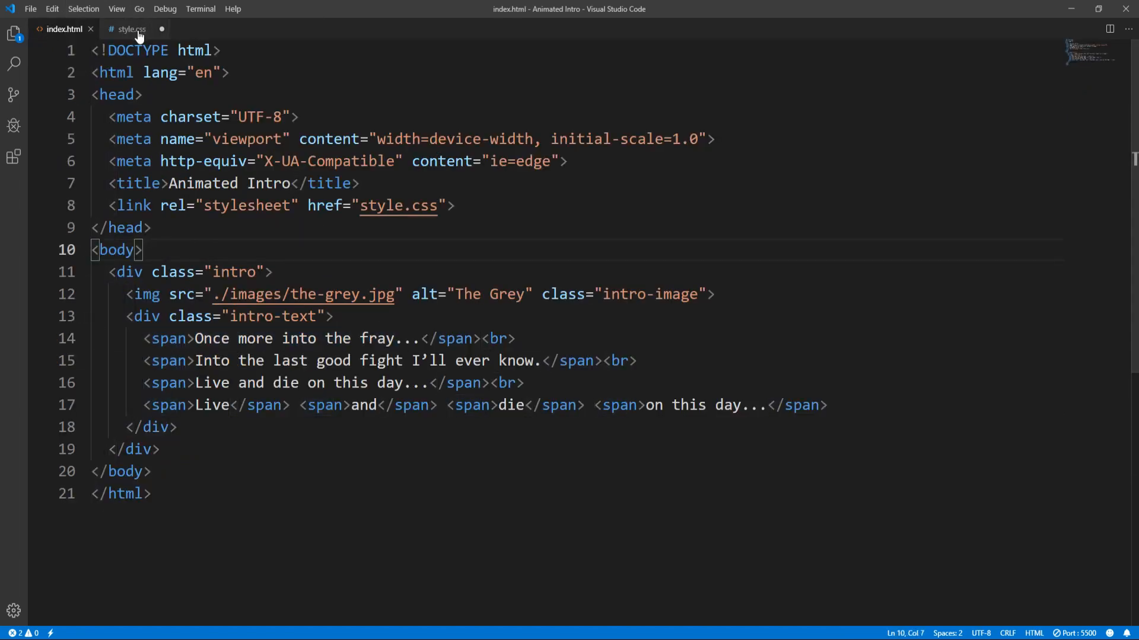
{"action": "left_click", "coordinate": [129, 29]}
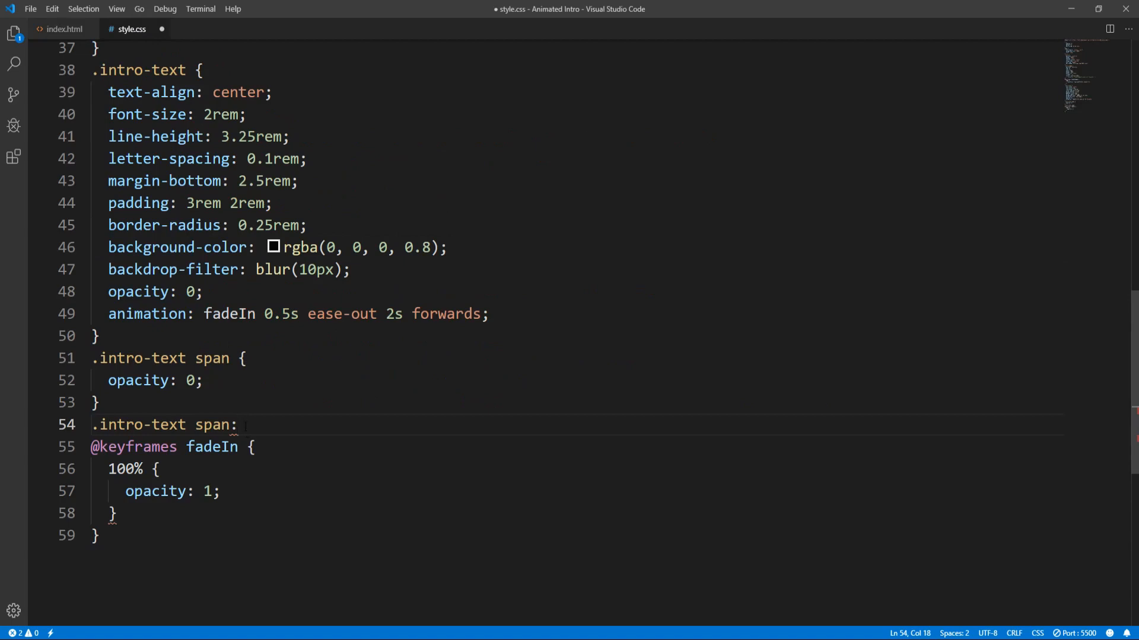
{"action": "type", "text": "n"}
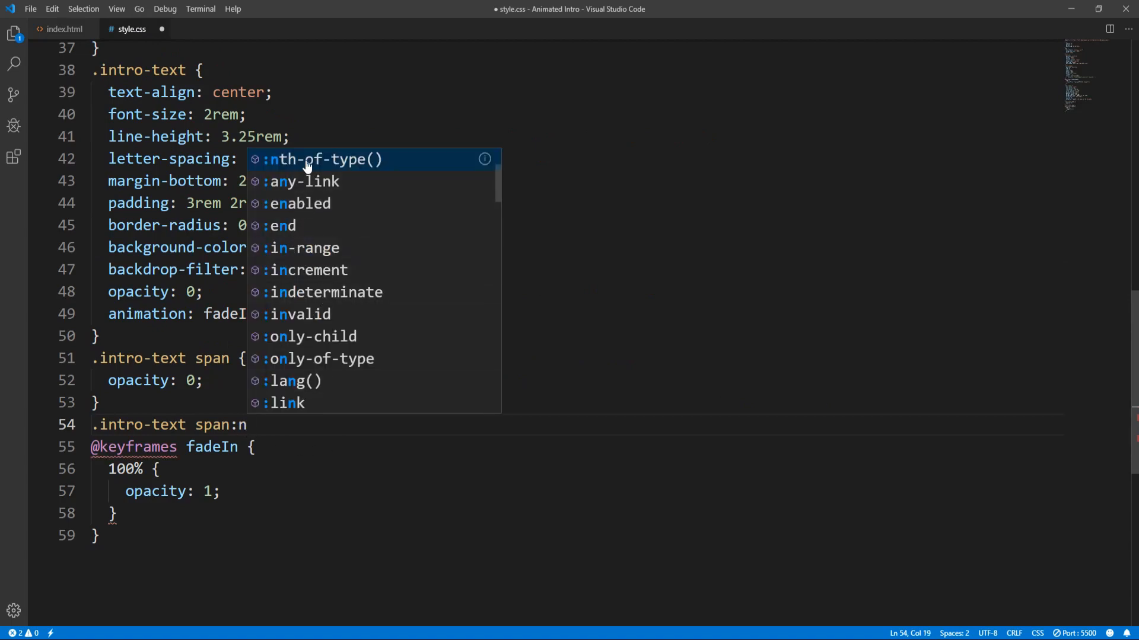
{"action": "left_click", "coordinate": [323, 159]}
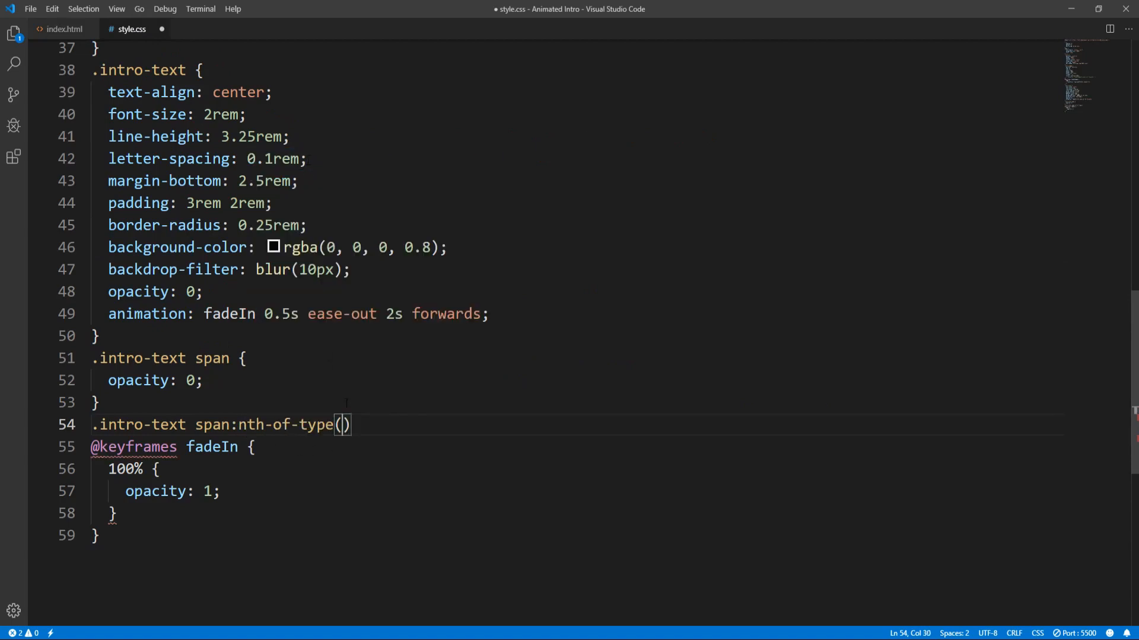
{"action": "type", "text": "1"}
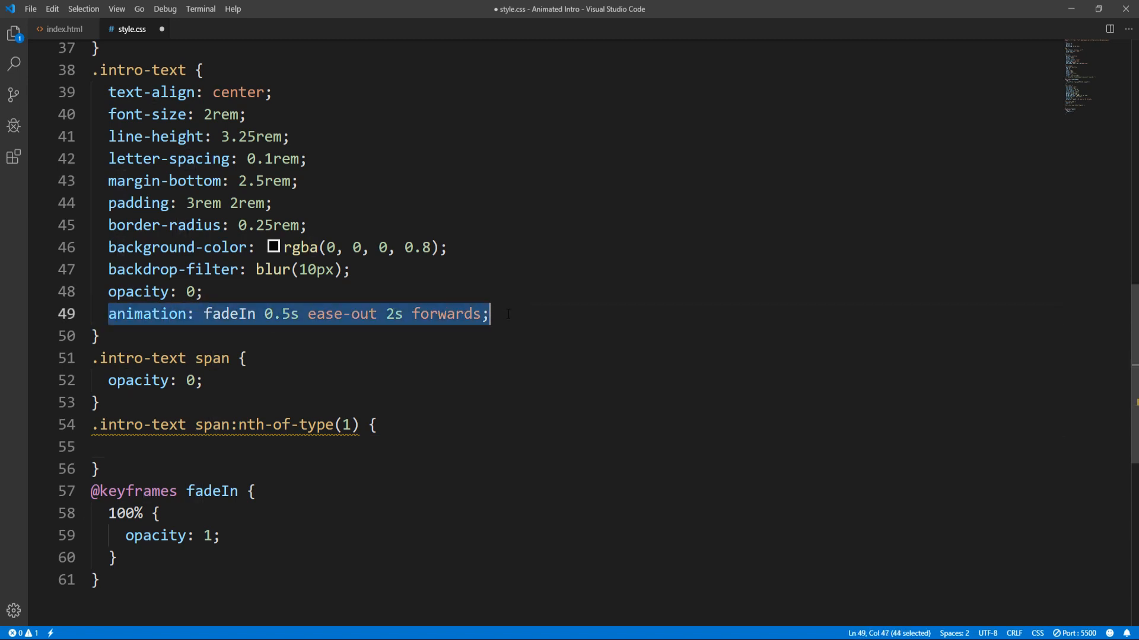
Give the first span a fadeIn ease-out forwards animation with a 4s delay, and copy the rule
{"action": "left_click", "coordinate": [188, 446]}
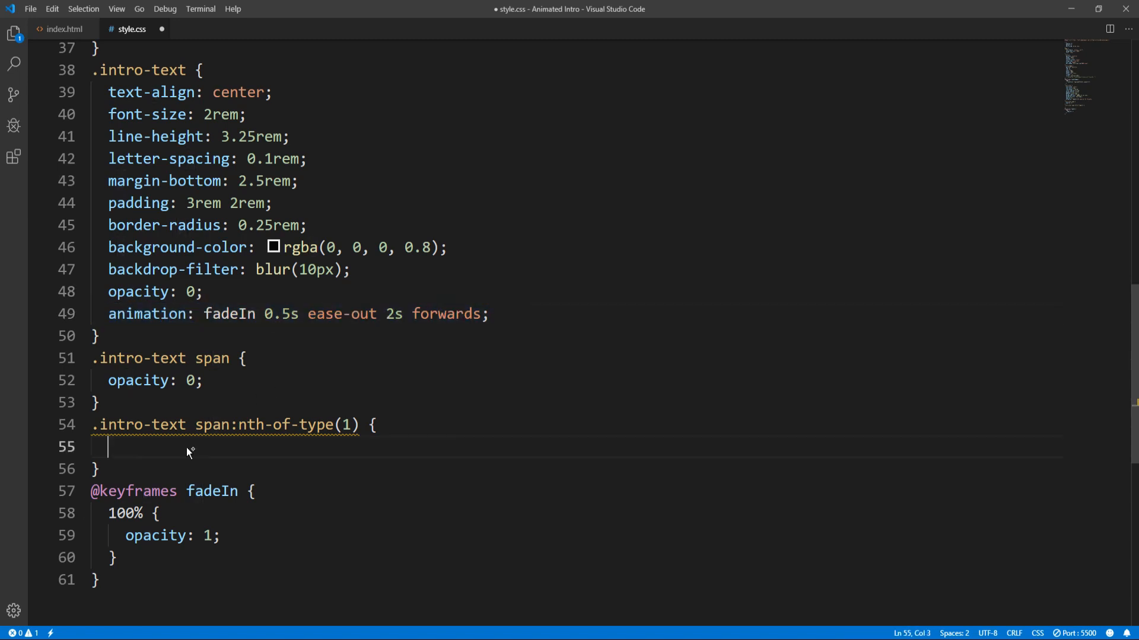
{"action": "type", "text": "animation: fadeIn 0.5s ease-out 2s forwards;"}
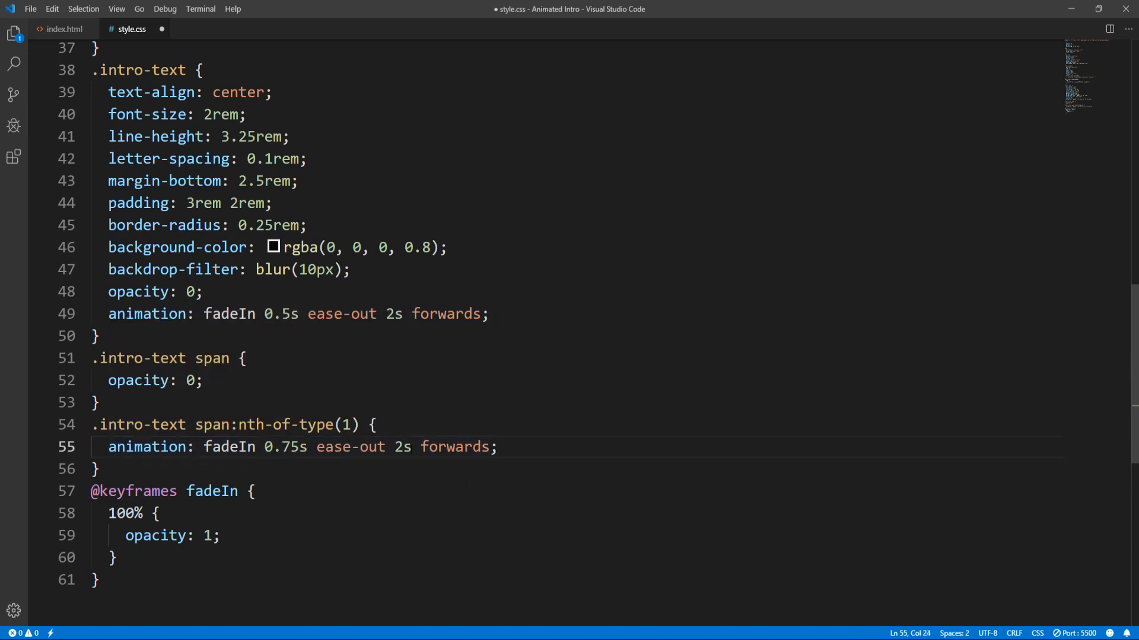
{"action": "double_click", "coordinate": [402, 447]}
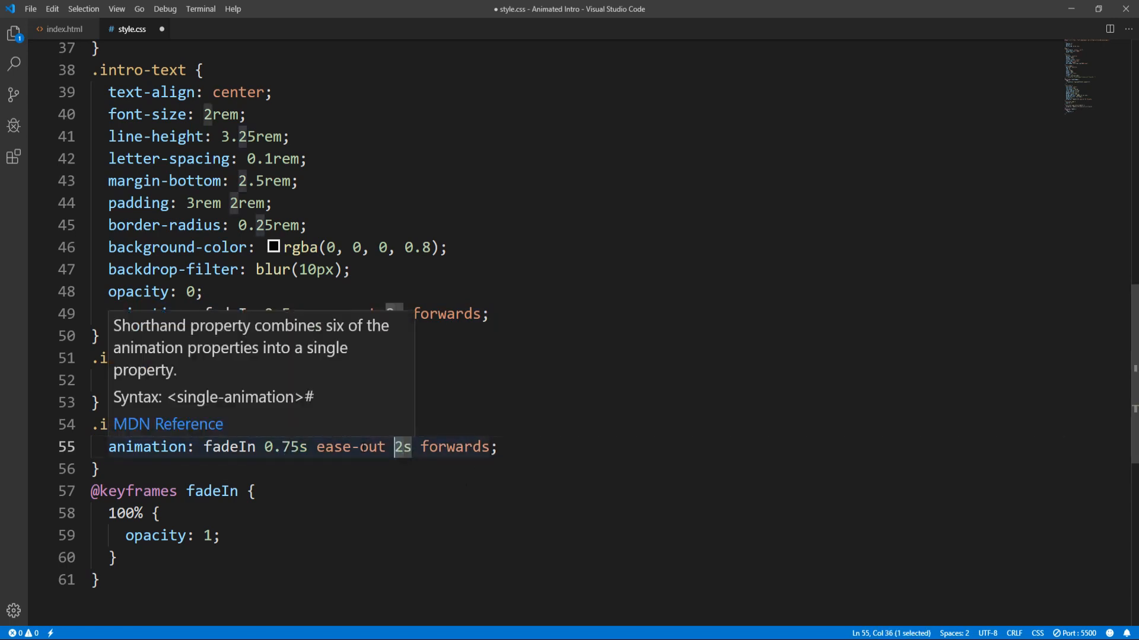
{"action": "type", "text": "4s"}
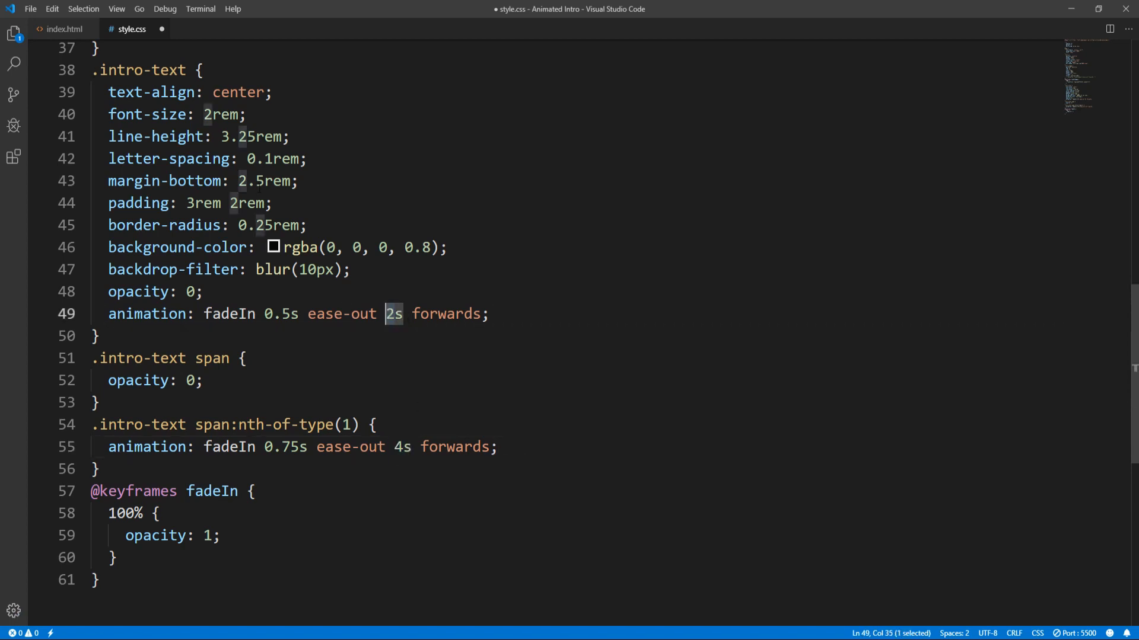
{"action": "left_click", "coordinate": [498, 446]}
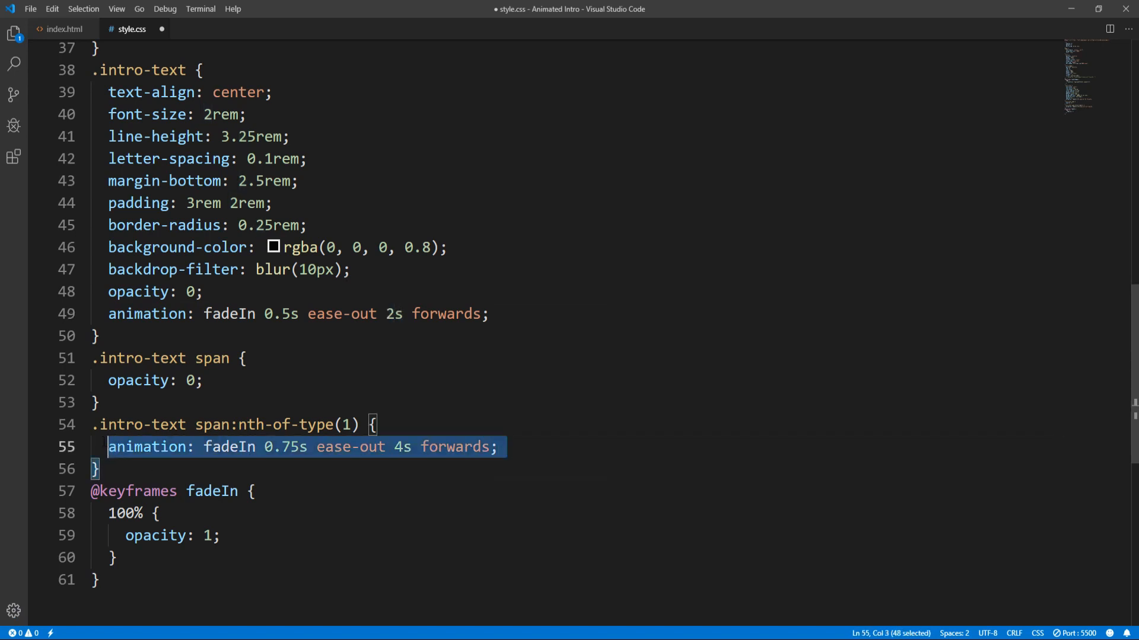
{"action": "left_click", "coordinate": [101, 469]}
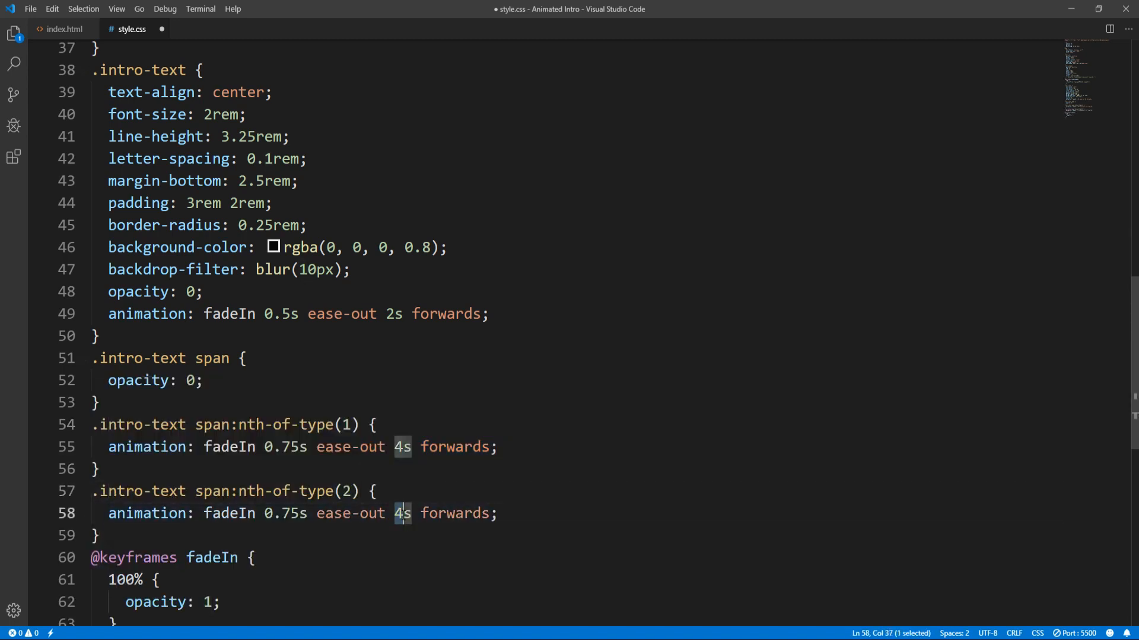
Set the second span's delay to 6s, save, and adjust delays for spans three onward
{"action": "type", "text": "6"}
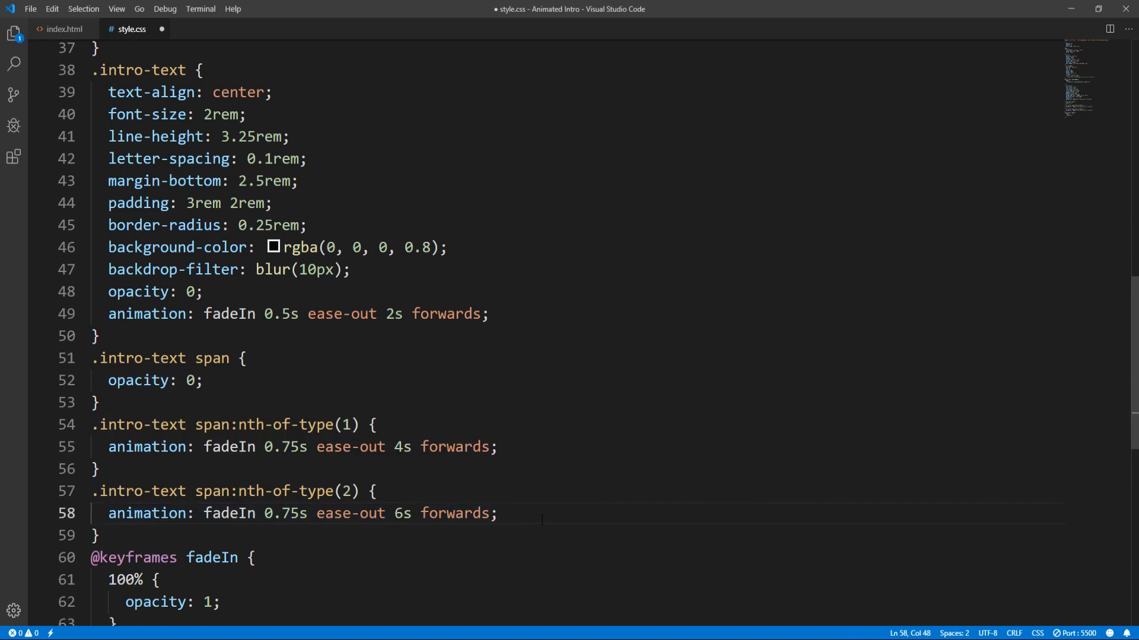
{"action": "key", "text": "ctrl+s"}
{"action": "type", "text": "8"}
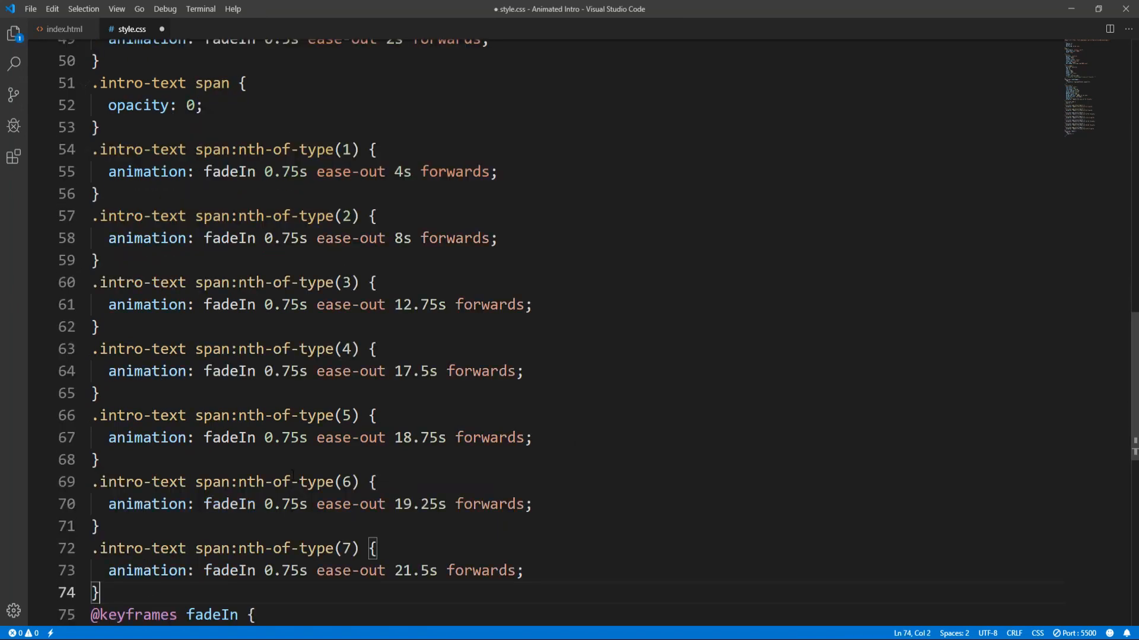
{"action": "scroll", "scroll_direction": "down", "scroll_amount": 3}
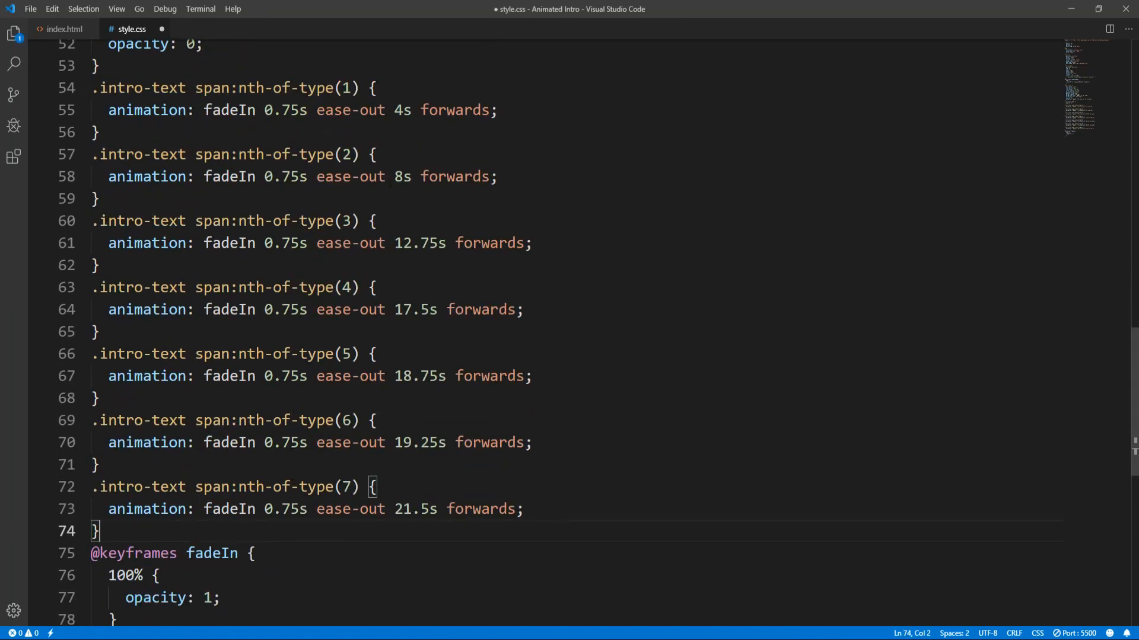
{"action": "double_click", "coordinate": [420, 243]}
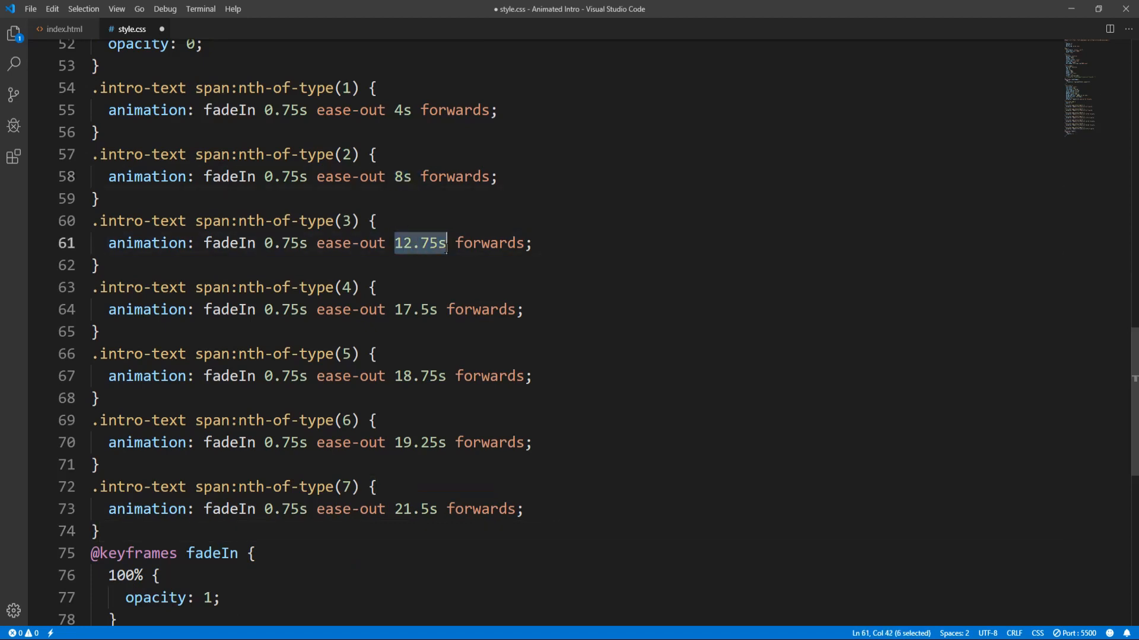
{"action": "double_click", "coordinate": [416, 310]}
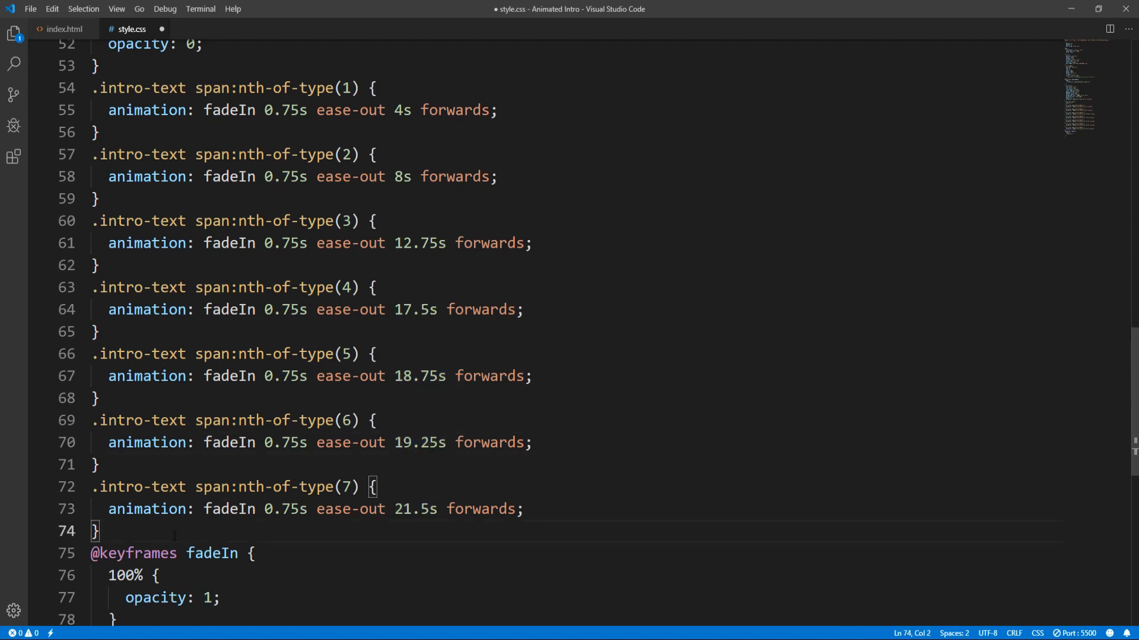
Uncomment the .intro-image zoomInImage animation, change its duration to 24s, and save
{"action": "key", "text": "ctrl+s"}
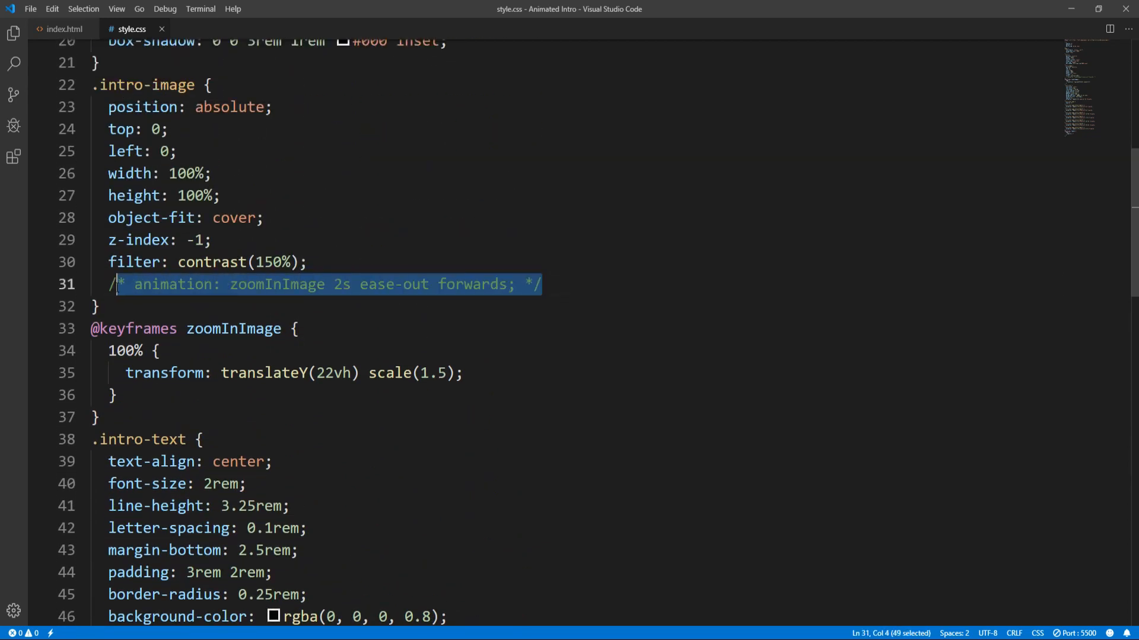
{"action": "key", "text": "ctrl+/"}
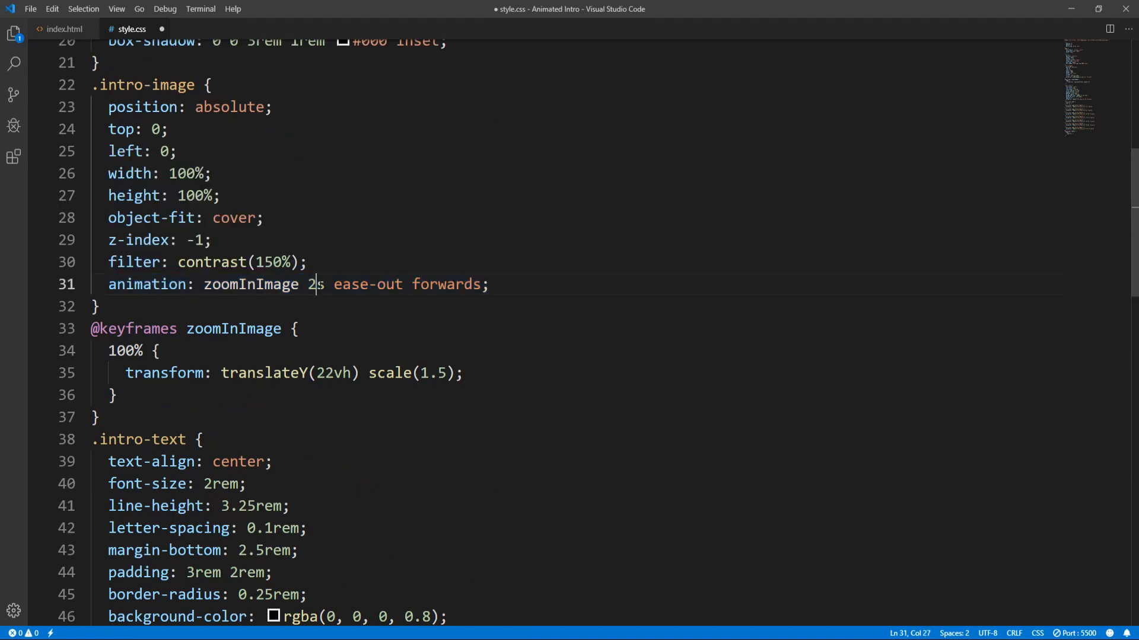
{"action": "type", "text": "4"}
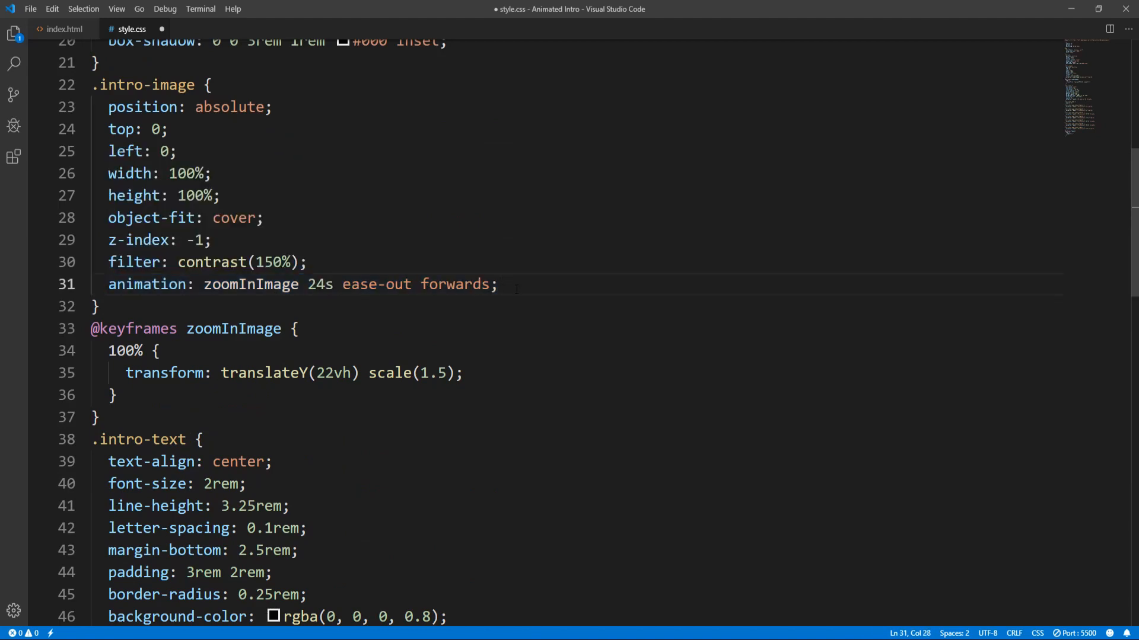
{"action": "key", "text": "ctrl+s"}
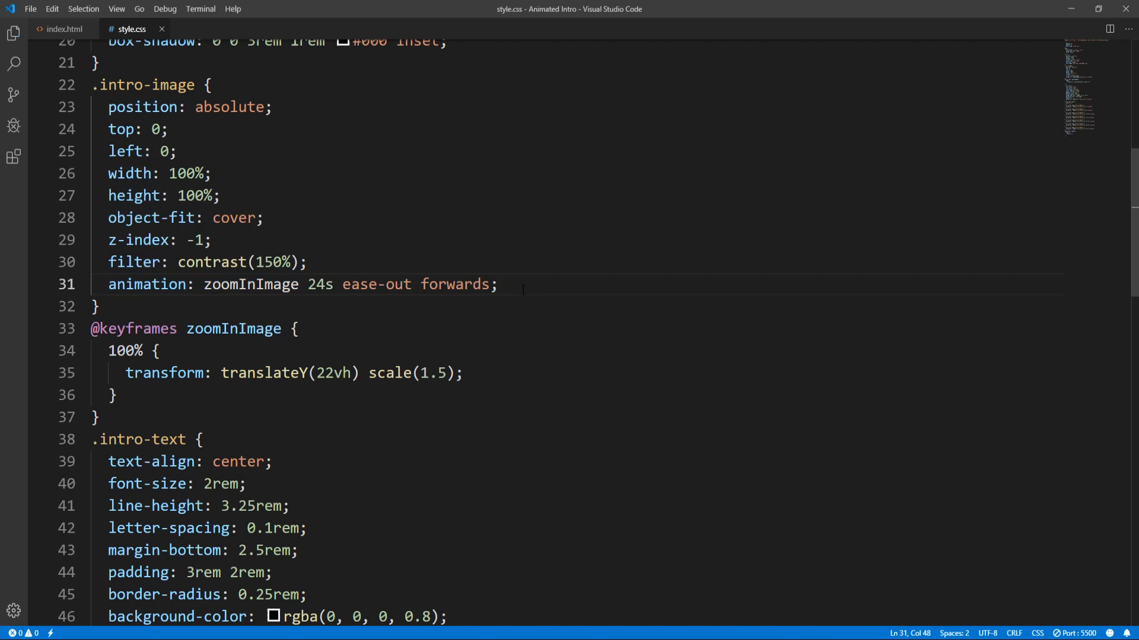
{"action": "scroll", "scroll_direction": "down", "scroll_amount": 3}
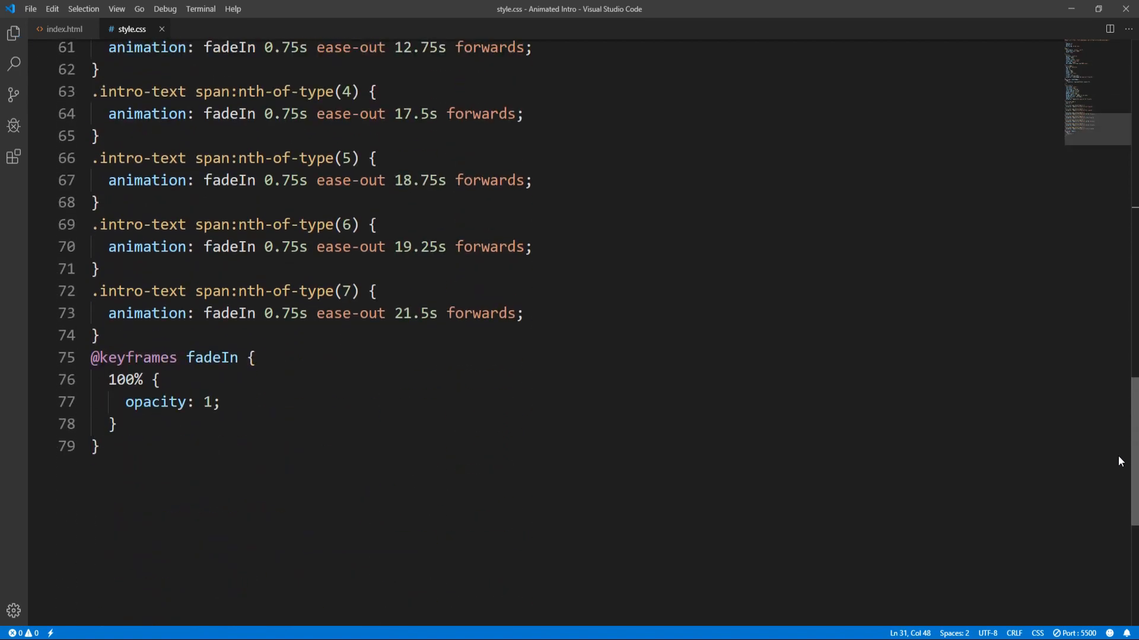
{"action": "scroll", "scroll_direction": "down", "scroll_amount": 3}
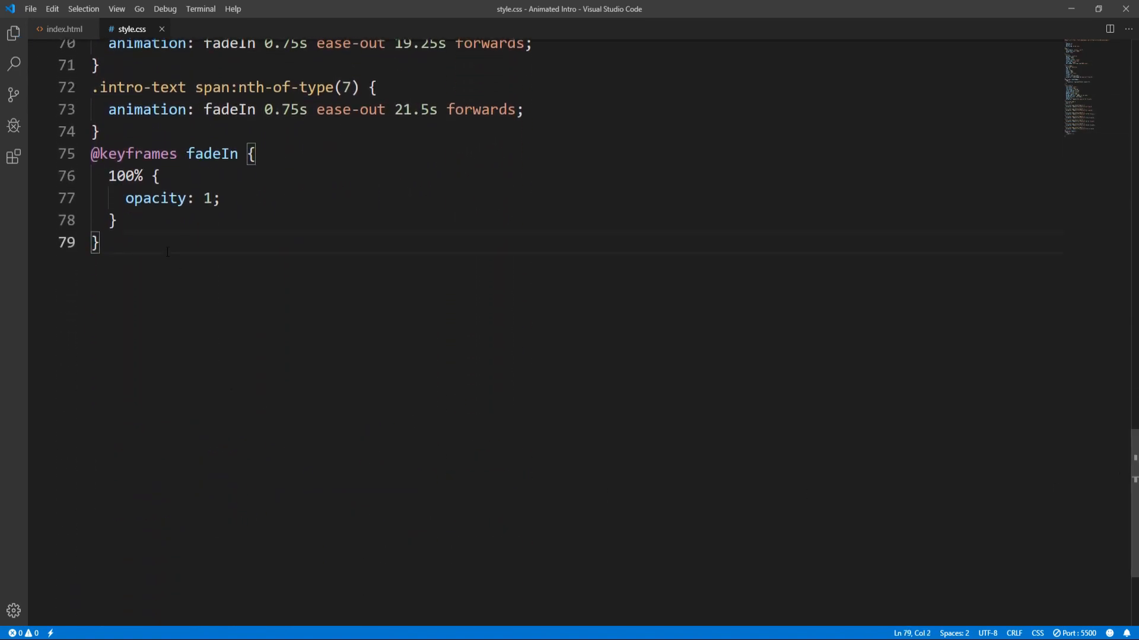